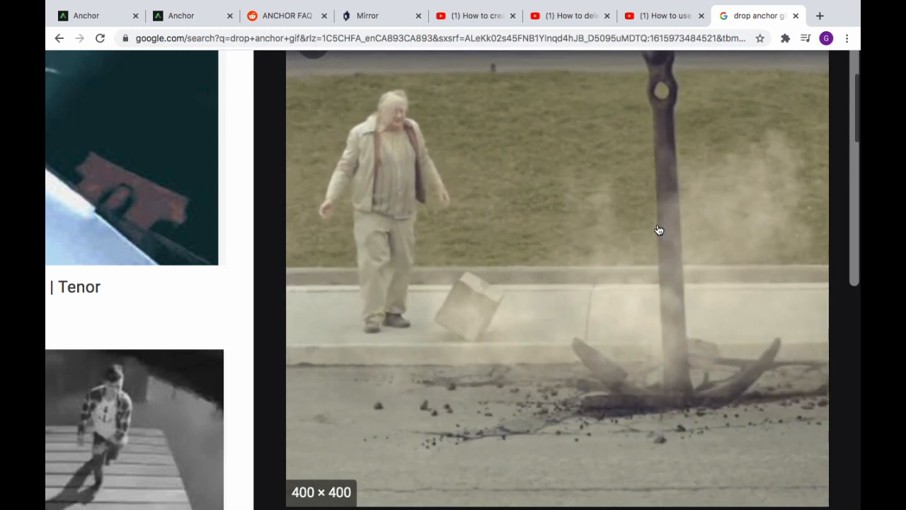
mouse_move(671, 224)
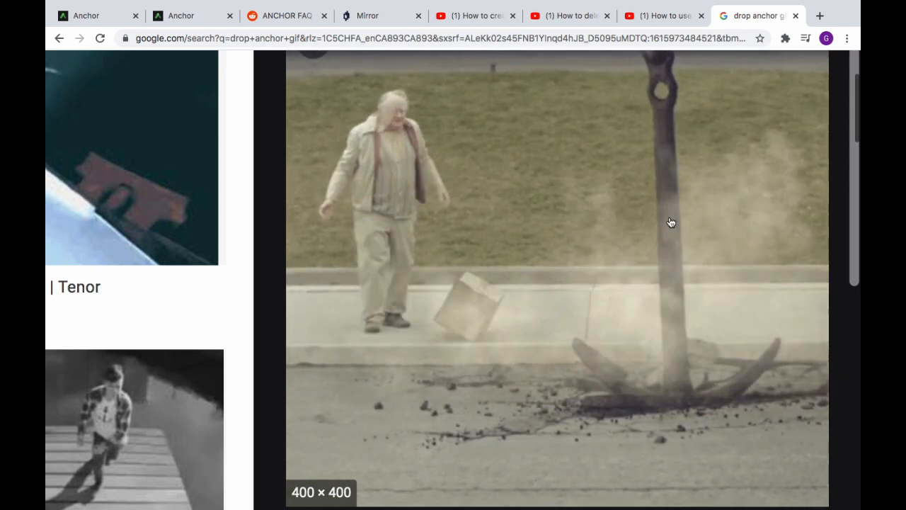
mouse_move(341, 135)
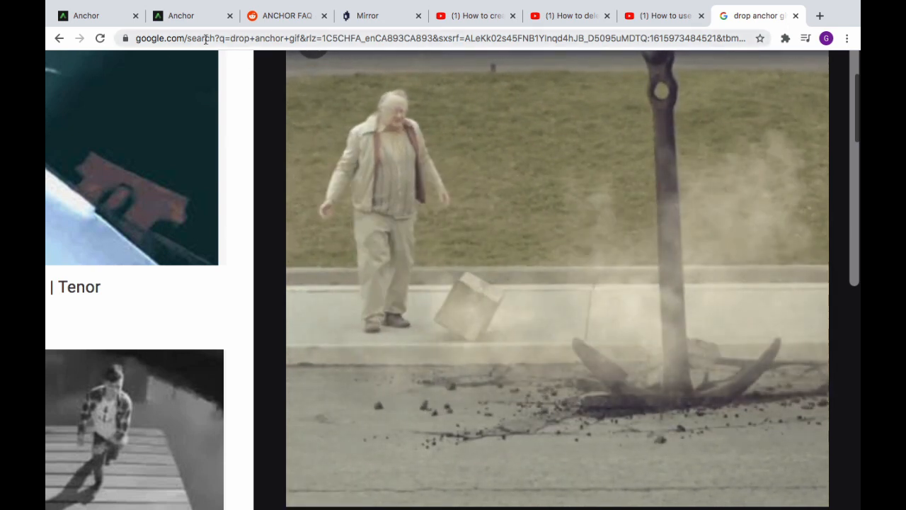
mouse_move(92, 15)
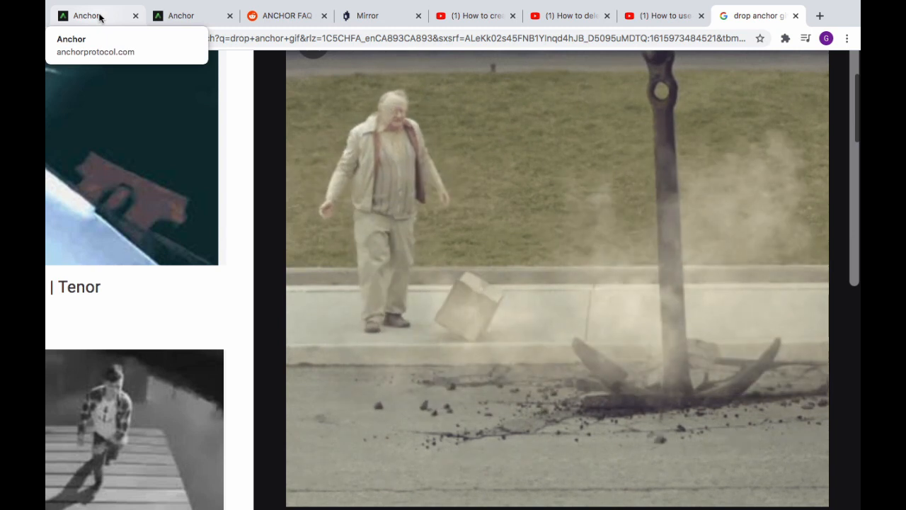
mouse_move(832, 108)
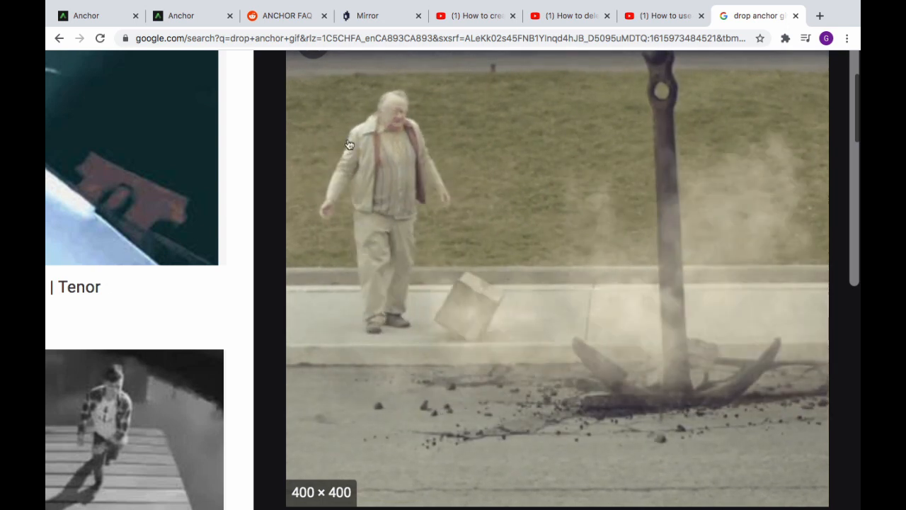
mouse_move(306, 252)
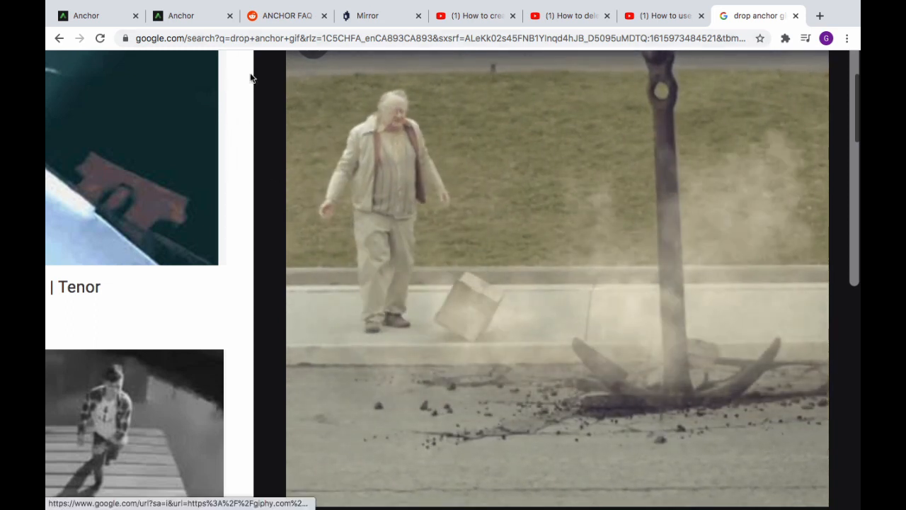
mouse_move(366, 160)
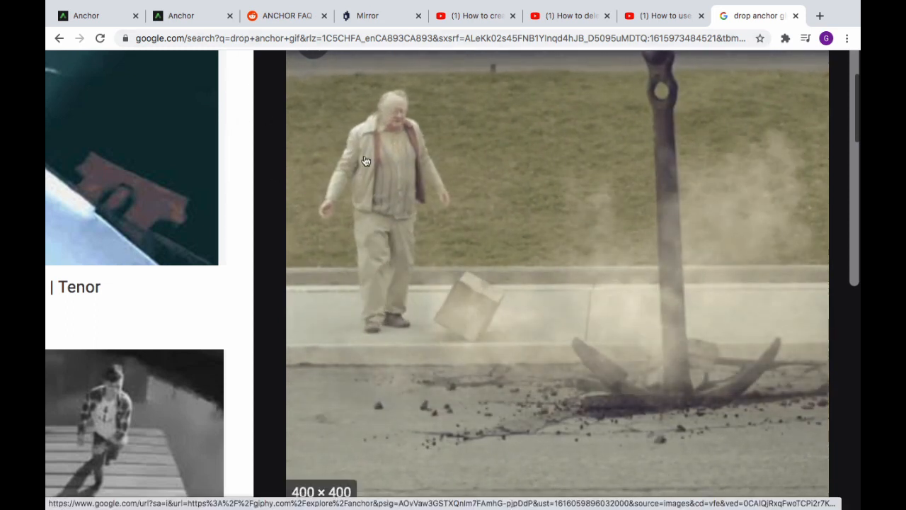
mouse_move(660, 122)
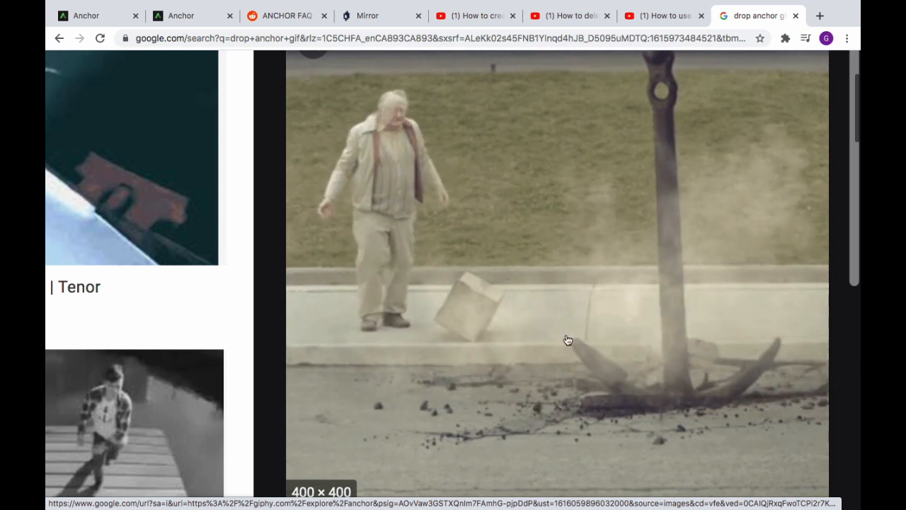
mouse_move(555, 326)
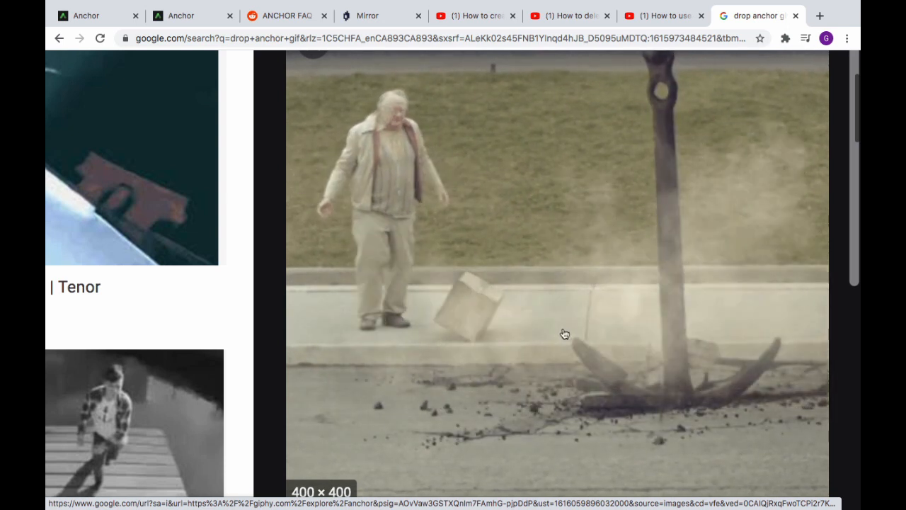
mouse_move(691, 405)
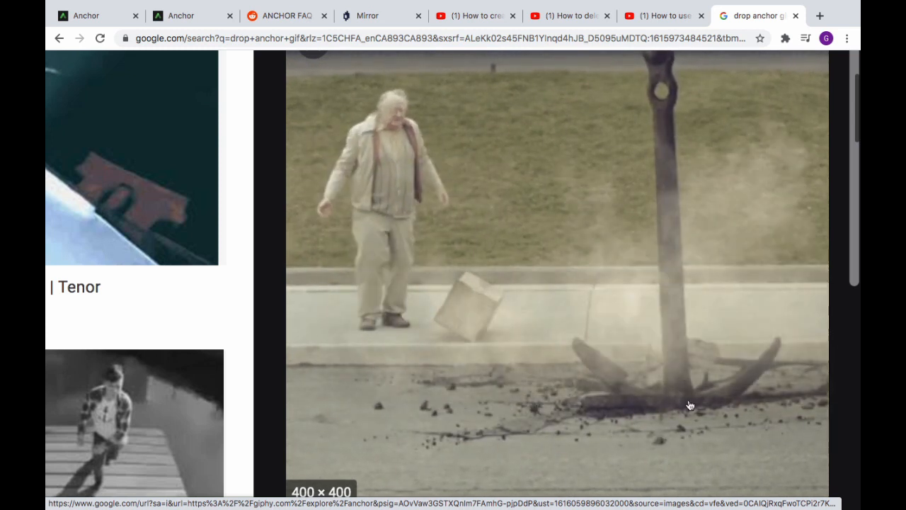
mouse_move(804, 334)
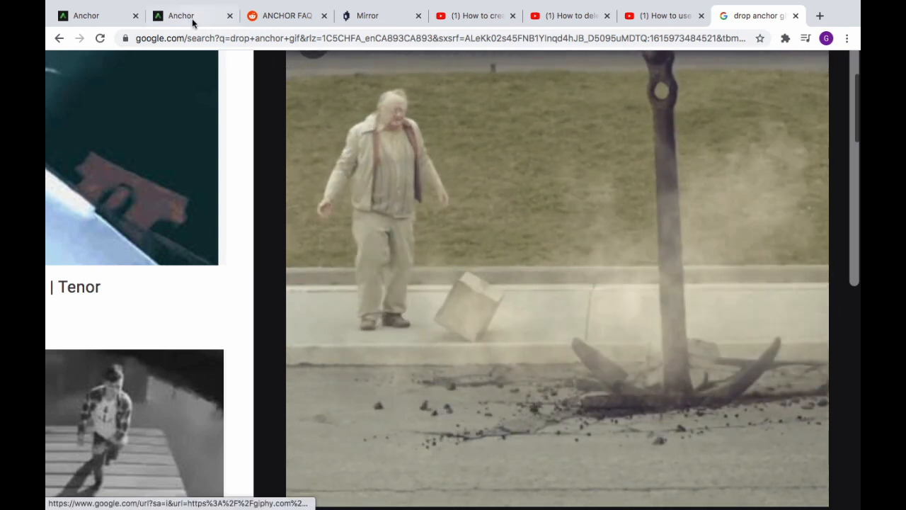
Step: Start the ANC airdrop claim of 8.013386 ANC, which warns of insufficient transaction fees
click(182, 15)
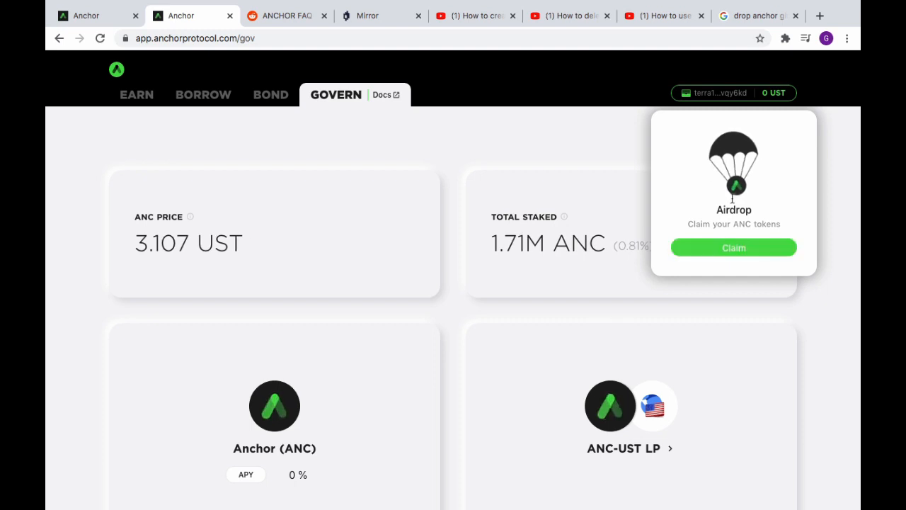
click(734, 246)
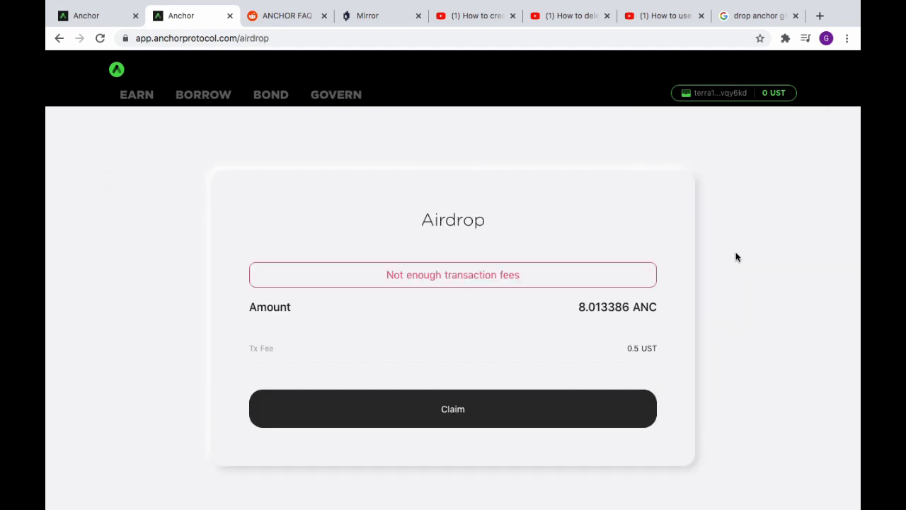
mouse_move(450, 284)
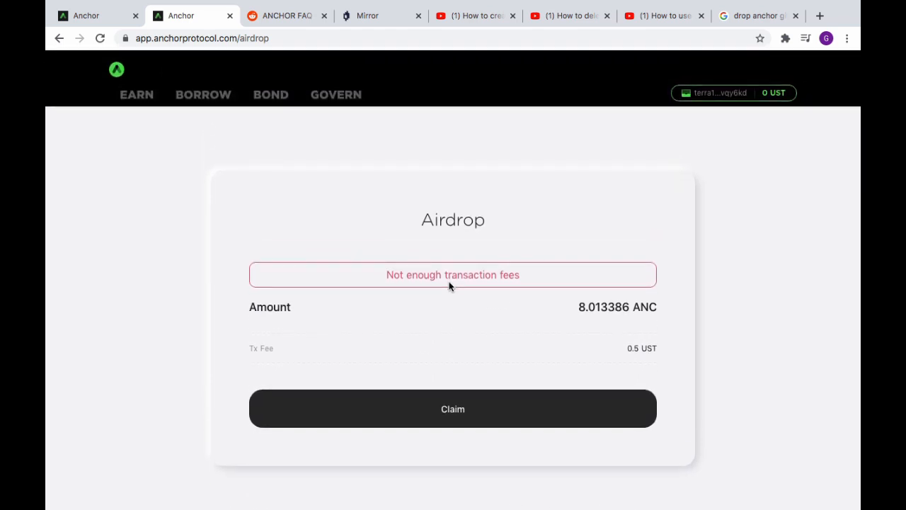
mouse_move(467, 164)
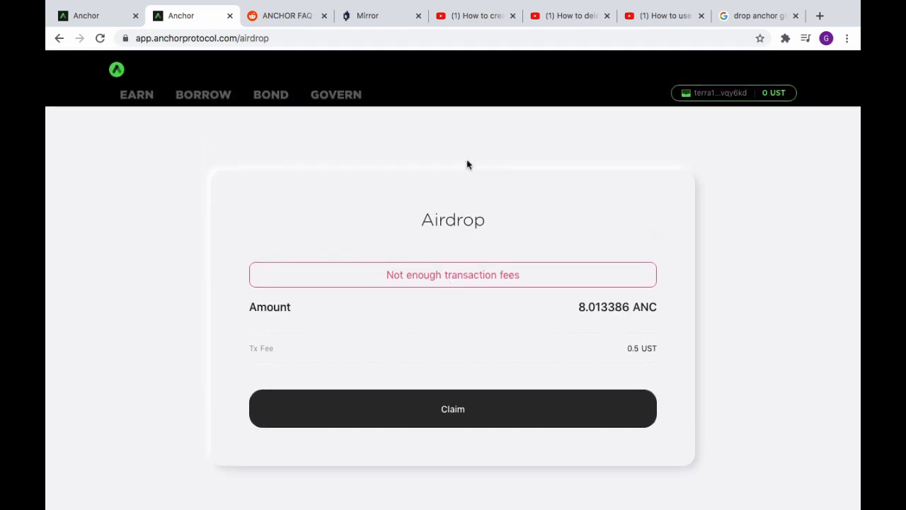
mouse_move(456, 150)
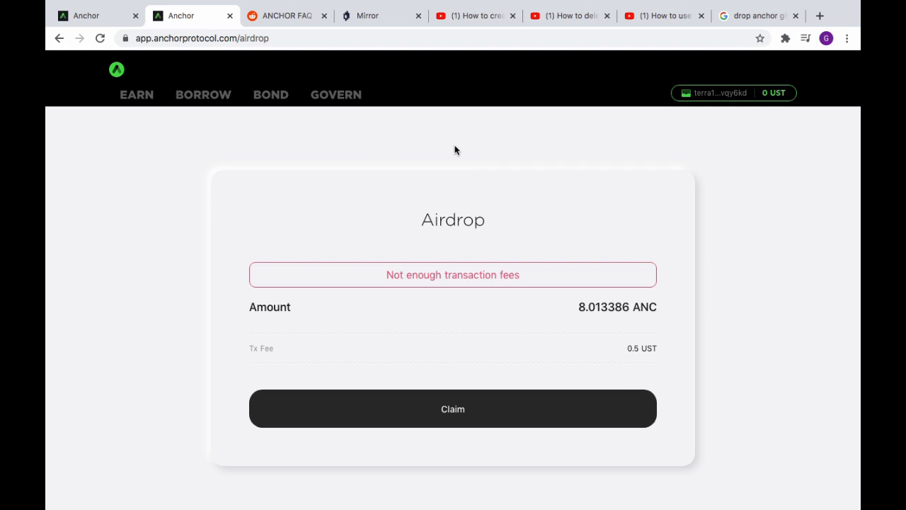
mouse_move(429, 170)
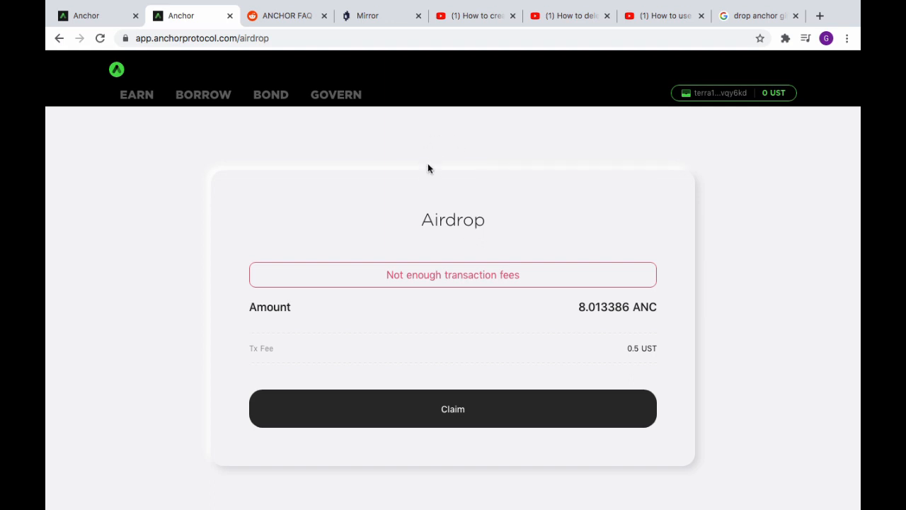
mouse_move(465, 177)
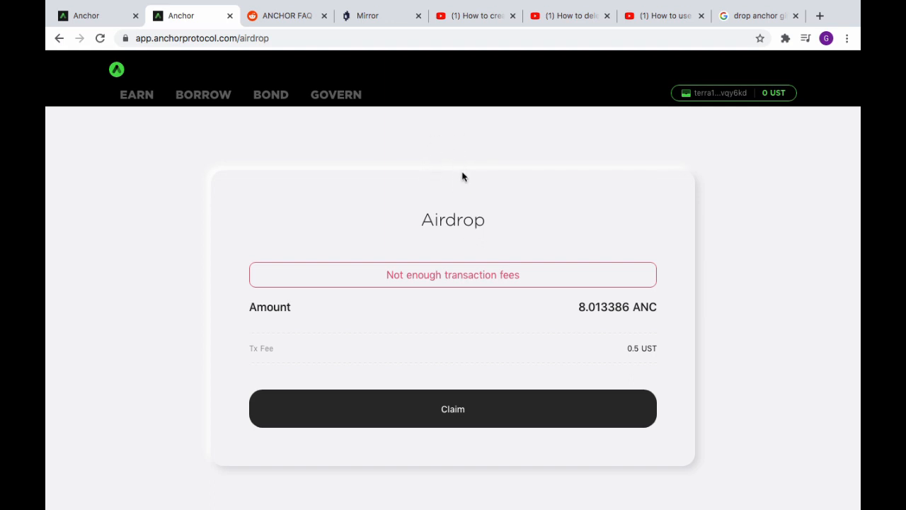
mouse_move(450, 133)
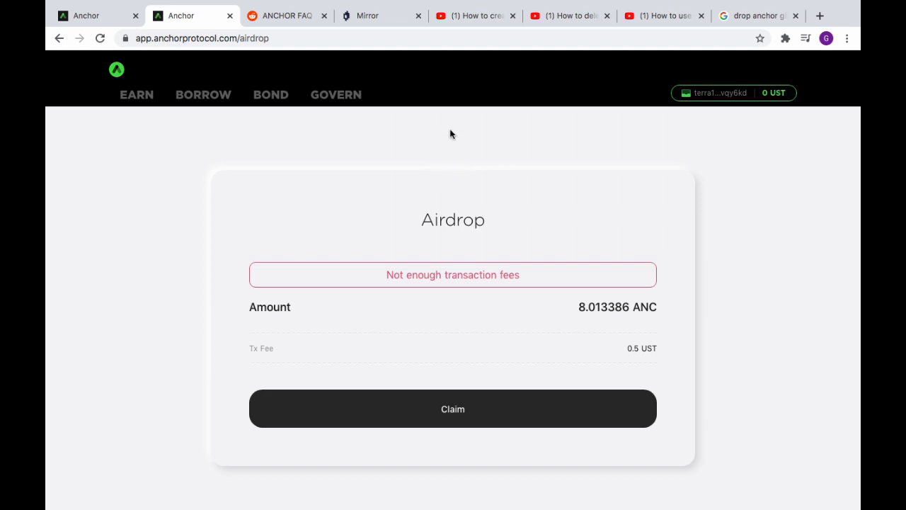
mouse_move(456, 129)
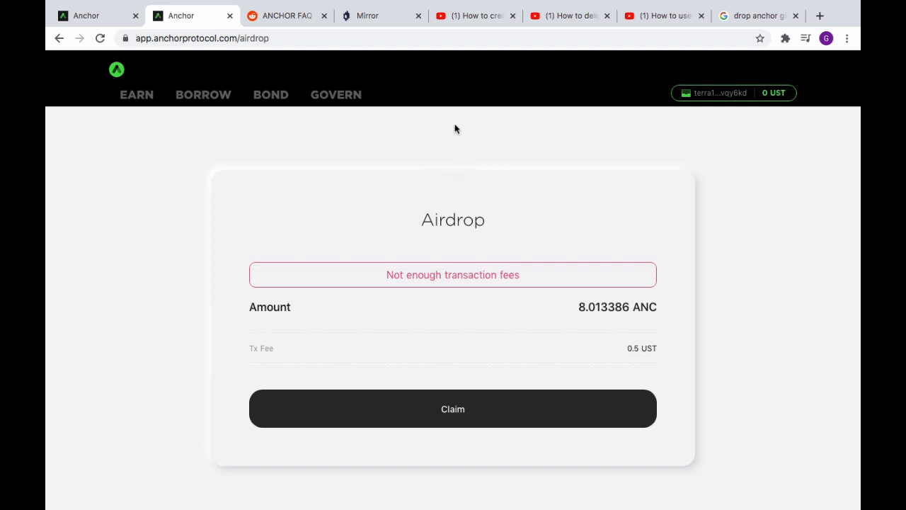
Step: Reopen the airdrop claim from the governance overview, now showing 8.013386 ANC with a 0.5 UST fee
click(336, 93)
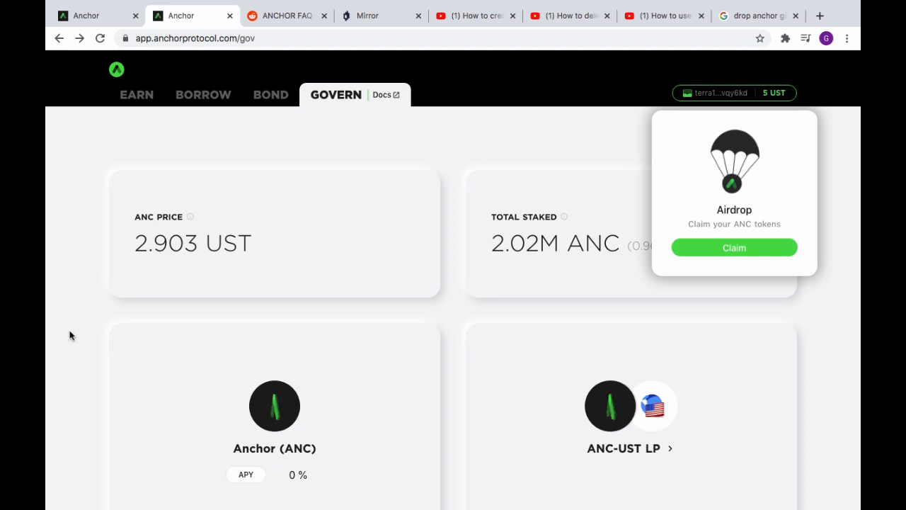
mouse_move(286, 304)
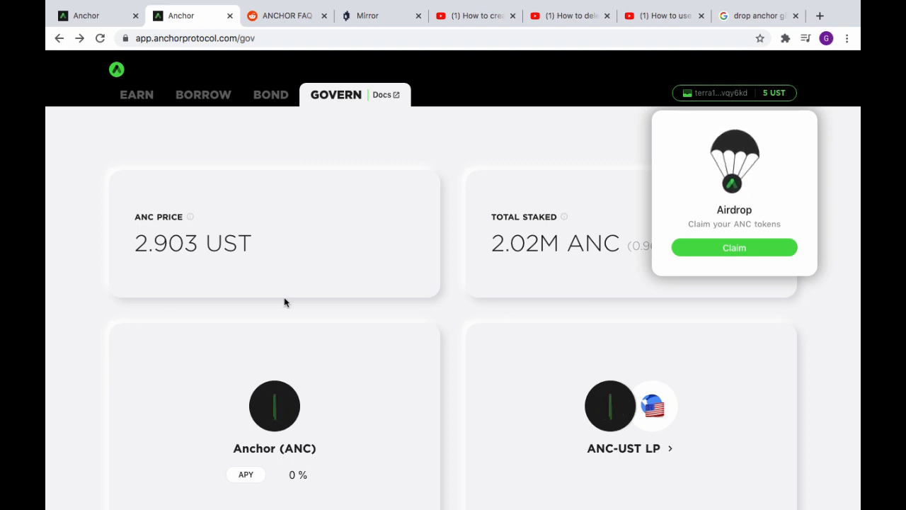
mouse_move(747, 246)
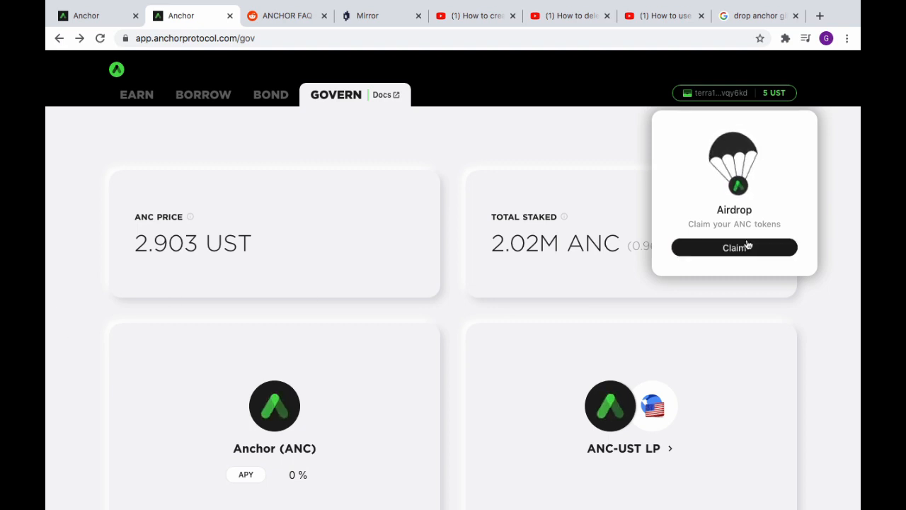
mouse_move(570, 221)
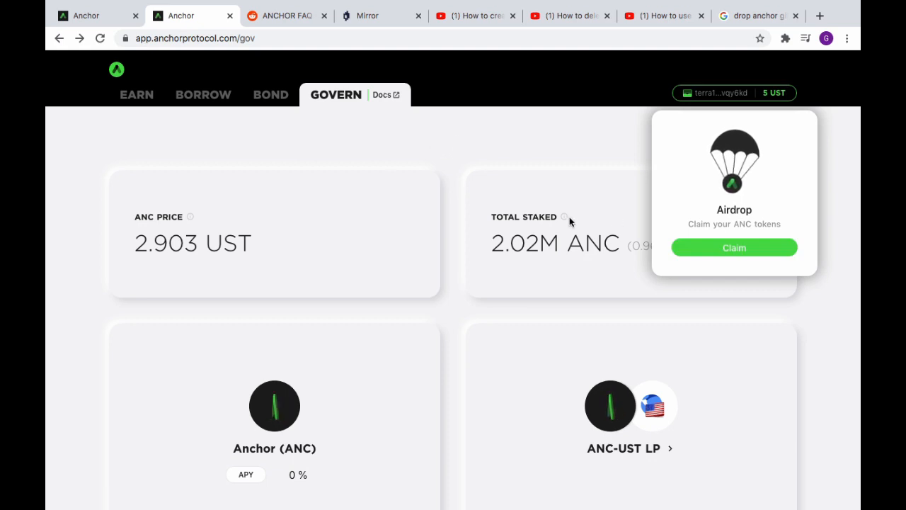
mouse_move(761, 212)
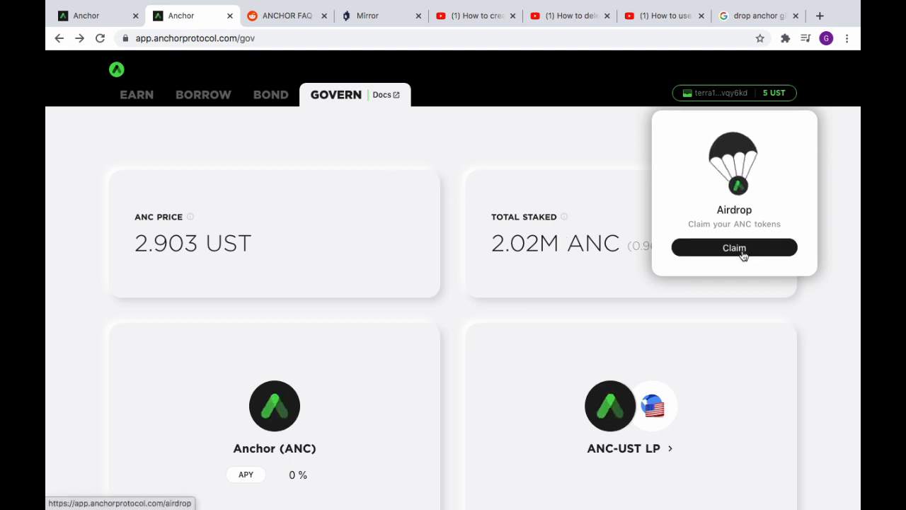
click(734, 246)
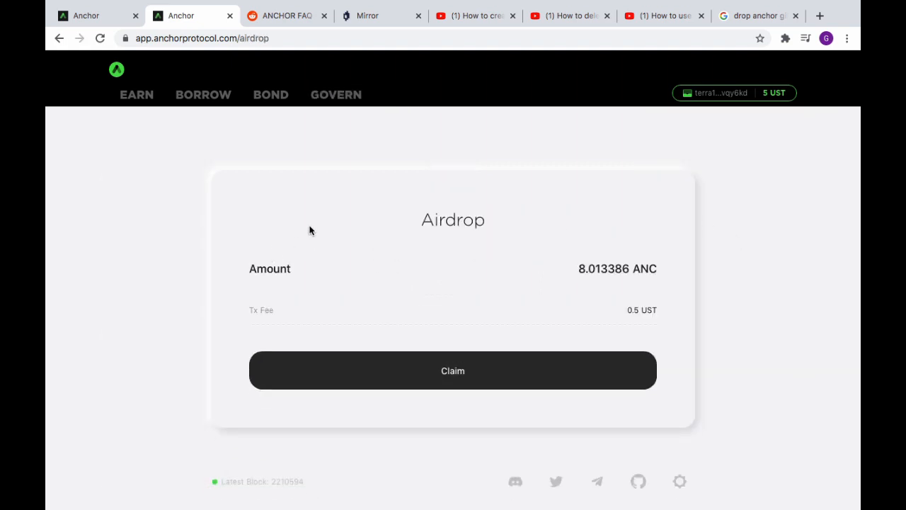
mouse_move(733, 101)
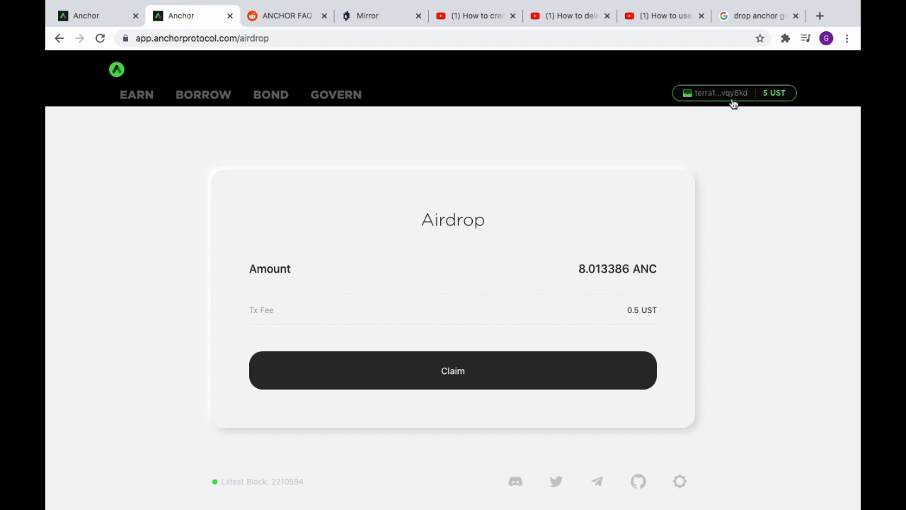
mouse_move(728, 96)
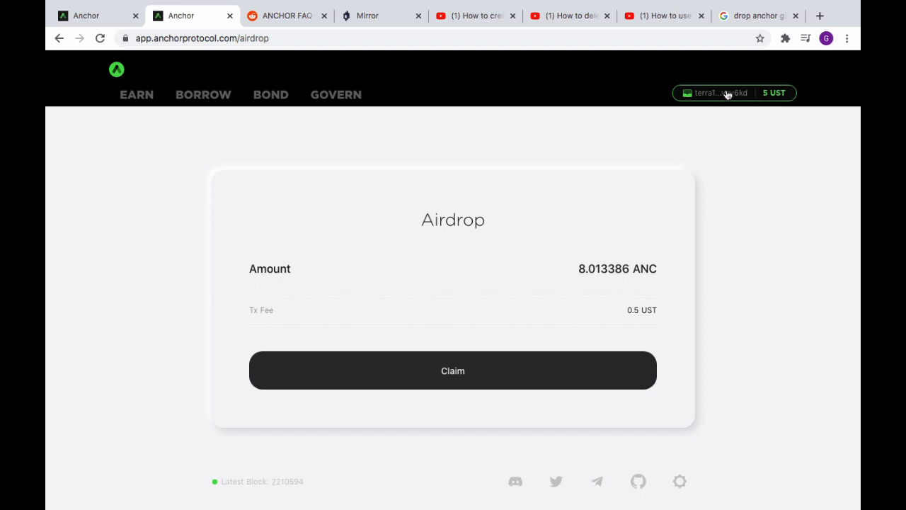
mouse_move(732, 229)
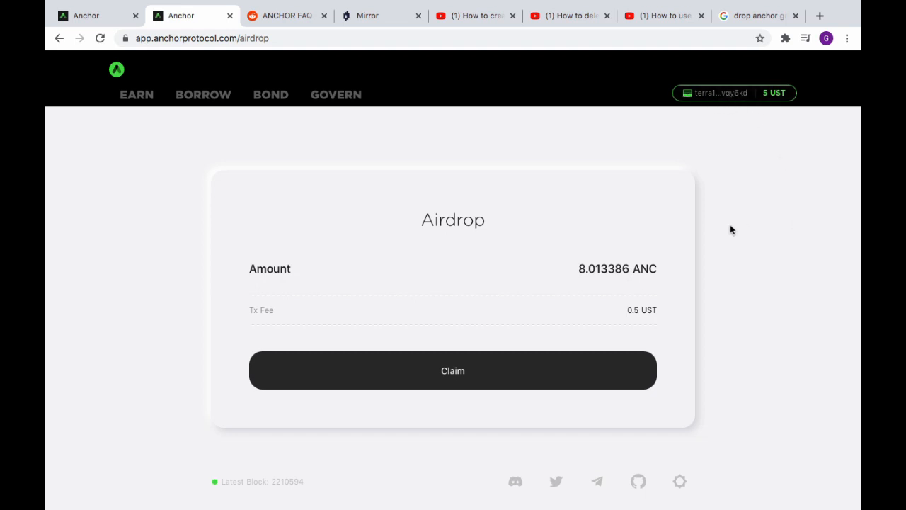
mouse_move(555, 275)
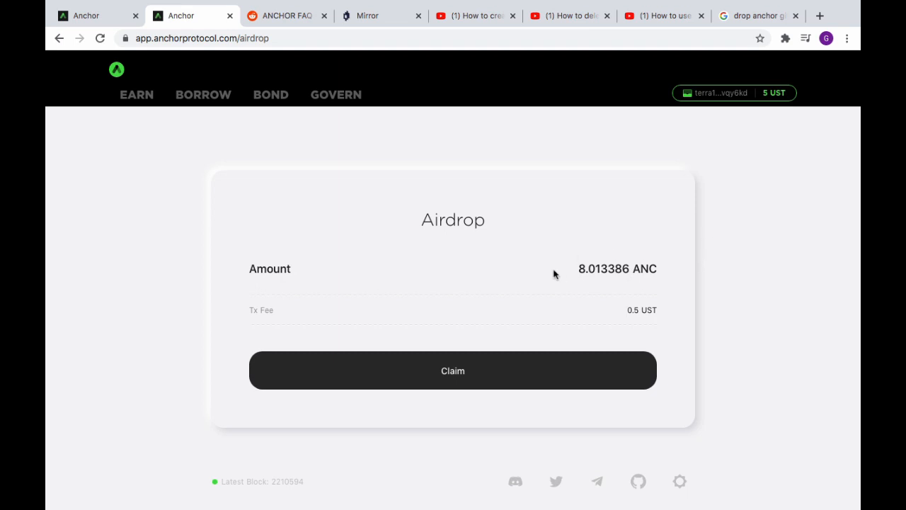
mouse_move(683, 318)
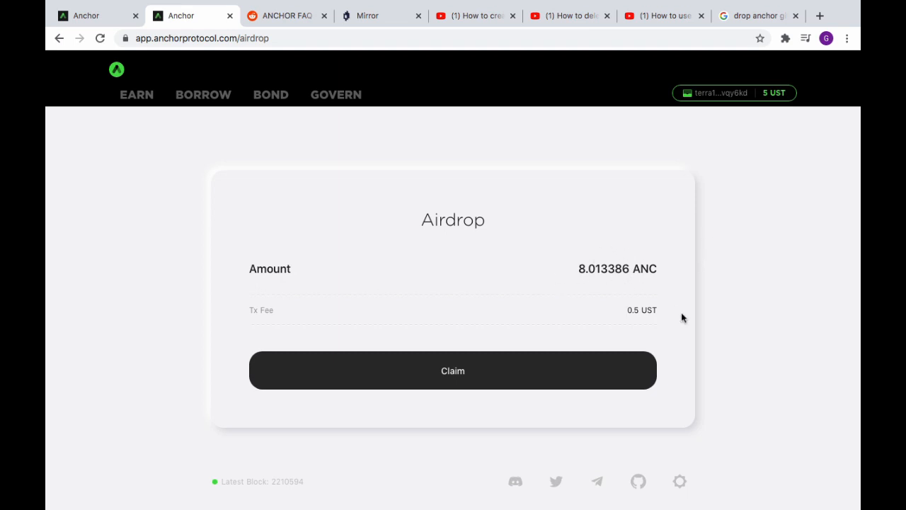
mouse_move(643, 317)
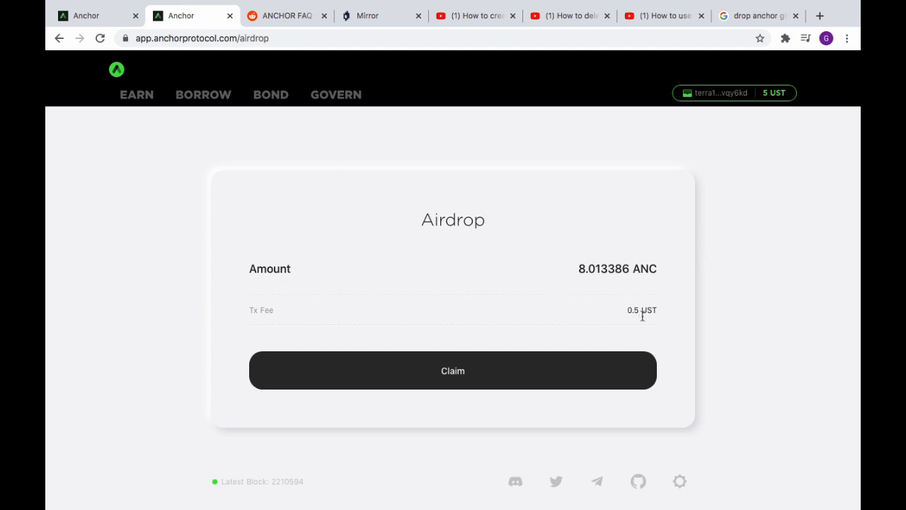
mouse_move(439, 364)
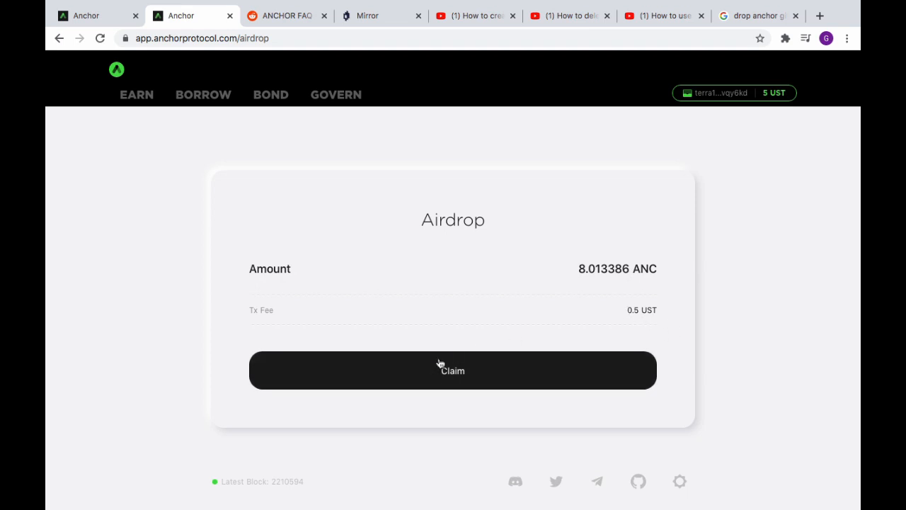
mouse_move(444, 375)
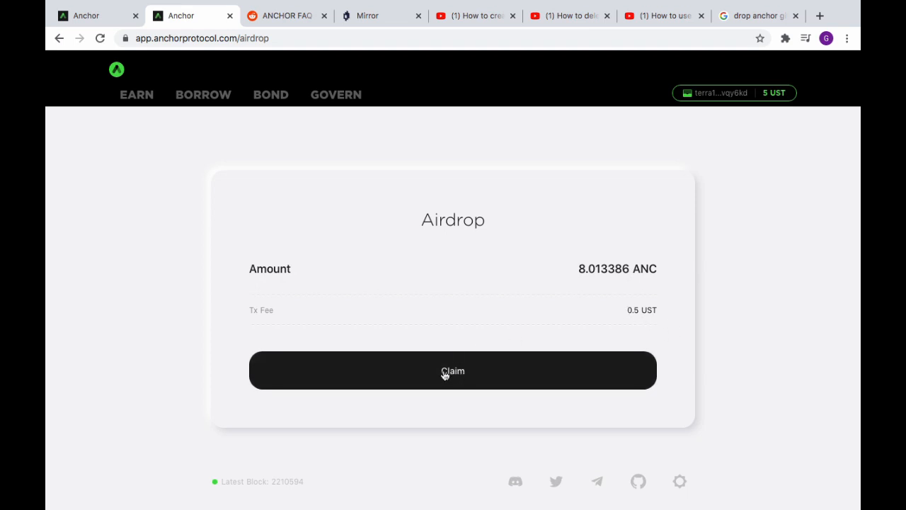
Step: Claim the 8.013386 ANC airdrop and approve it in Terra Station with the wallet password
click(453, 371)
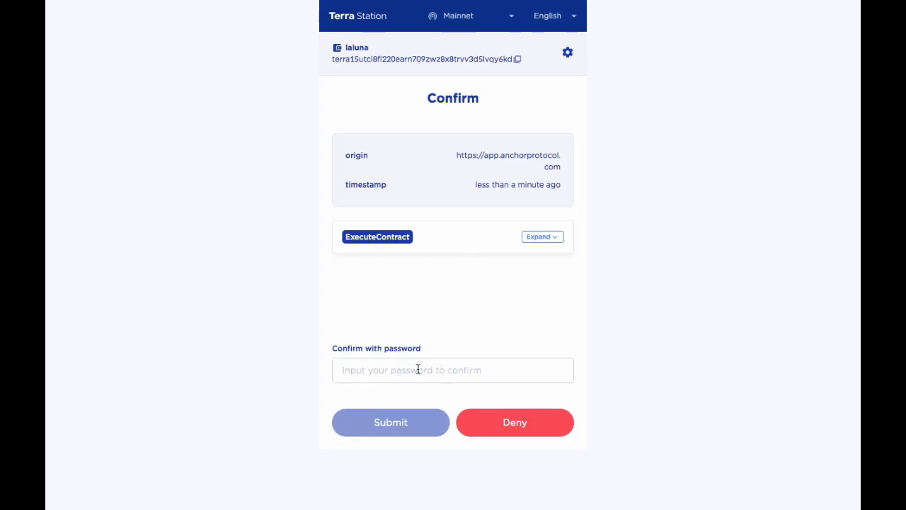
text(password)
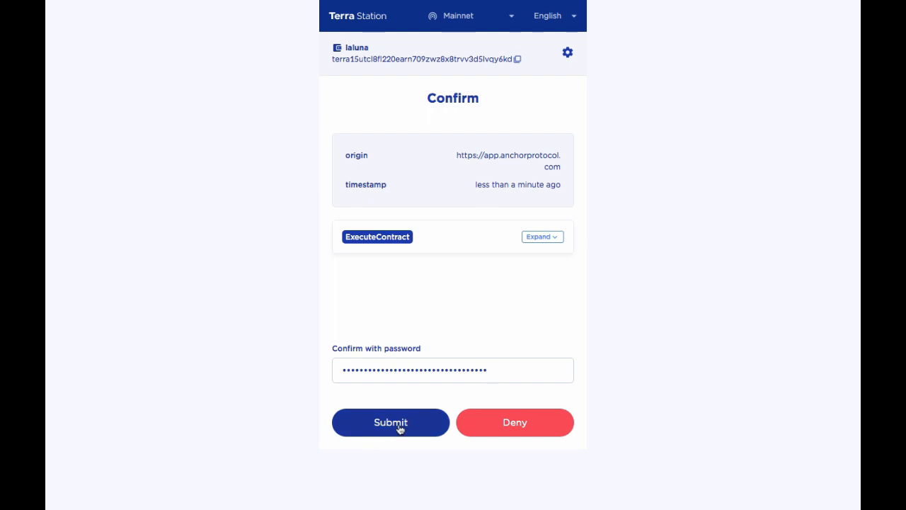
click(391, 422)
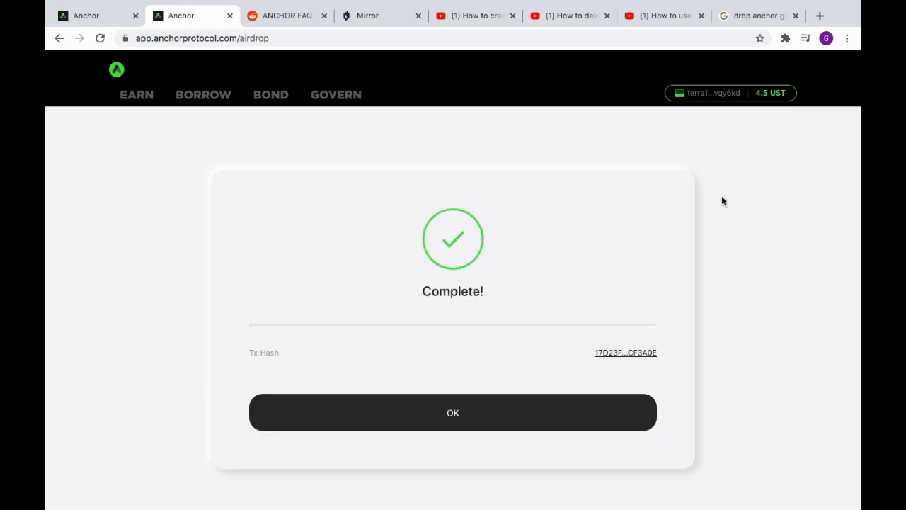
Step: Dismiss the Complete! notice, leaving the airdrop page reporting No Airdrop
click(453, 414)
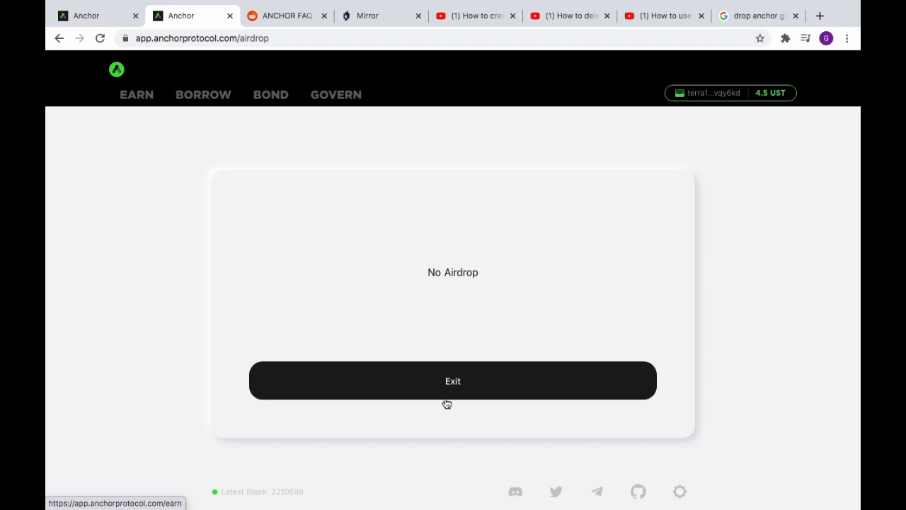
mouse_move(210, 124)
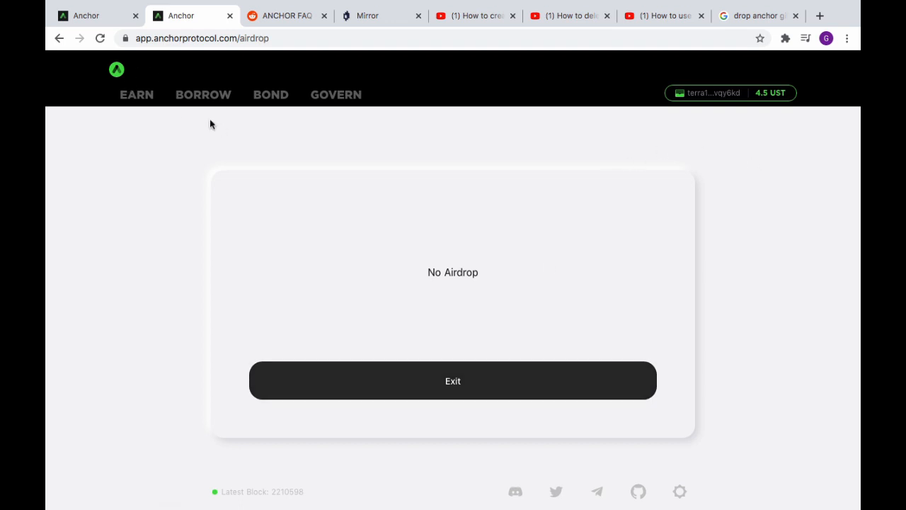
mouse_move(336, 94)
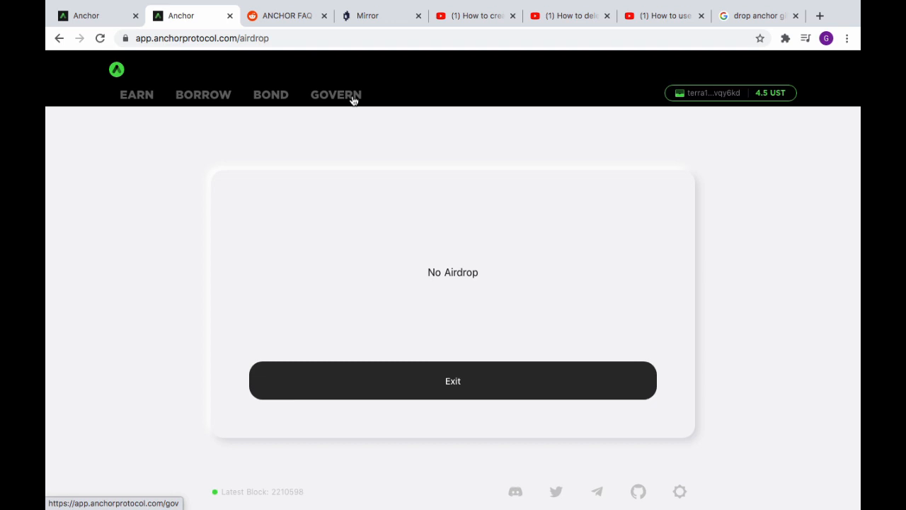
Step: Browse the governance page's ANC price, staking cards and rewards table with 8.013386 ANC stakable
click(336, 93)
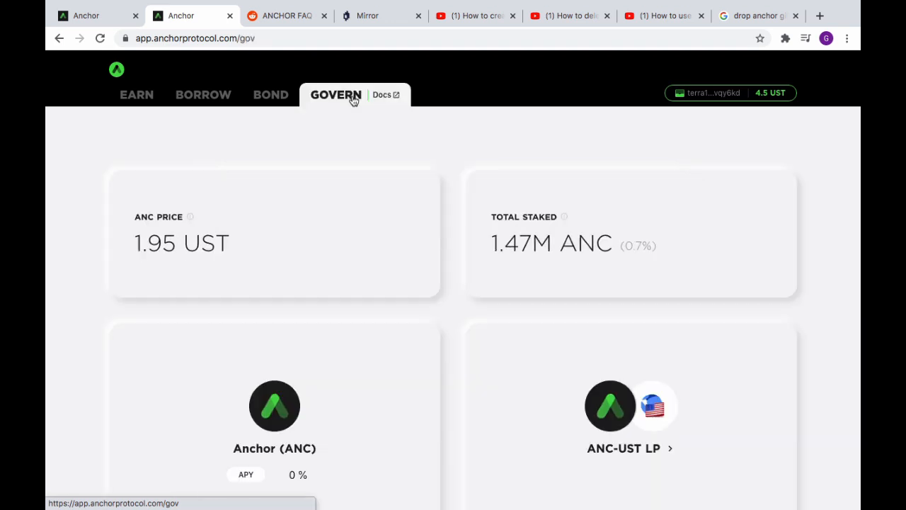
scroll(down, 3)
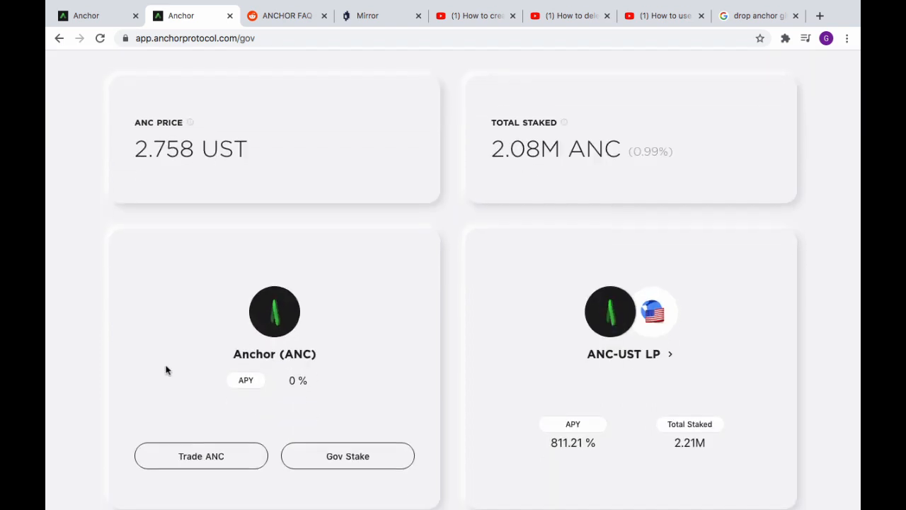
scroll(down, 3)
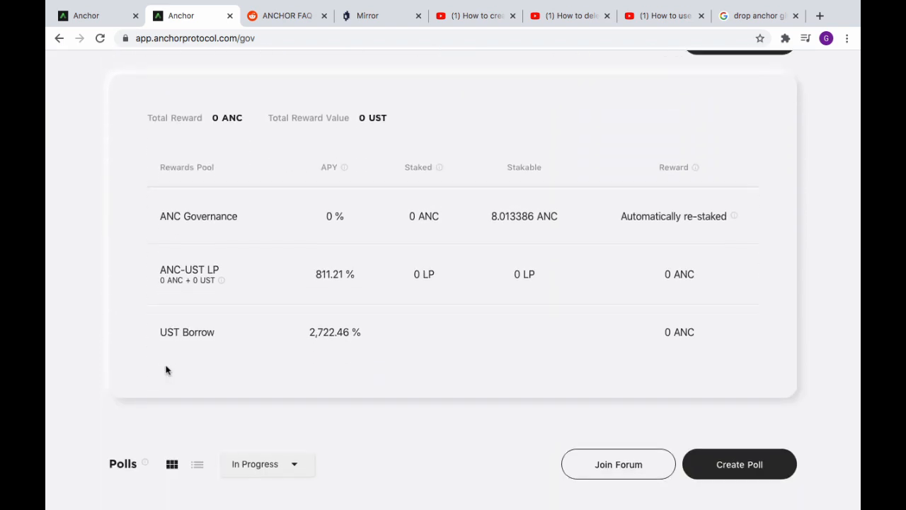
scroll(up, 3)
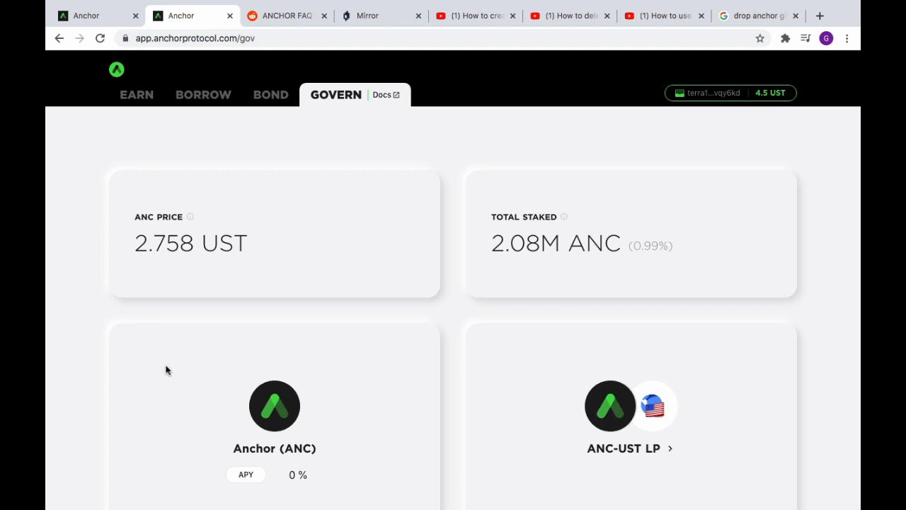
scroll(down, 3)
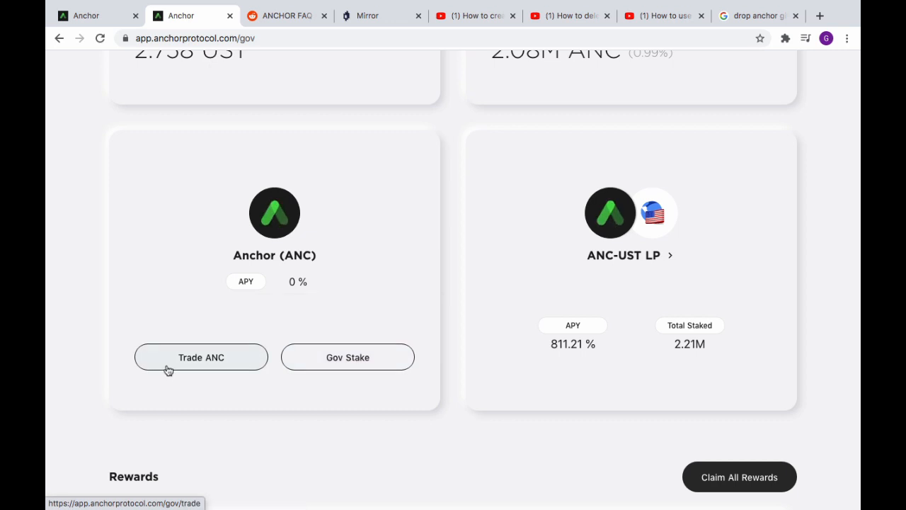
mouse_move(349, 356)
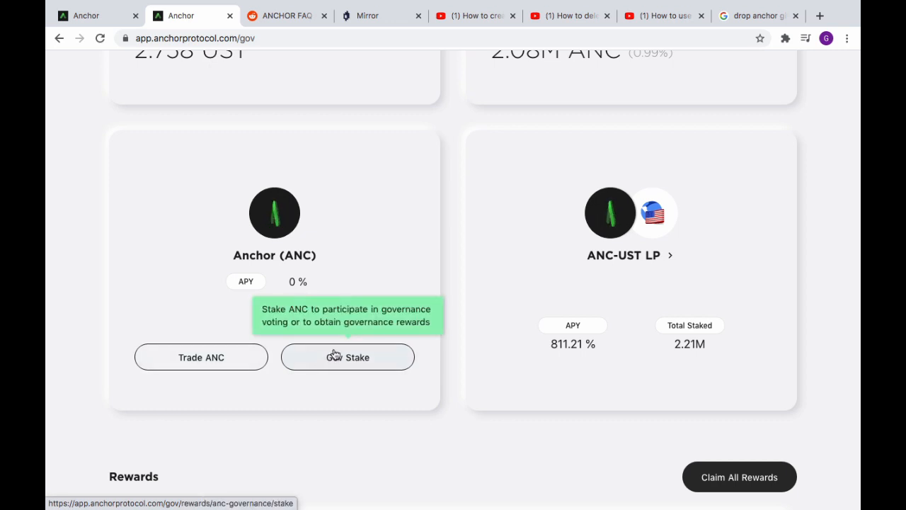
Step: Stake 8.013386 ANC in ANC Governance and approve the 0.5 UST-fee transaction in Terra Station
click(348, 357)
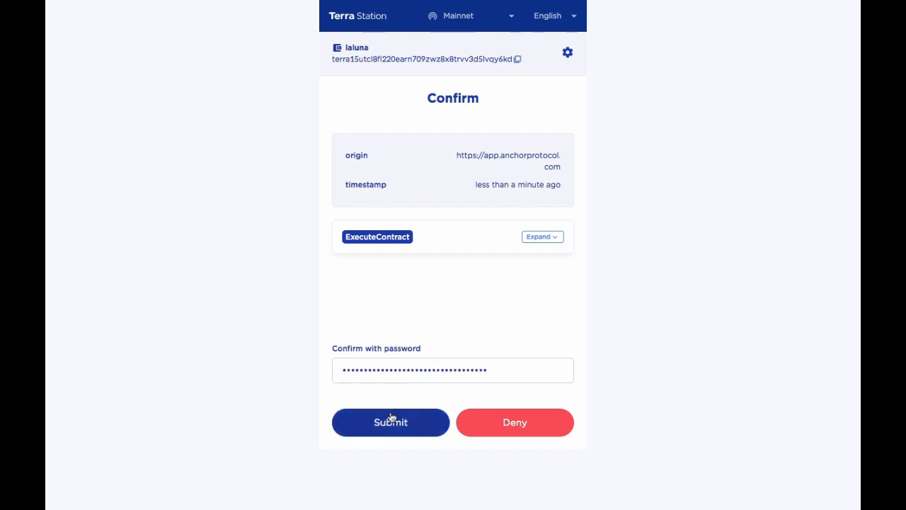
click(390, 422)
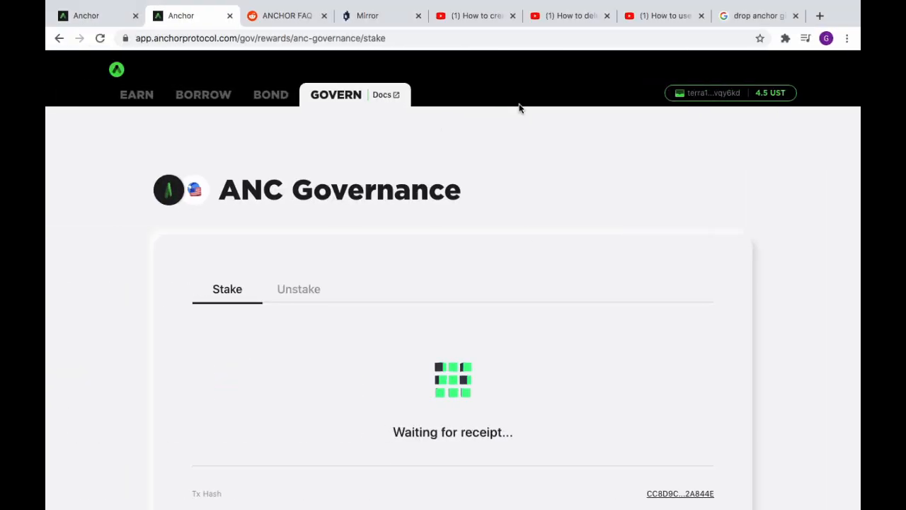
mouse_move(546, 187)
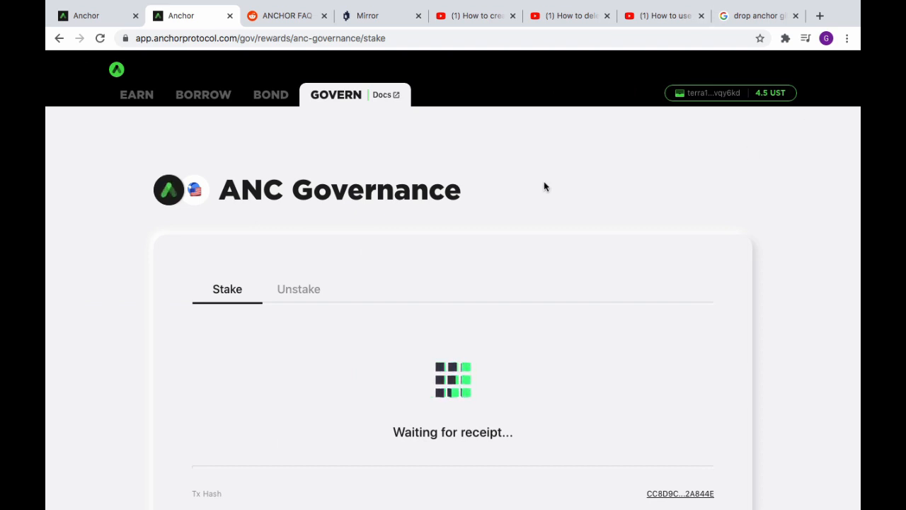
mouse_move(436, 422)
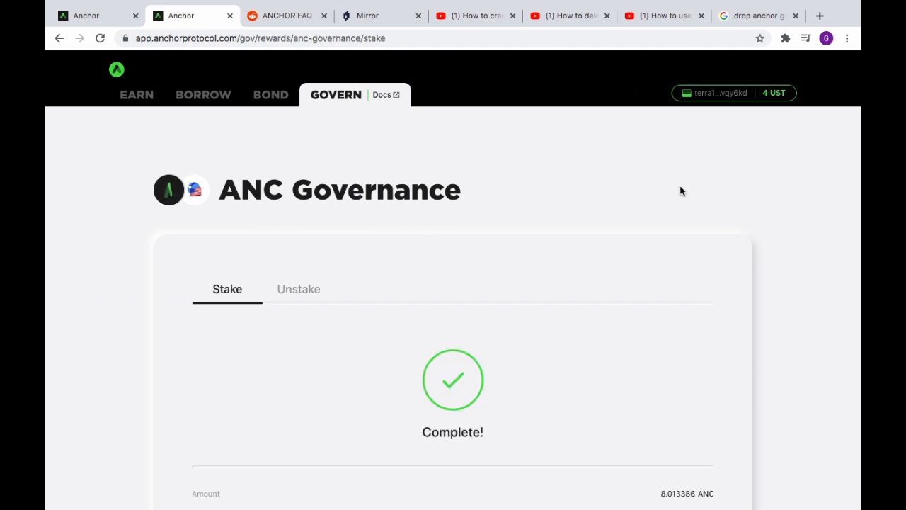
mouse_move(405, 494)
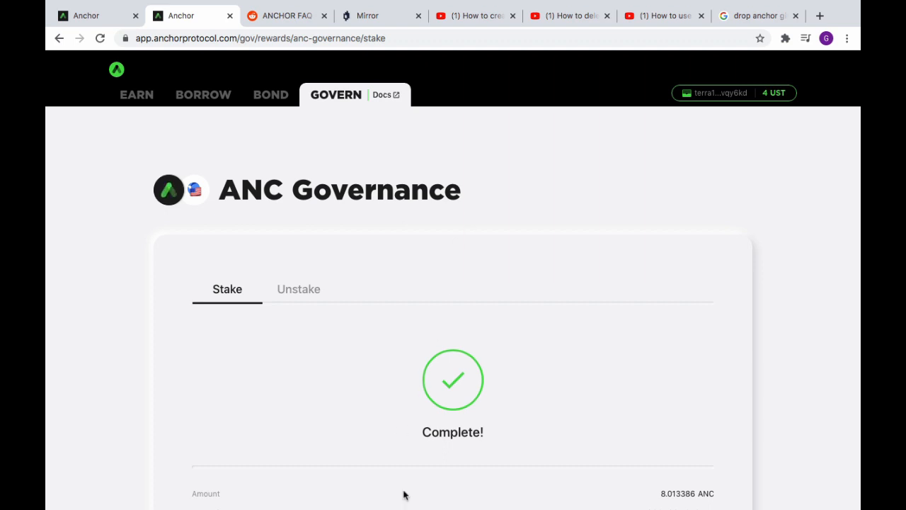
mouse_move(493, 285)
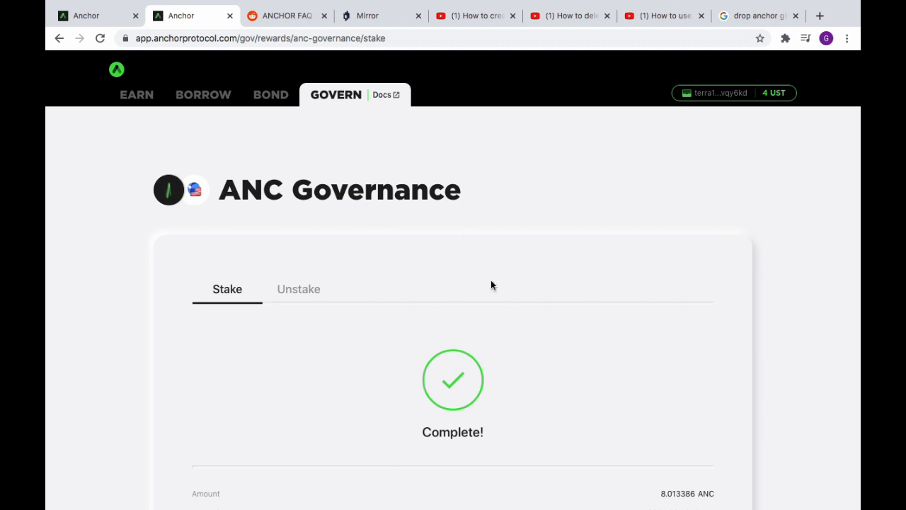
mouse_move(325, 374)
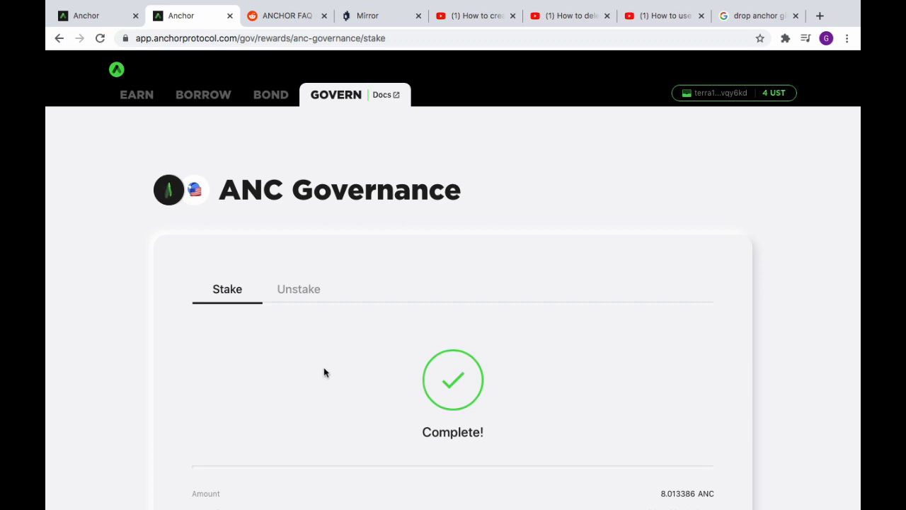
scroll(down, 3)
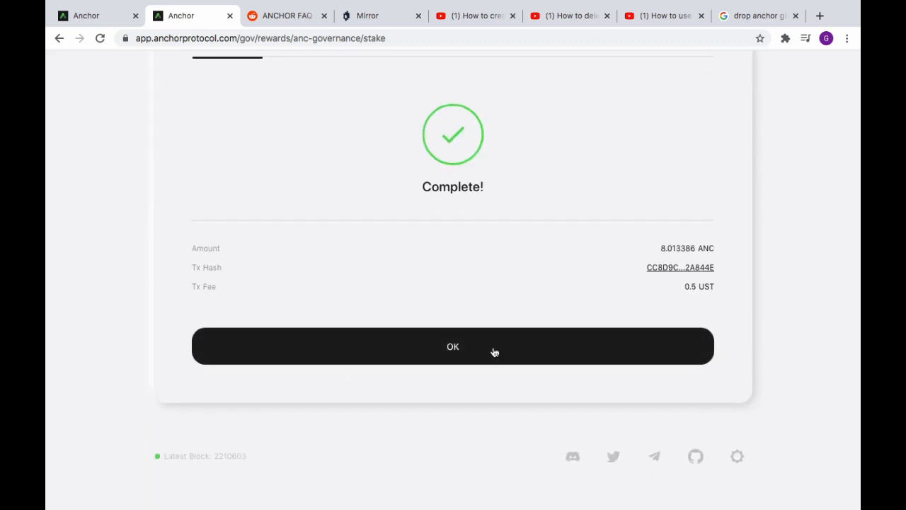
Step: Dismiss the stake confirmation, revealing the ANC Governance stake form with a 0 ANC balance
click(453, 345)
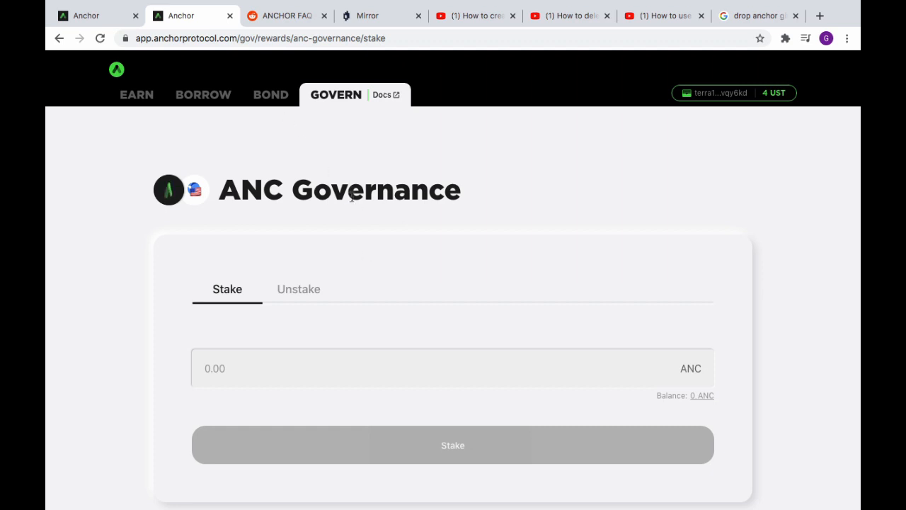
mouse_move(320, 185)
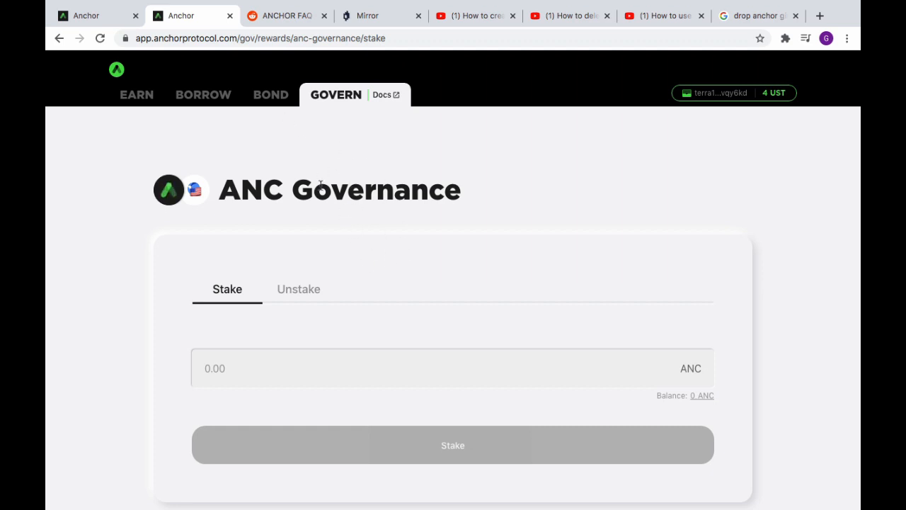
mouse_move(175, 73)
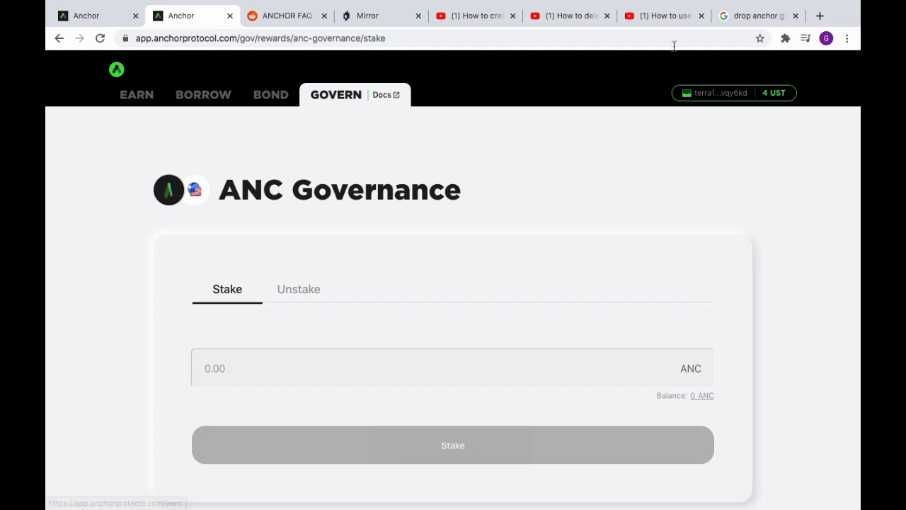
mouse_move(759, 186)
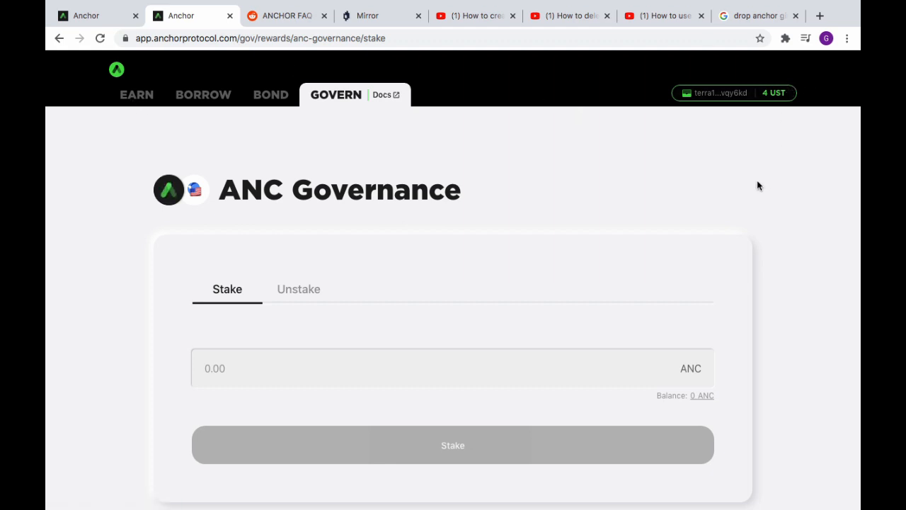
mouse_move(107, 316)
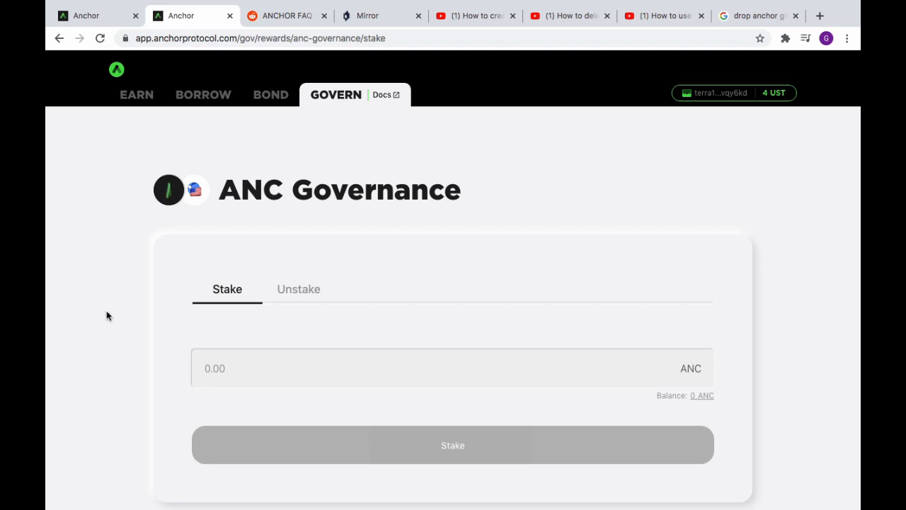
mouse_move(88, 224)
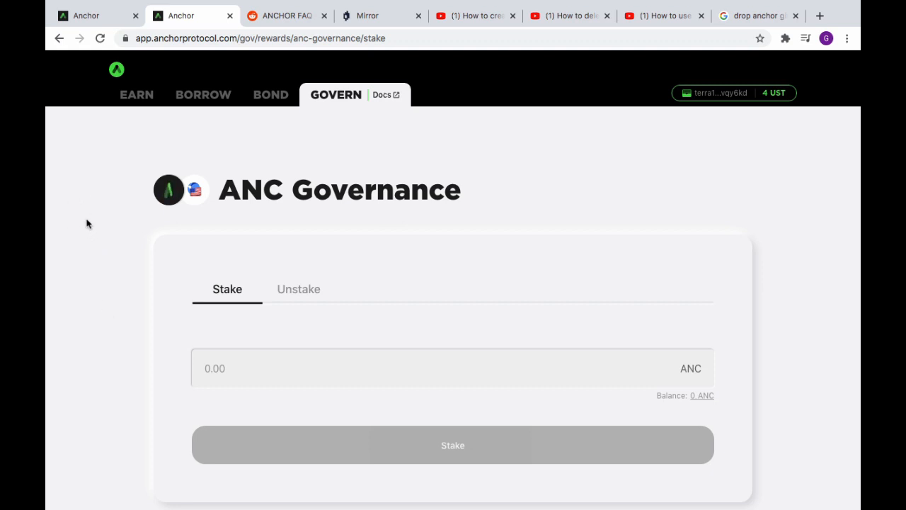
mouse_move(100, 288)
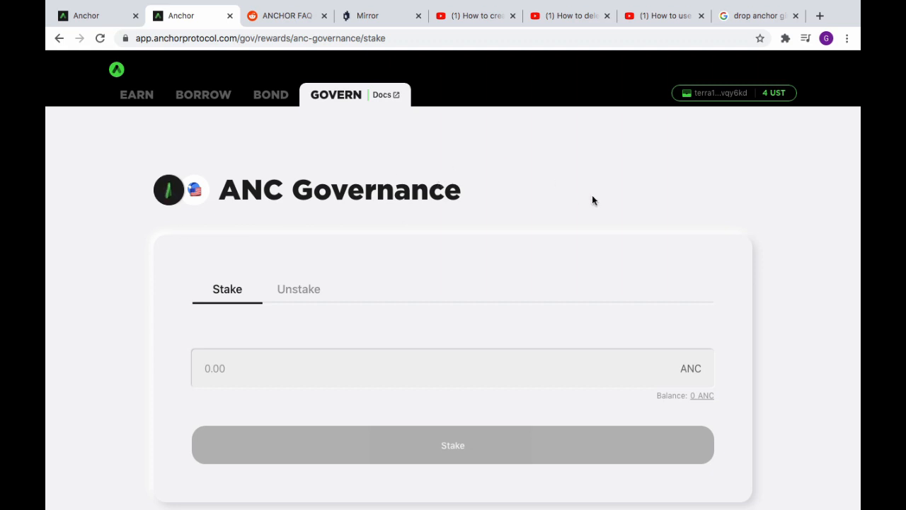
mouse_move(209, 143)
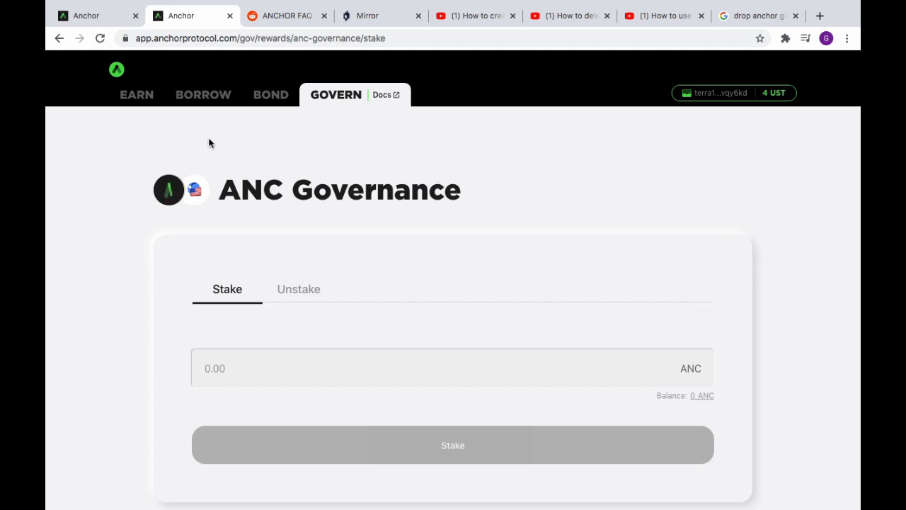
mouse_move(339, 179)
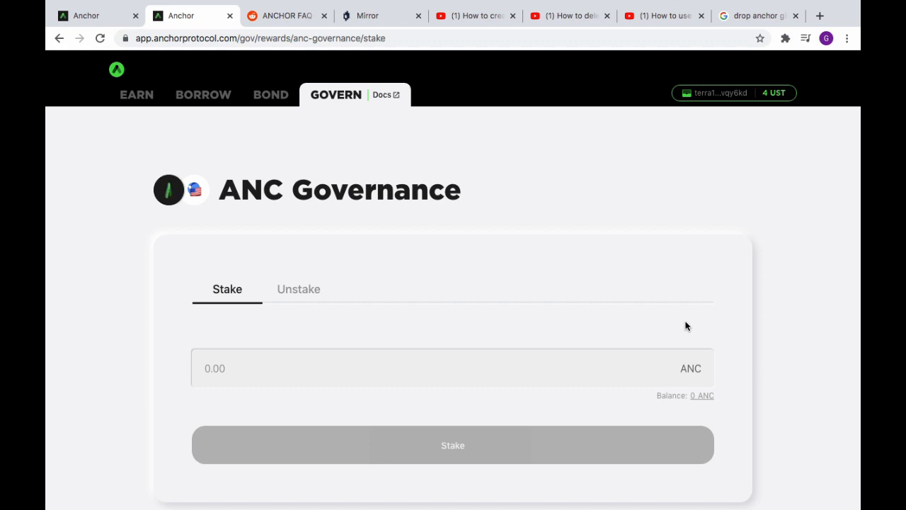
mouse_move(768, 303)
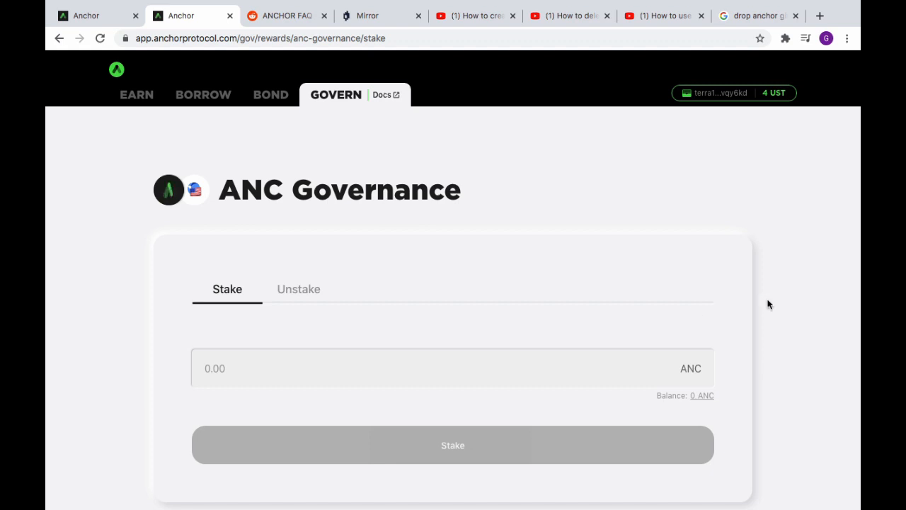
mouse_move(807, 243)
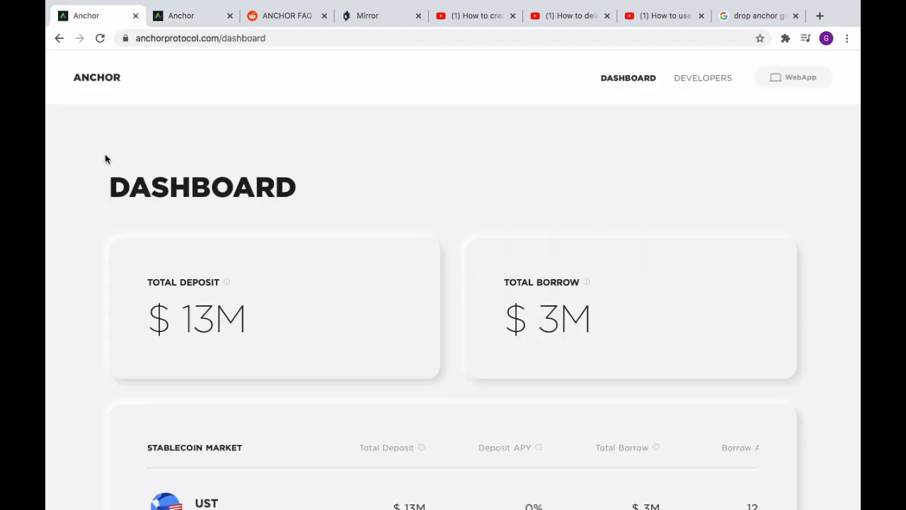
Step: Scroll through the dashboard's Total Deposit, Total Borrow, Stablecoin and bAsset Market cards
scroll(down, 3)
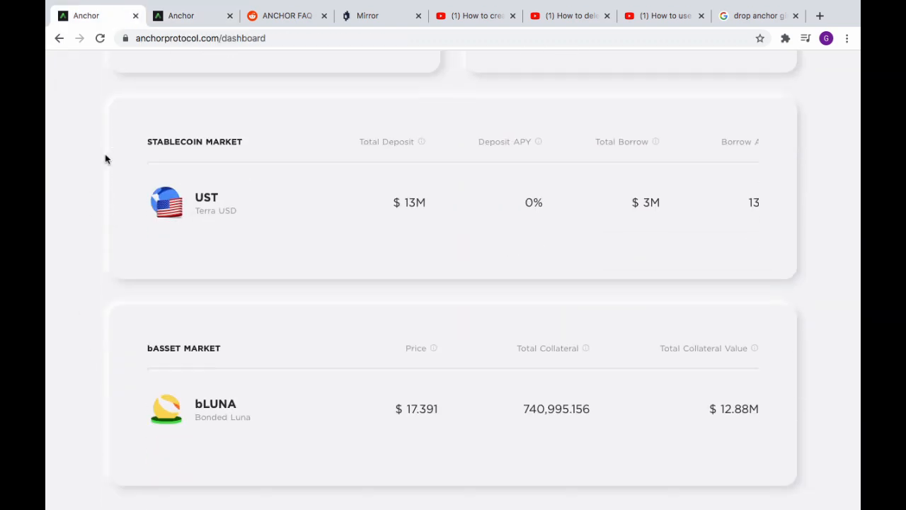
scroll(up, 3)
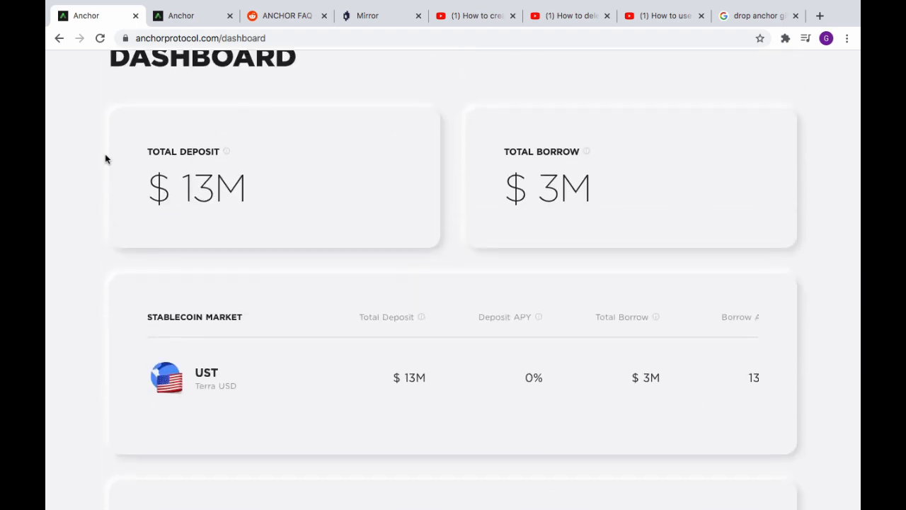
scroll(down, 3)
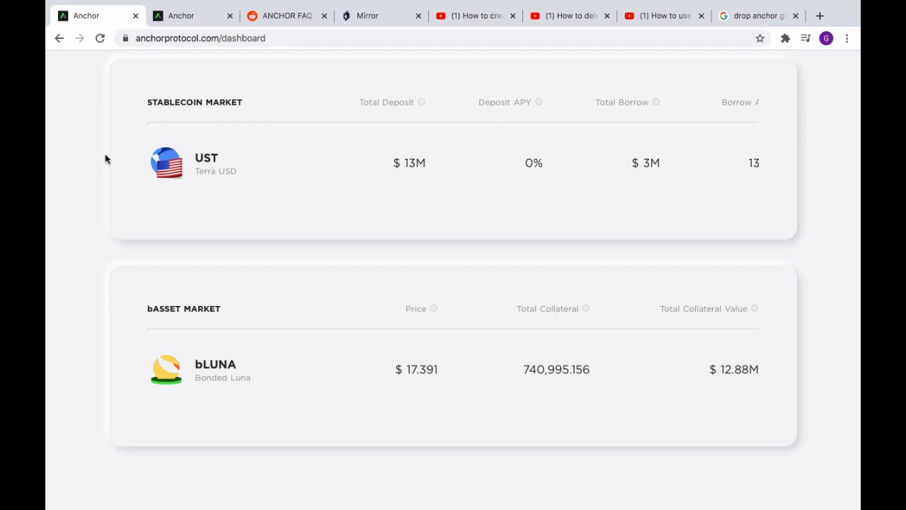
mouse_move(218, 371)
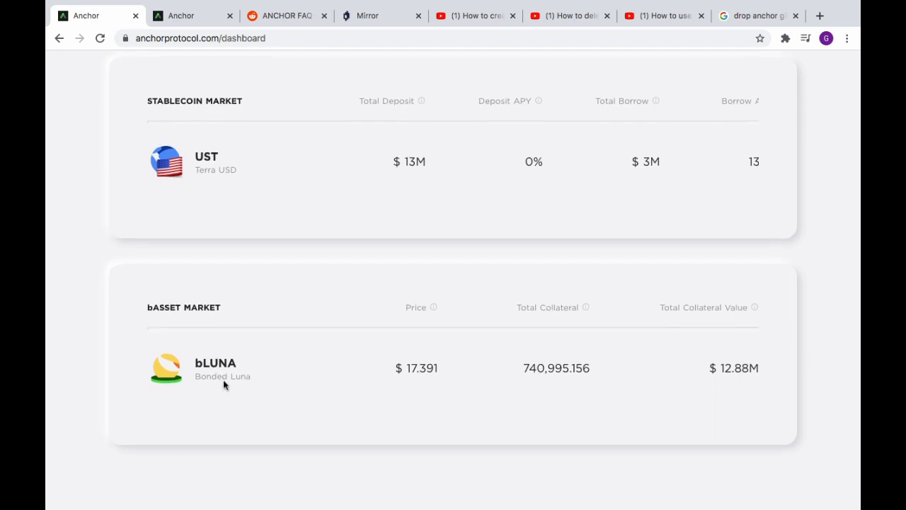
scroll(up, 3)
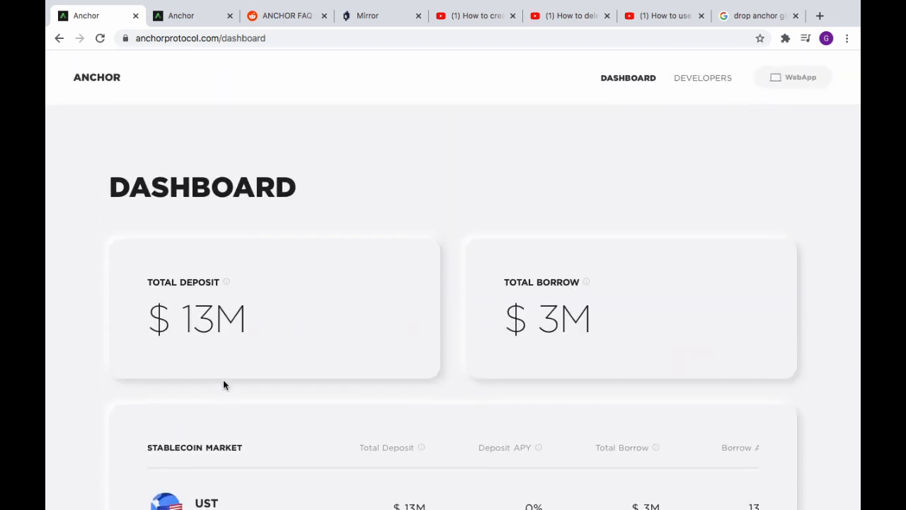
scroll(down, 3)
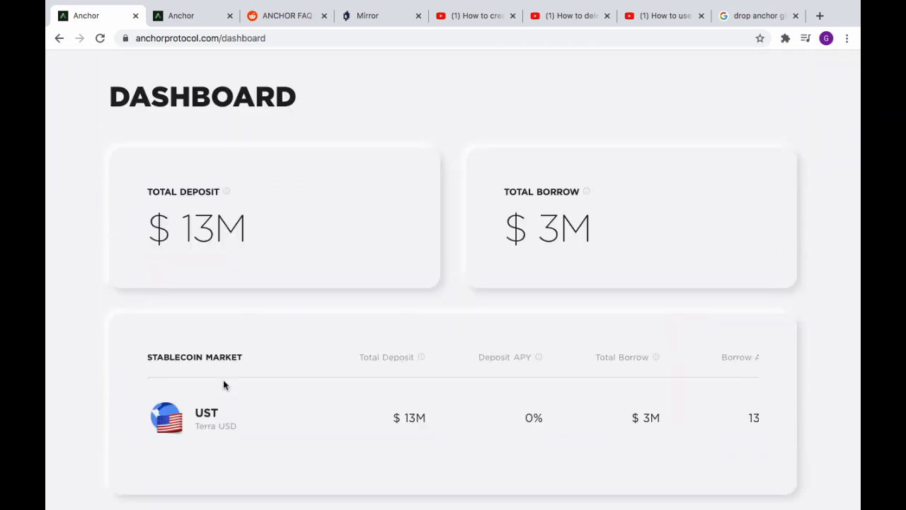
scroll(up, 3)
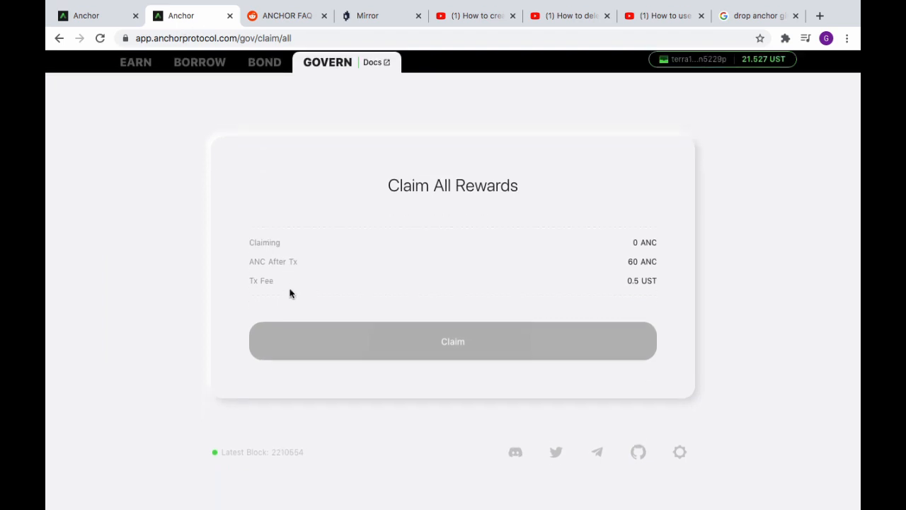
Step: Visit the Bond page, then review governance rewards: 0 ANC reward, 60 ANC stakable, 2,774.67% UST Borrow APY
click(263, 62)
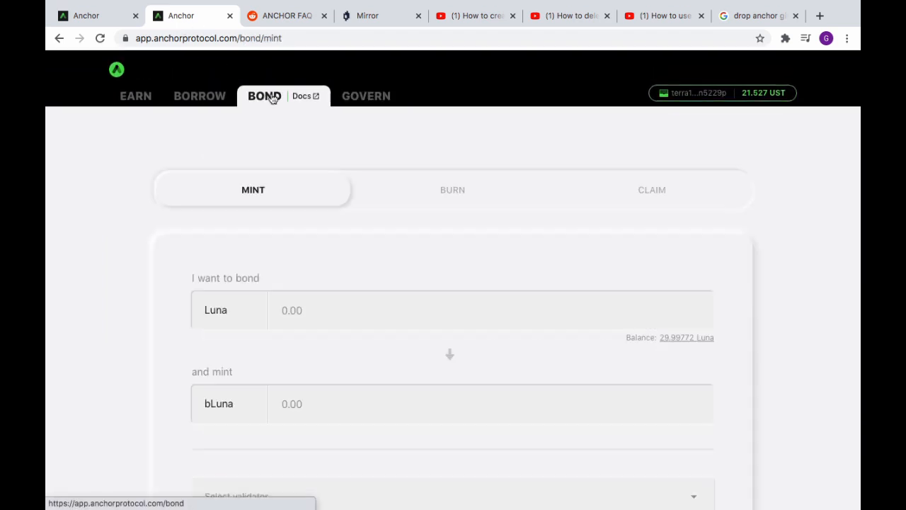
mouse_move(453, 190)
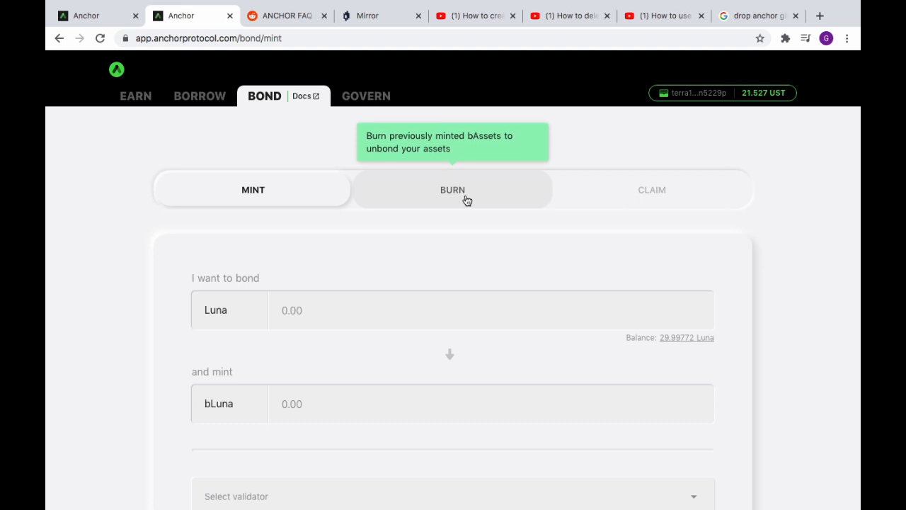
mouse_move(135, 96)
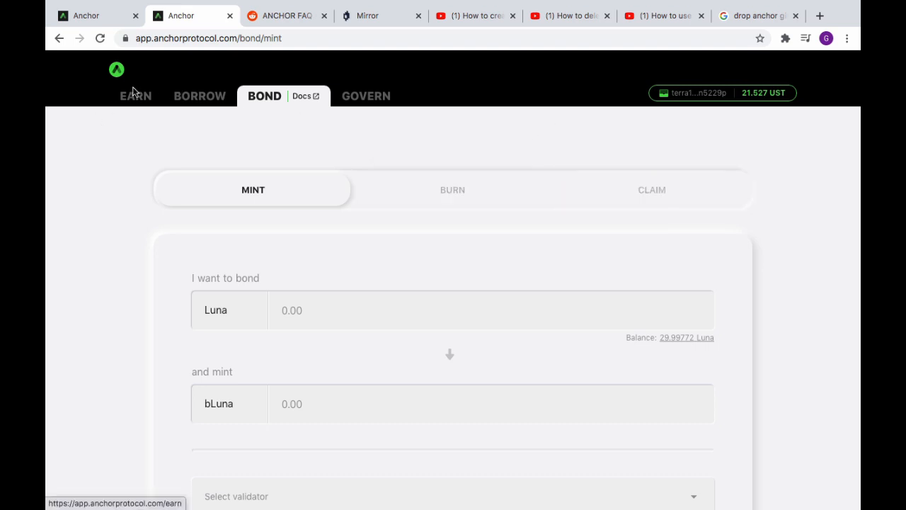
click(327, 96)
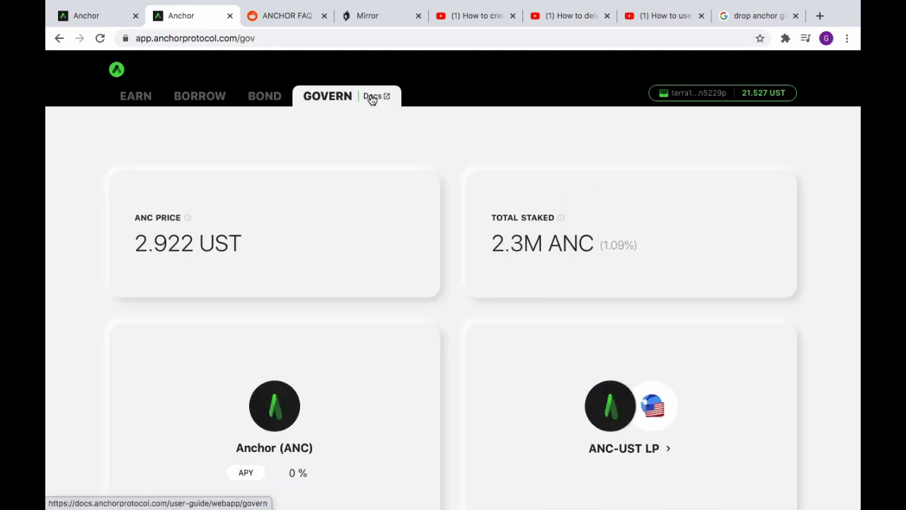
scroll(down, 3)
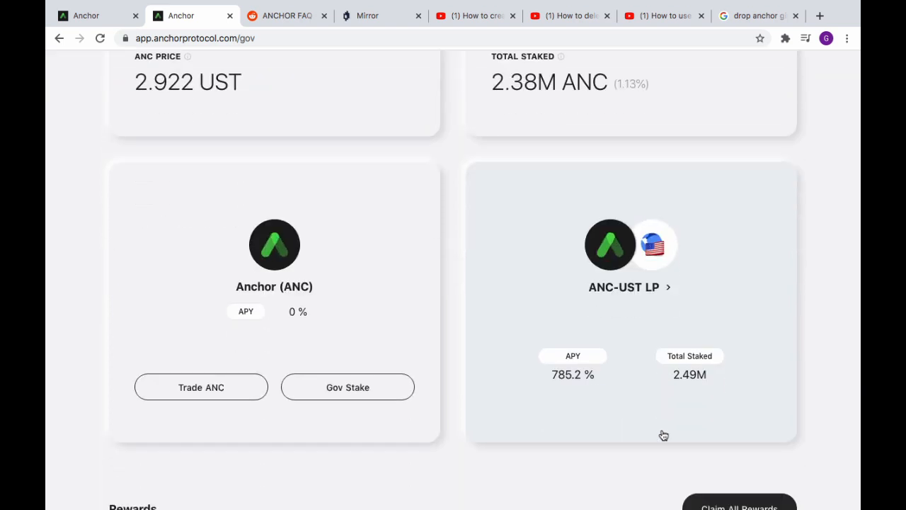
mouse_move(622, 303)
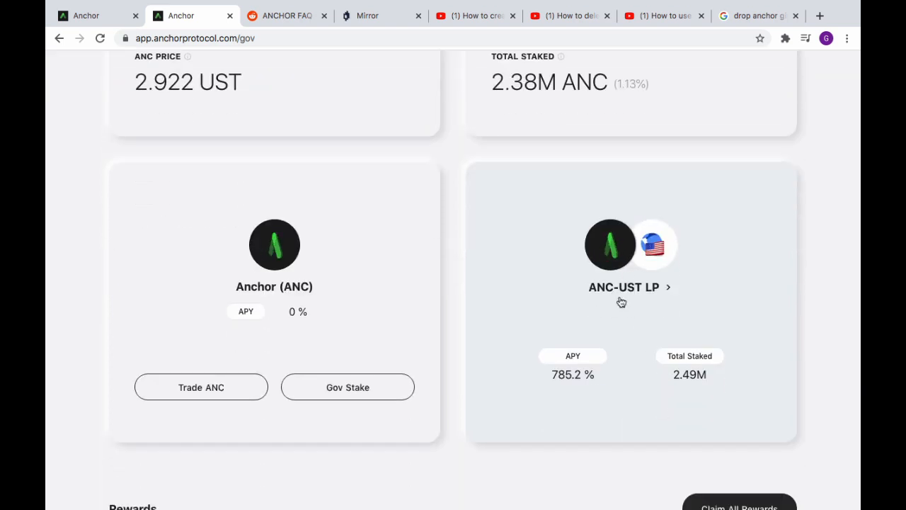
mouse_move(624, 293)
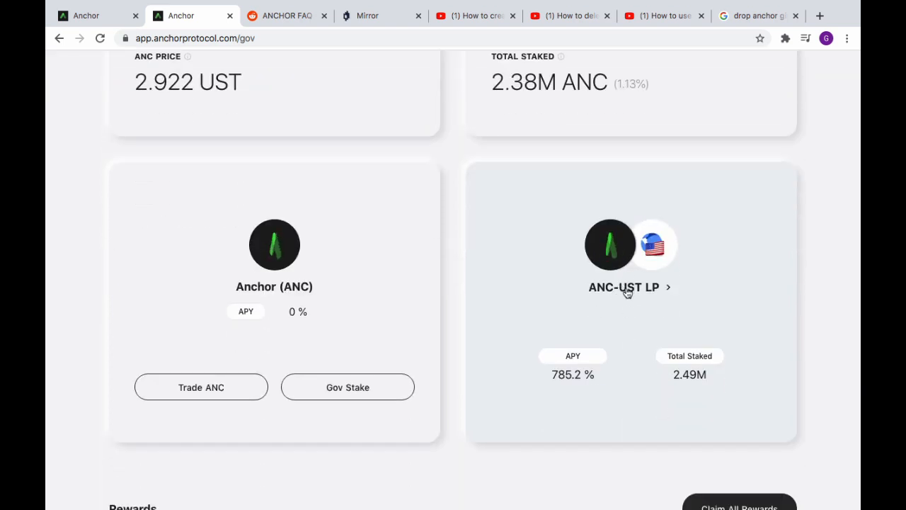
scroll(down, 3)
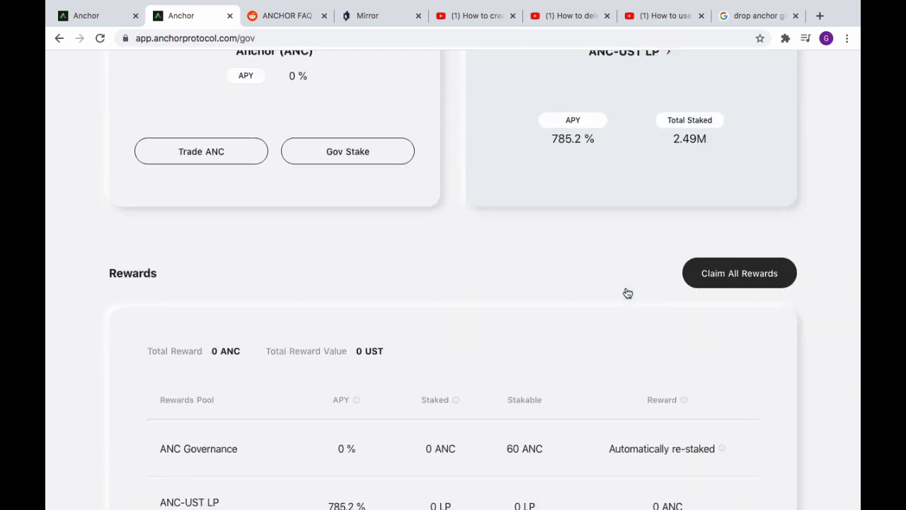
scroll(down, 3)
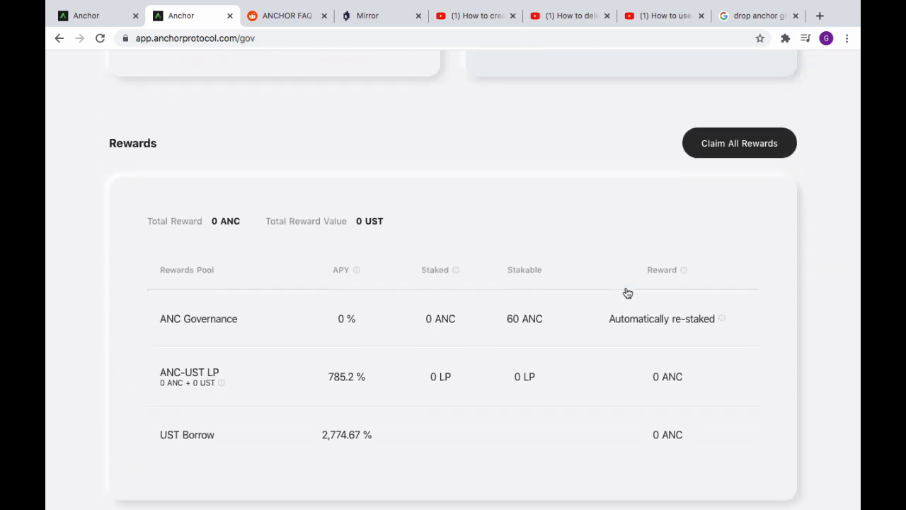
scroll(down, 3)
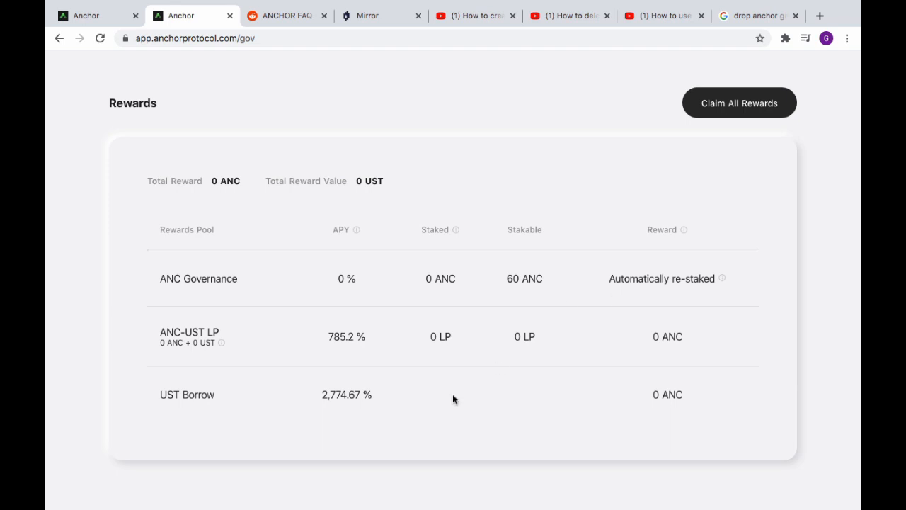
mouse_move(399, 371)
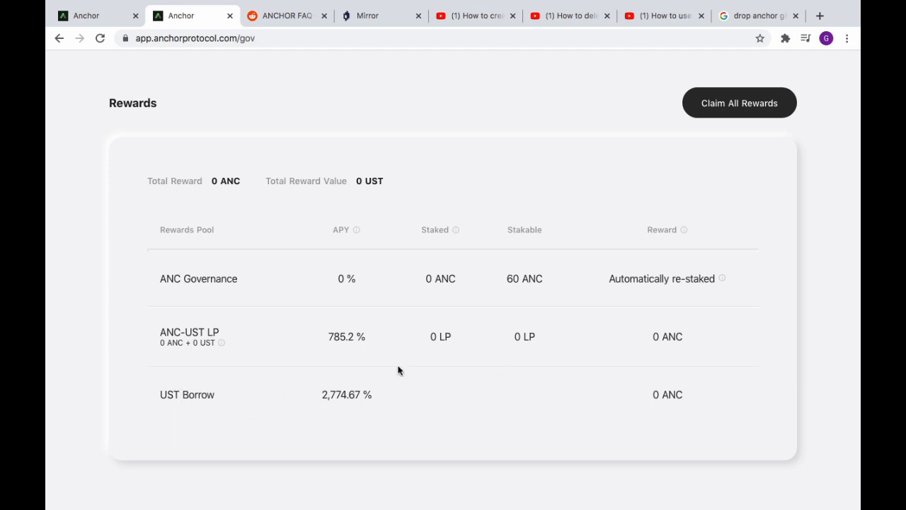
scroll(up, 3)
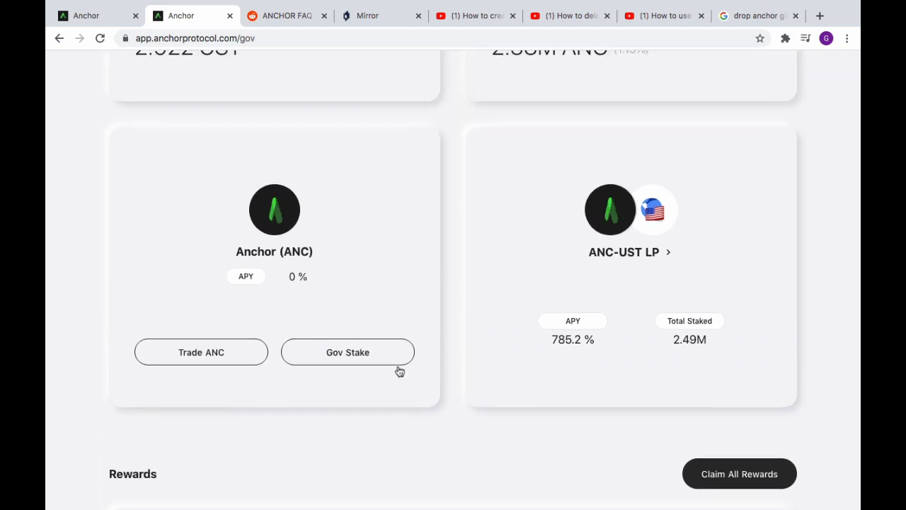
Step: Review the ANC-UST LP provide form with 60 ANC and 19.104 UST balances, then return to governance
click(623, 252)
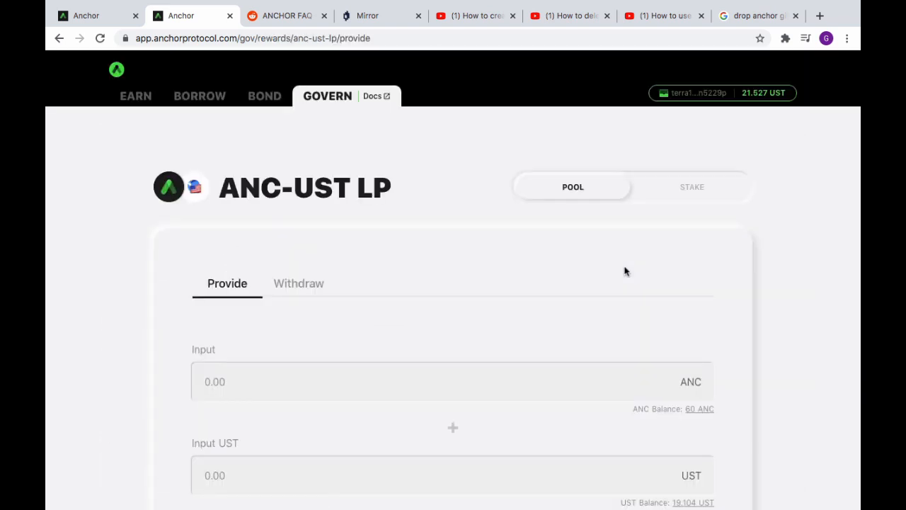
scroll(down, 3)
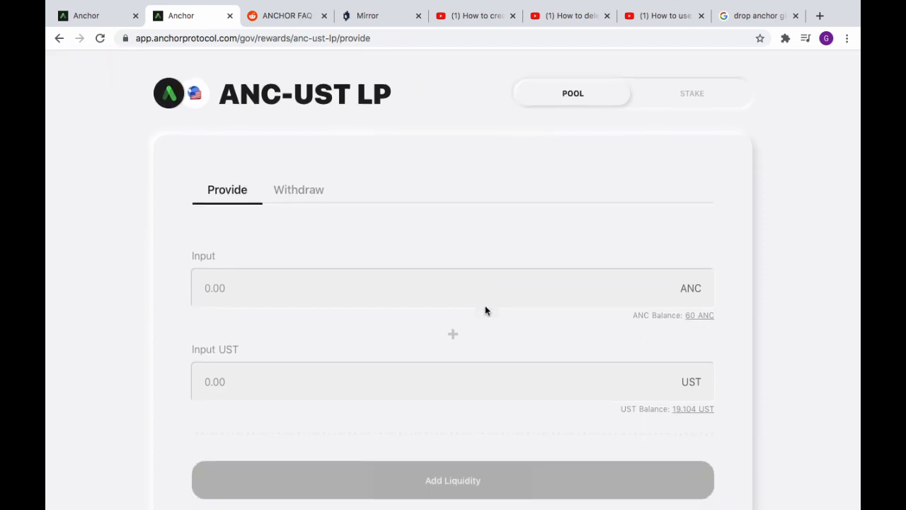
scroll(down, 3)
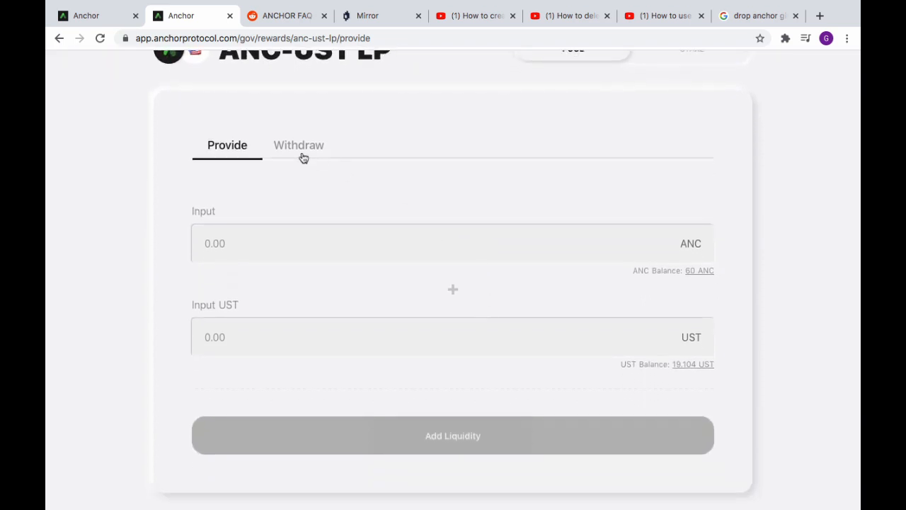
mouse_move(316, 195)
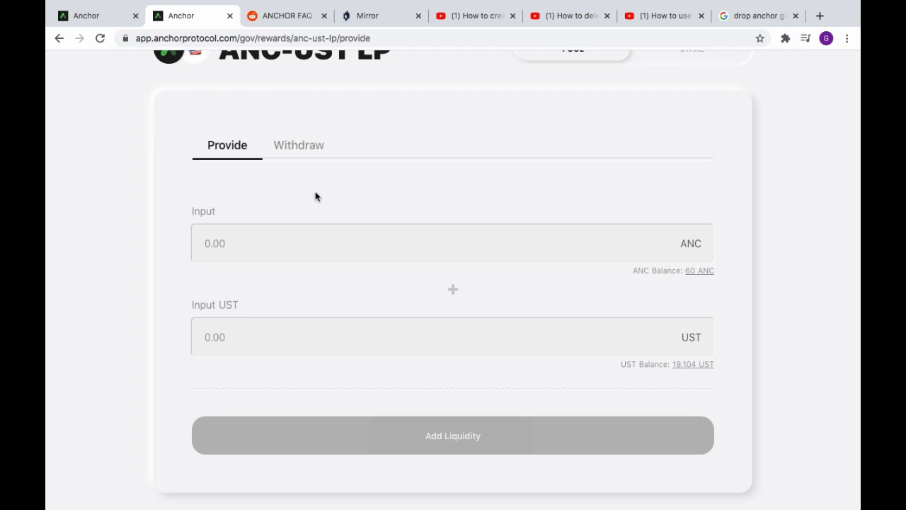
mouse_move(326, 216)
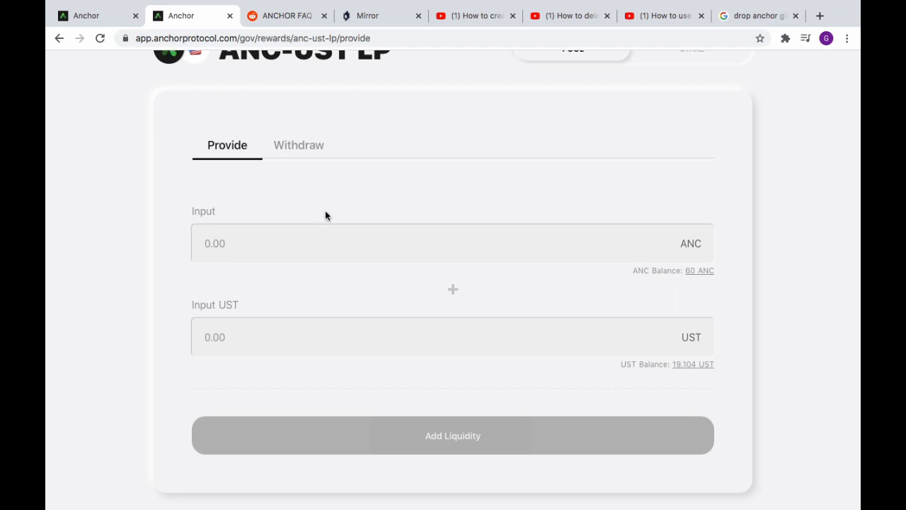
mouse_move(487, 265)
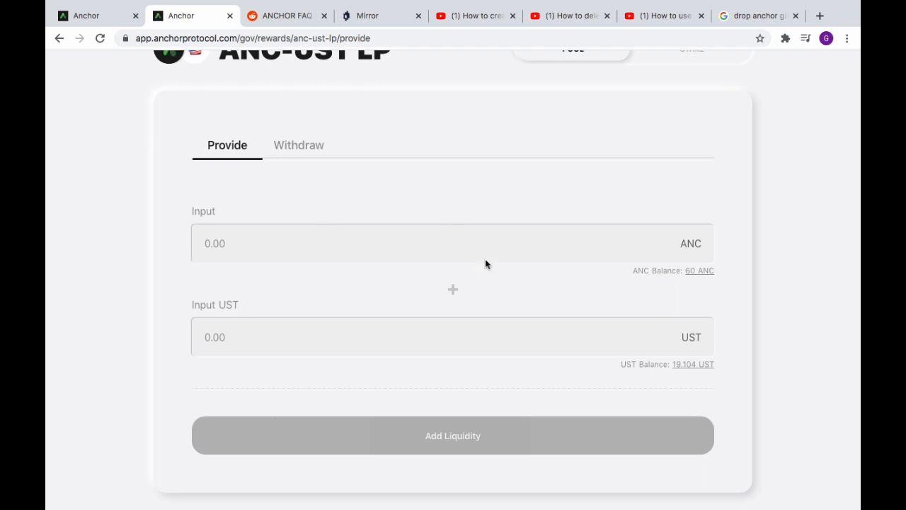
scroll(up, 3)
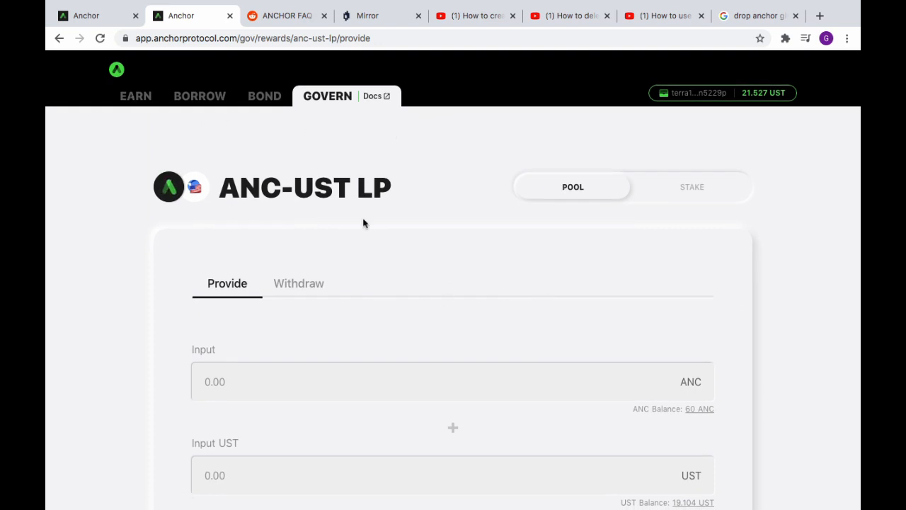
mouse_move(256, 132)
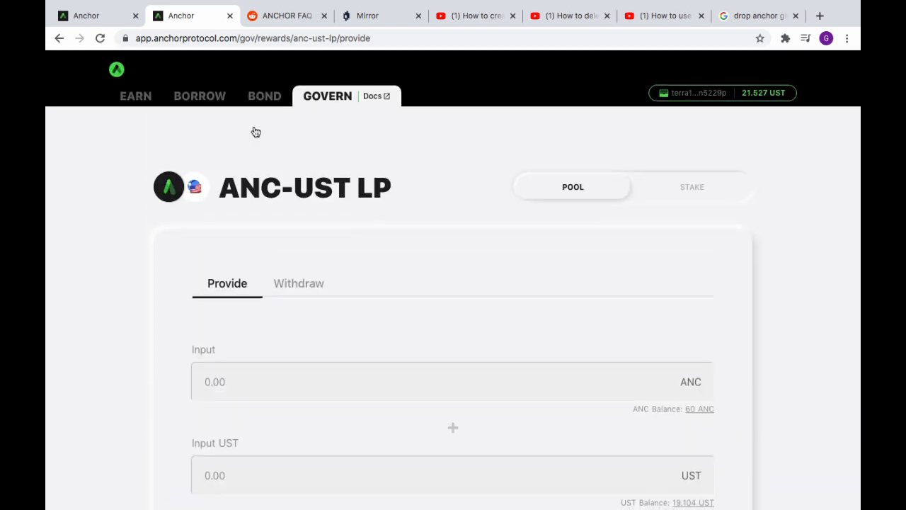
mouse_move(136, 96)
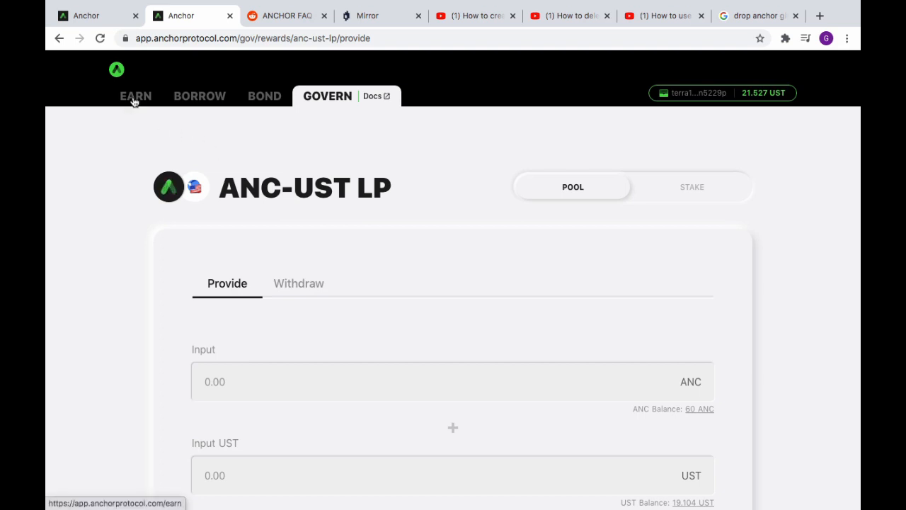
click(327, 96)
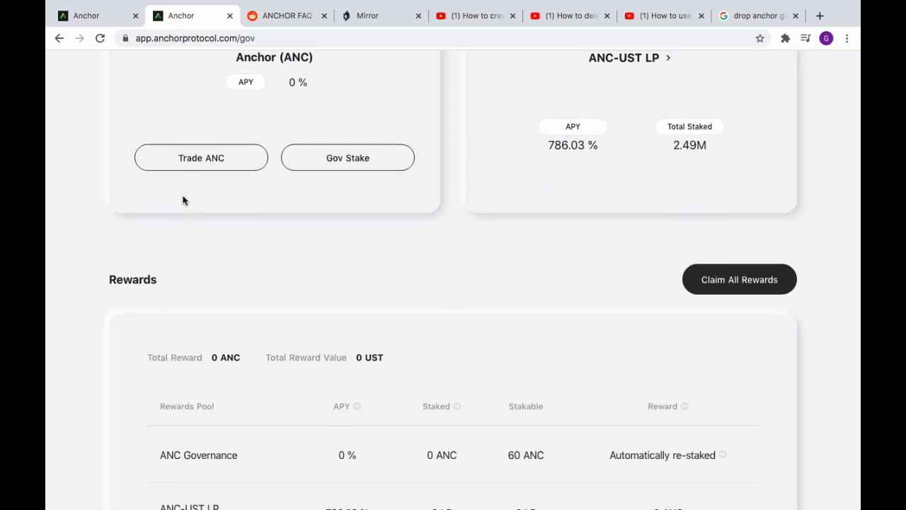
Step: Bring up the Trade ANC form buying ANC from UST with the 19.104 UST balance
scroll(up, 3)
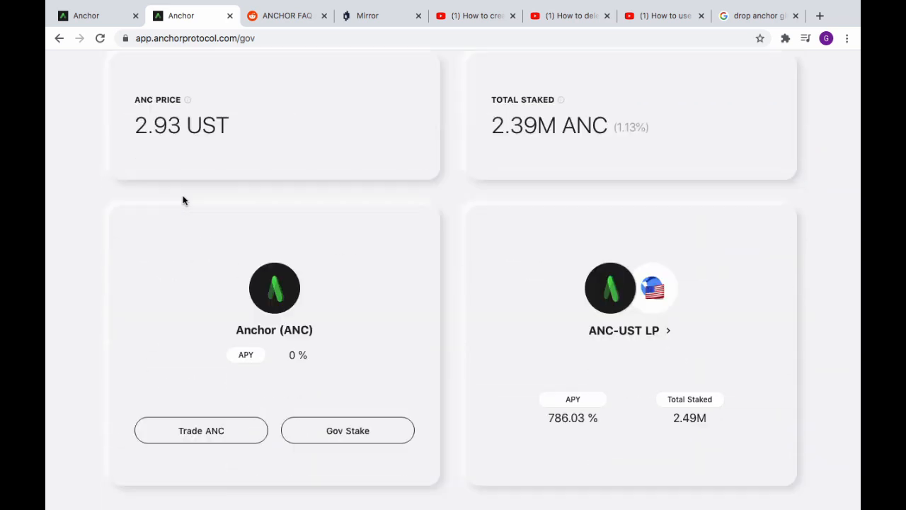
click(201, 431)
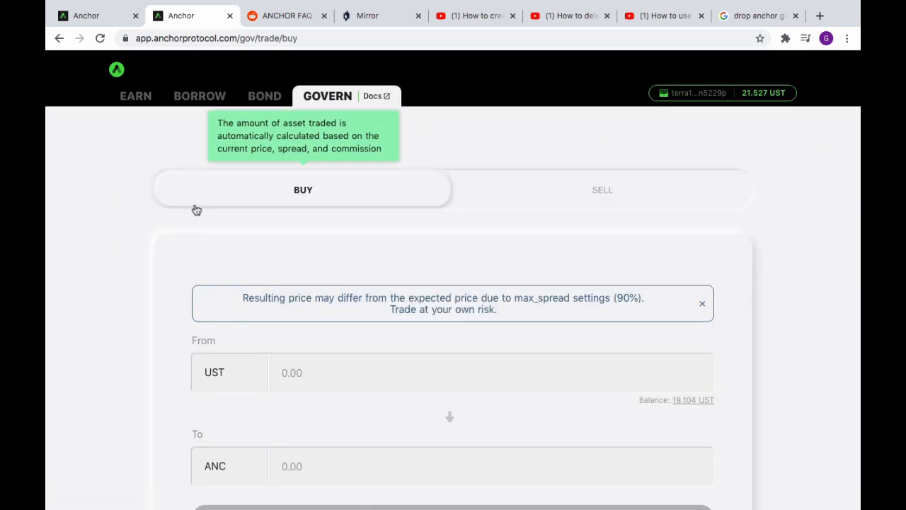
scroll(down, 3)
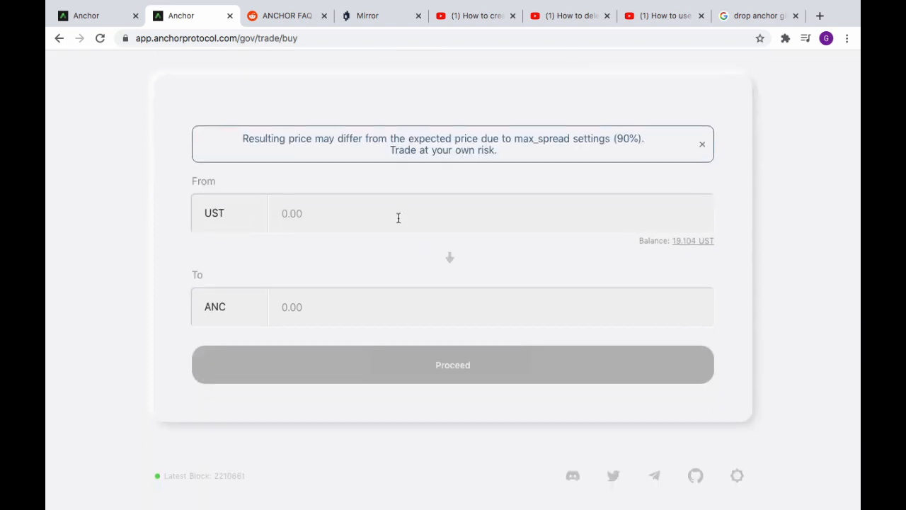
mouse_move(448, 272)
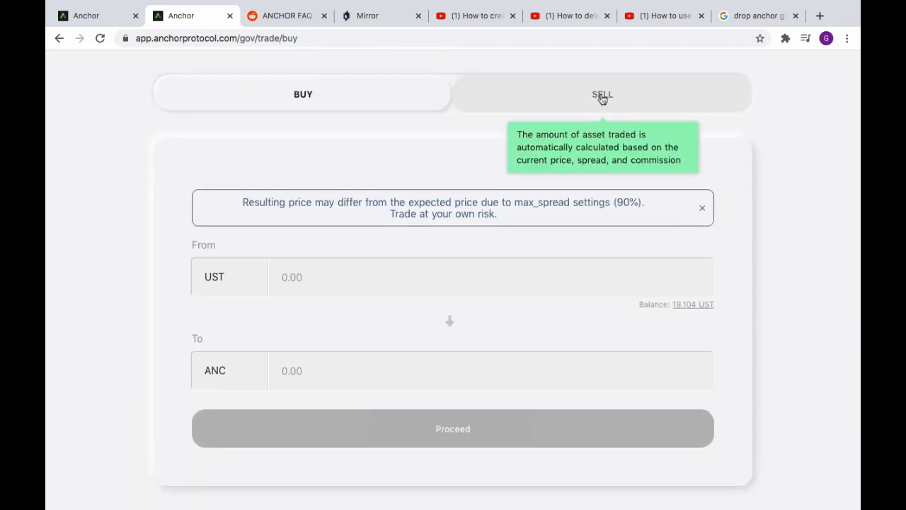
Step: Switch to SELL and enter 21 ANC to receive about 70 UST, then proceed
click(602, 93)
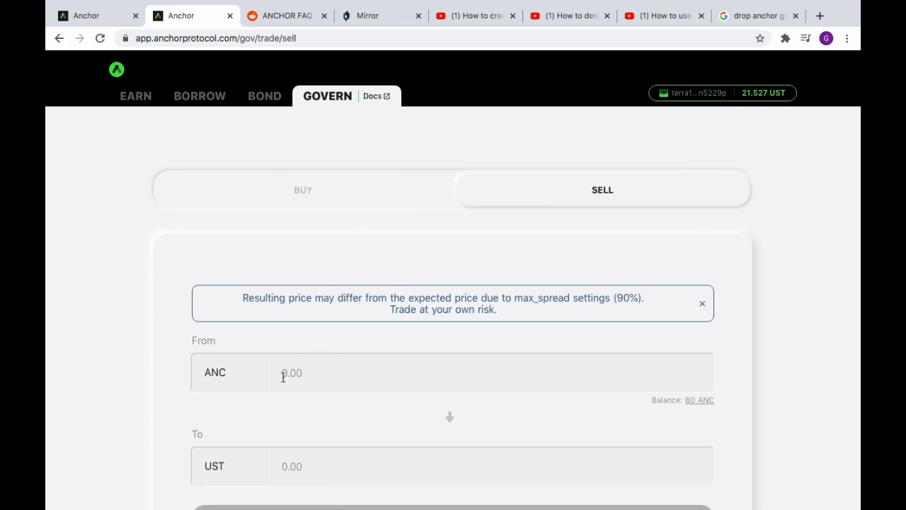
mouse_move(365, 366)
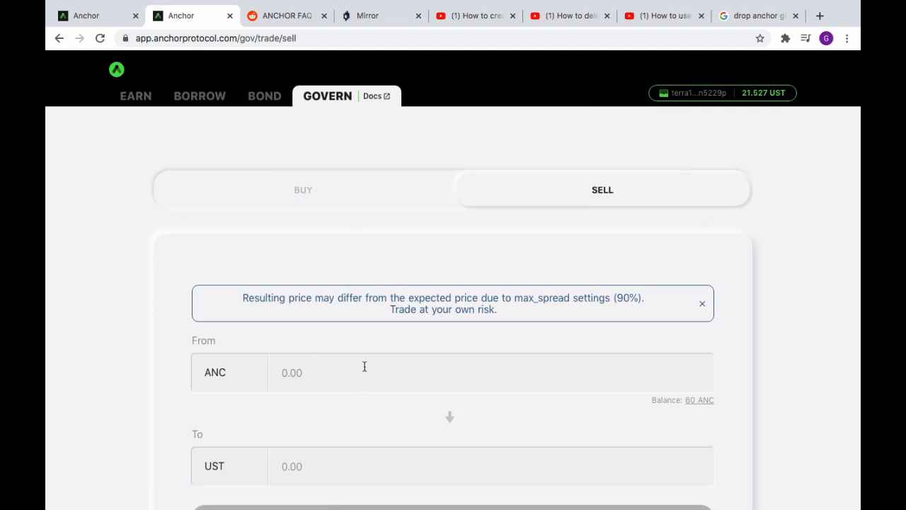
text(2)
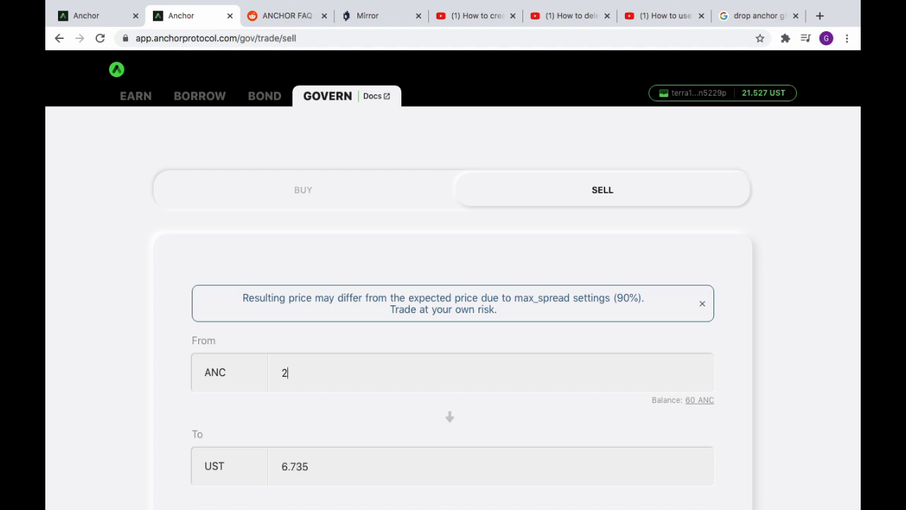
text(1)
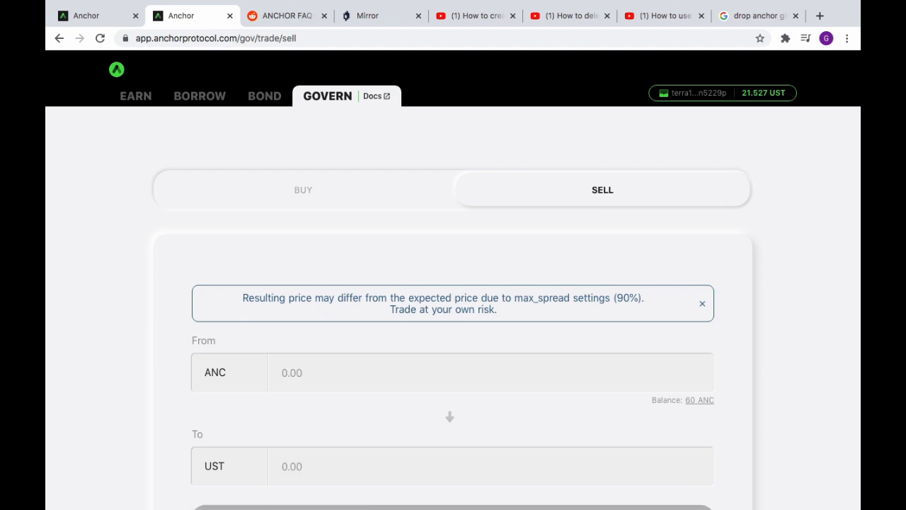
text(21)
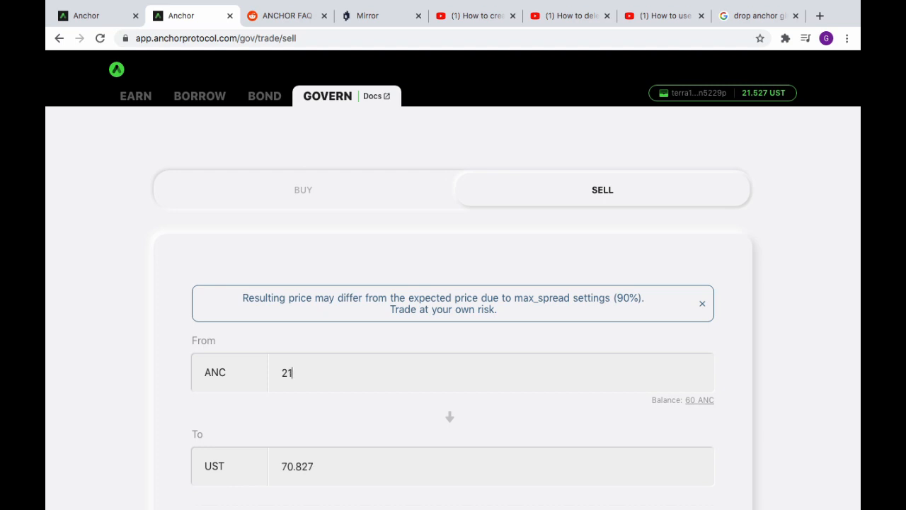
scroll(down, 3)
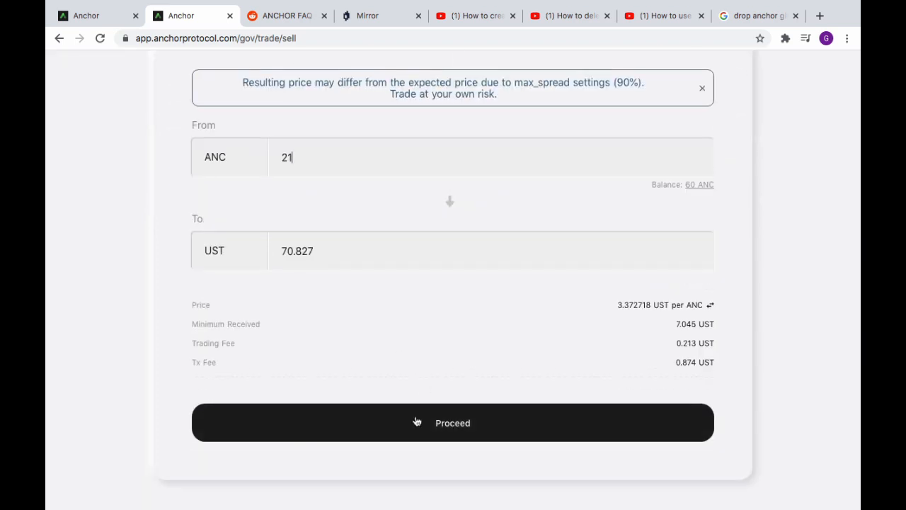
click(453, 422)
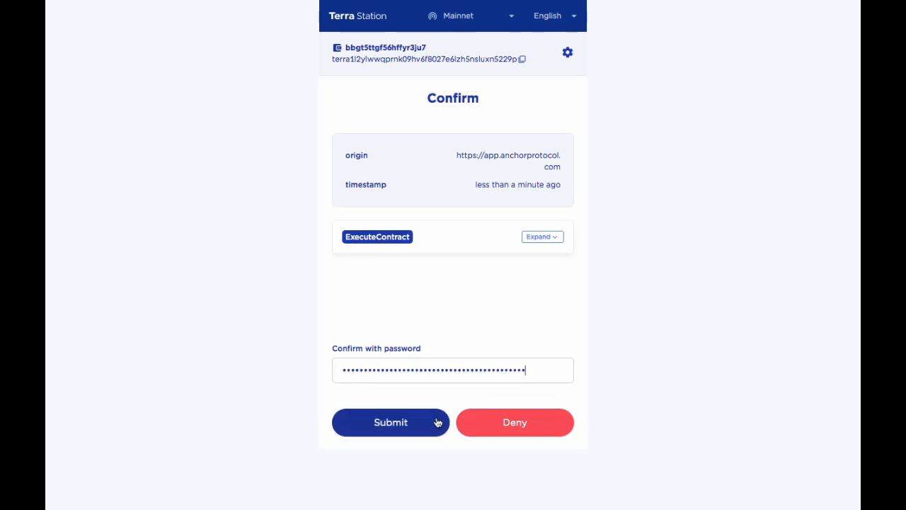
Step: Approve the 21 ANC sale in Terra Station and acknowledge the completed trade
click(391, 422)
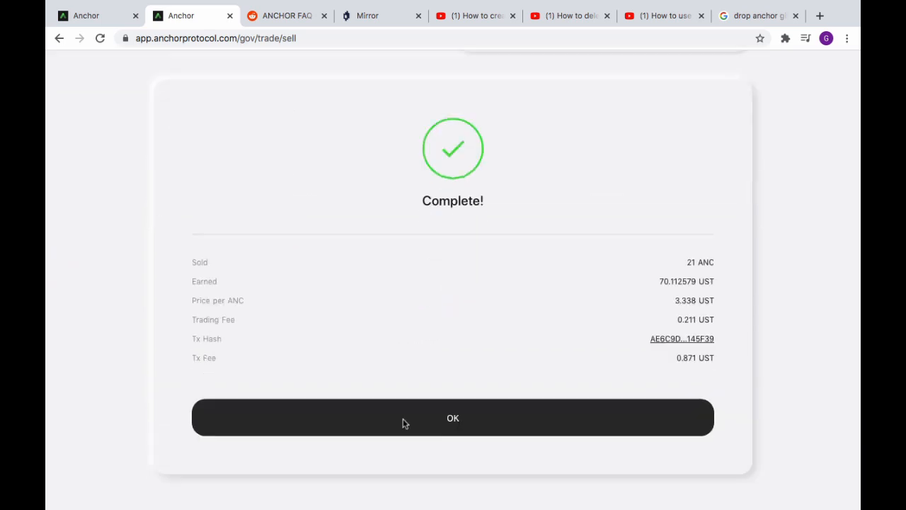
click(453, 418)
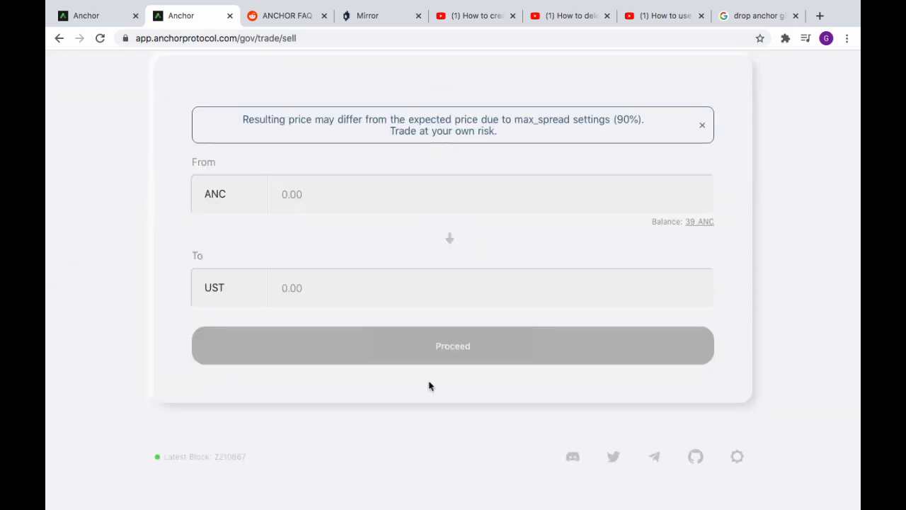
Step: Fill the full ANC and UST balances on the ANC-UST LP Provide form and add liquidity
scroll(up, 3)
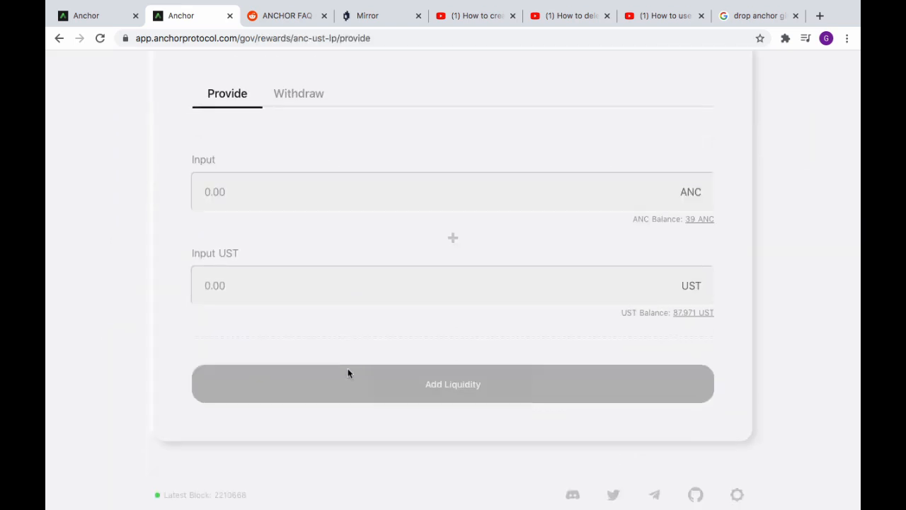
mouse_move(701, 221)
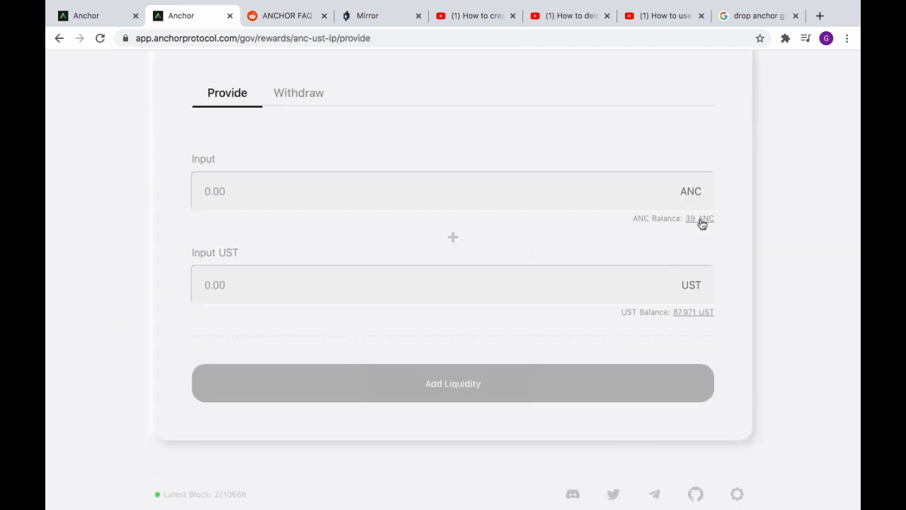
click(699, 218)
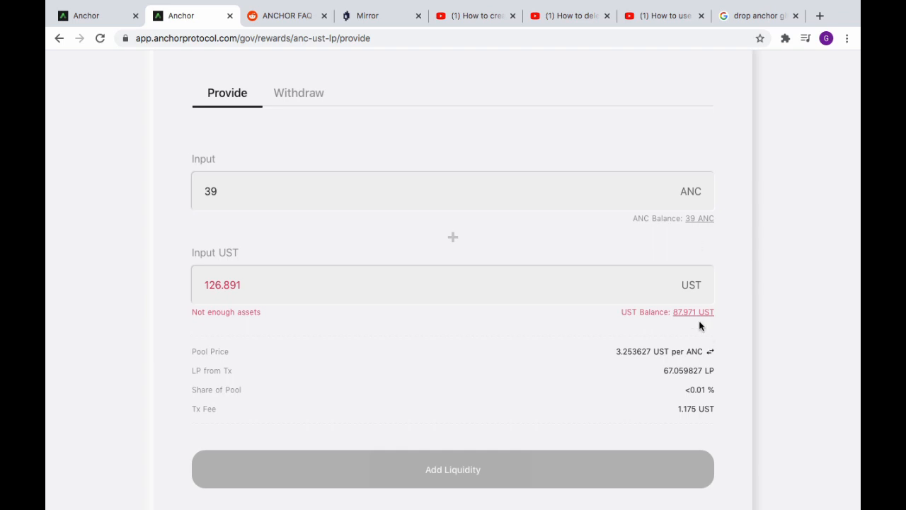
click(694, 311)
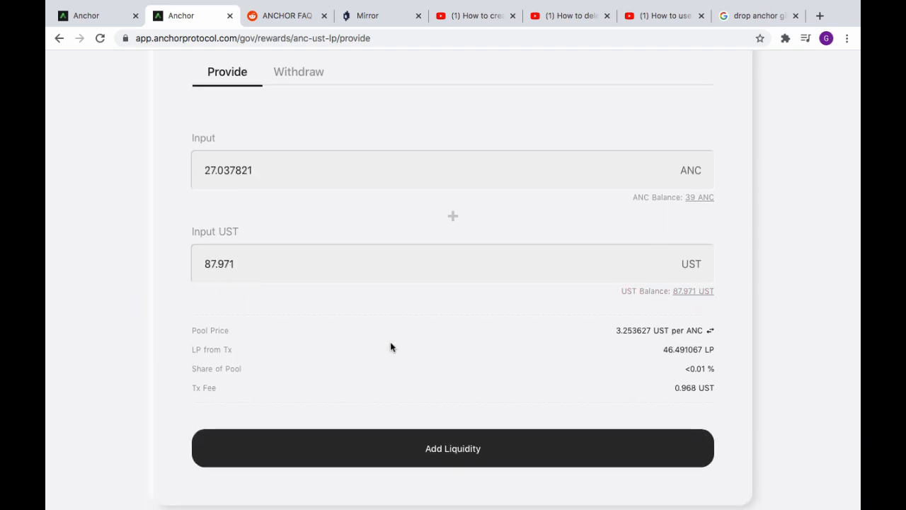
scroll(down, 3)
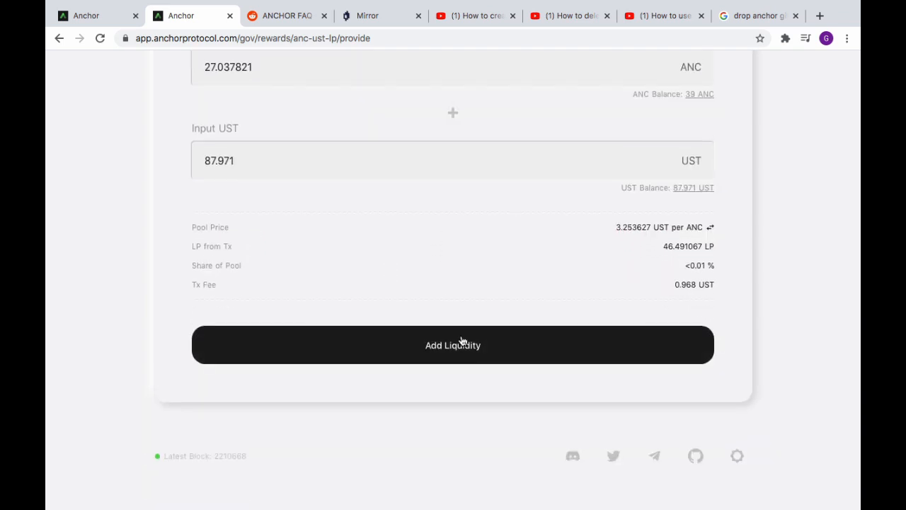
click(453, 345)
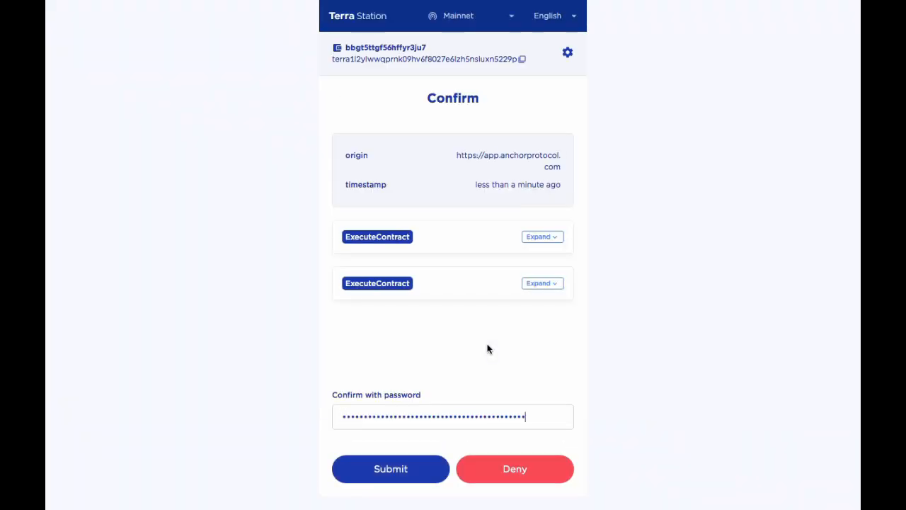
Step: Approve the liquidity transaction in Terra Station and let it complete with 46.40 LP tokens
click(391, 468)
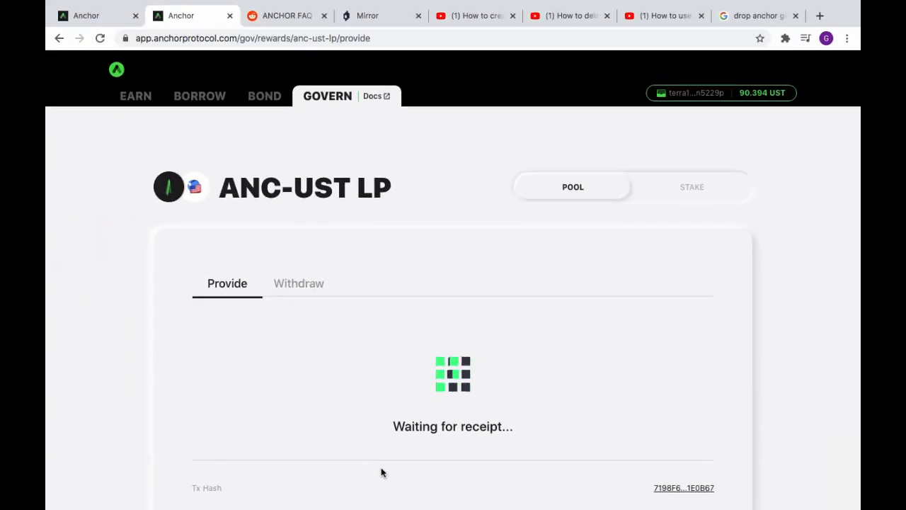
mouse_move(588, 254)
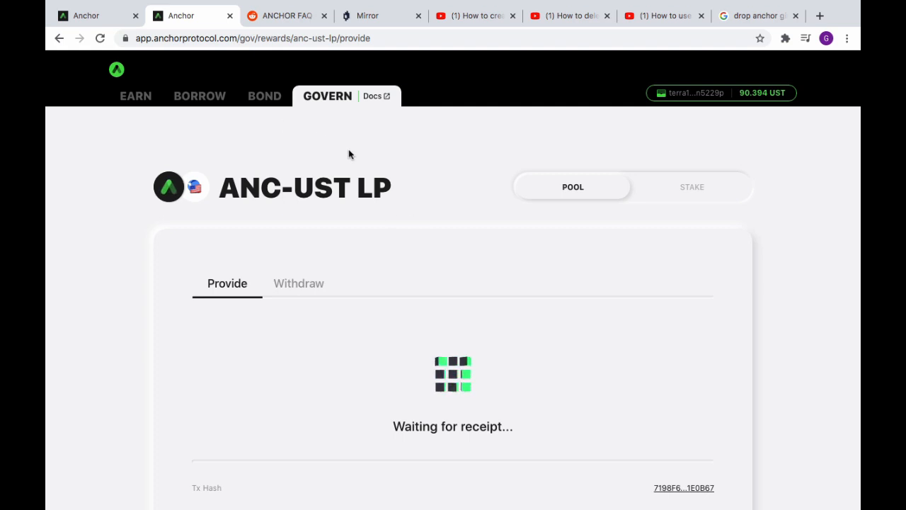
mouse_move(257, 79)
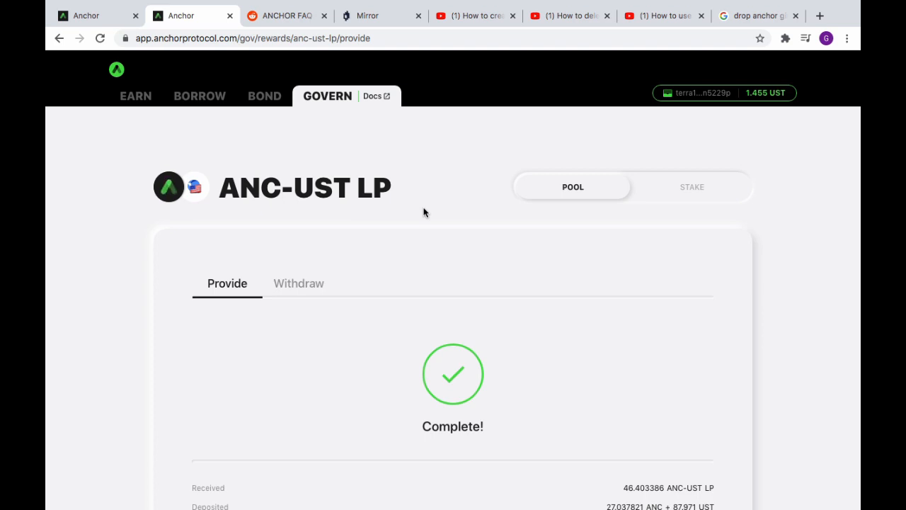
mouse_move(838, 5)
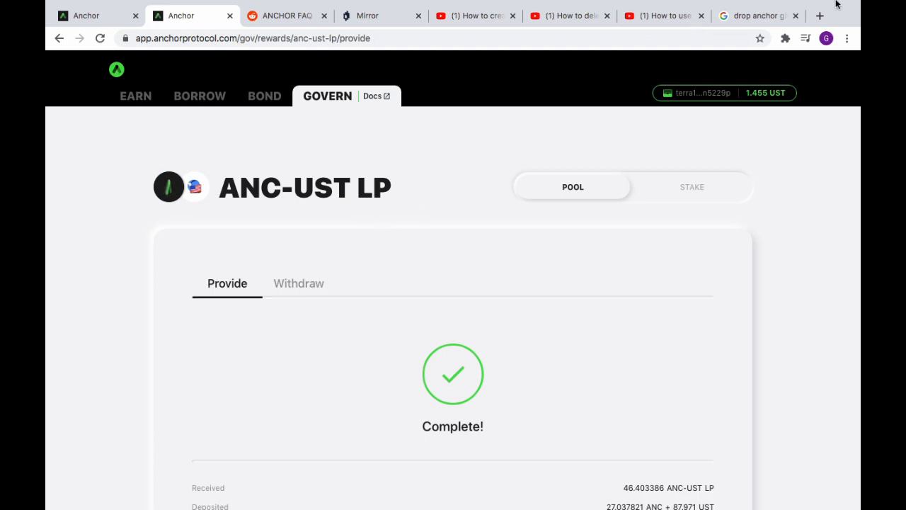
mouse_move(773, 190)
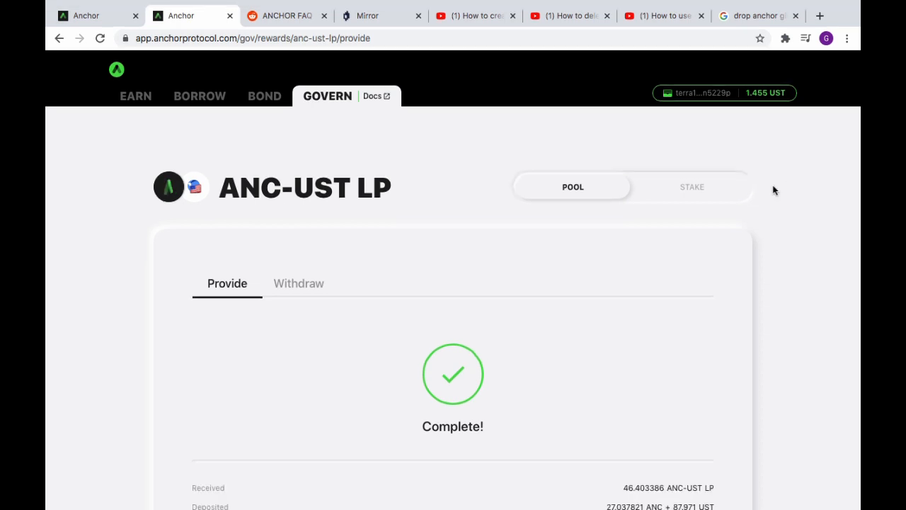
mouse_move(380, 173)
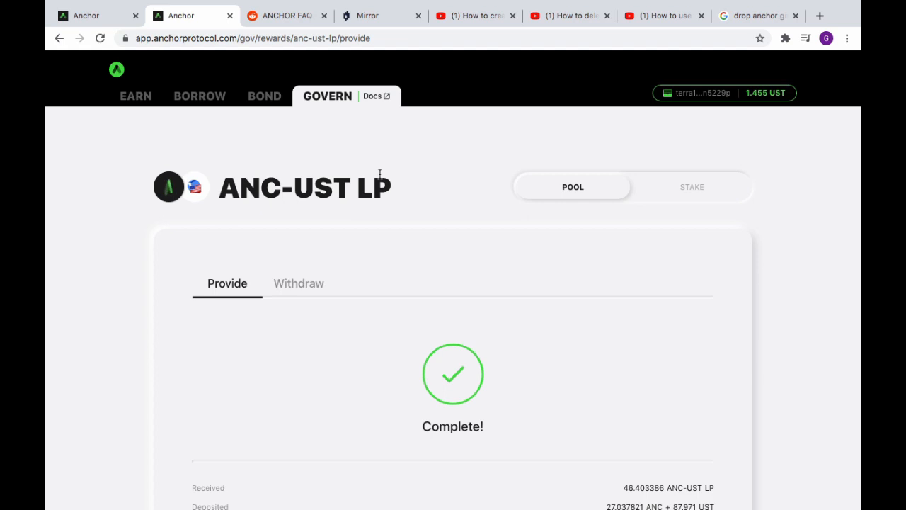
mouse_move(326, 198)
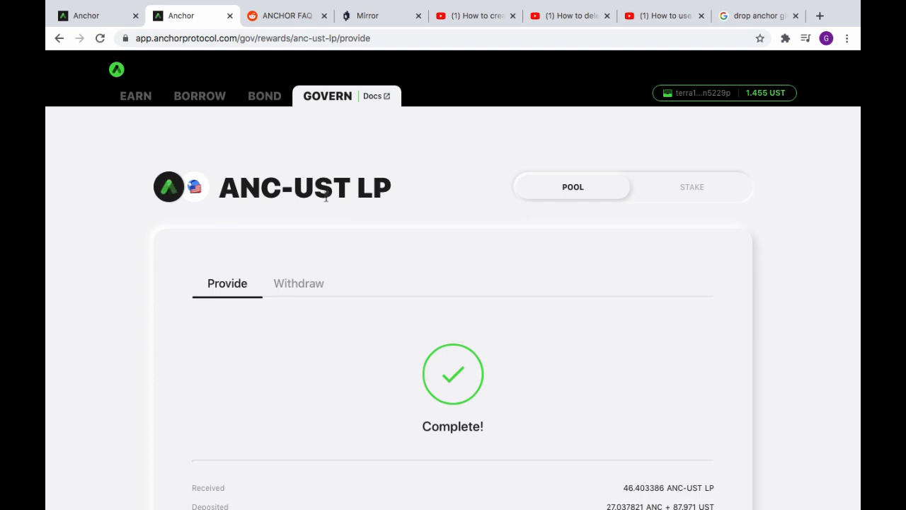
scroll(down, 3)
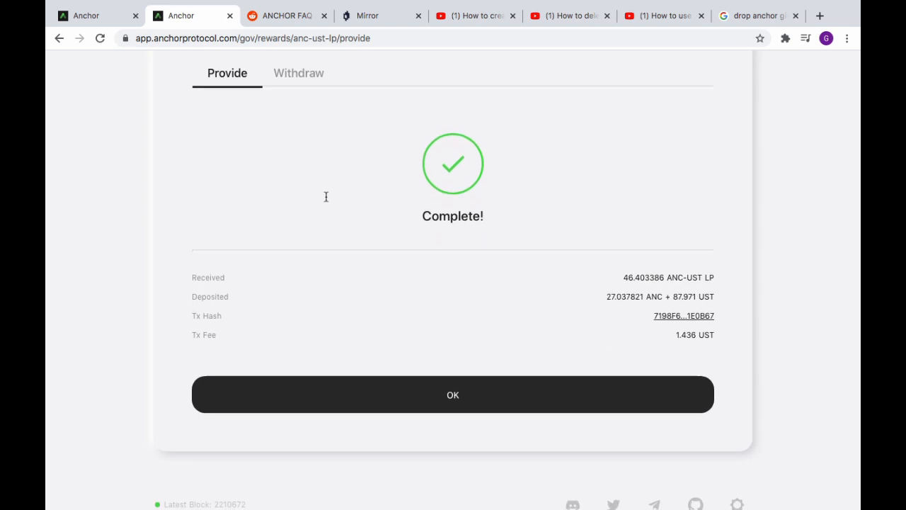
Step: Dismiss the Complete screen and review the Rewards table listing 46.403386 ANC-UST LP and 11.962179 ANC stakable
click(453, 394)
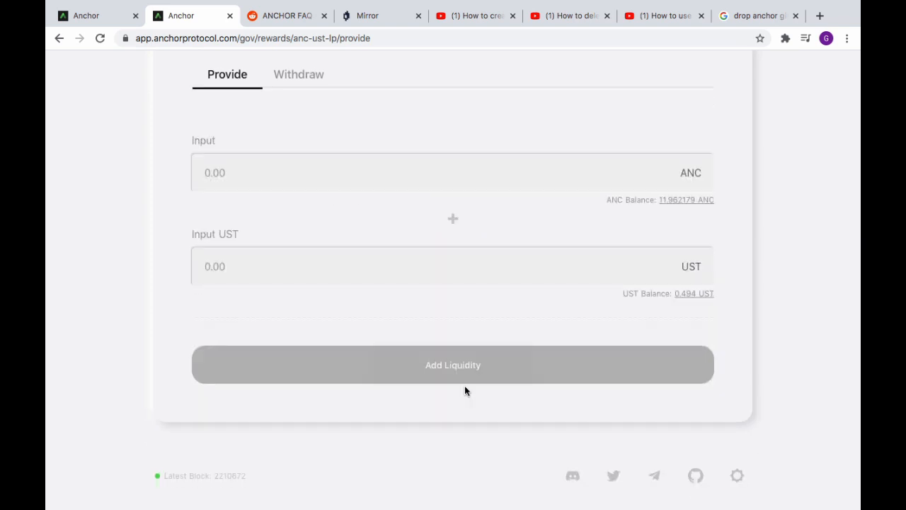
scroll(up, 3)
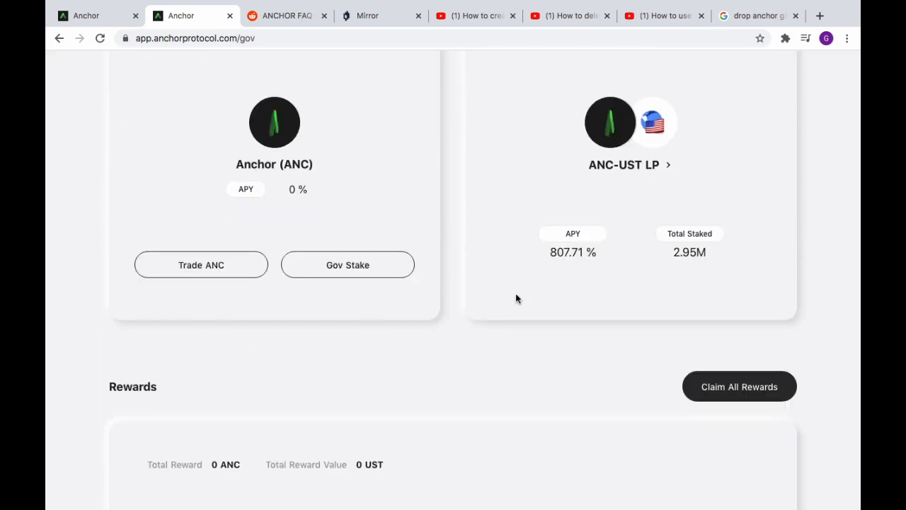
scroll(down, 3)
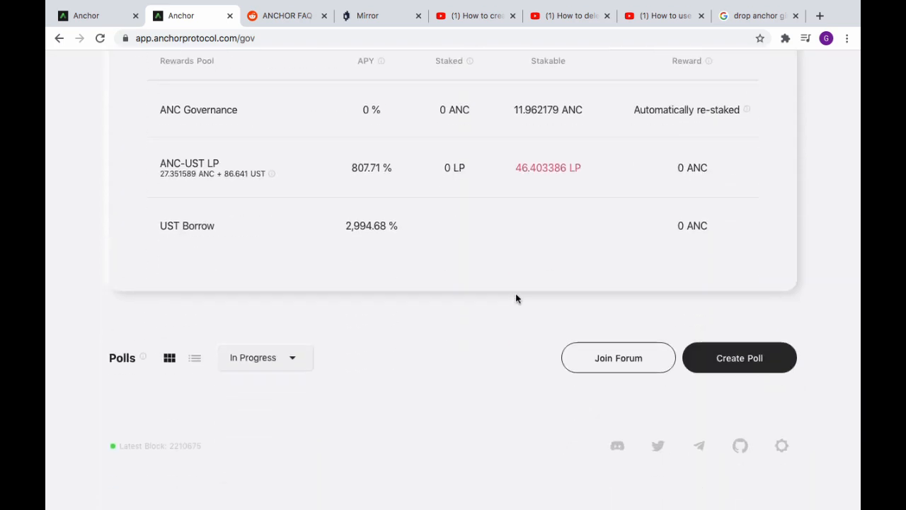
scroll(up, 3)
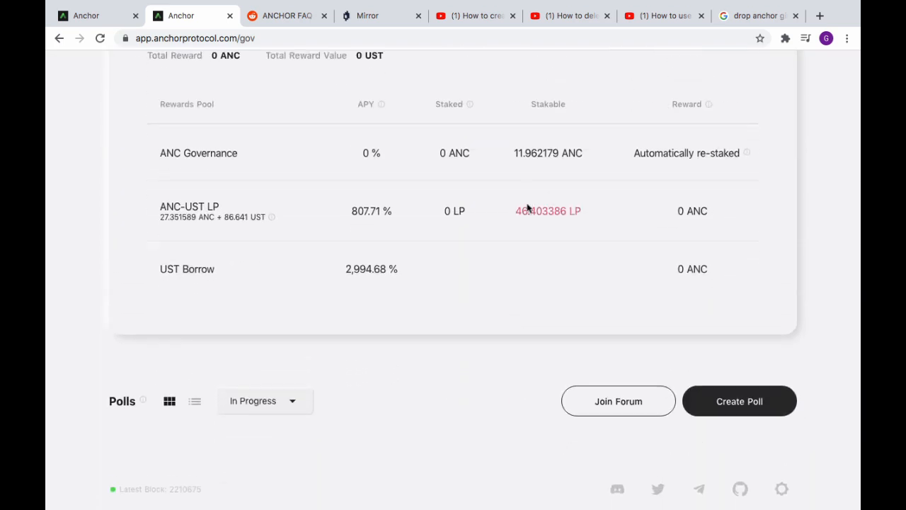
mouse_move(584, 268)
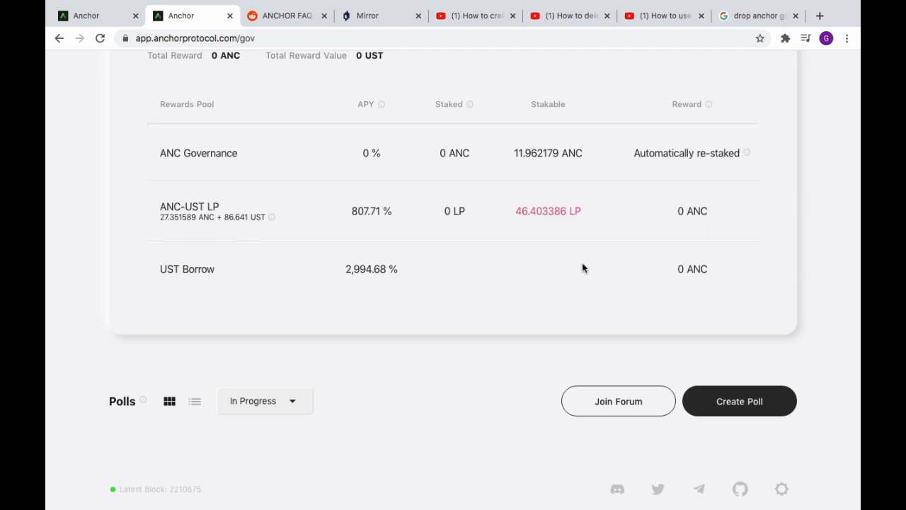
mouse_move(530, 165)
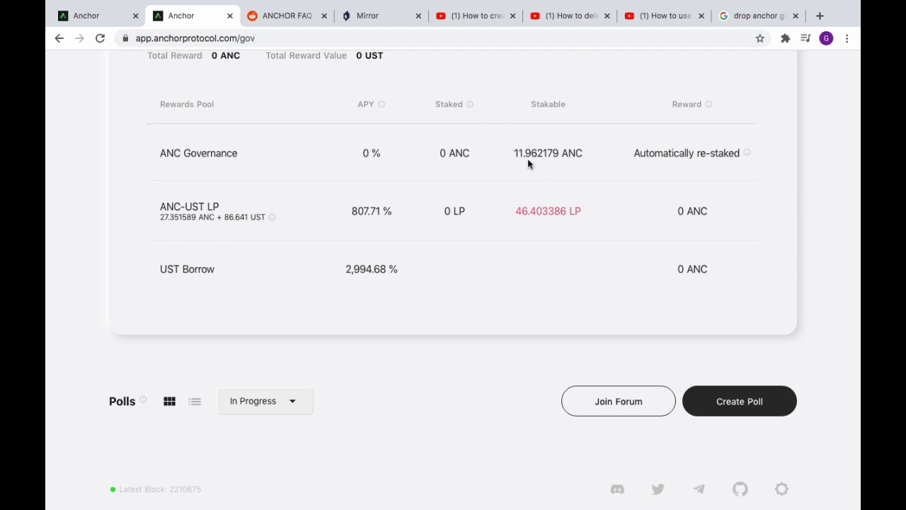
mouse_move(600, 334)
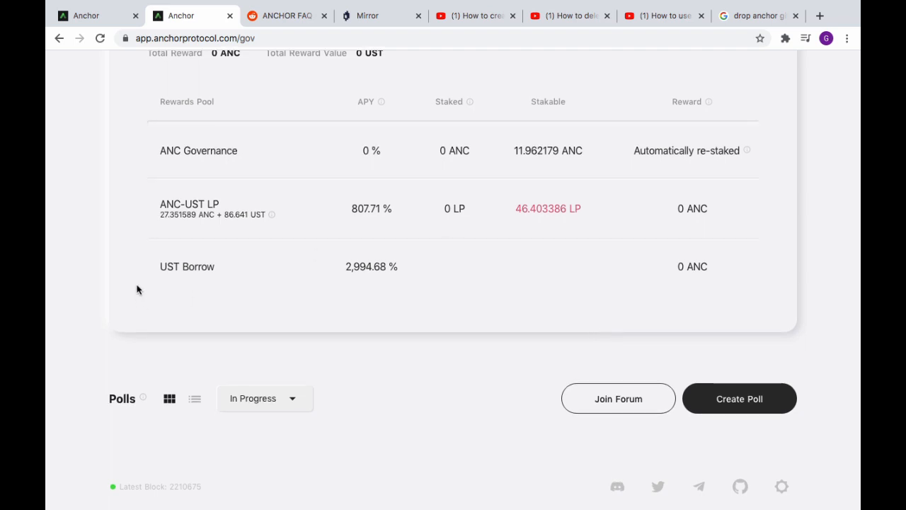
mouse_move(172, 268)
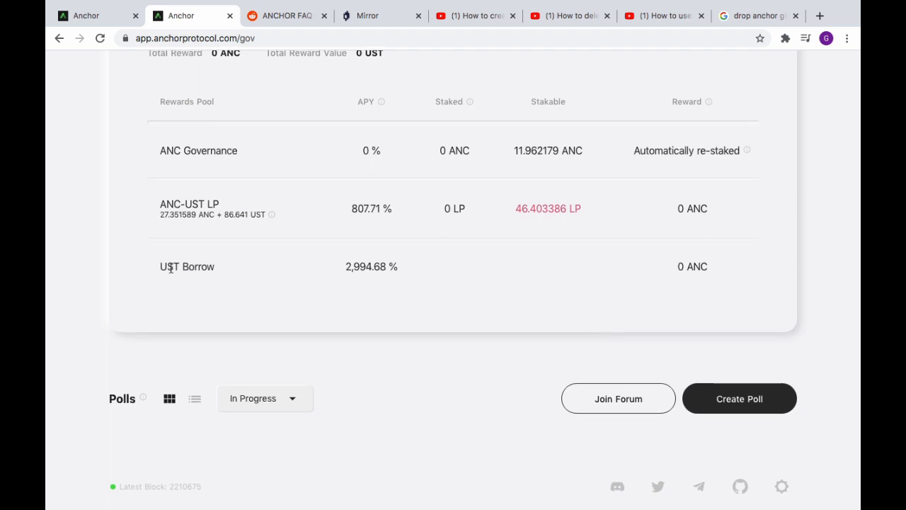
scroll(up, 3)
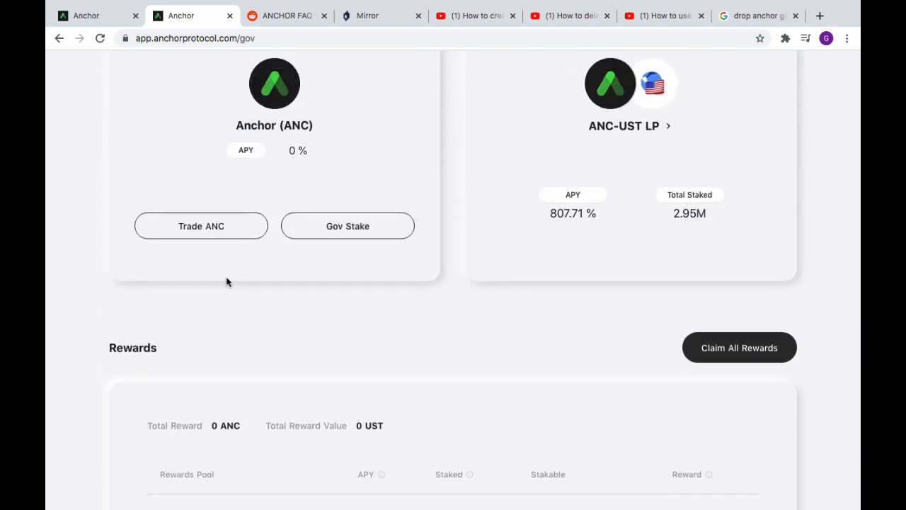
scroll(down, 3)
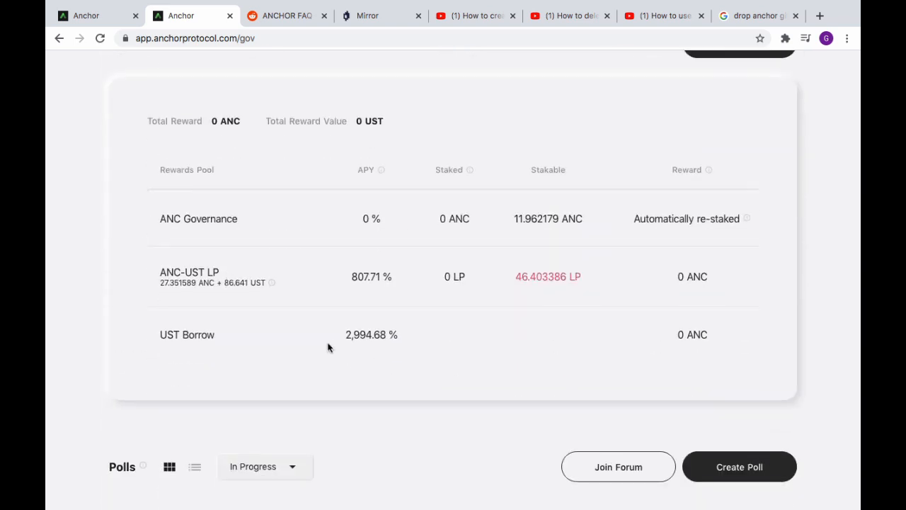
mouse_move(428, 419)
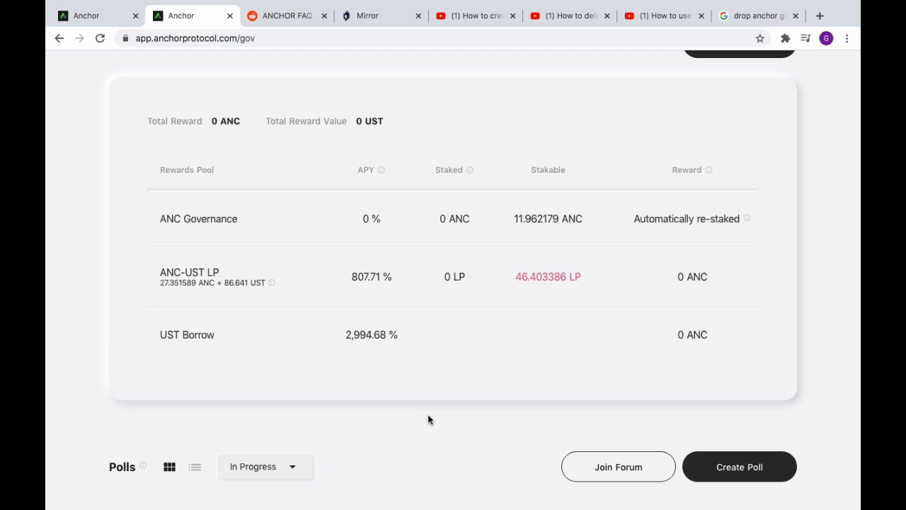
scroll(up, 3)
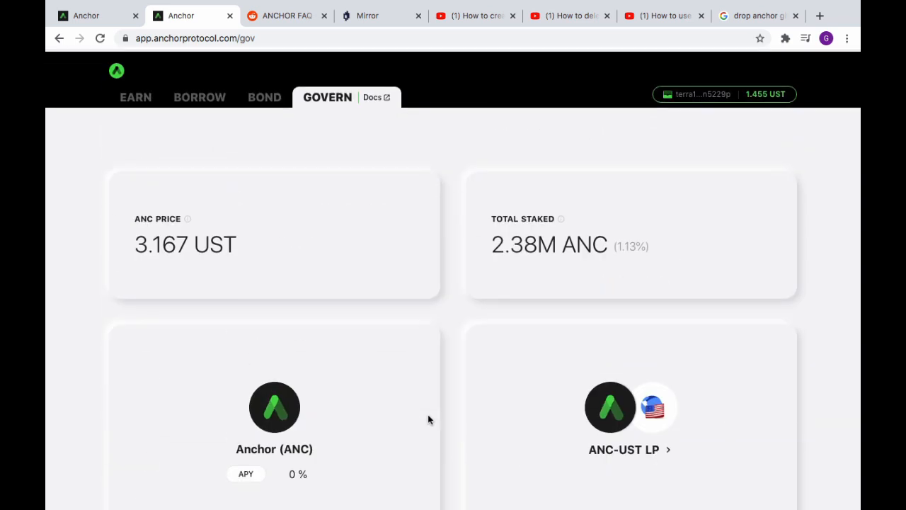
scroll(down, 3)
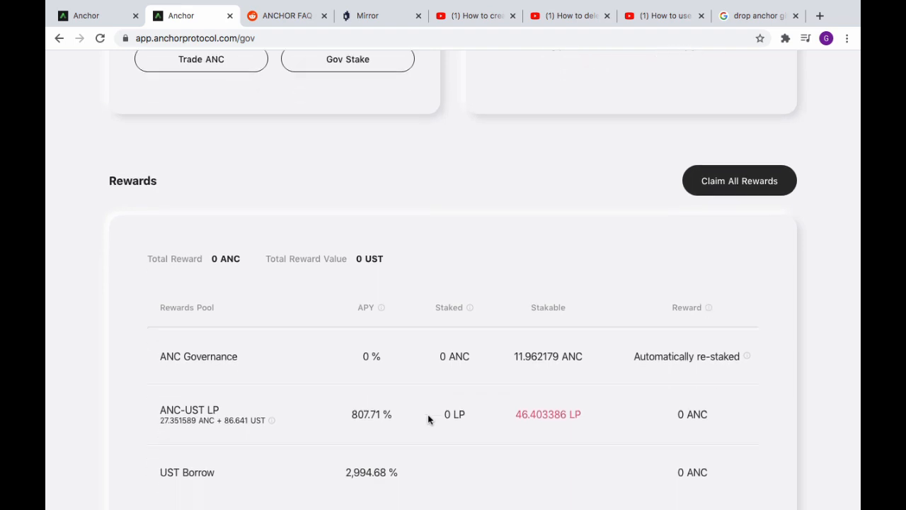
scroll(up, 3)
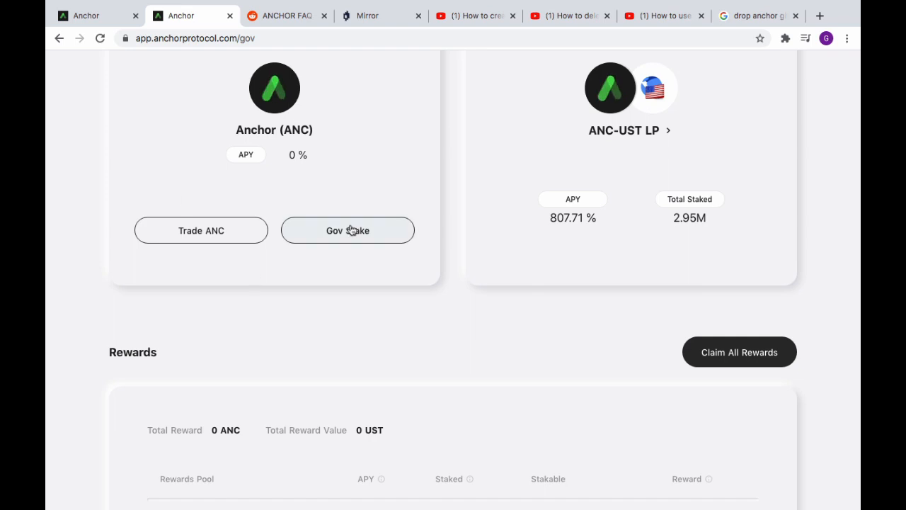
mouse_move(348, 230)
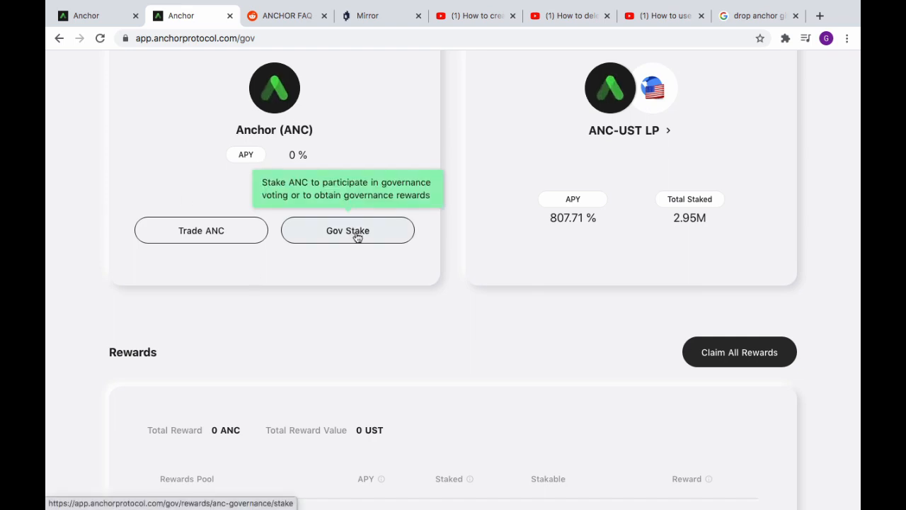
scroll(down, 3)
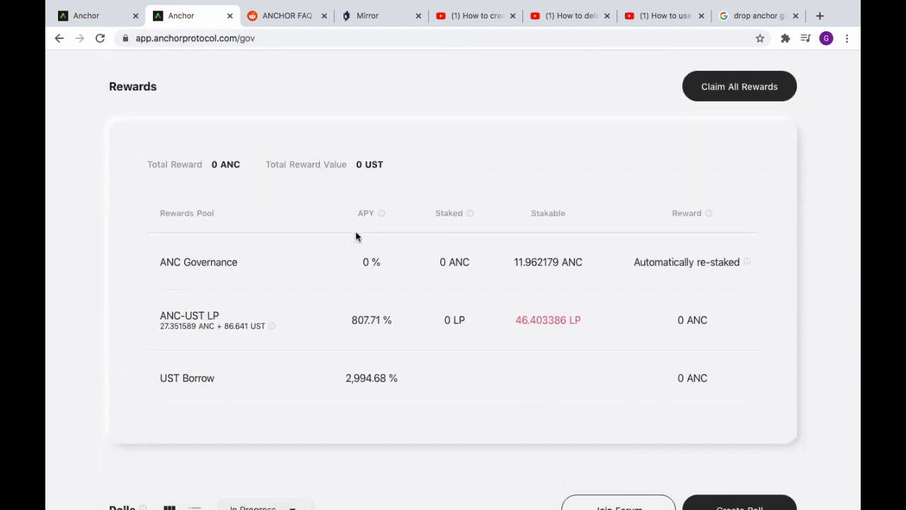
scroll(up, 3)
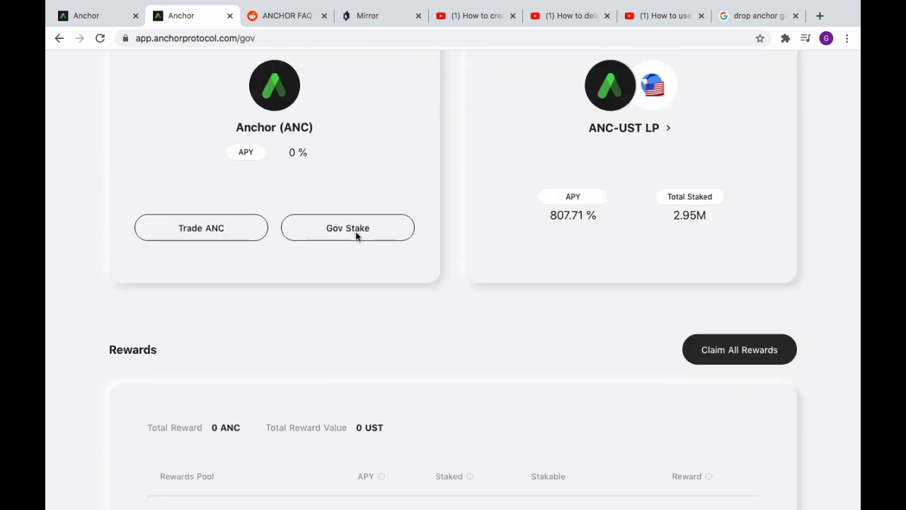
Step: Start Gov Stake on the Anchor card and fill the maximum 11.962179 ANC, showing a 0.5 UST fee
click(349, 226)
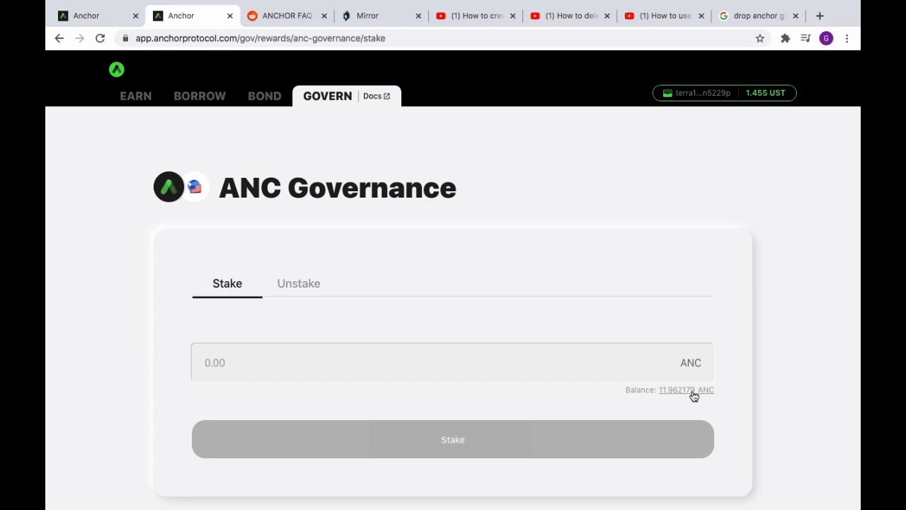
click(685, 390)
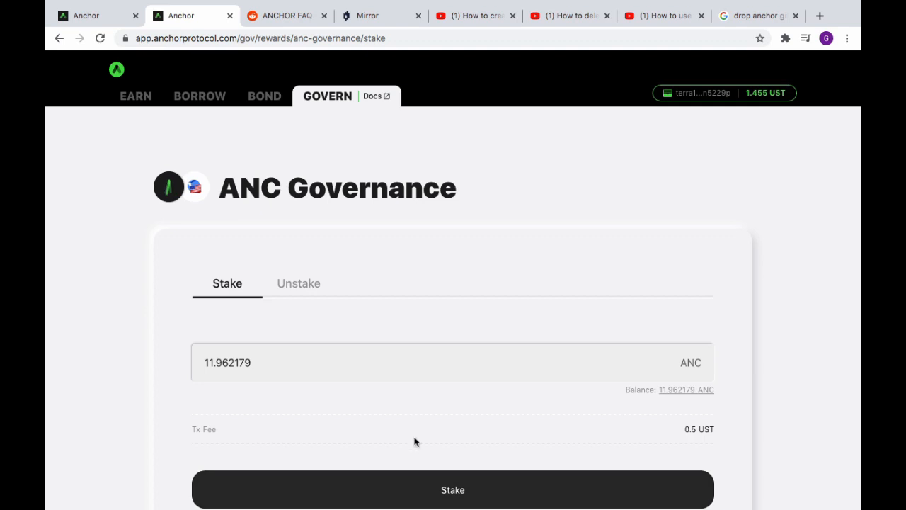
scroll(down, 3)
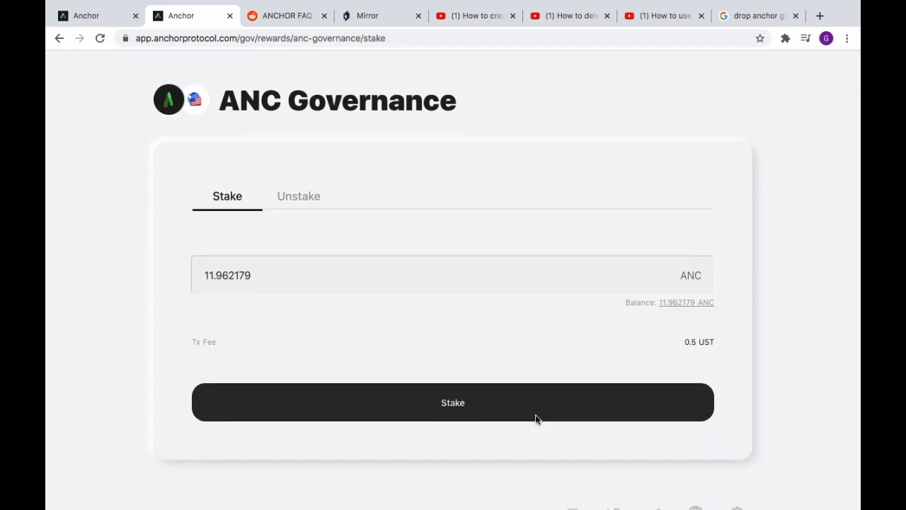
mouse_move(512, 413)
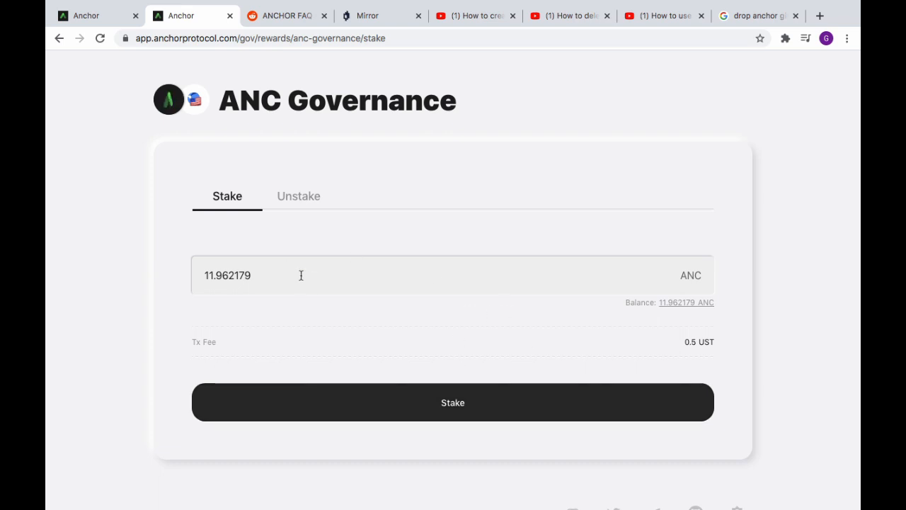
mouse_move(99, 235)
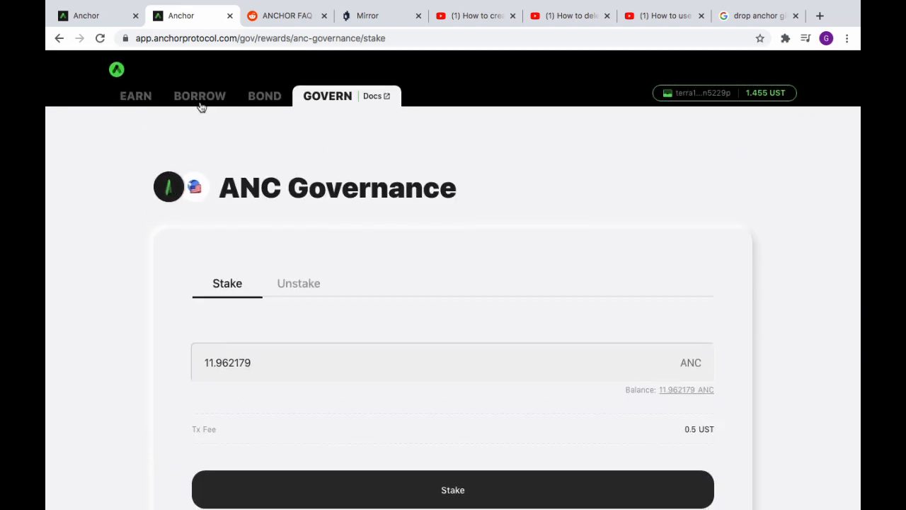
mouse_move(148, 107)
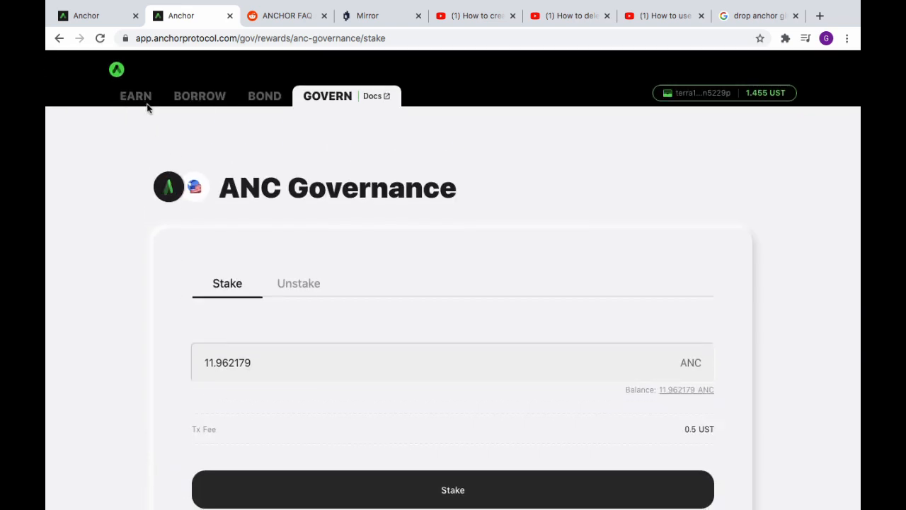
scroll(down, 3)
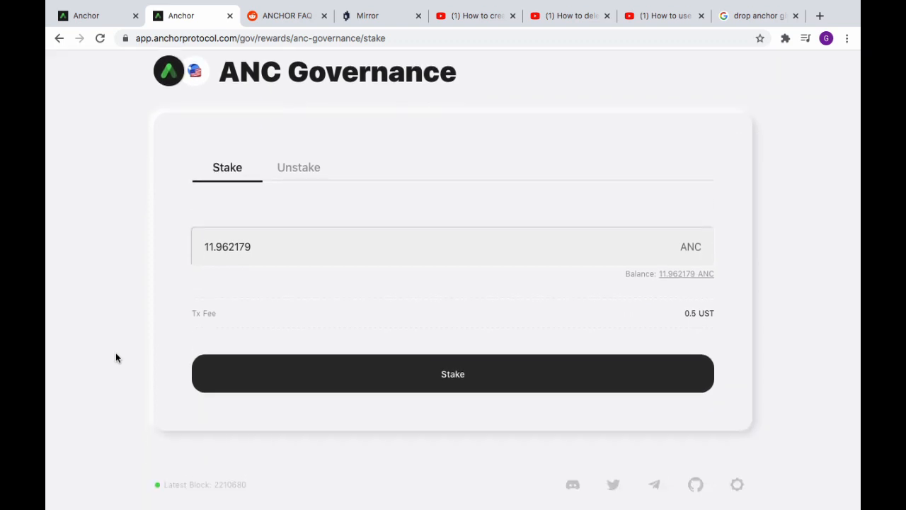
scroll(up, 3)
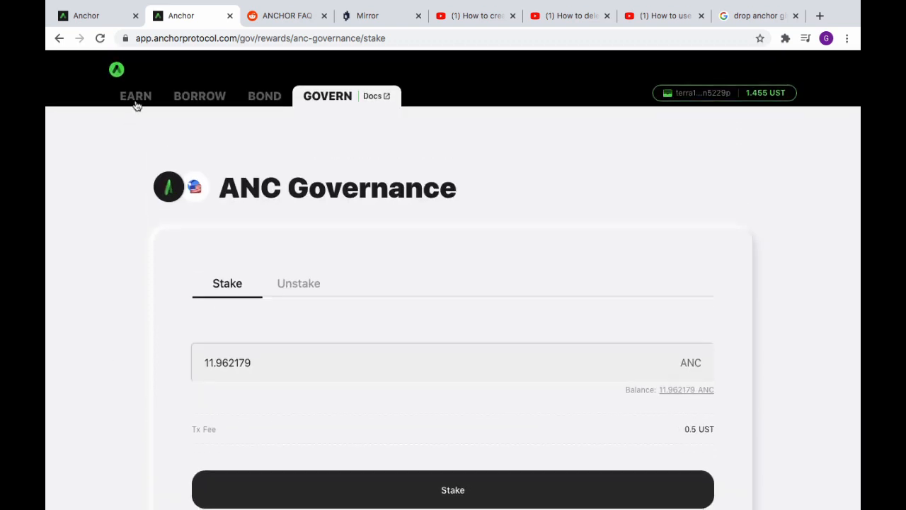
mouse_move(223, 435)
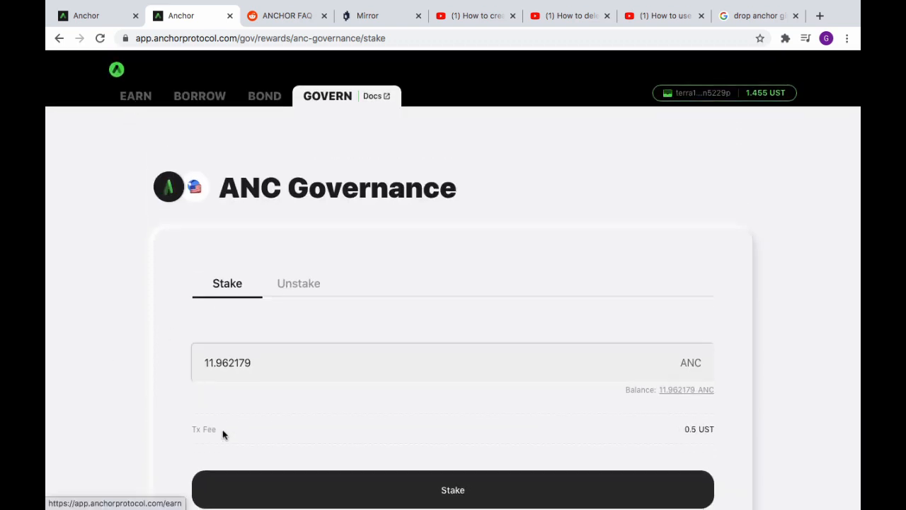
scroll(down, 3)
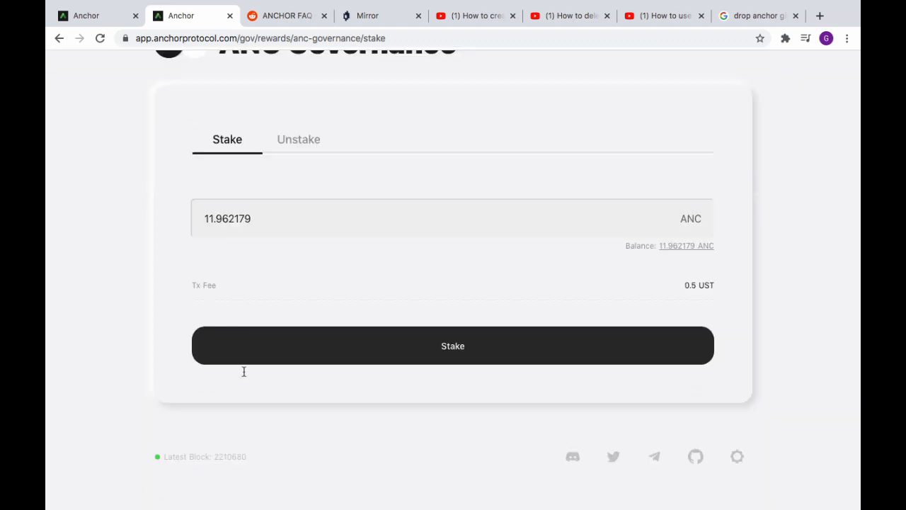
mouse_move(470, 345)
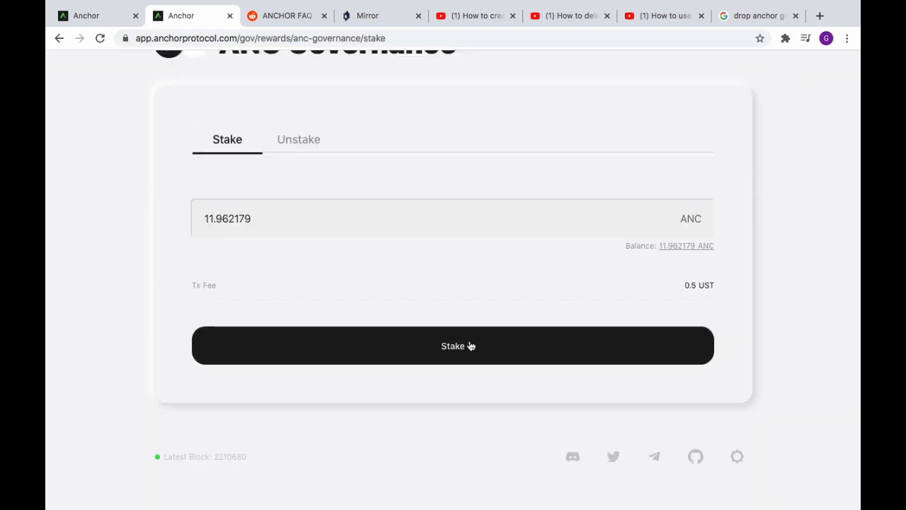
Step: Submit and approve the 11.962179 ANC governance stake, then review the Complete receipt and fee
click(453, 346)
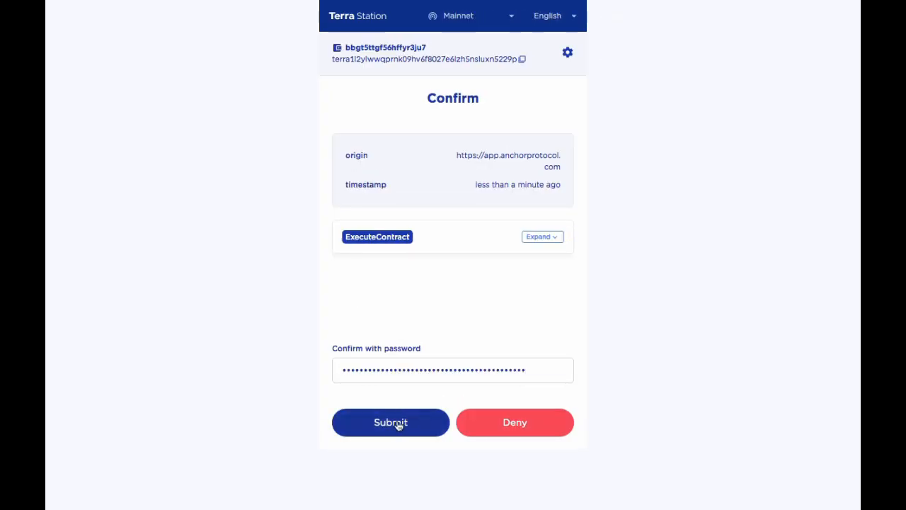
click(391, 422)
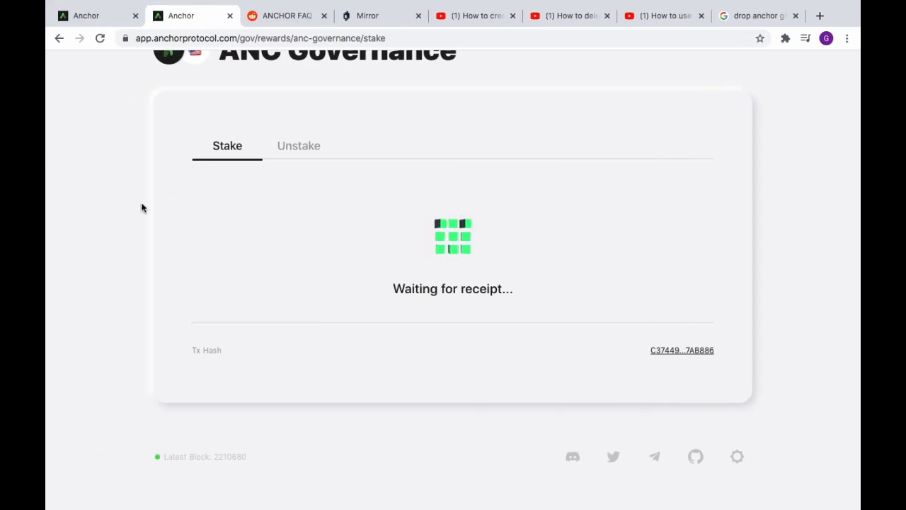
scroll(up, 3)
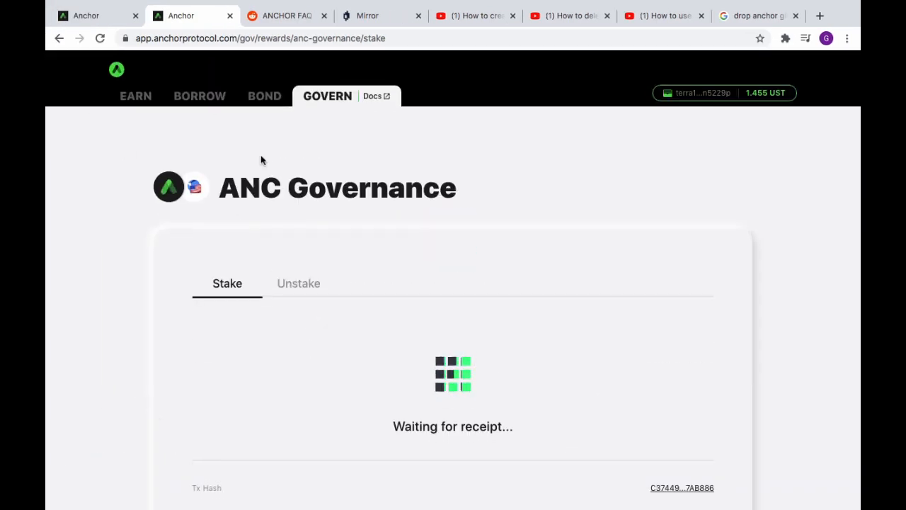
mouse_move(191, 111)
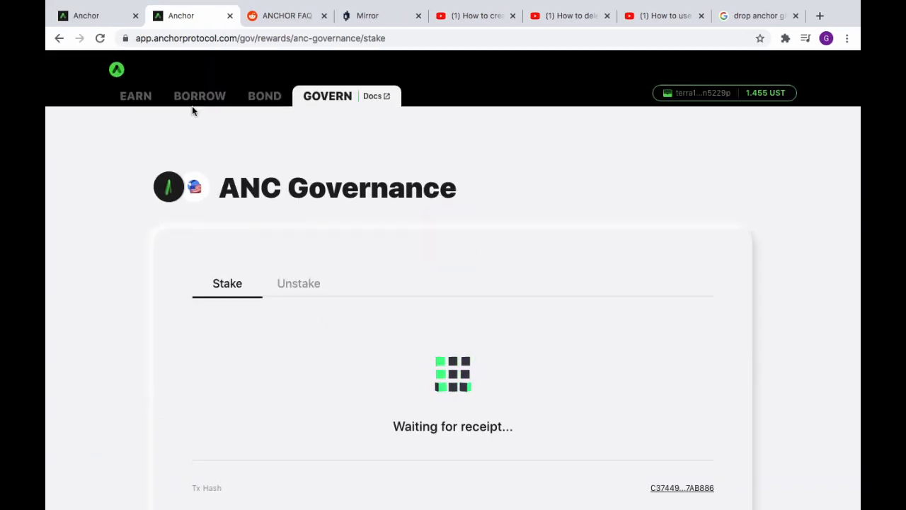
mouse_move(206, 96)
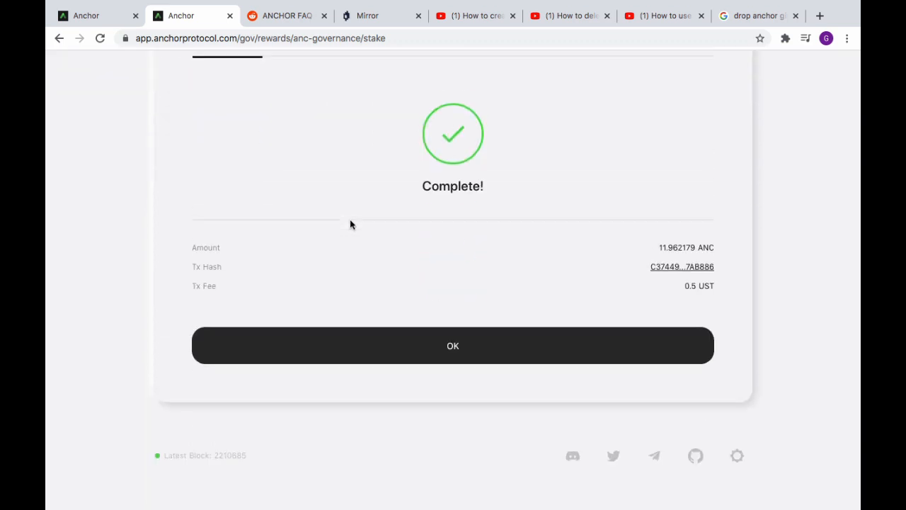
scroll(up, 3)
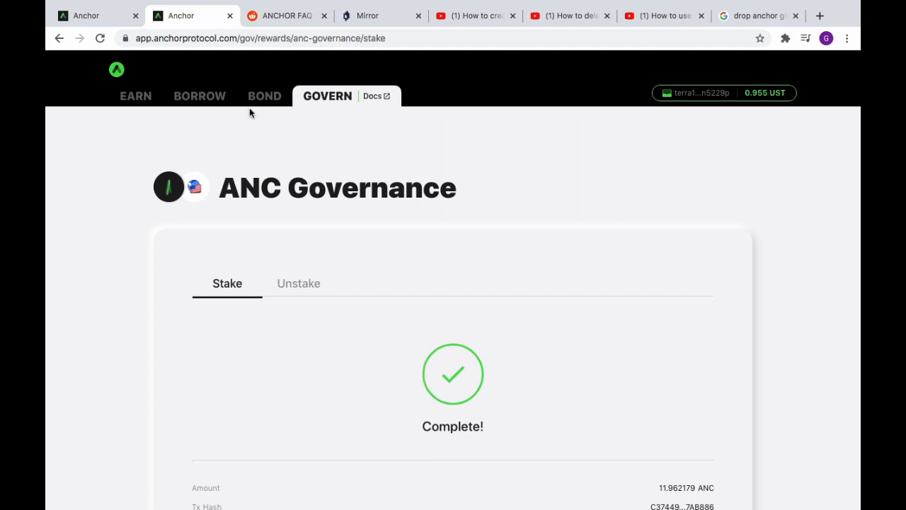
scroll(down, 3)
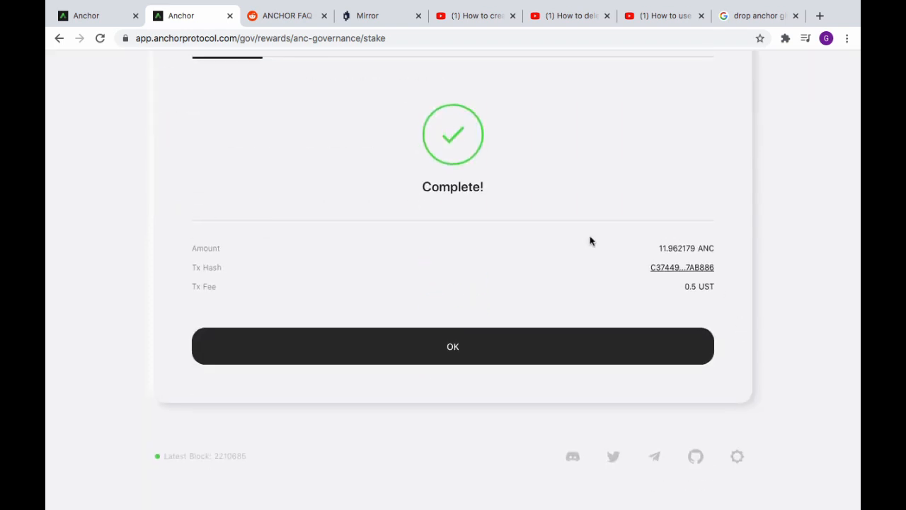
mouse_move(579, 132)
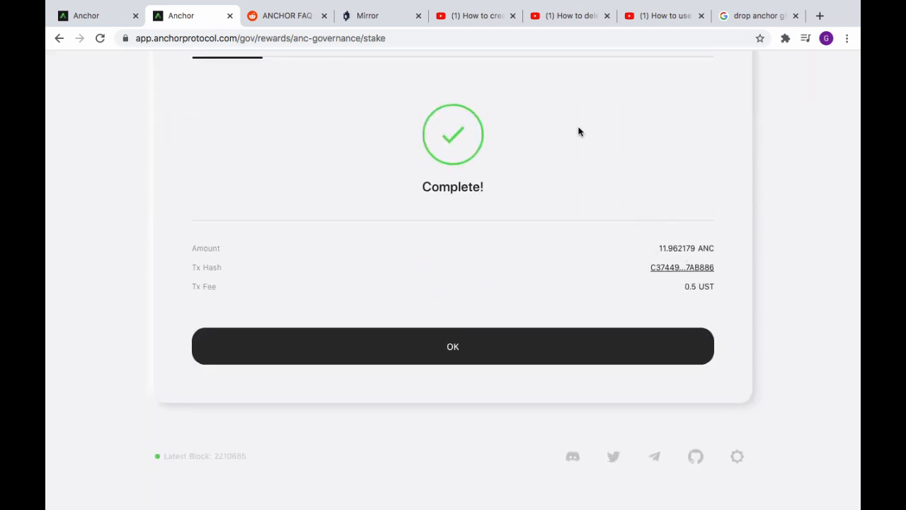
scroll(up, 3)
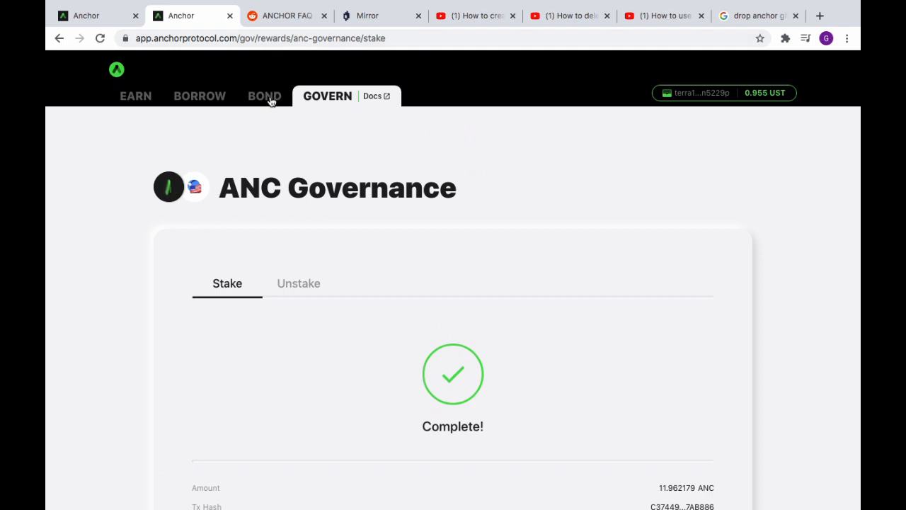
Step: Pass through Bond to the Borrow overview showing $173.394 collateral from 10 bLuna and an $86.697 limit
click(263, 96)
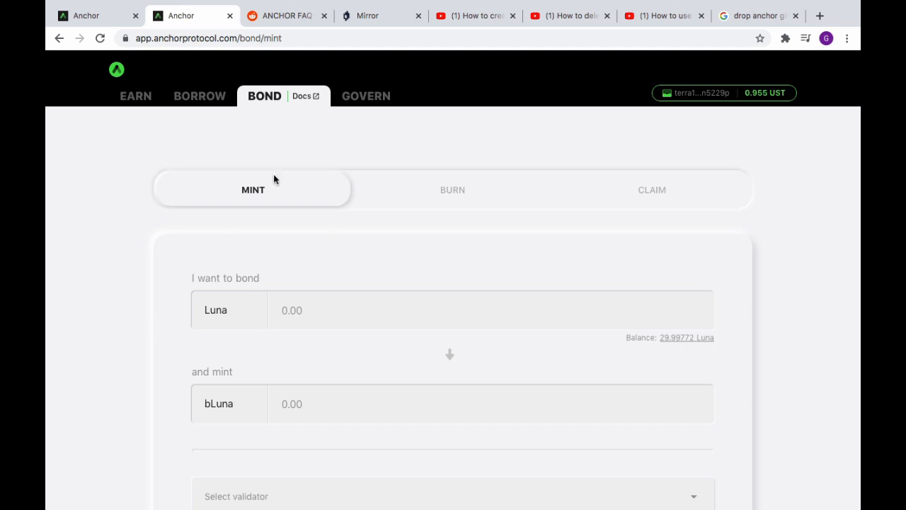
mouse_move(198, 96)
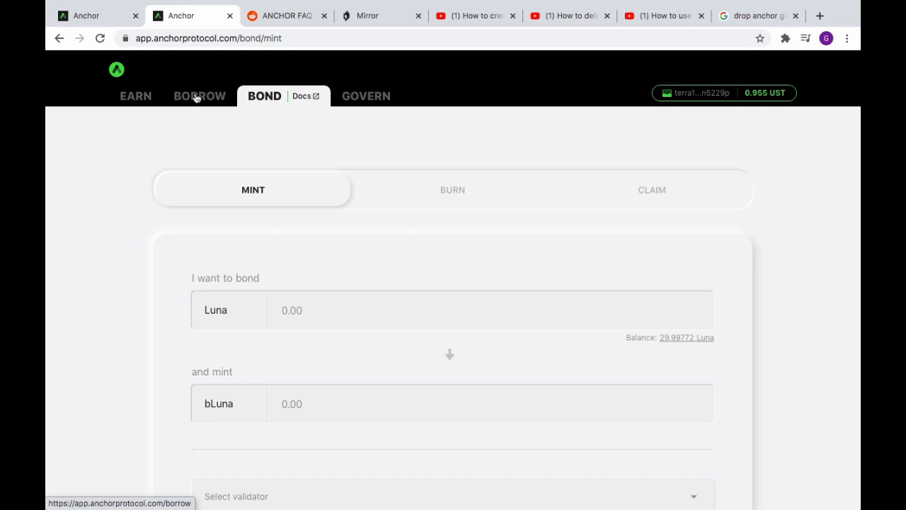
click(198, 97)
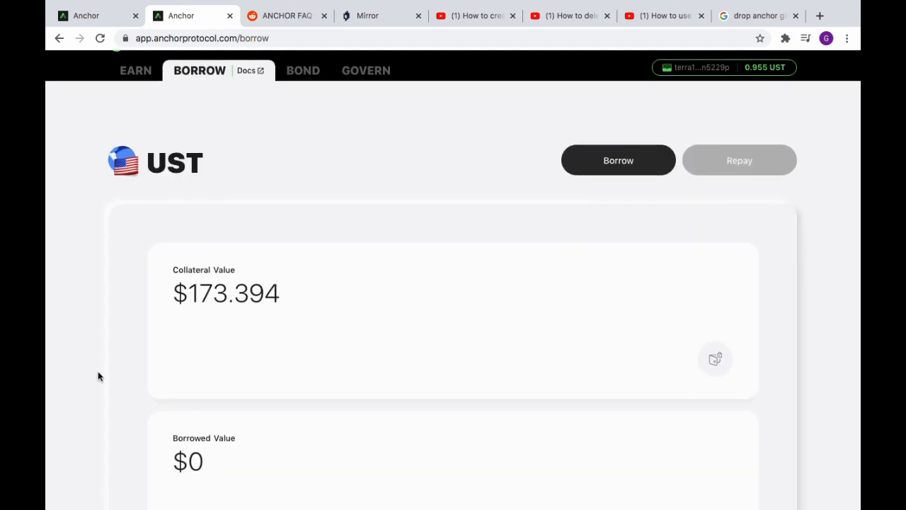
scroll(down, 3)
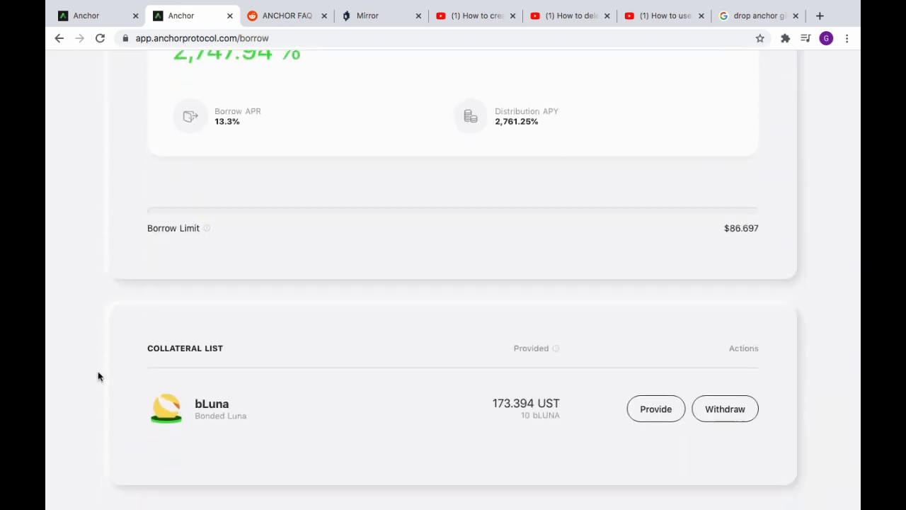
scroll(up, 3)
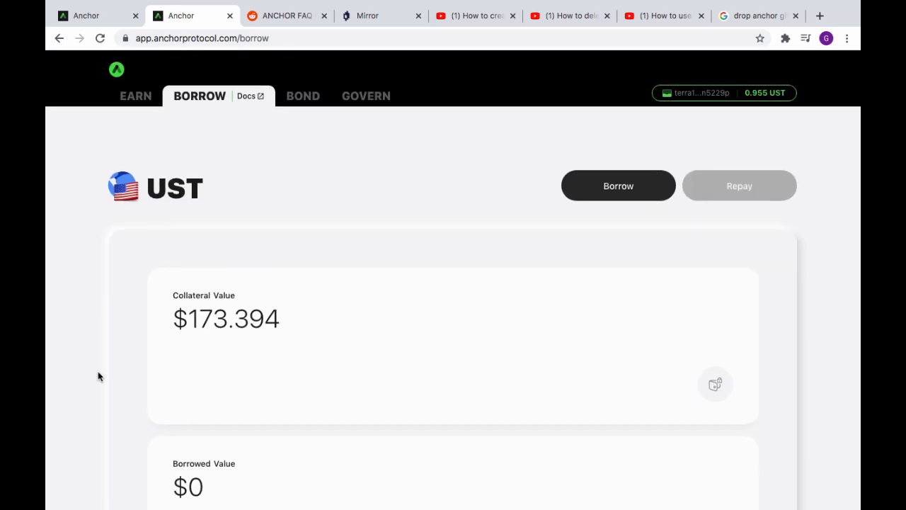
scroll(down, 3)
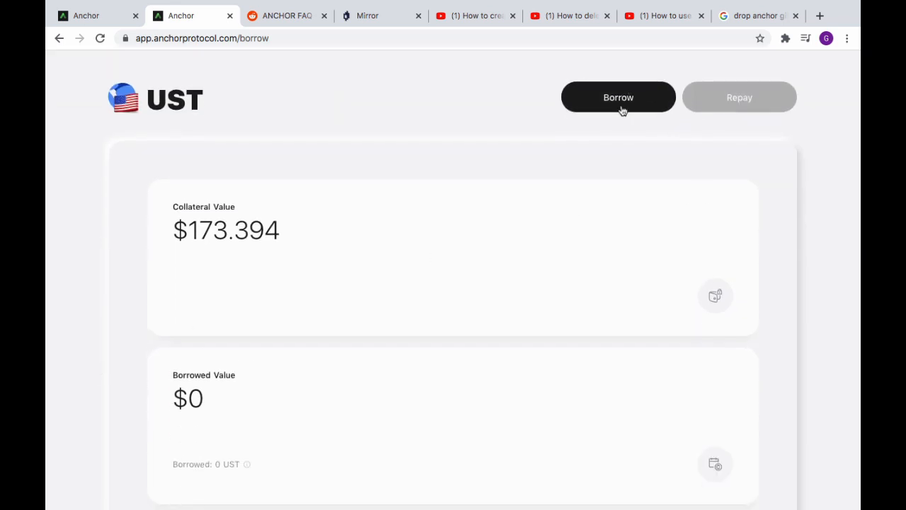
Step: Start a UST loan and drag the LTV slider to 60.207 UST at 34.43%, under the safe mark
click(617, 97)
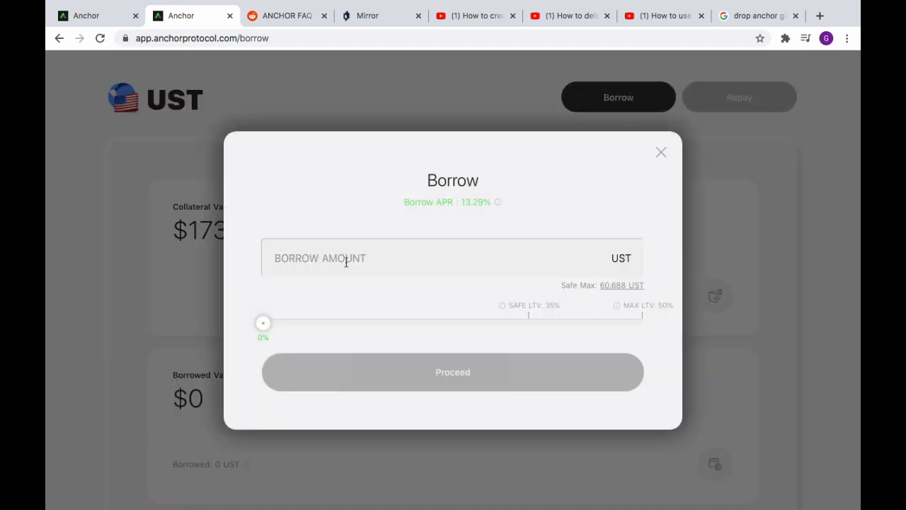
mouse_move(362, 252)
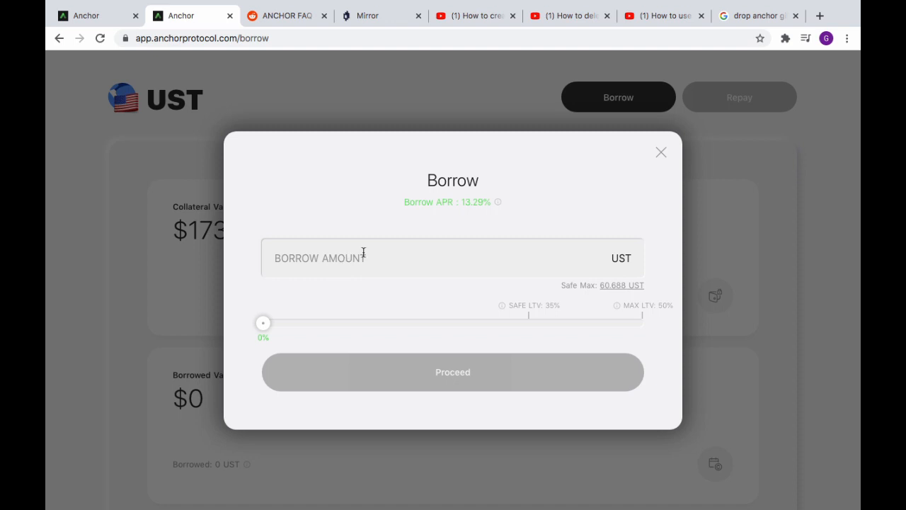
mouse_move(255, 340)
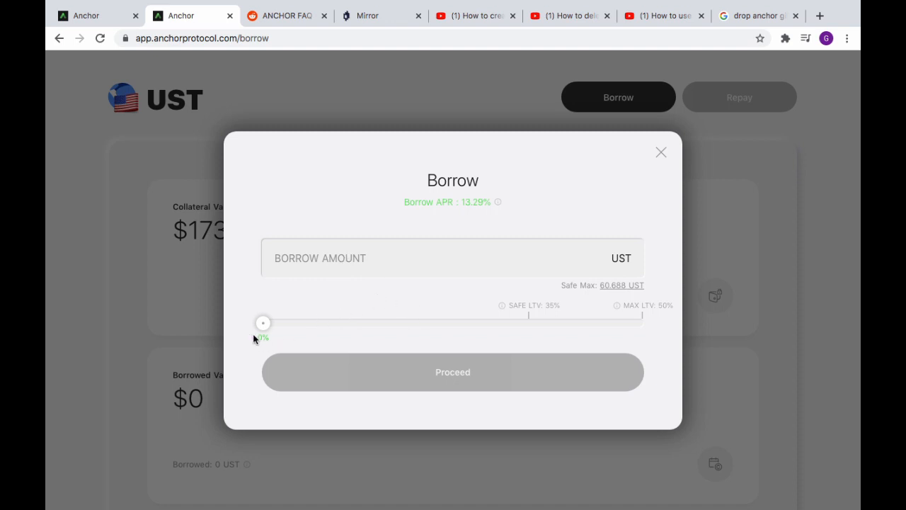
drag(263, 323, 352, 288)
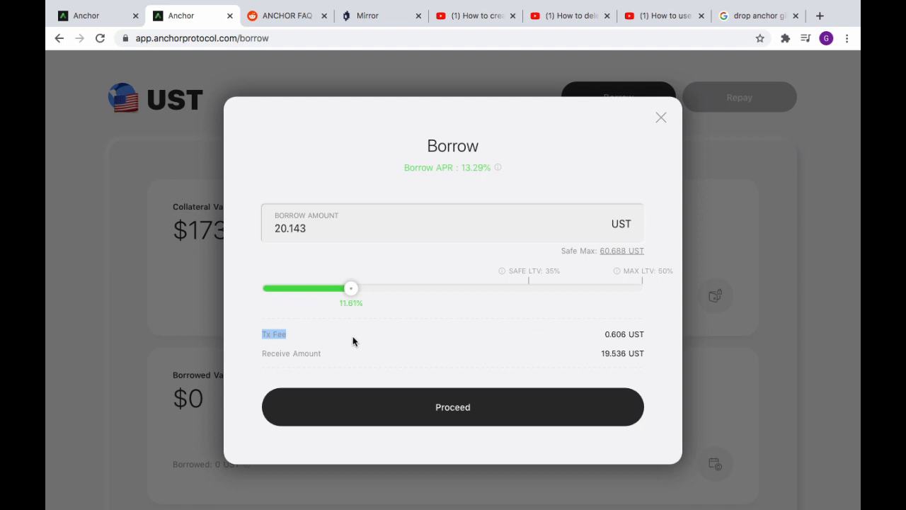
drag(351, 288, 413, 288)
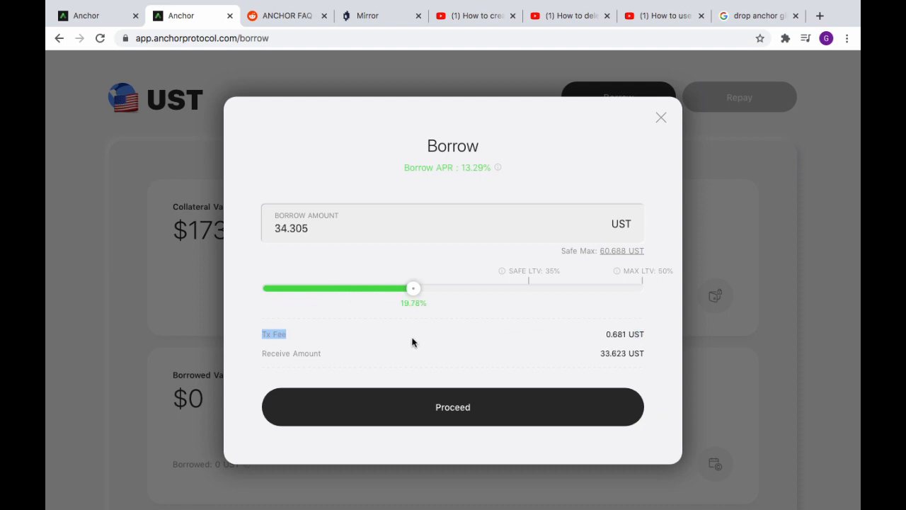
drag(414, 289, 433, 289)
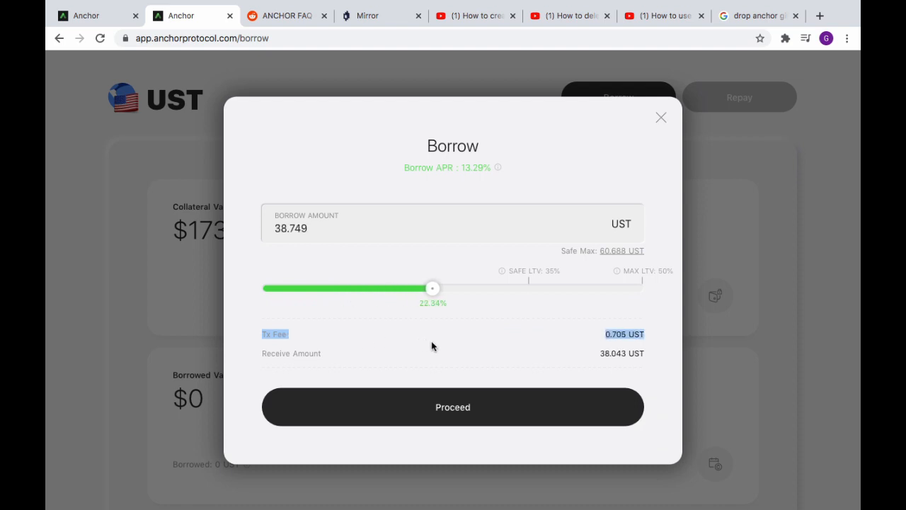
drag(433, 289, 462, 289)
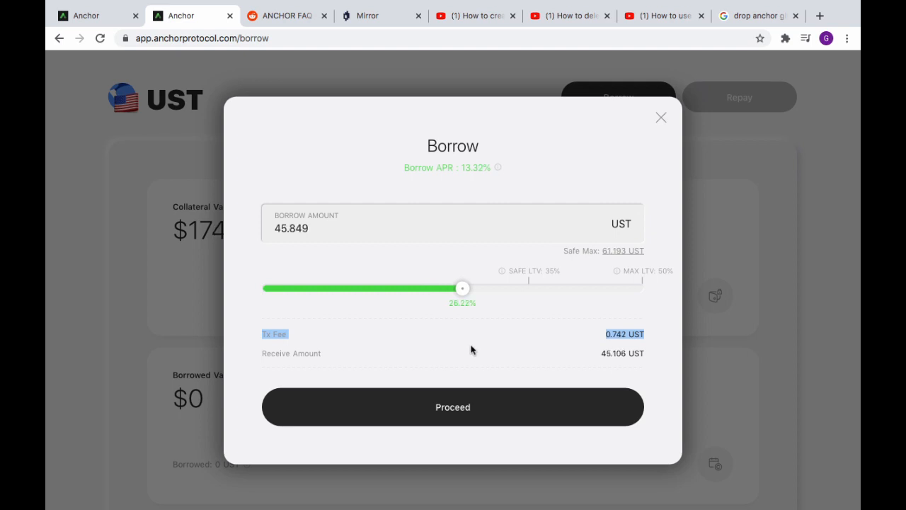
drag(462, 287, 535, 288)
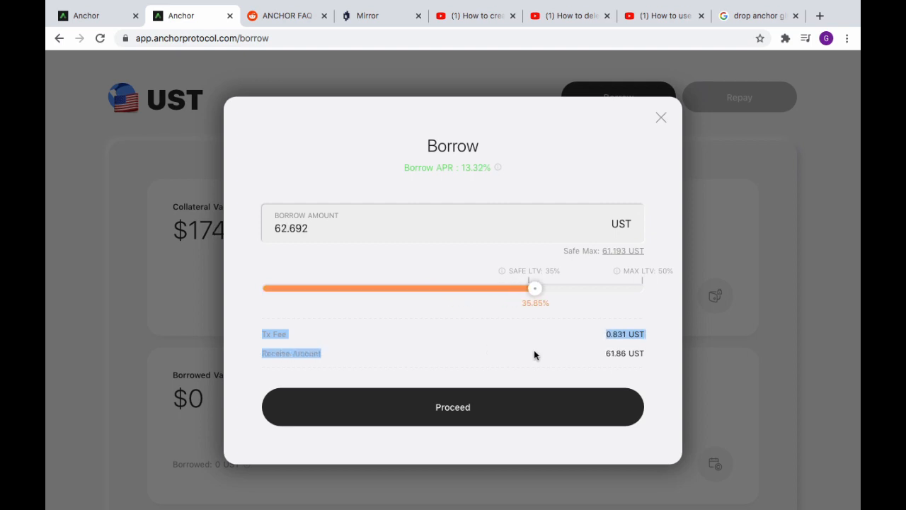
drag(535, 288, 532, 287)
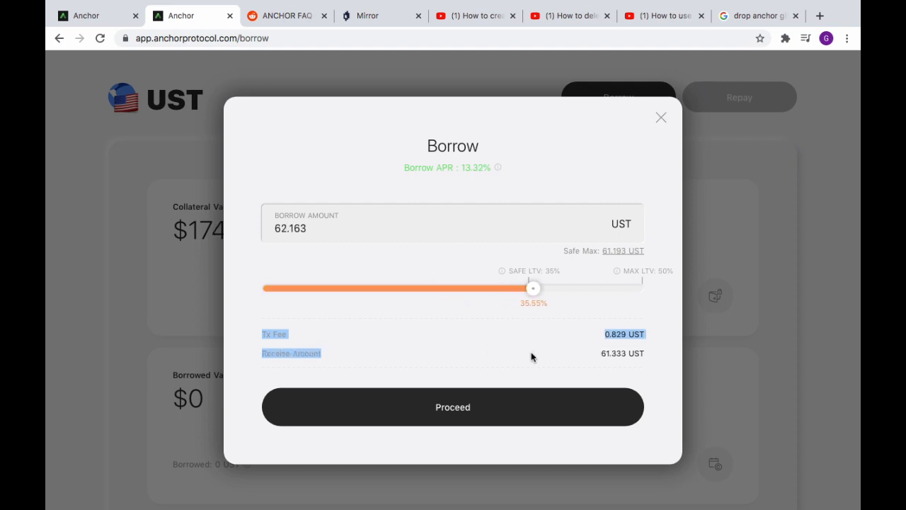
drag(533, 288, 524, 288)
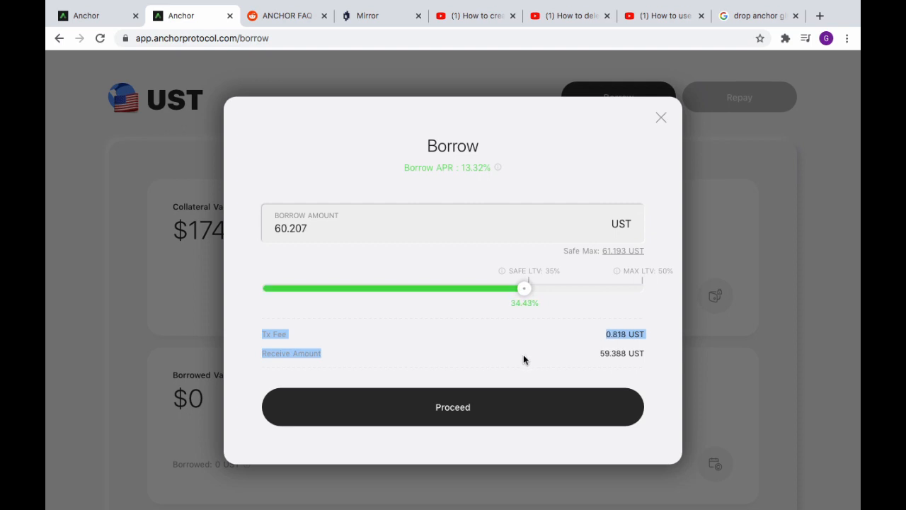
mouse_move(524, 316)
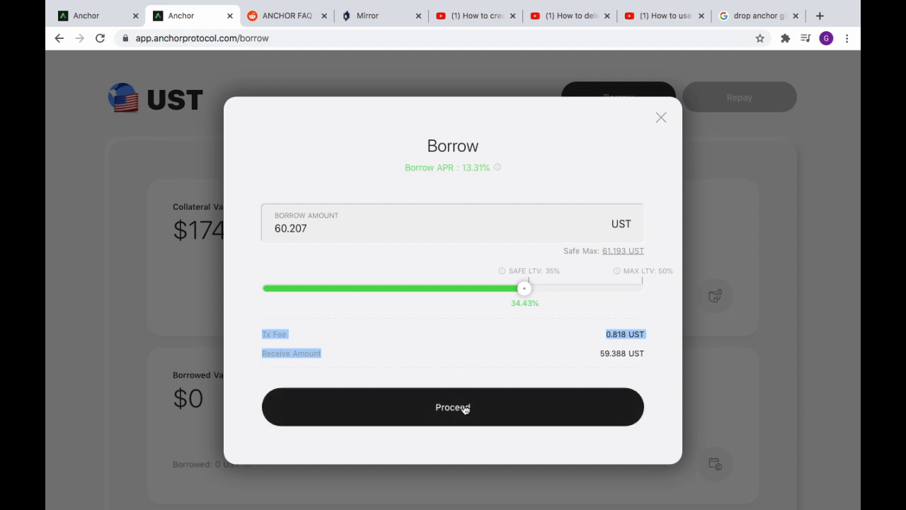
Step: Proceed with the 60.207 UST borrow and approve it with the wallet password in Terra Station
click(453, 406)
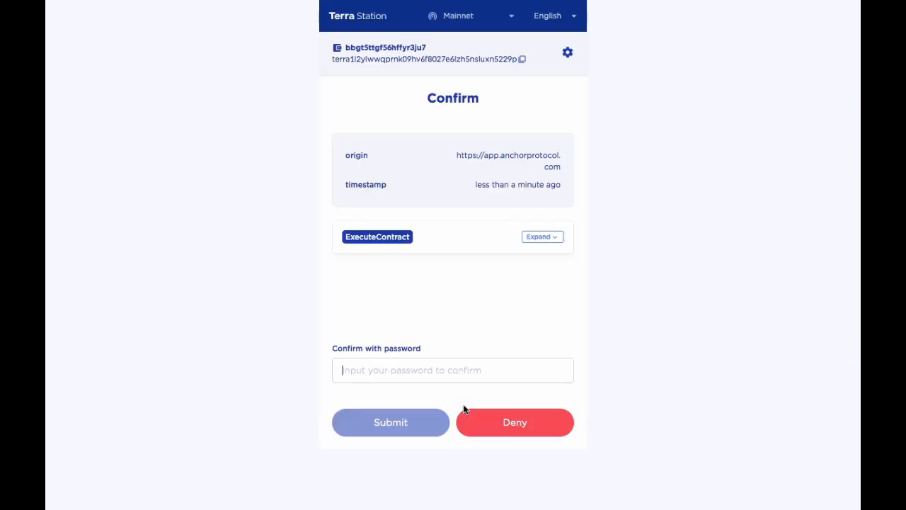
text(password)
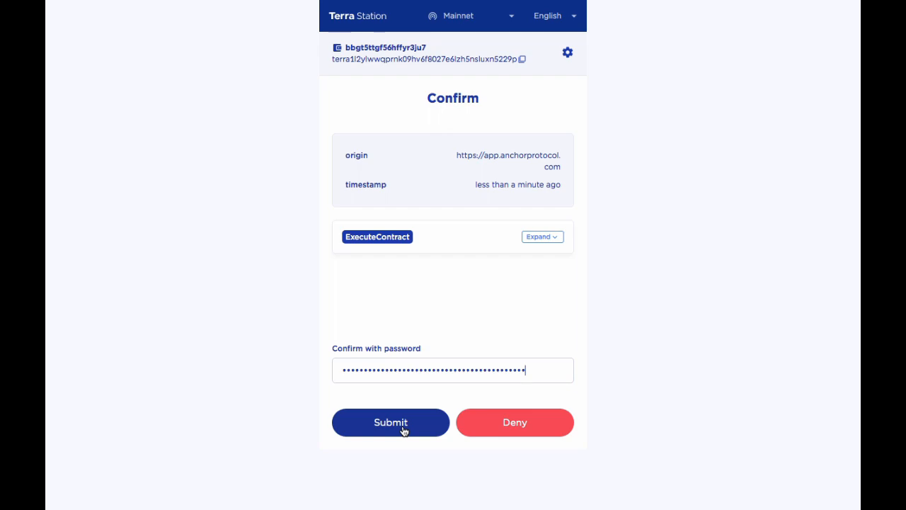
click(391, 421)
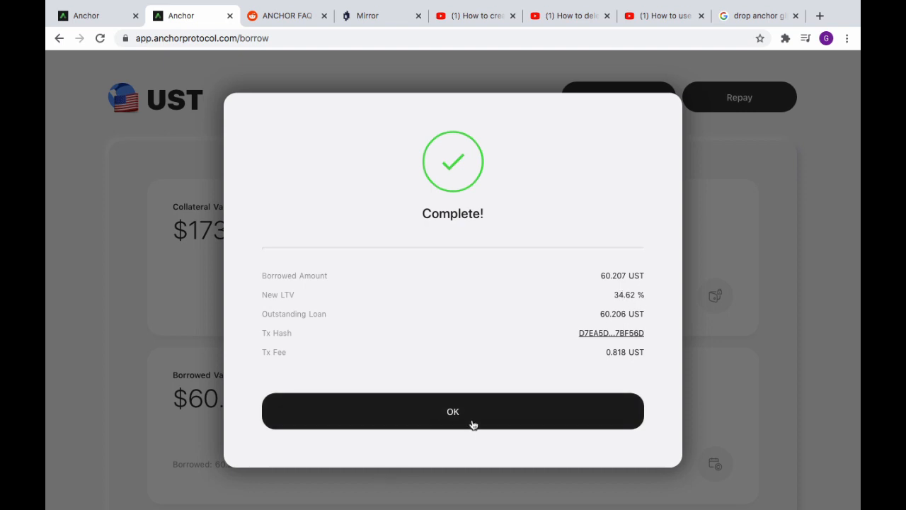
click(453, 411)
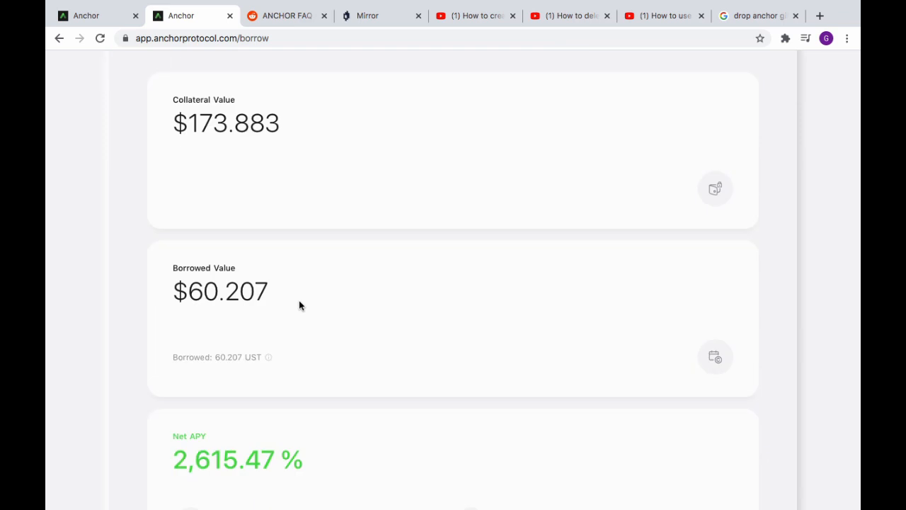
scroll(down, 3)
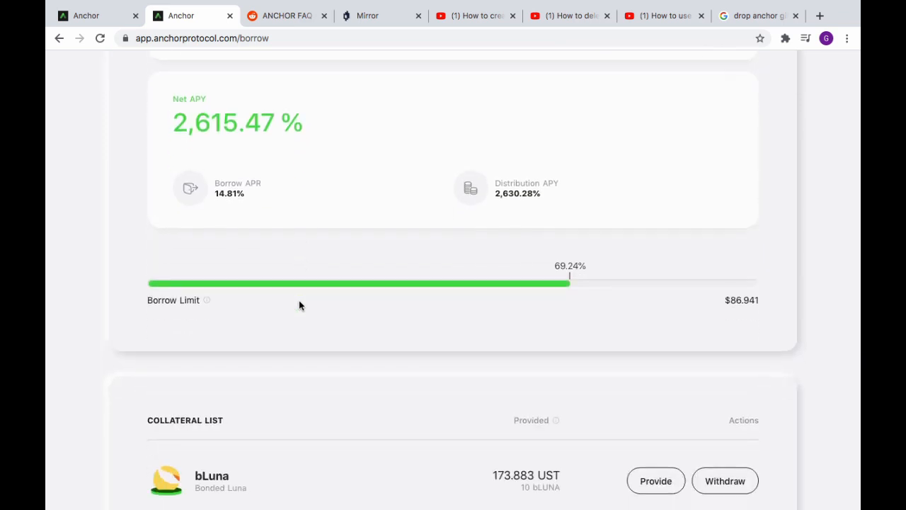
mouse_move(494, 177)
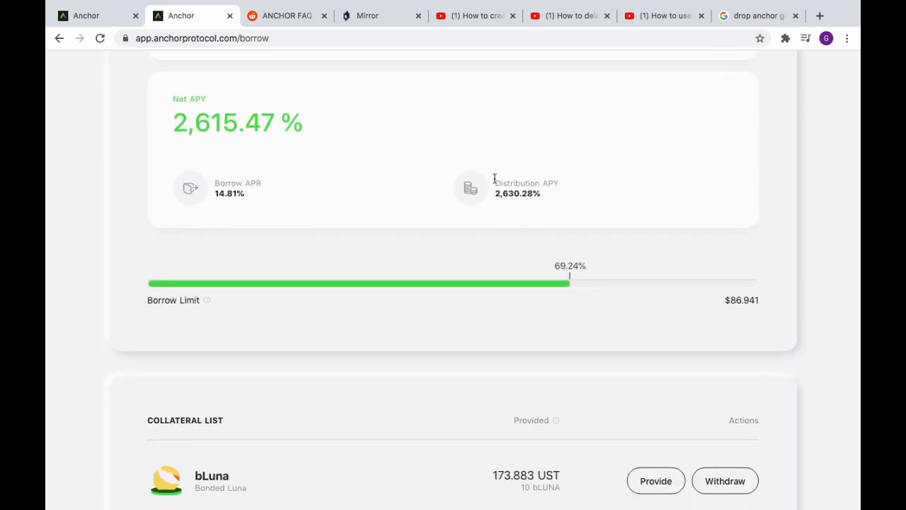
scroll(down, 3)
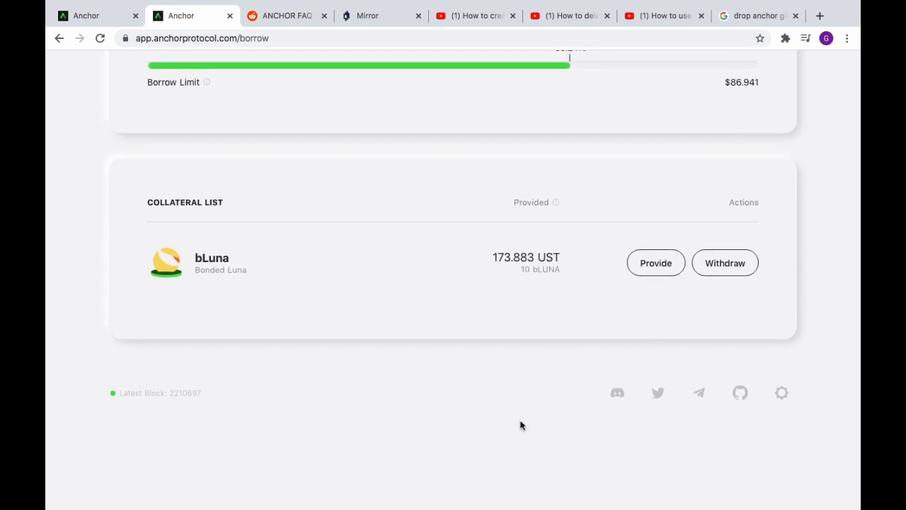
mouse_move(537, 232)
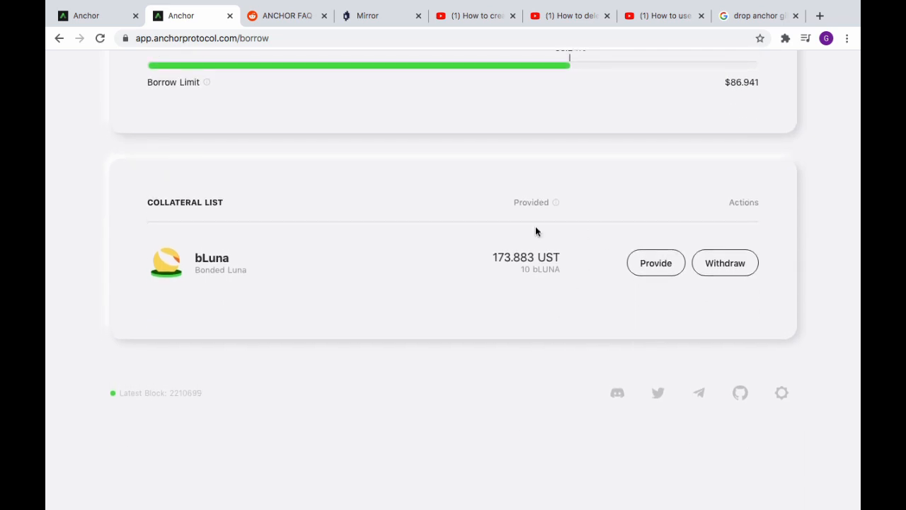
mouse_move(739, 283)
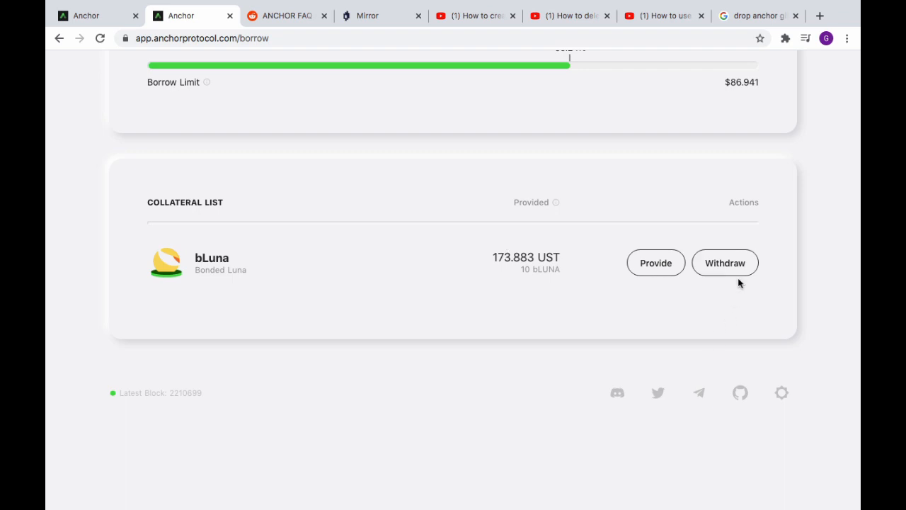
scroll(up, 3)
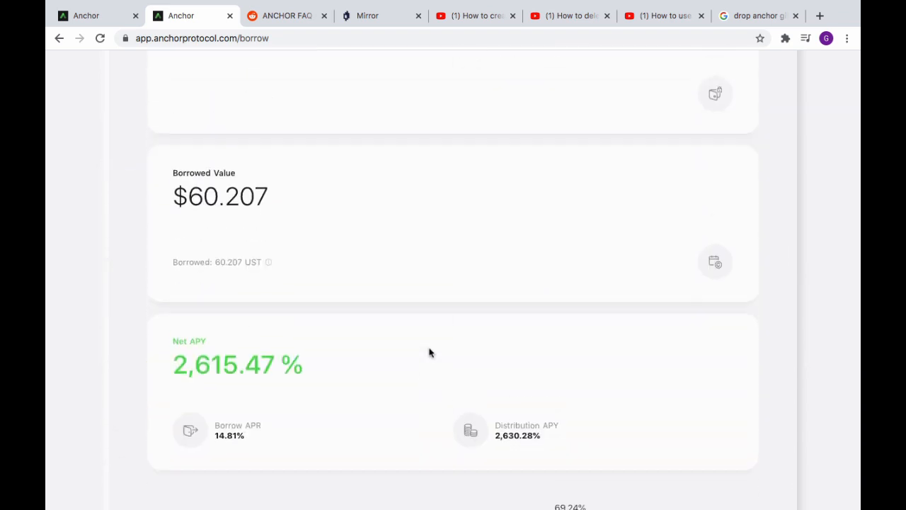
scroll(up, 3)
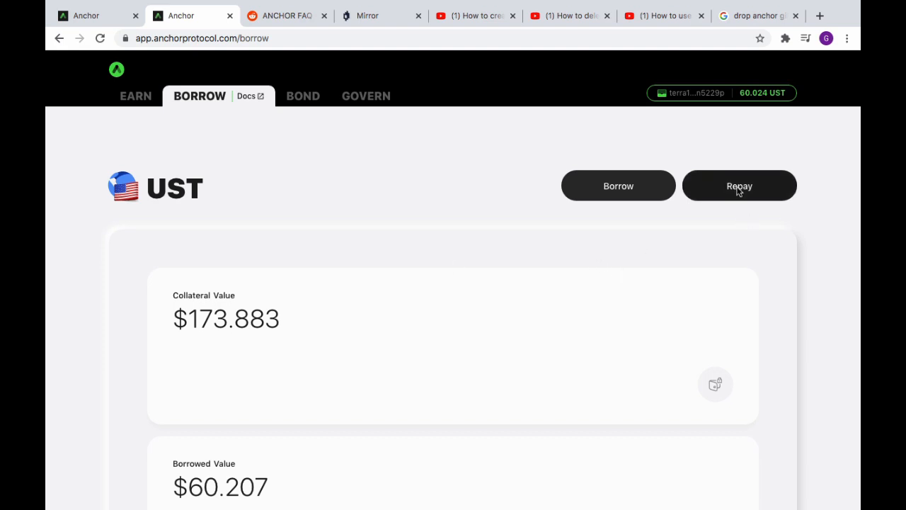
click(739, 186)
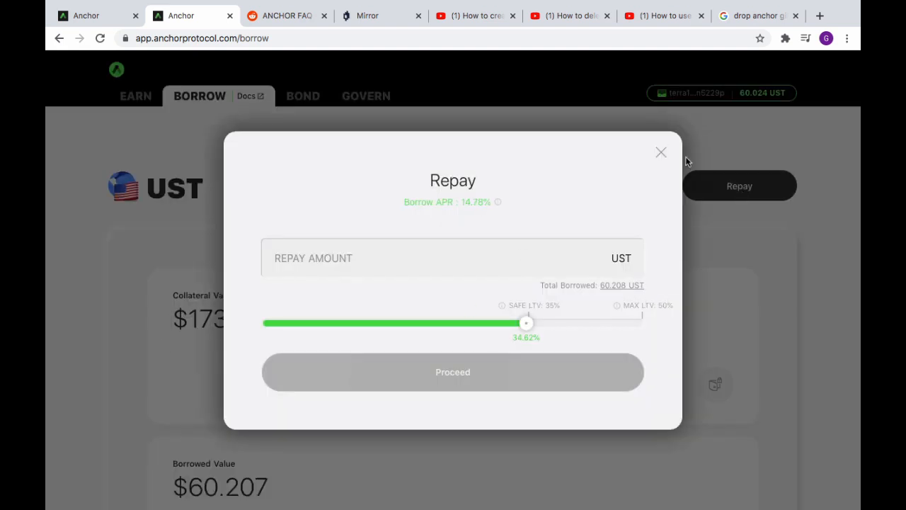
click(660, 151)
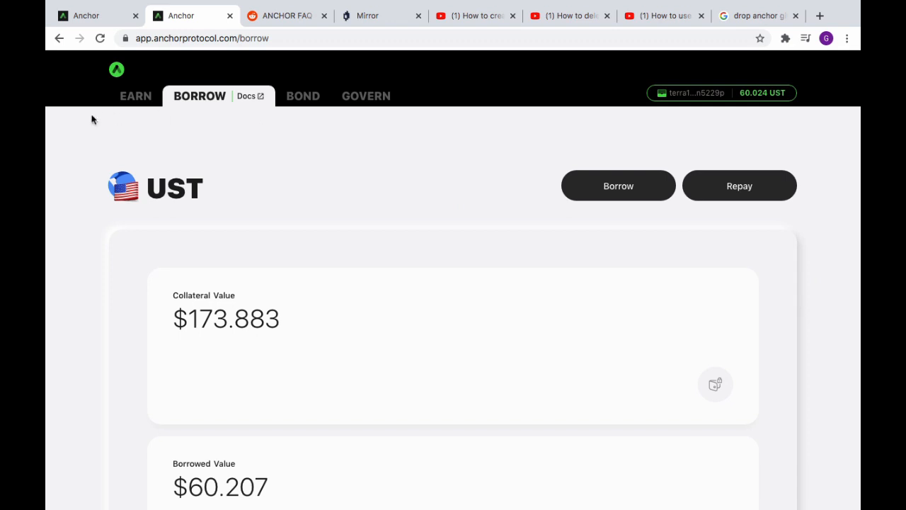
Step: Review the Earn page's 50 UST total deposit and its 0% APY interest chart
click(136, 96)
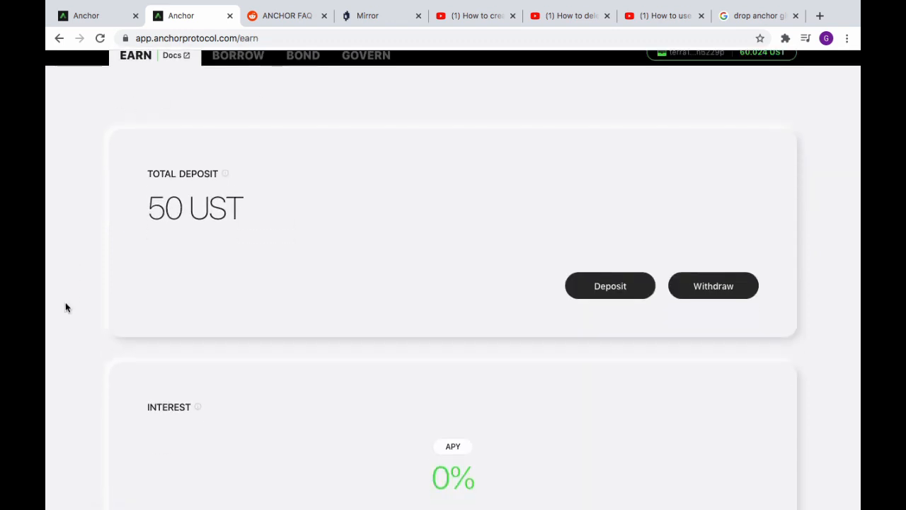
scroll(up, 3)
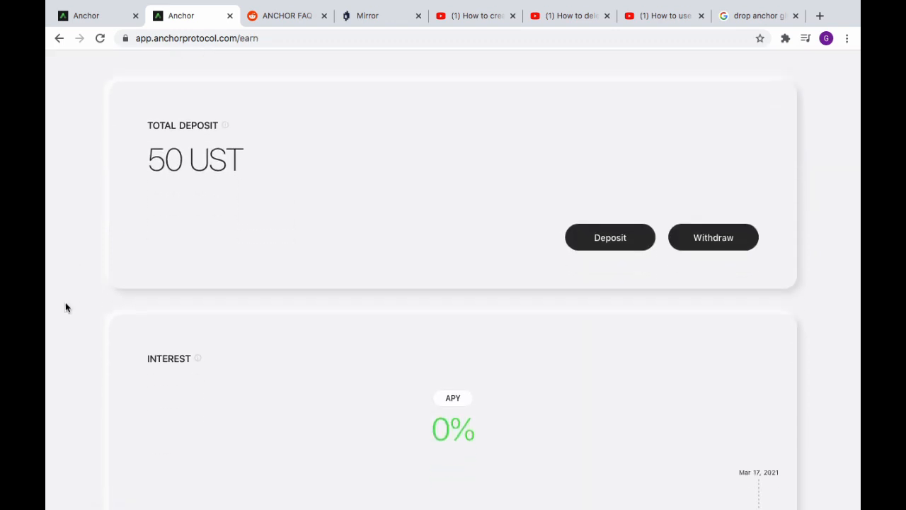
scroll(down, 3)
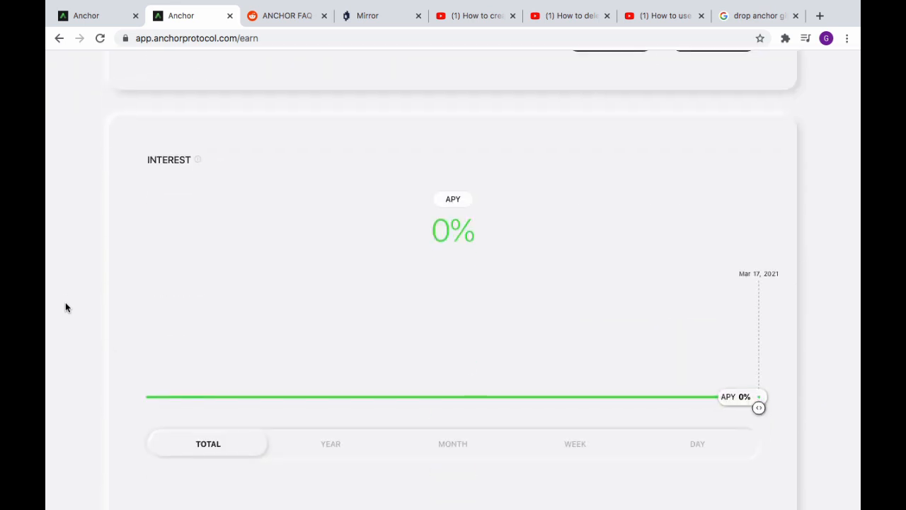
scroll(up, 3)
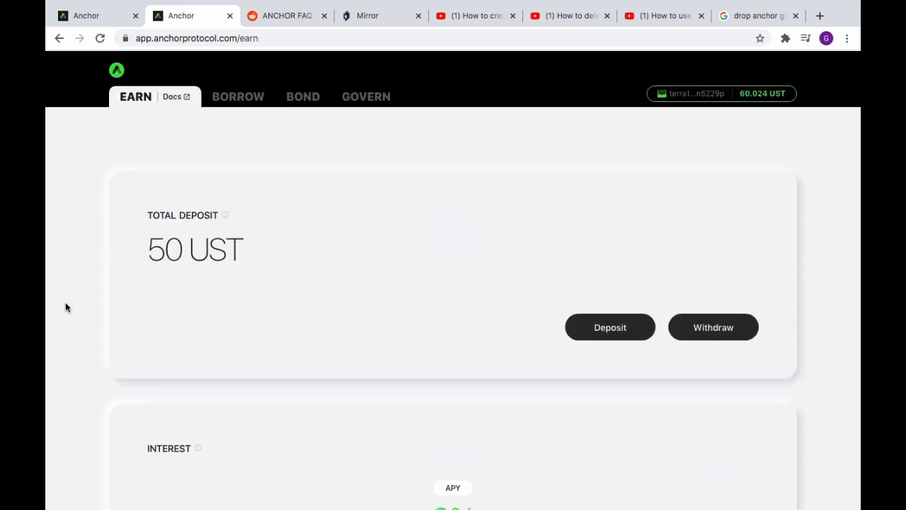
scroll(up, 3)
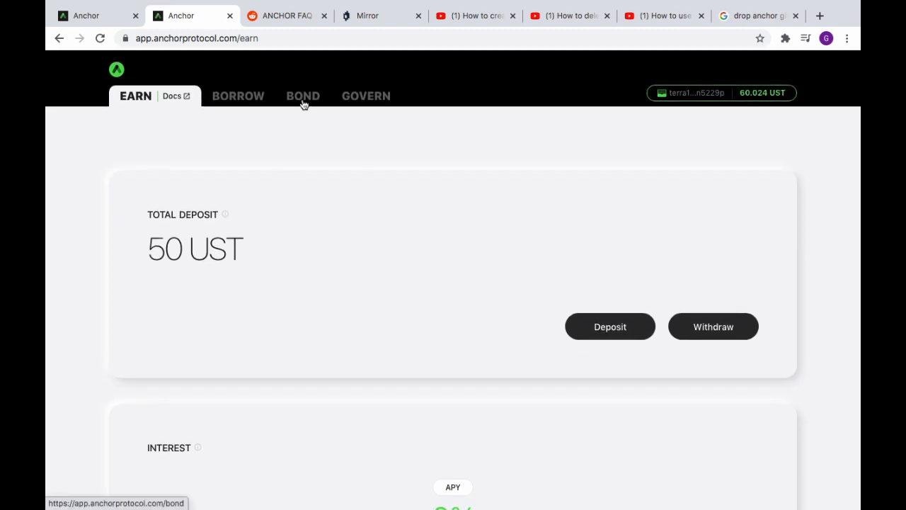
Step: Bring up the Trade ANC buy form from the governance page
click(365, 96)
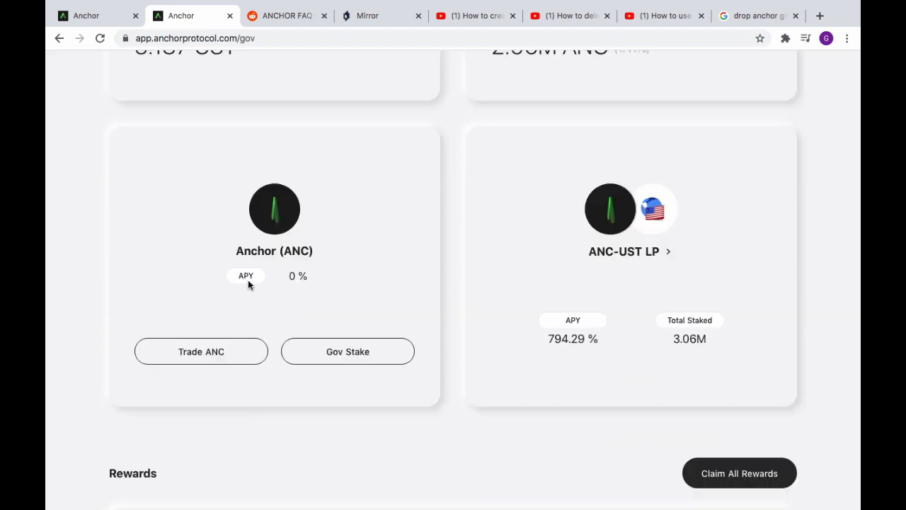
click(201, 351)
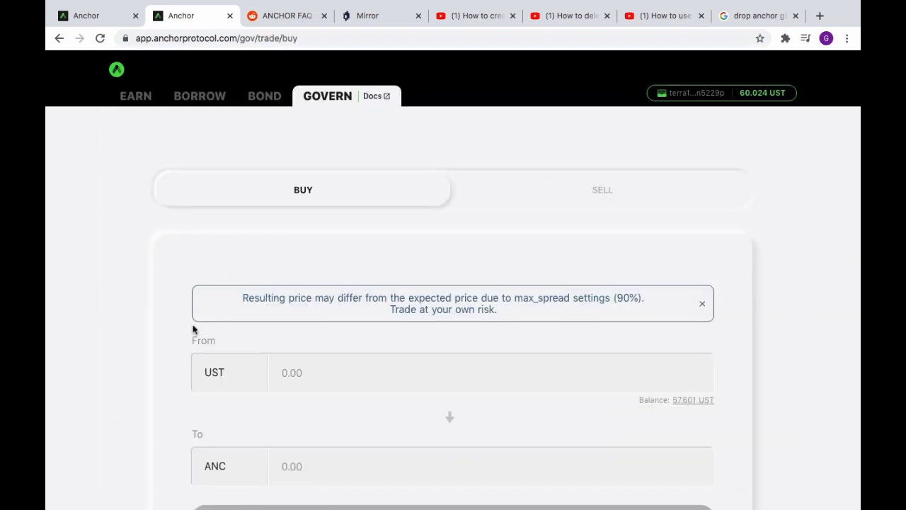
scroll(down, 3)
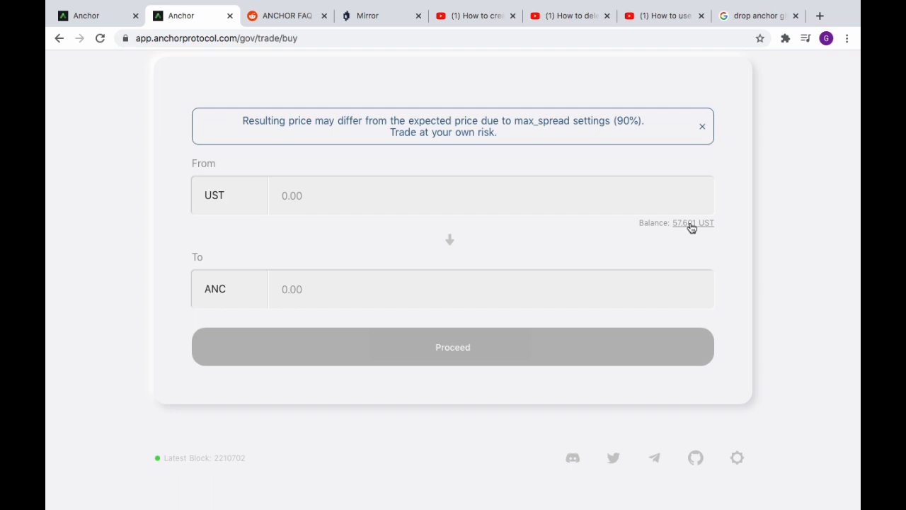
mouse_move(266, 199)
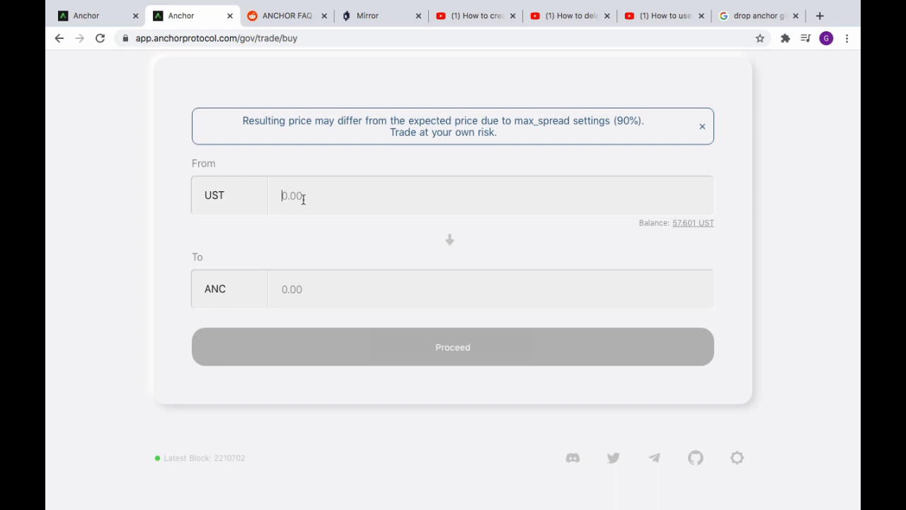
Step: Enter 52.25 UST to pay, quoting about 16.716856 ANC in return
text(52)
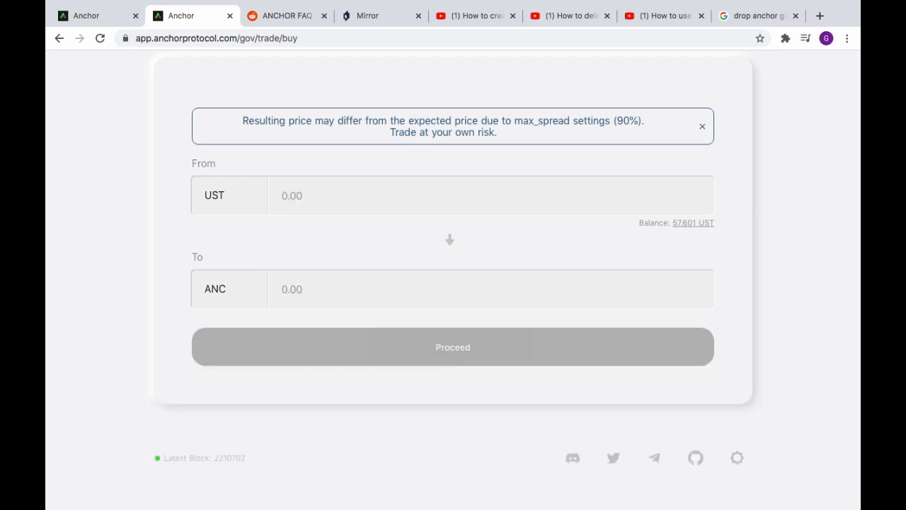
text(50)
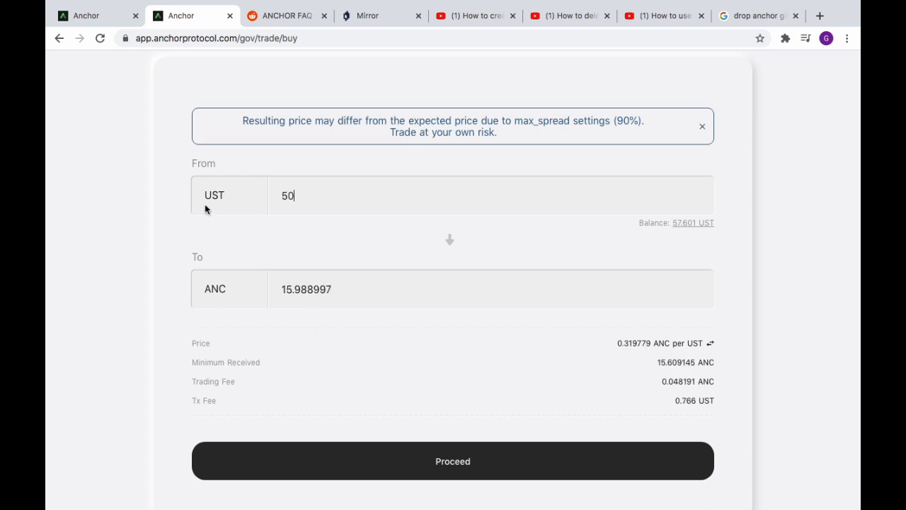
mouse_move(669, 241)
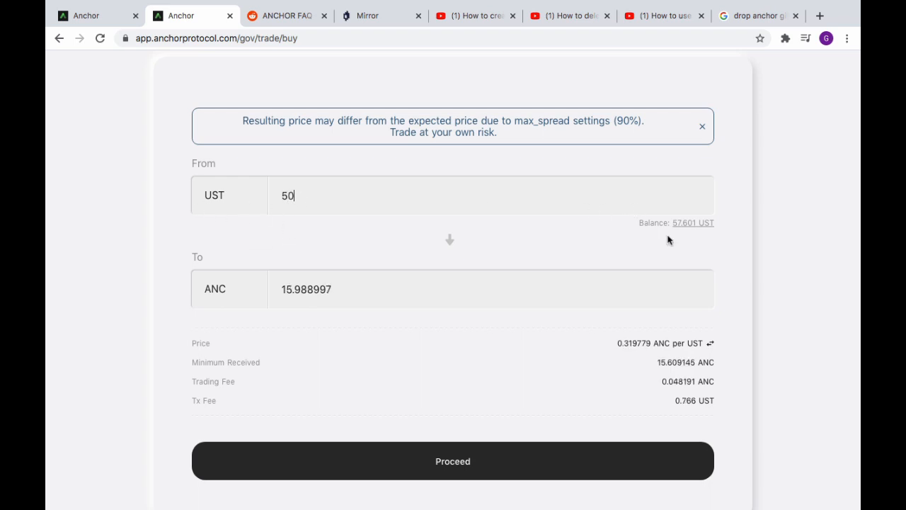
key(Backspace)
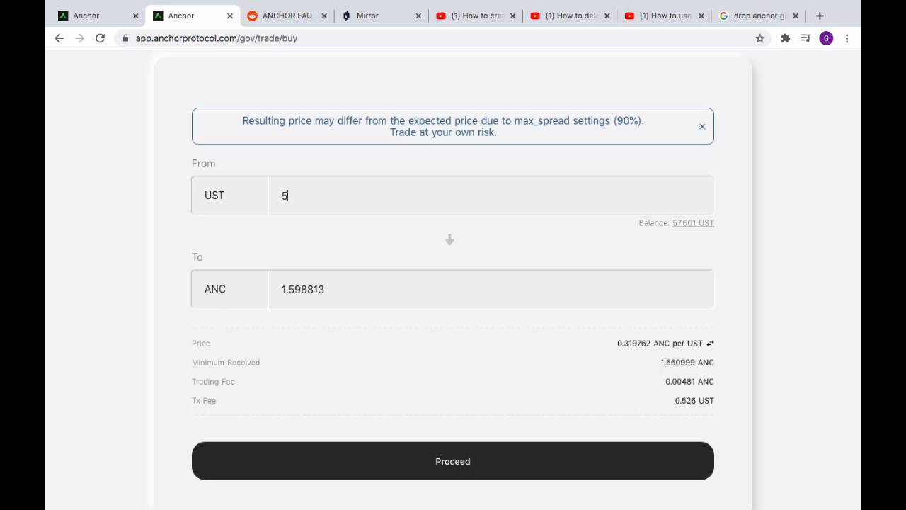
text(2.)
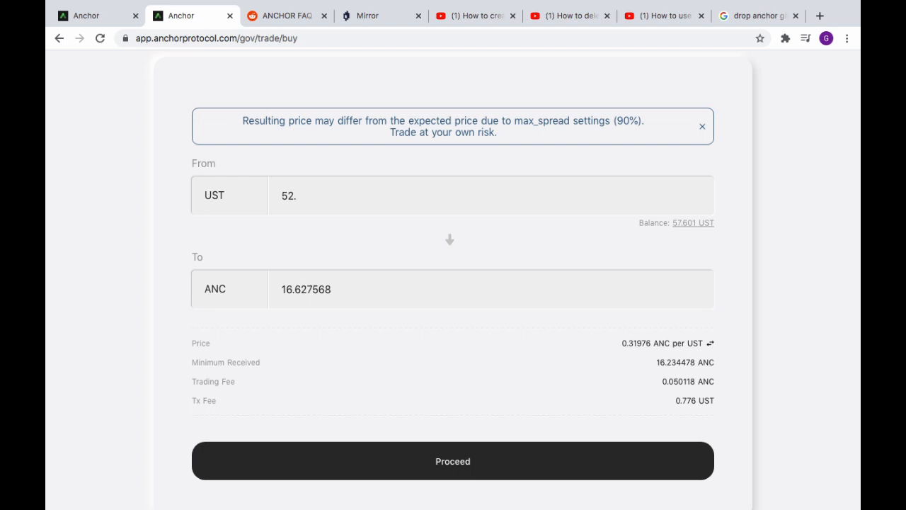
text(25)
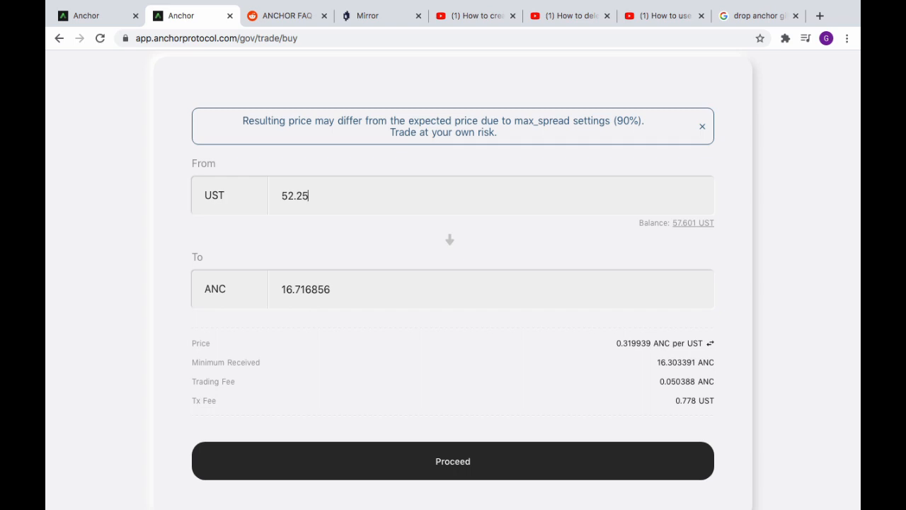
mouse_move(419, 388)
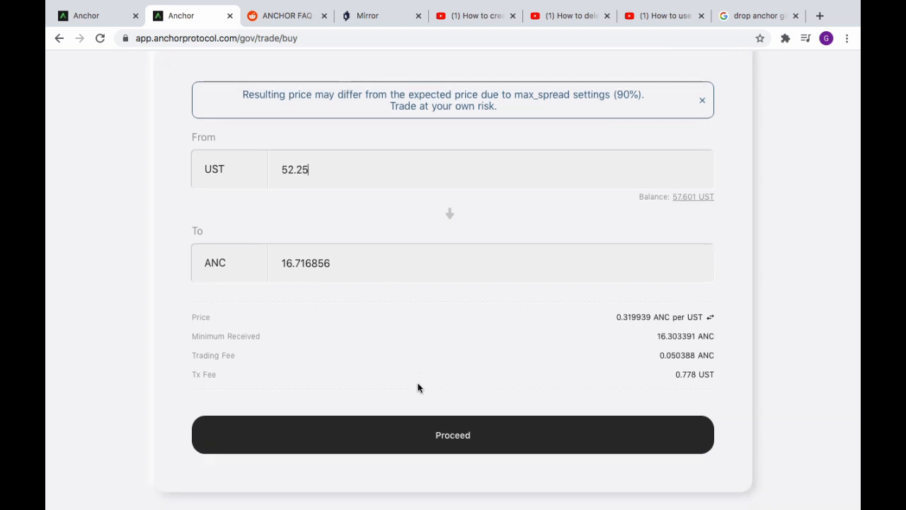
mouse_move(323, 220)
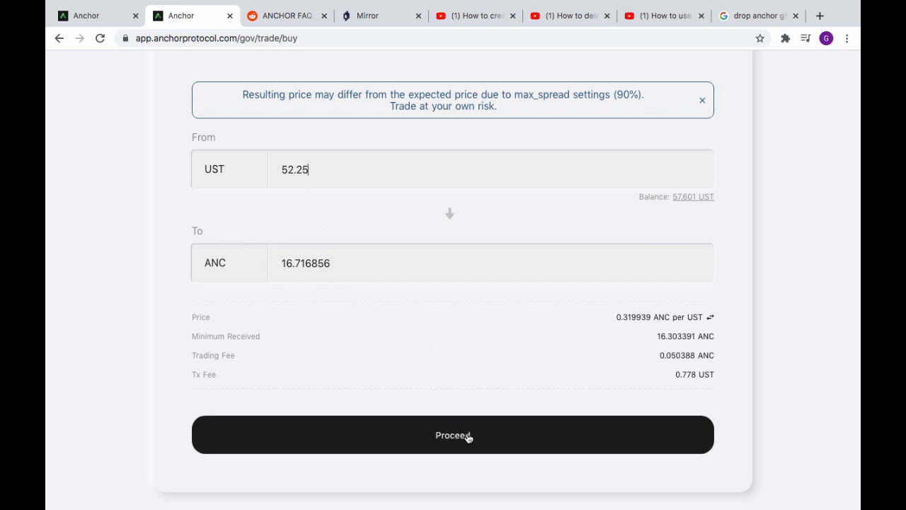
Step: Confirm the purchase of 16.782385 ANC for 52.25 UST and return to the reset buy form
click(453, 435)
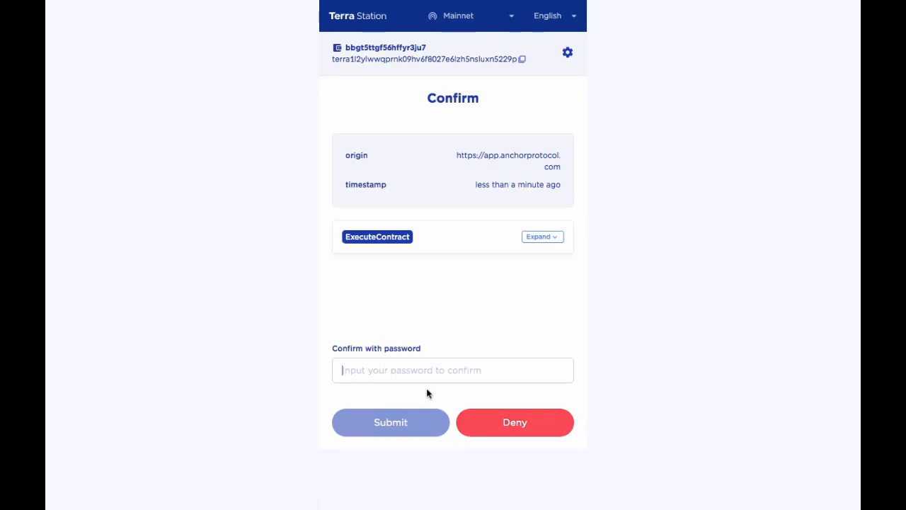
click(391, 422)
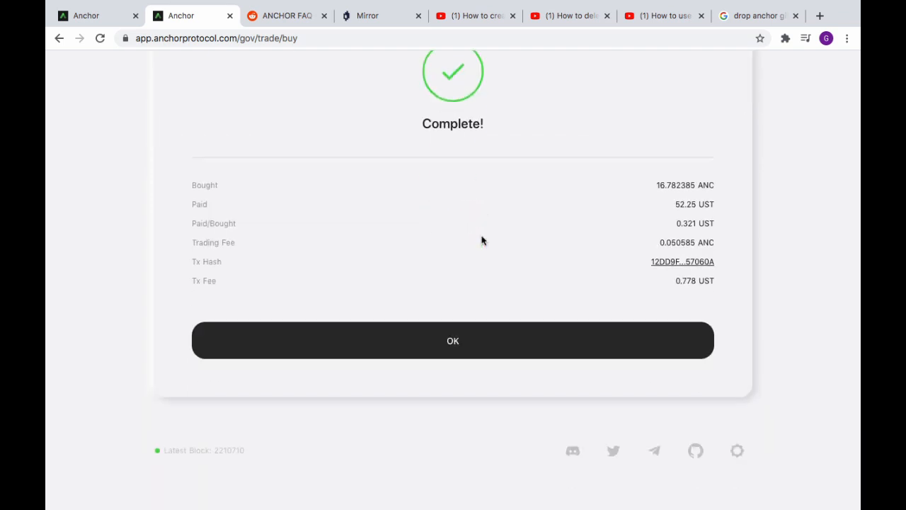
scroll(up, 3)
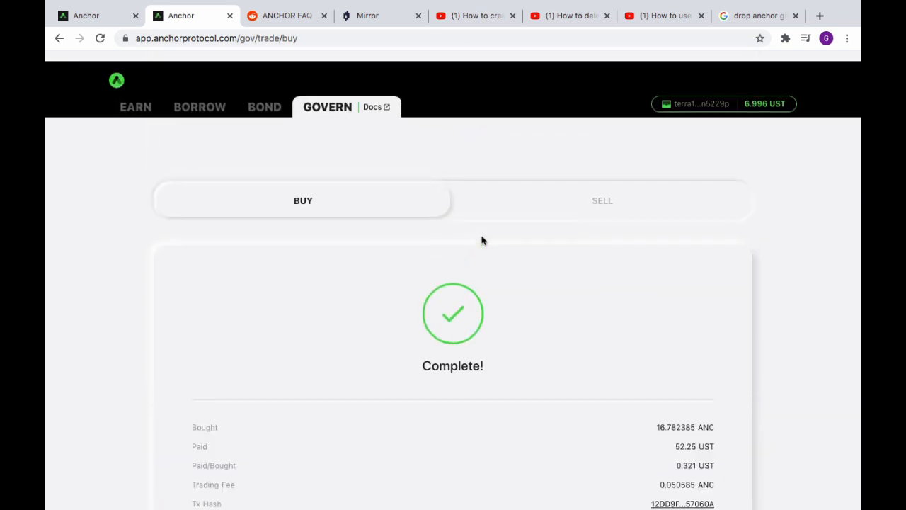
scroll(down, 3)
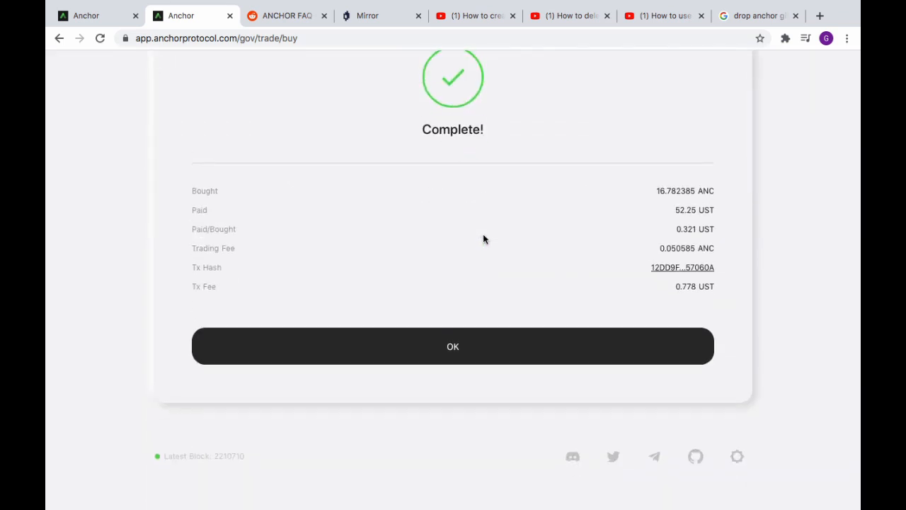
click(453, 345)
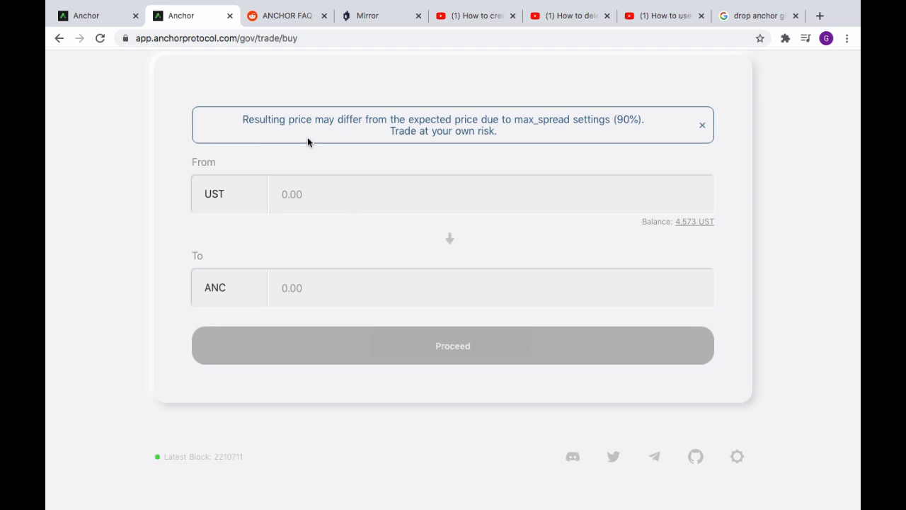
mouse_move(314, 179)
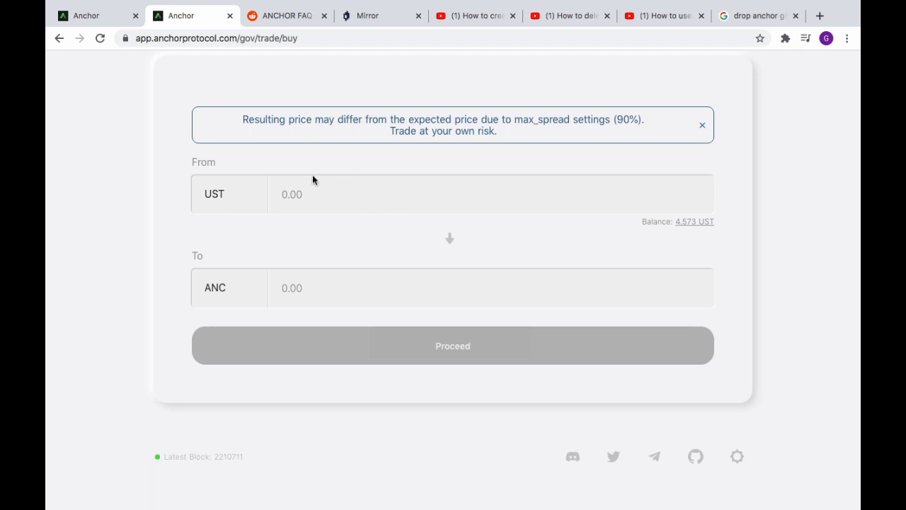
mouse_move(434, 170)
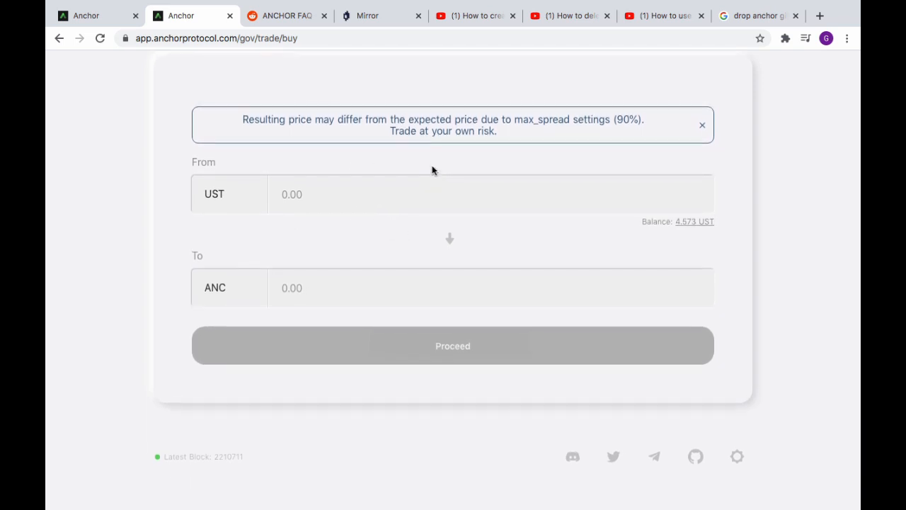
scroll(up, 3)
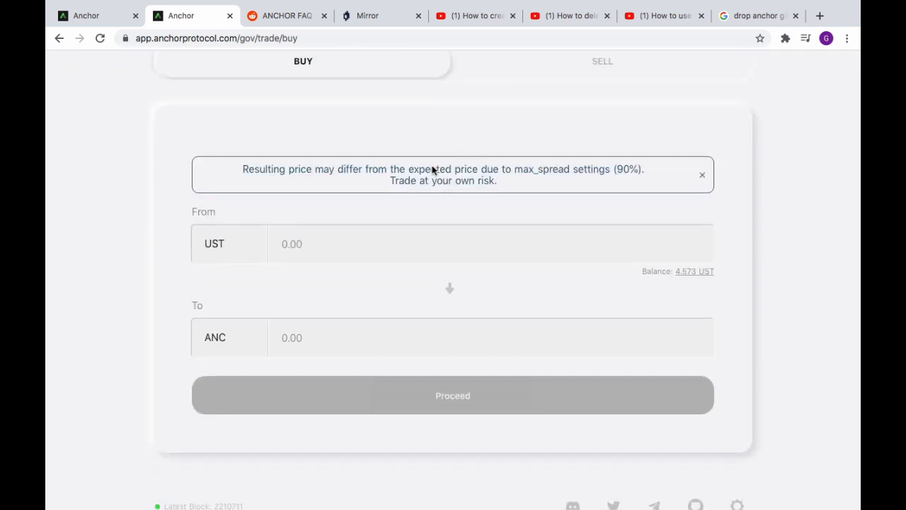
scroll(up, 3)
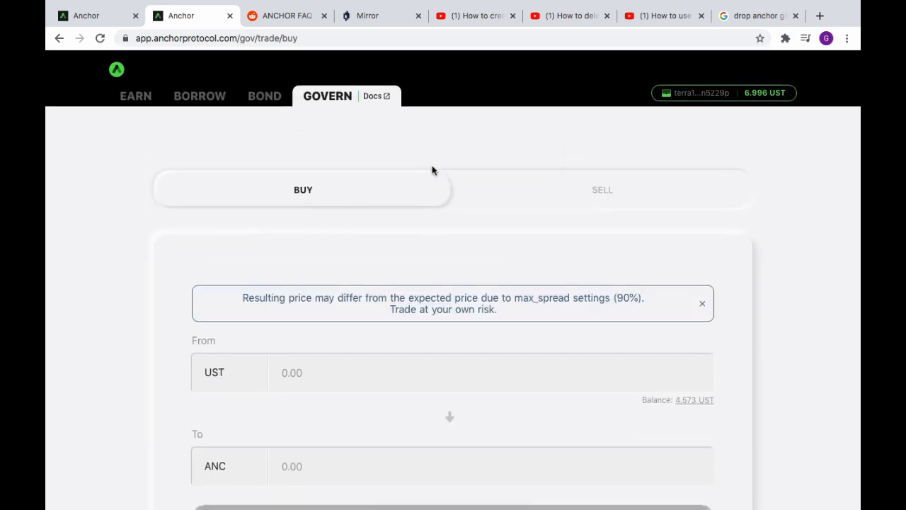
mouse_move(361, 69)
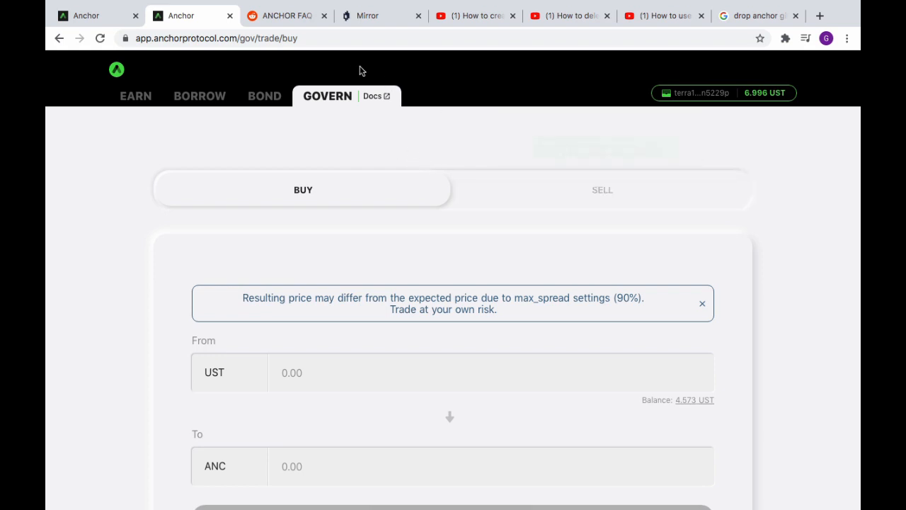
Step: Fill the Gov Stake form with the full 16.782385 ANC balance, fee 0.5 UST
click(327, 96)
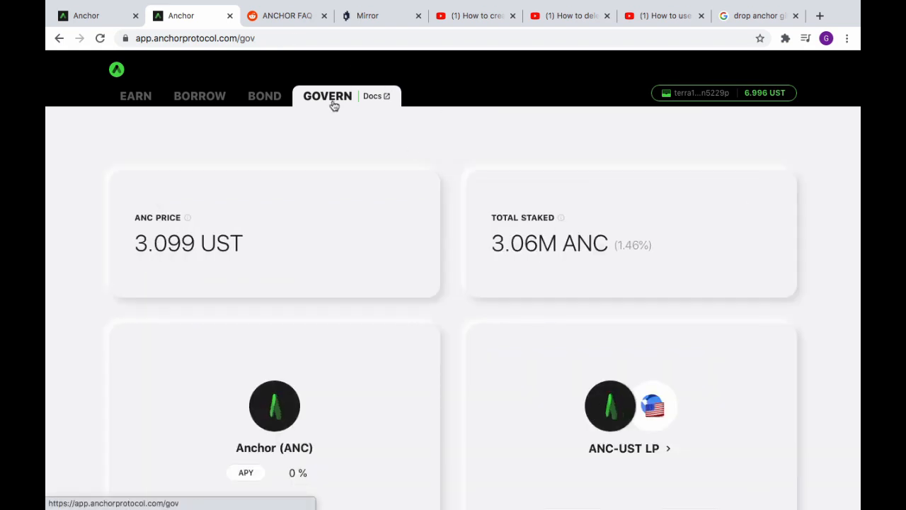
scroll(down, 3)
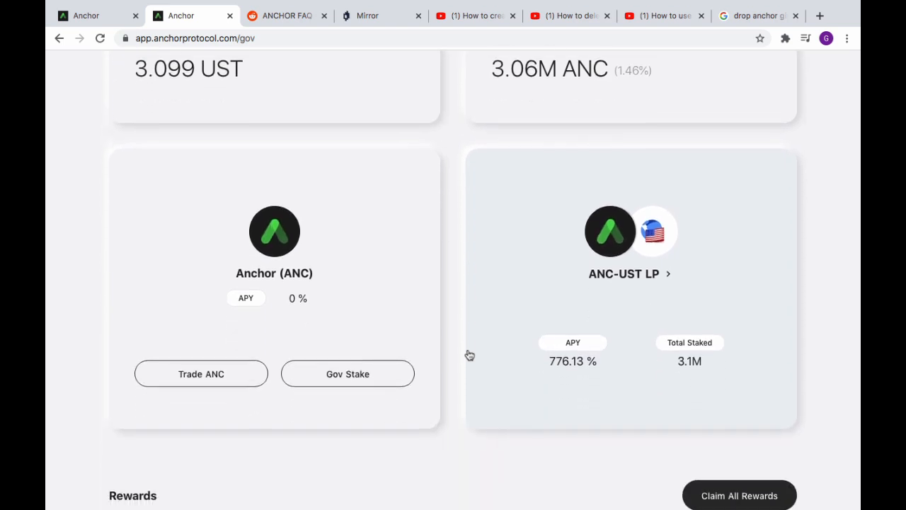
scroll(down, 3)
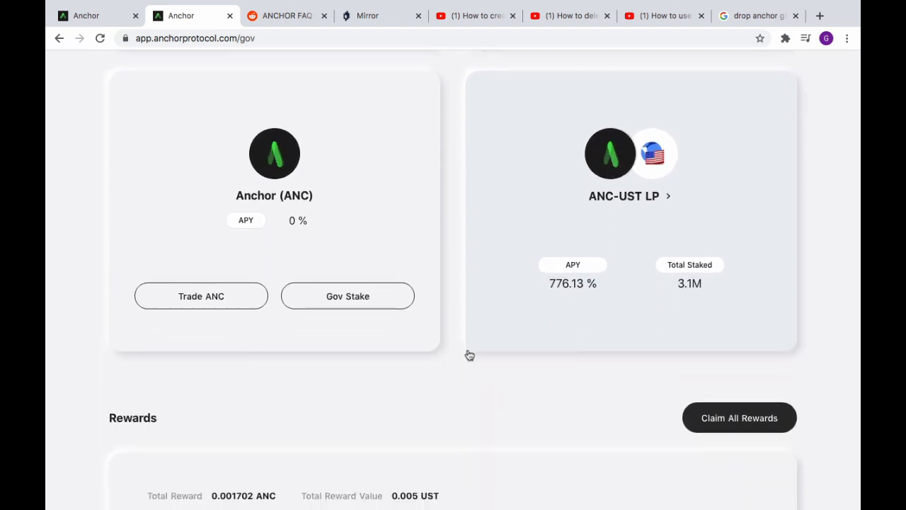
mouse_move(317, 392)
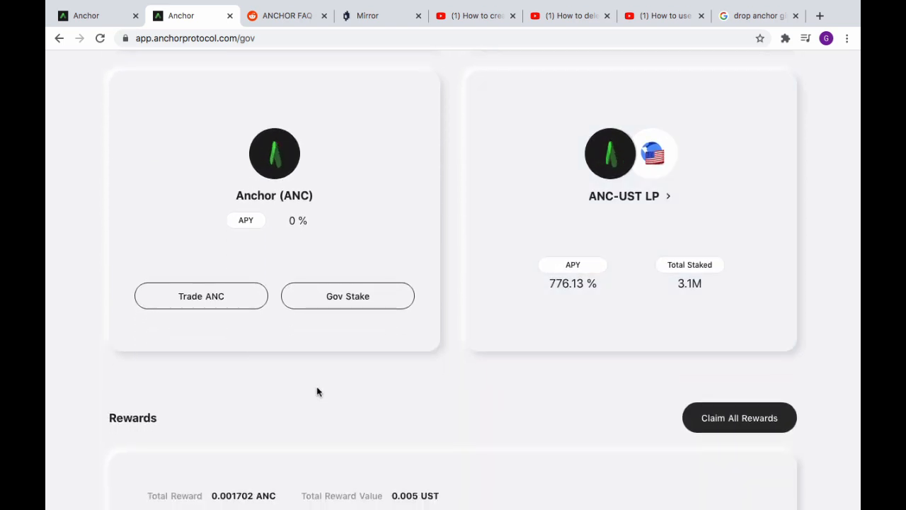
mouse_move(347, 296)
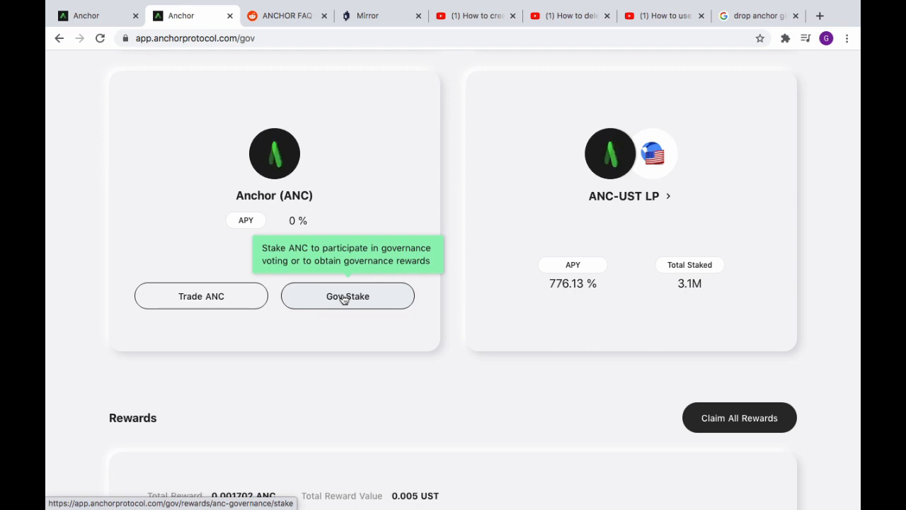
click(347, 296)
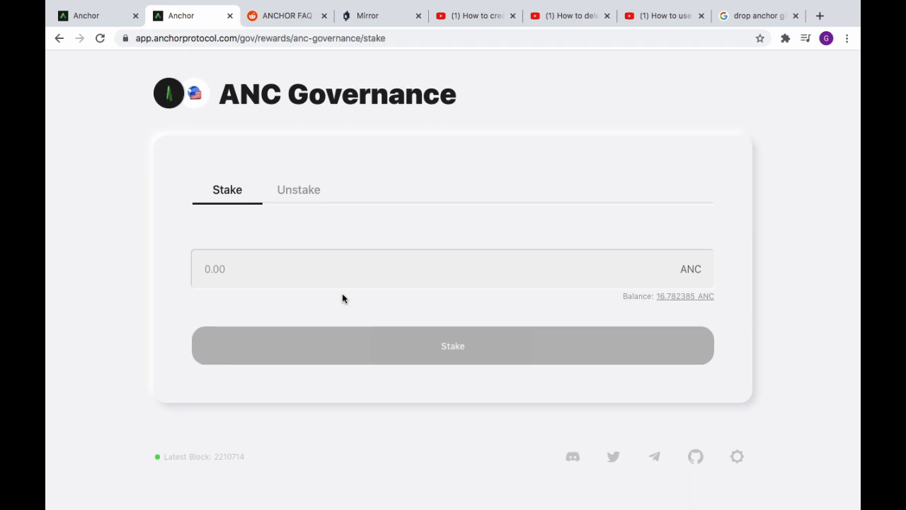
click(684, 296)
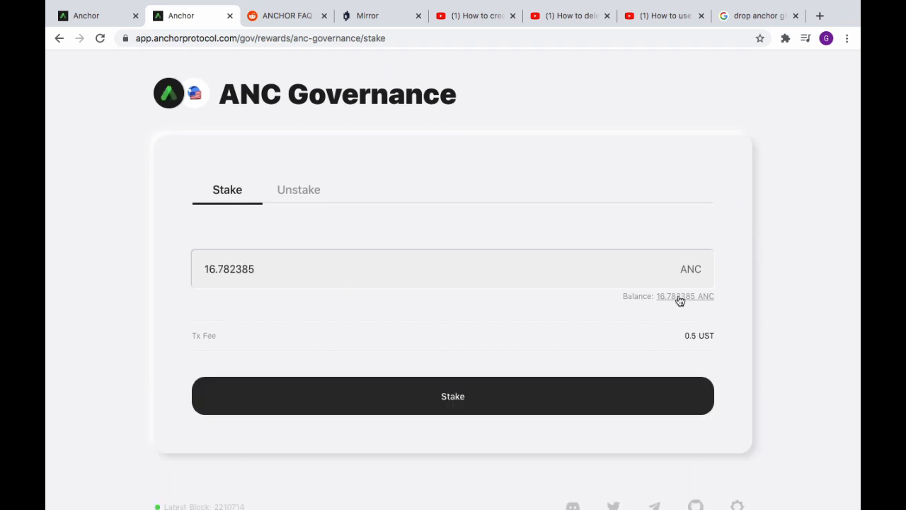
Step: Submit the stake and approve it in Terra Station with the wallet password
click(453, 397)
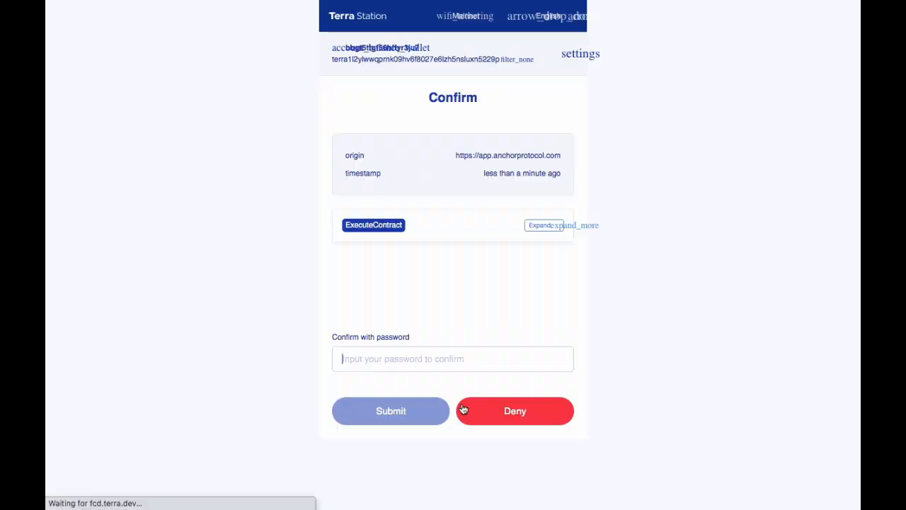
text(password)
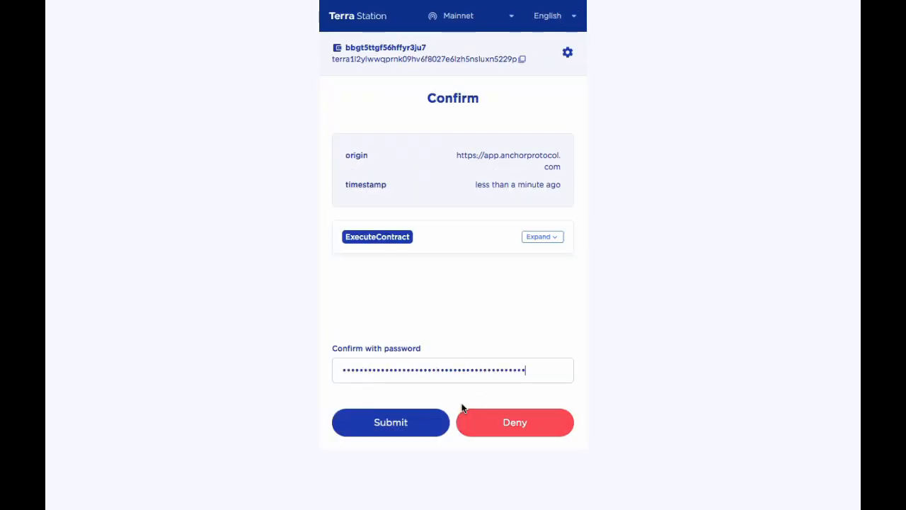
click(391, 422)
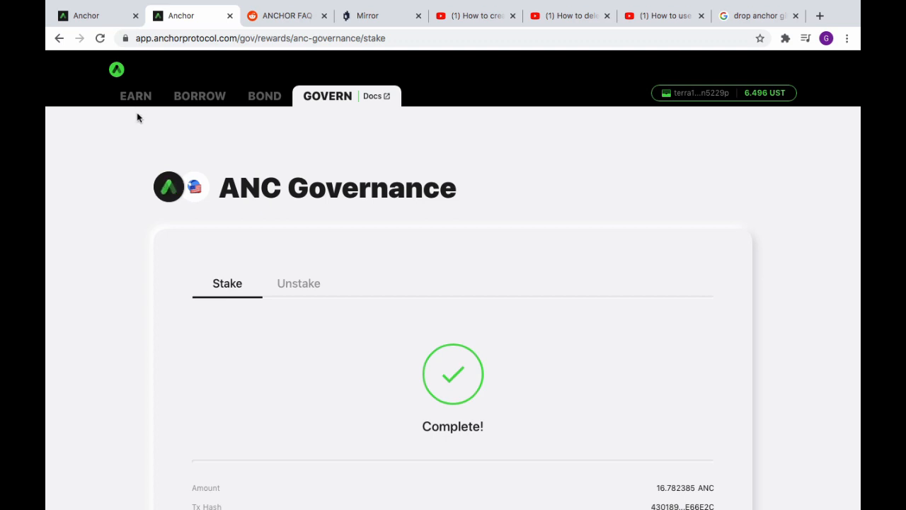
mouse_move(439, 102)
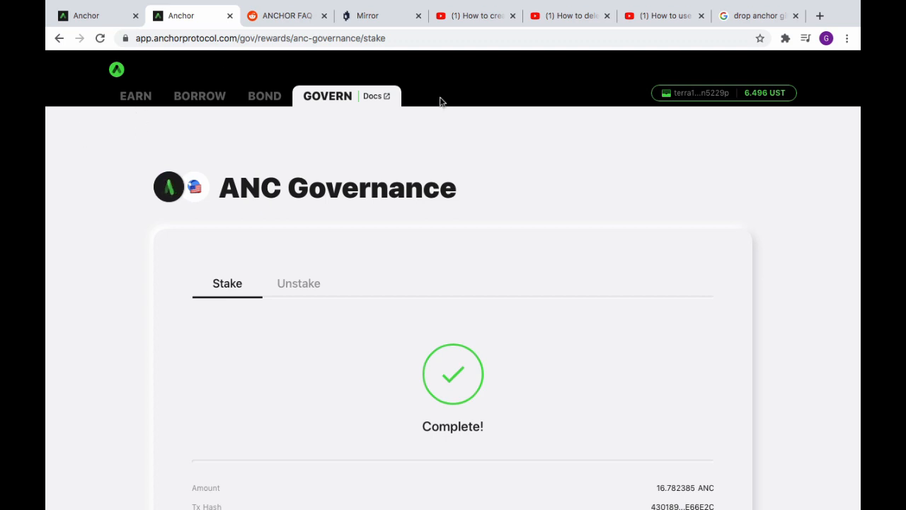
mouse_move(320, 116)
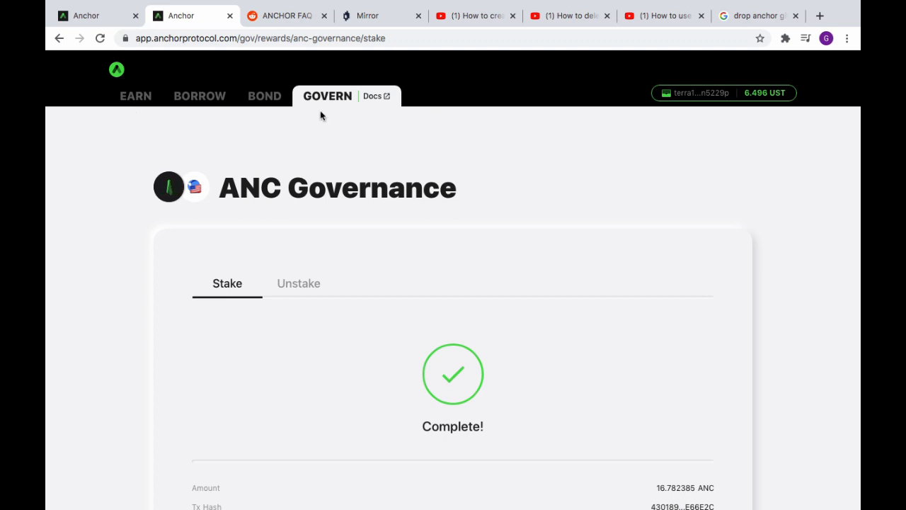
mouse_move(354, 107)
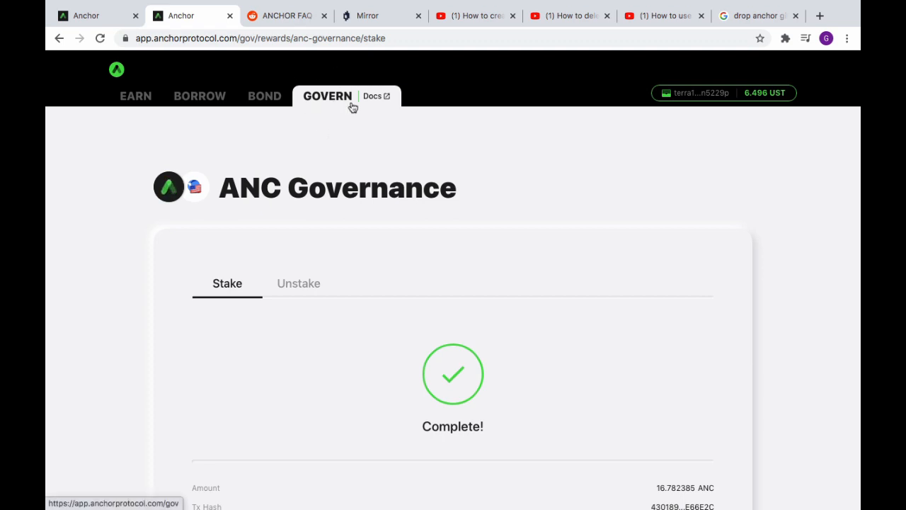
mouse_move(474, 86)
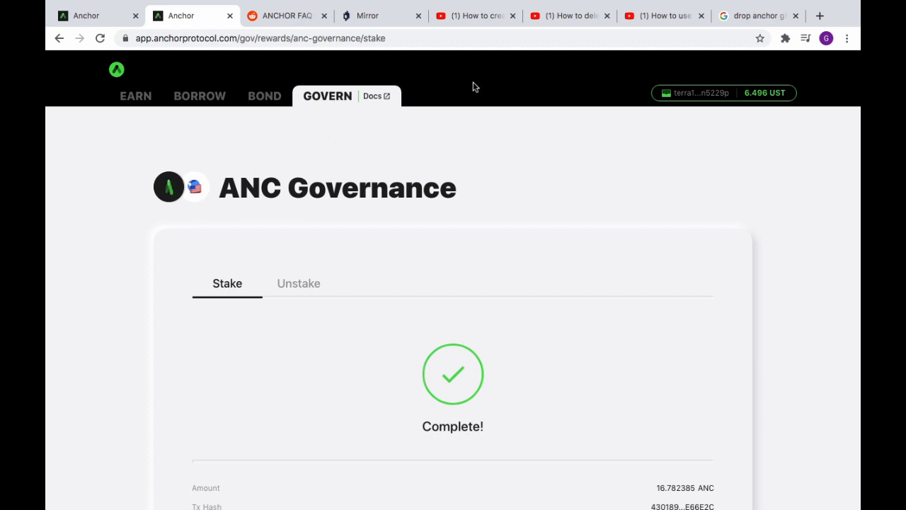
mouse_move(498, 93)
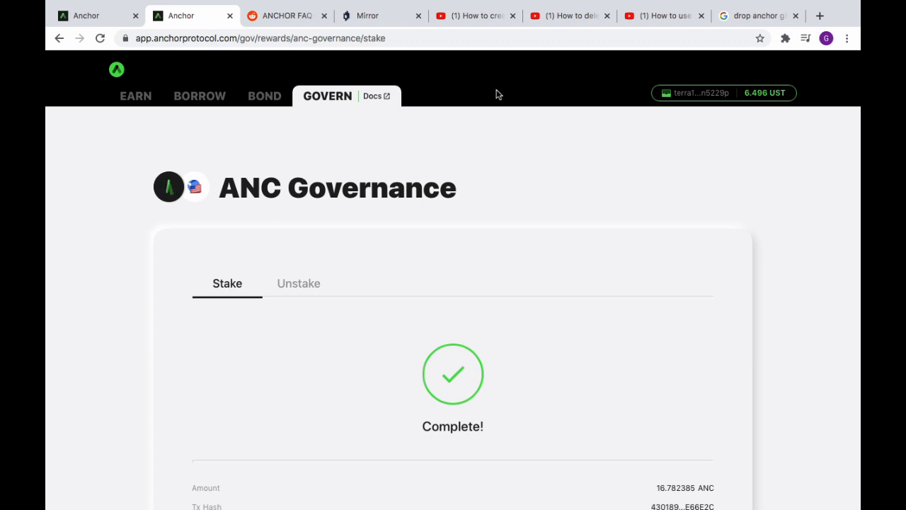
mouse_move(623, 76)
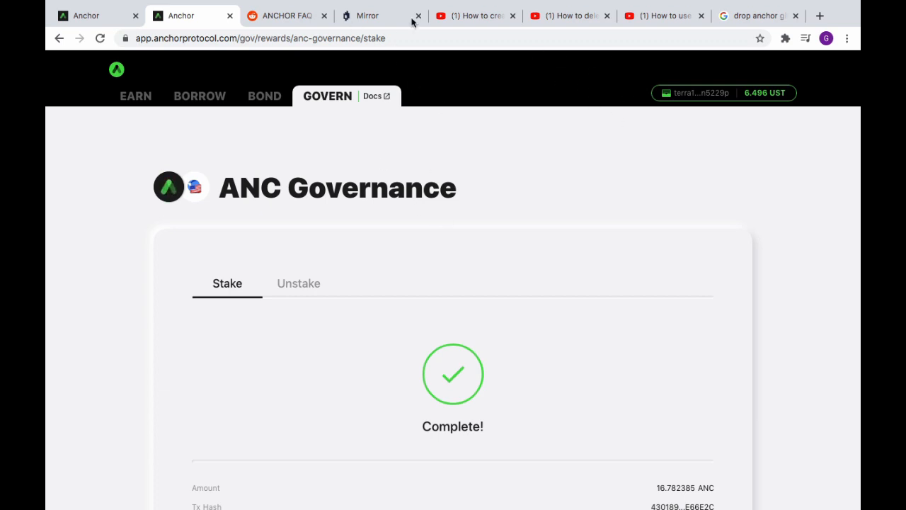
scroll(down, 3)
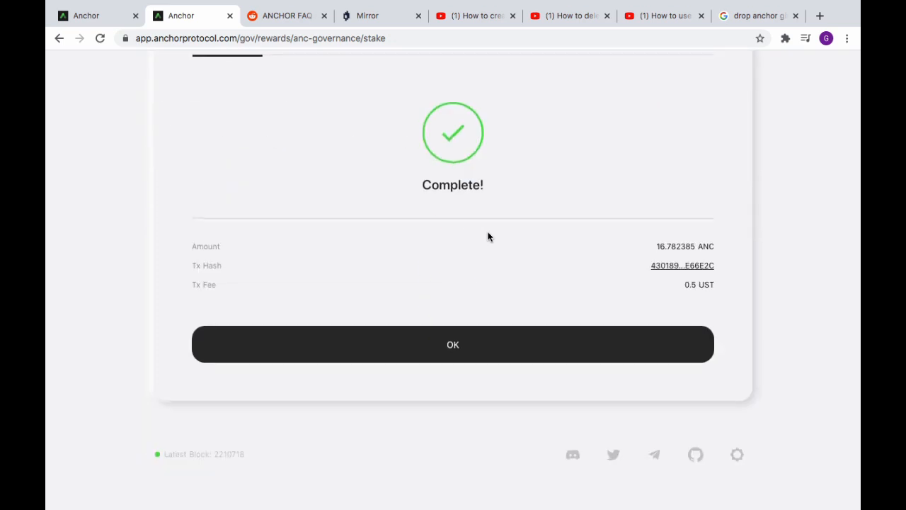
scroll(up, 3)
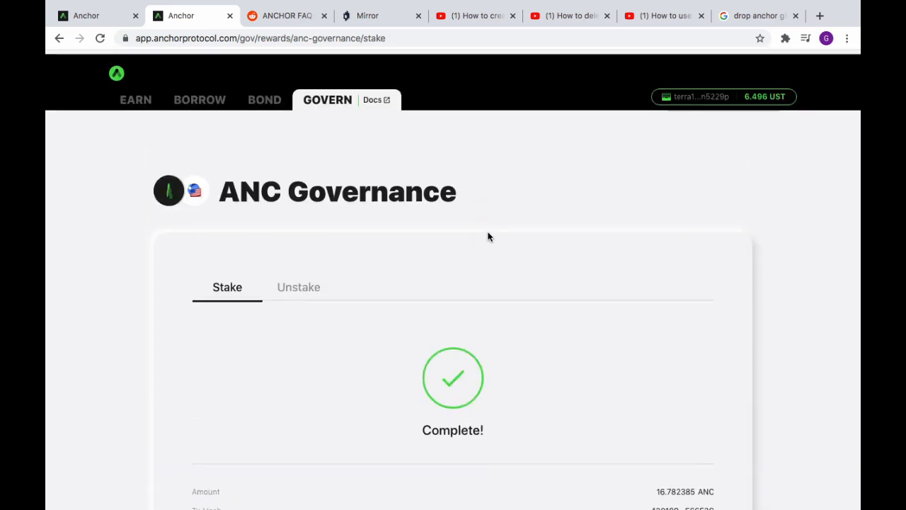
scroll(down, 3)
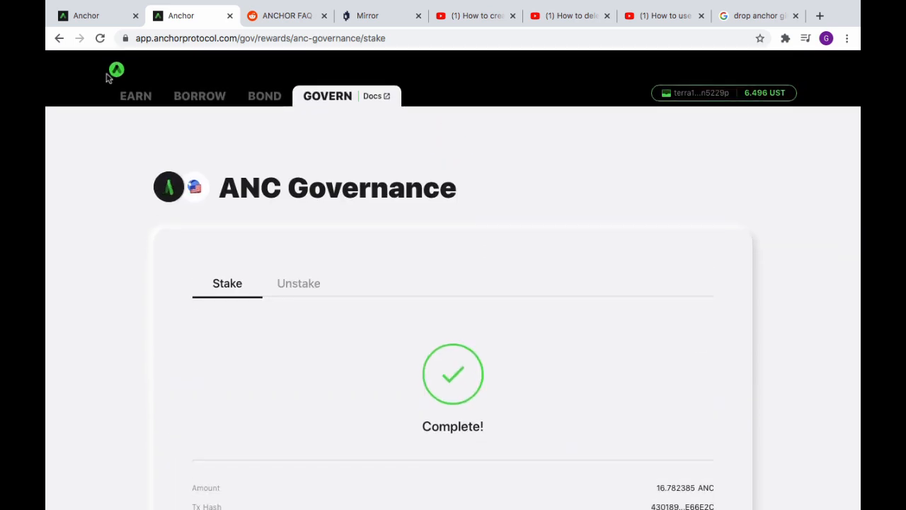
Step: Review the Earn page's 50 UST total deposit, 0 UST interest and empty transaction history
click(136, 96)
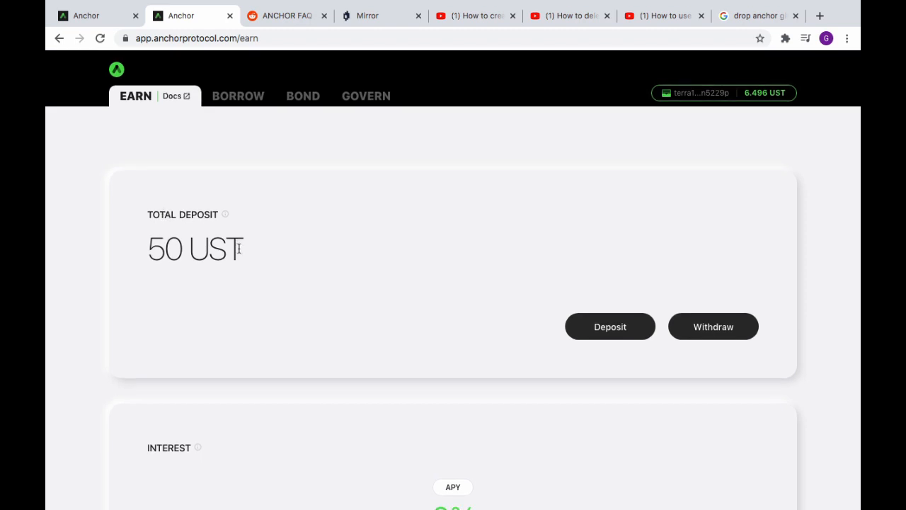
scroll(down, 3)
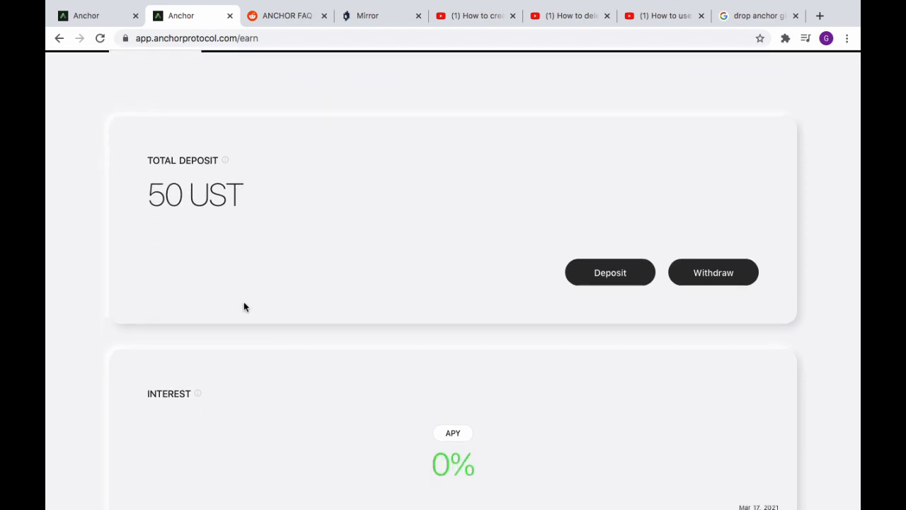
scroll(down, 3)
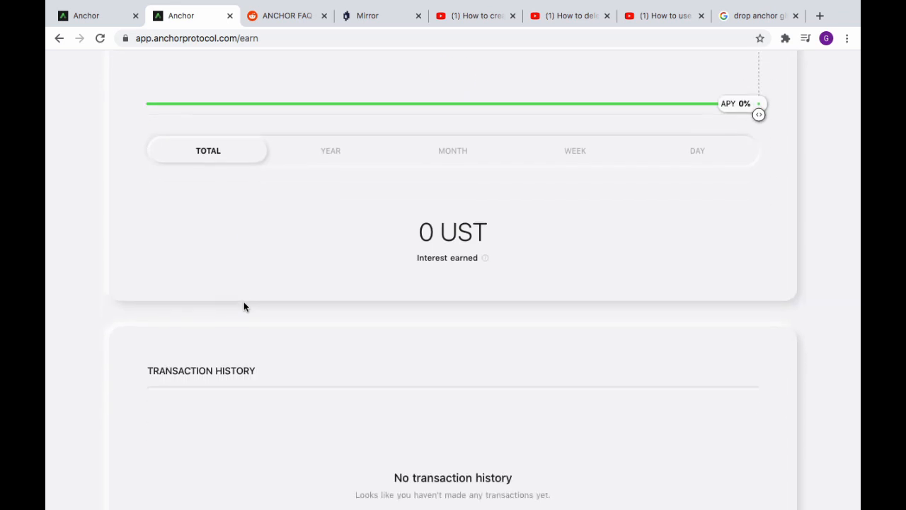
scroll(up, 3)
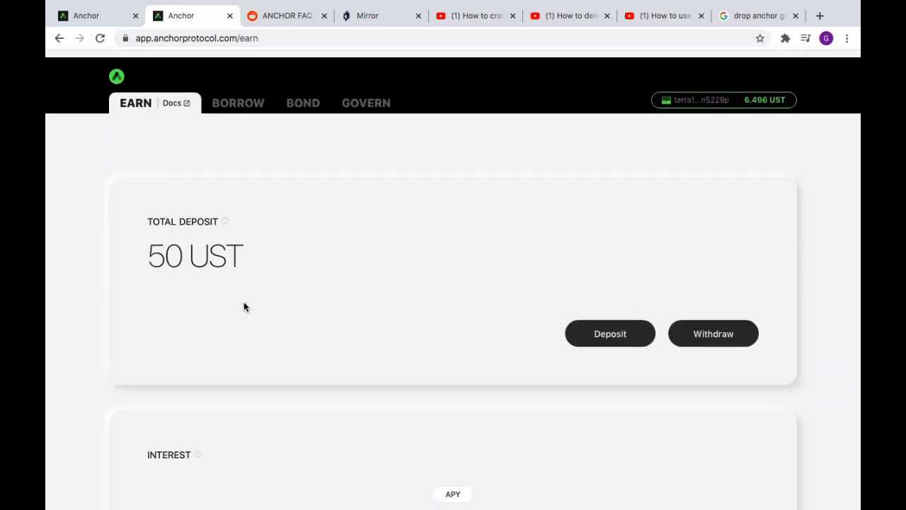
scroll(up, 3)
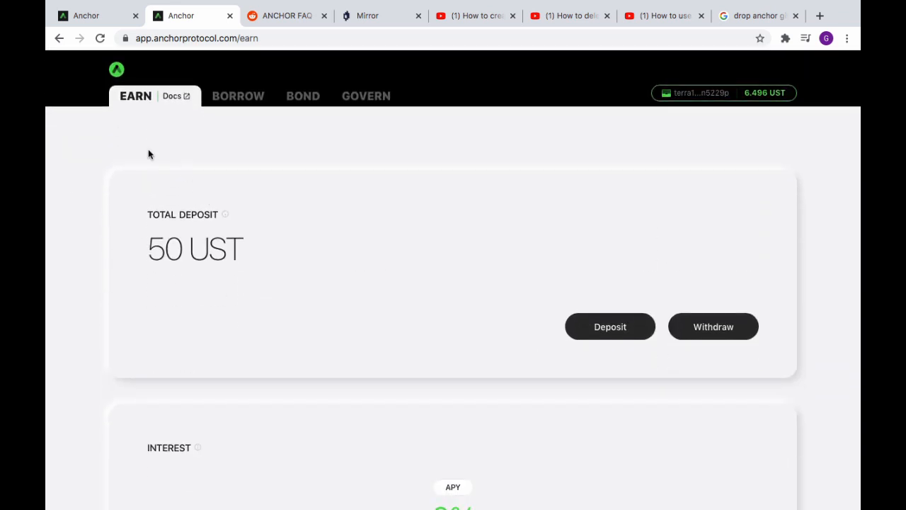
mouse_move(238, 126)
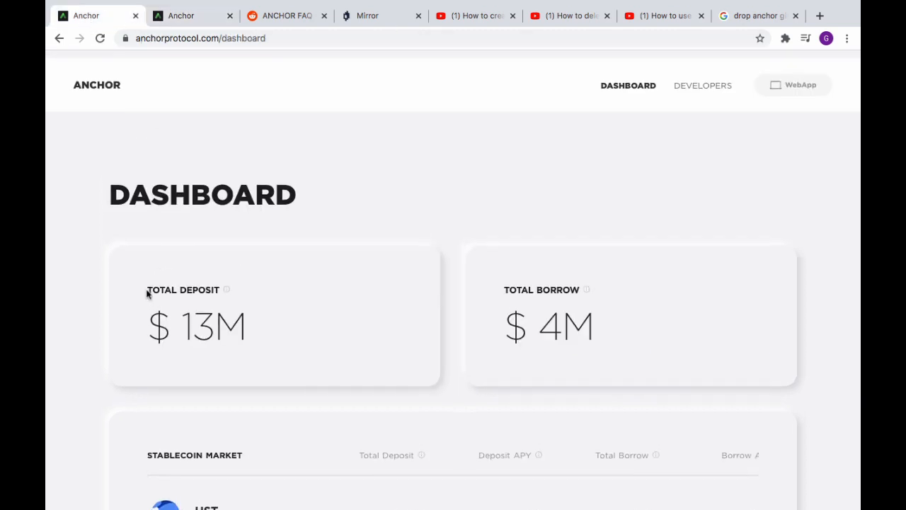
Step: Reload the dashboard so it shows $14M total deposit and $4M total borrow
scroll(down, 3)
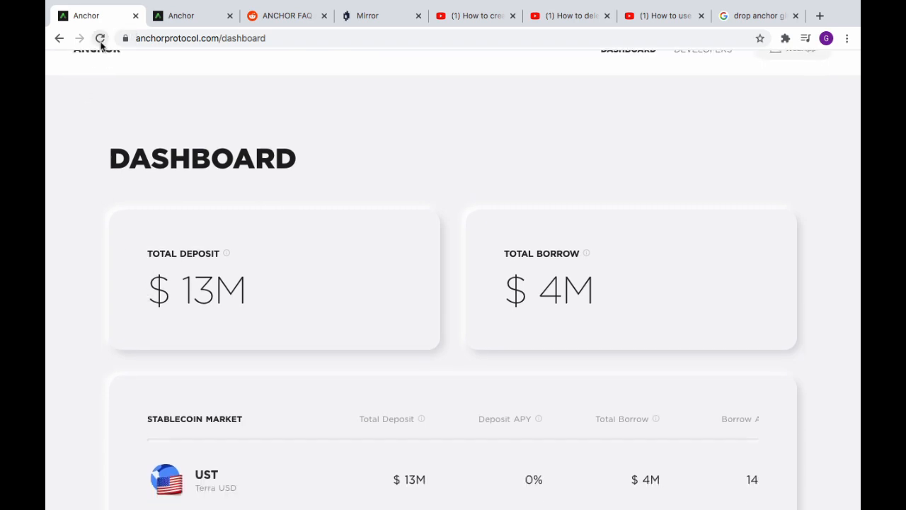
click(99, 38)
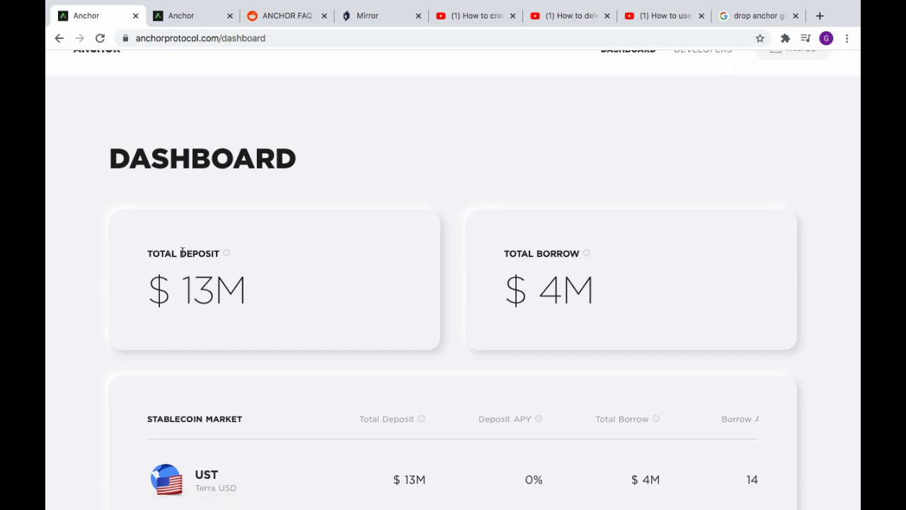
scroll(up, 3)
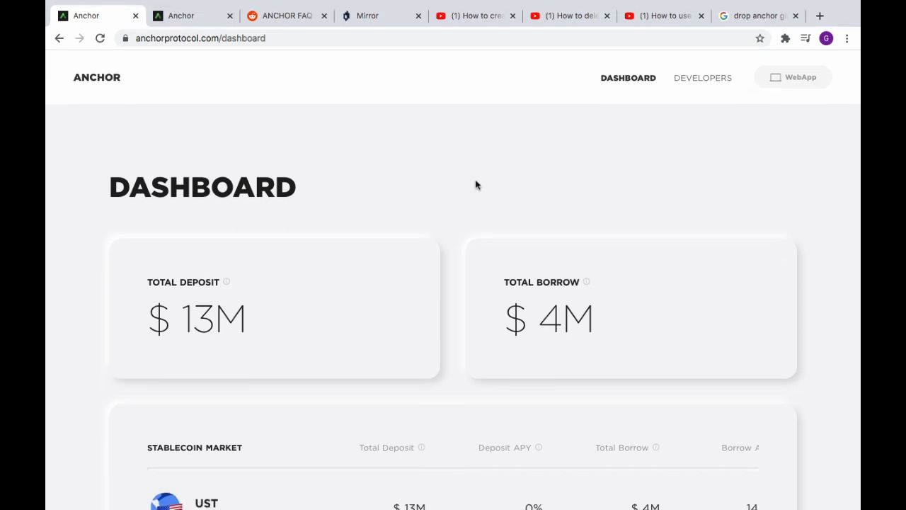
scroll(down, 3)
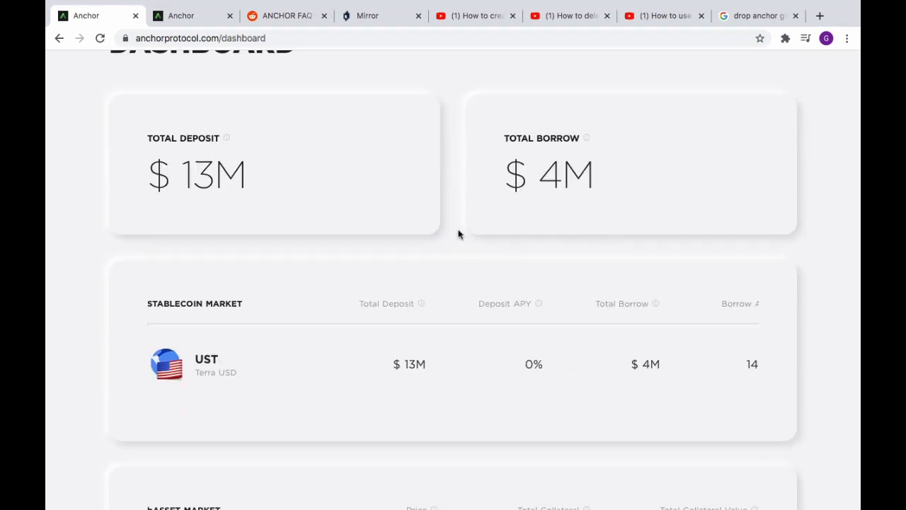
scroll(down, 3)
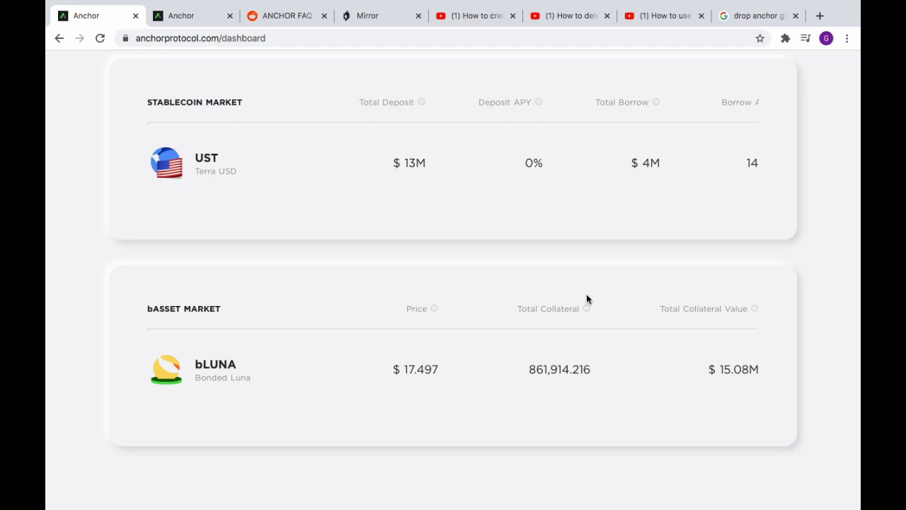
mouse_move(546, 368)
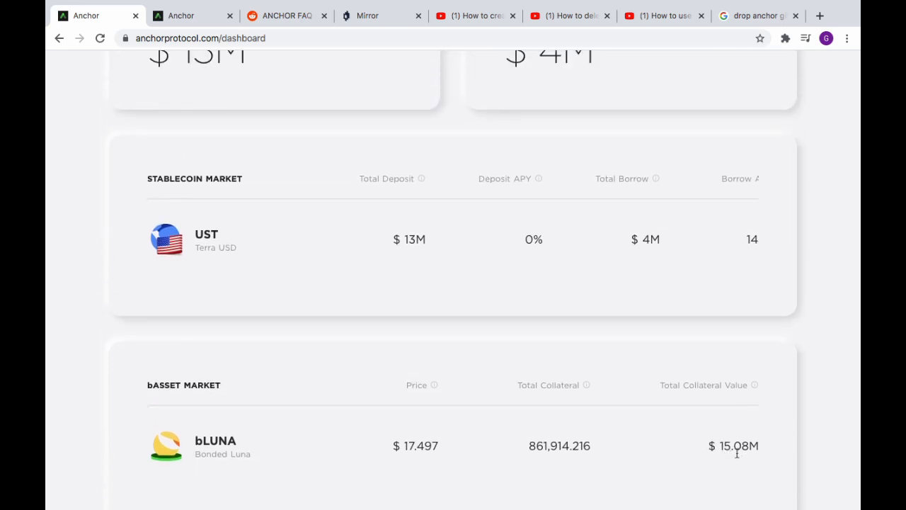
mouse_move(258, 495)
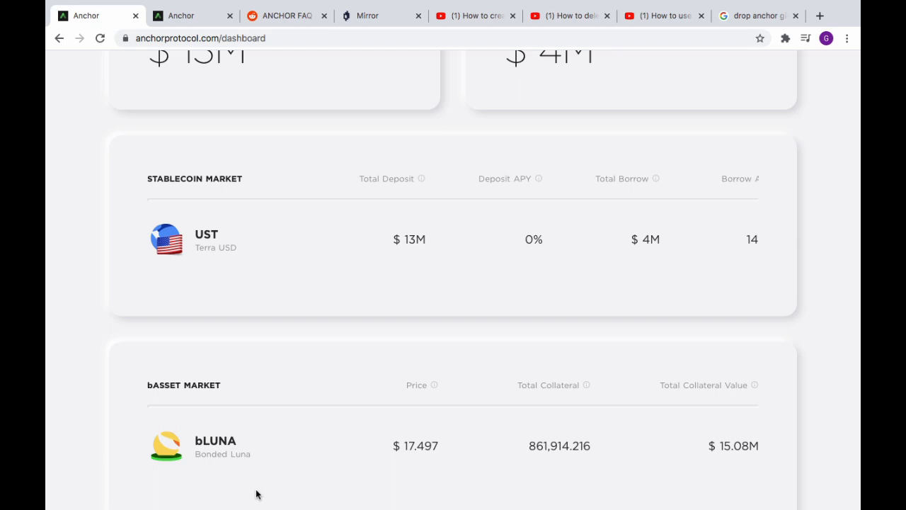
scroll(up, 3)
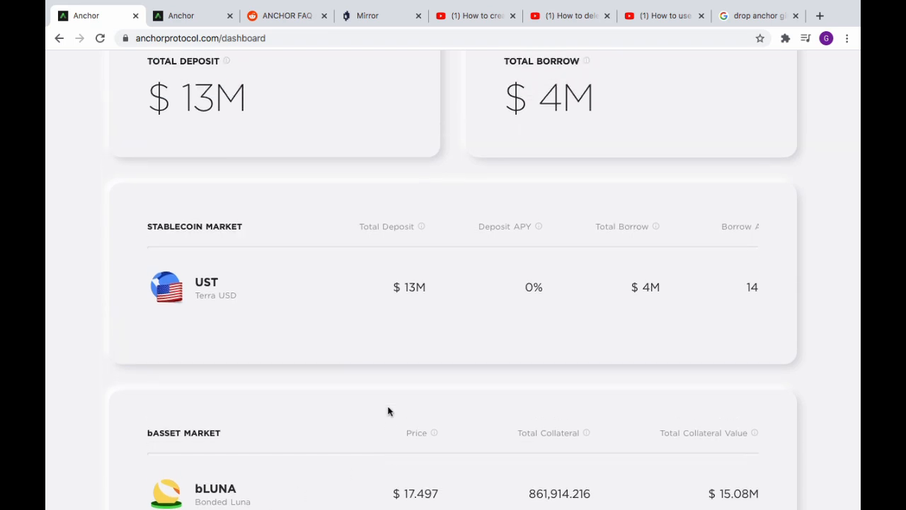
mouse_move(453, 300)
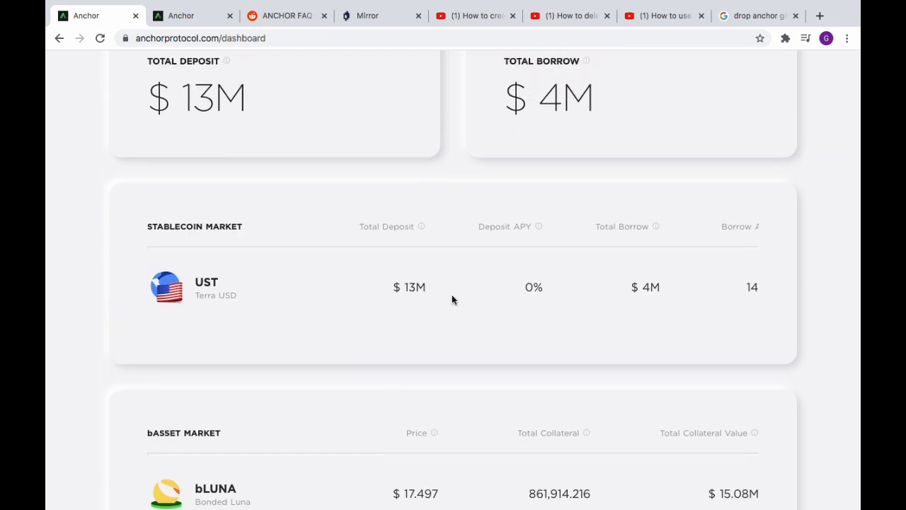
Step: Scroll through the Stablecoin and bAsset market tables with bLUNA price 17.575
scroll(down, 3)
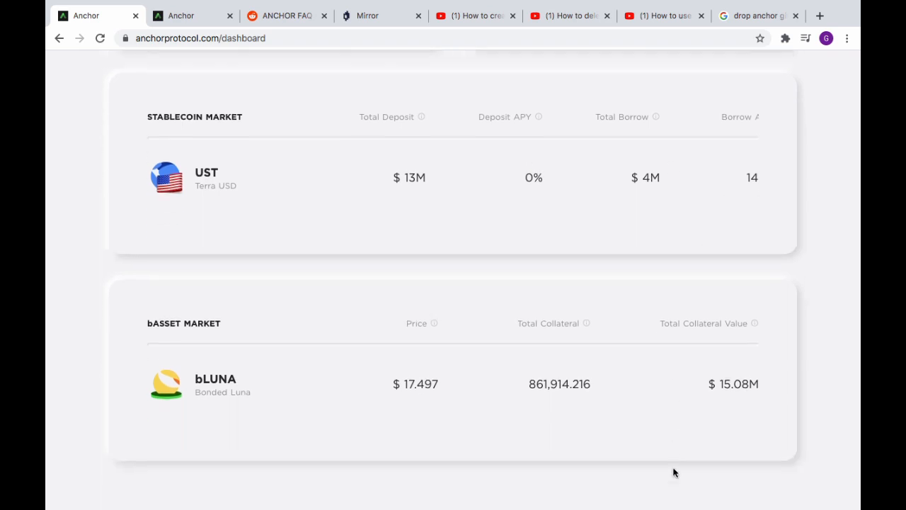
scroll(up, 3)
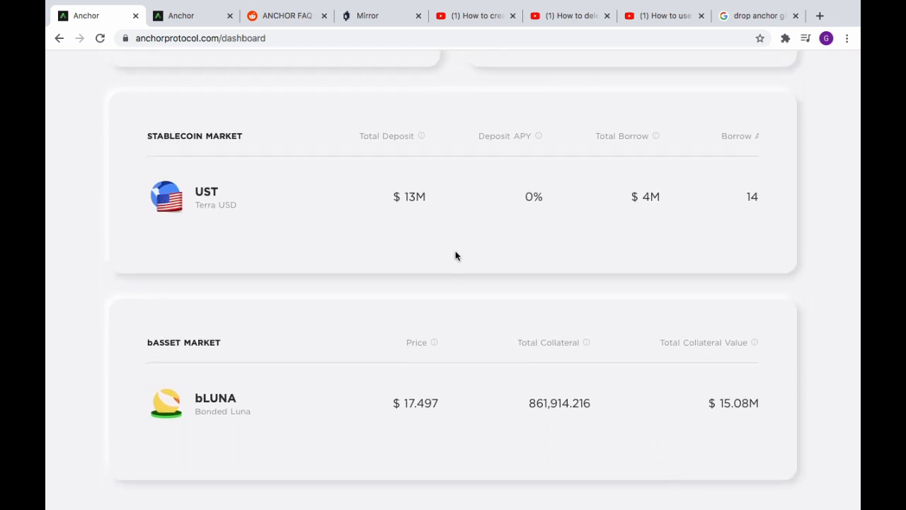
mouse_move(753, 410)
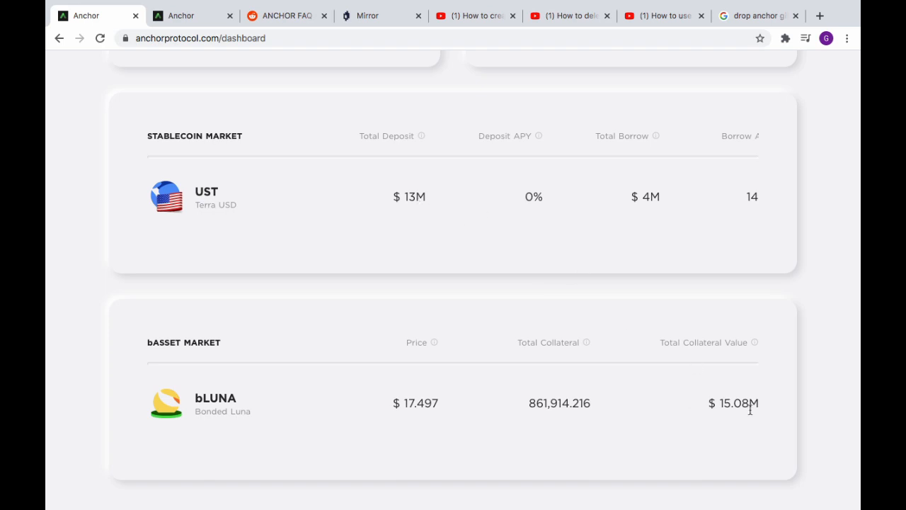
scroll(up, 3)
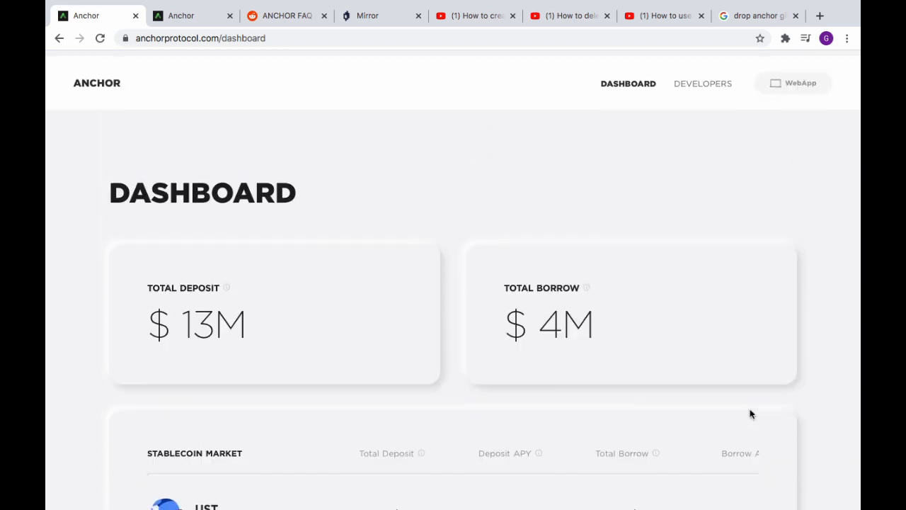
scroll(down, 3)
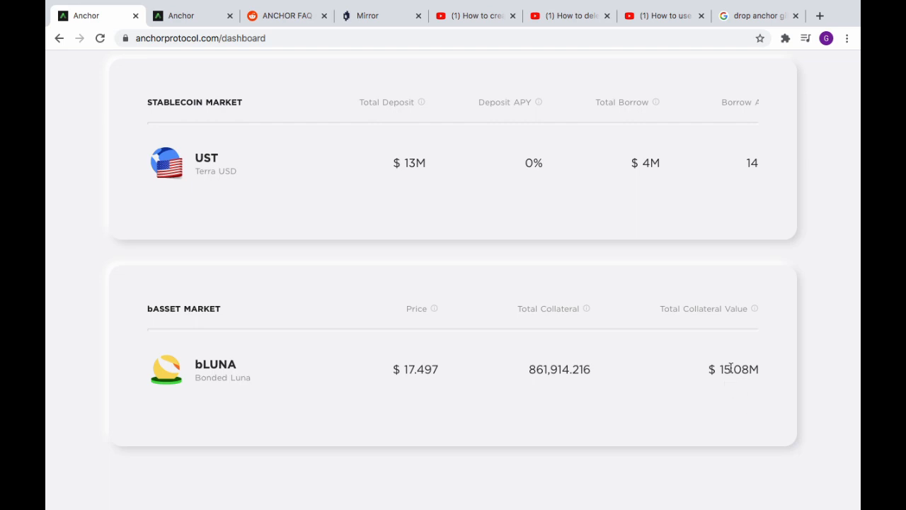
mouse_move(391, 155)
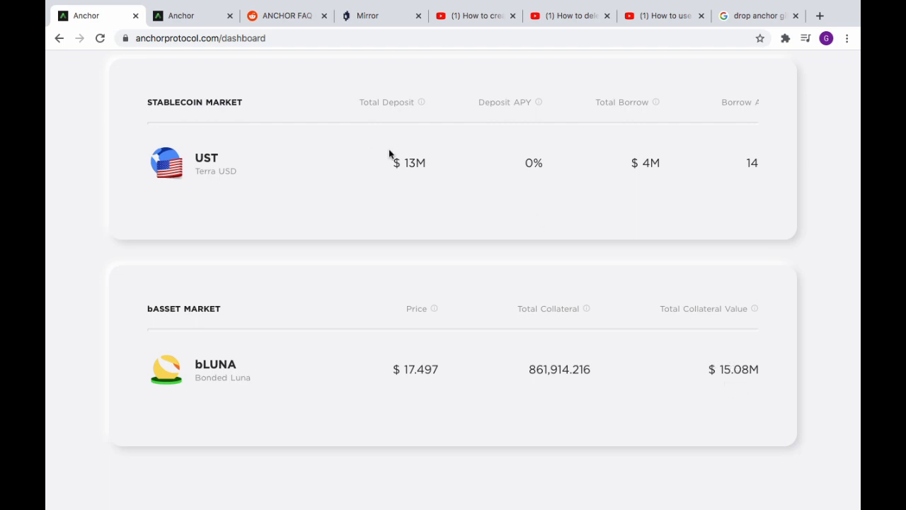
mouse_move(764, 401)
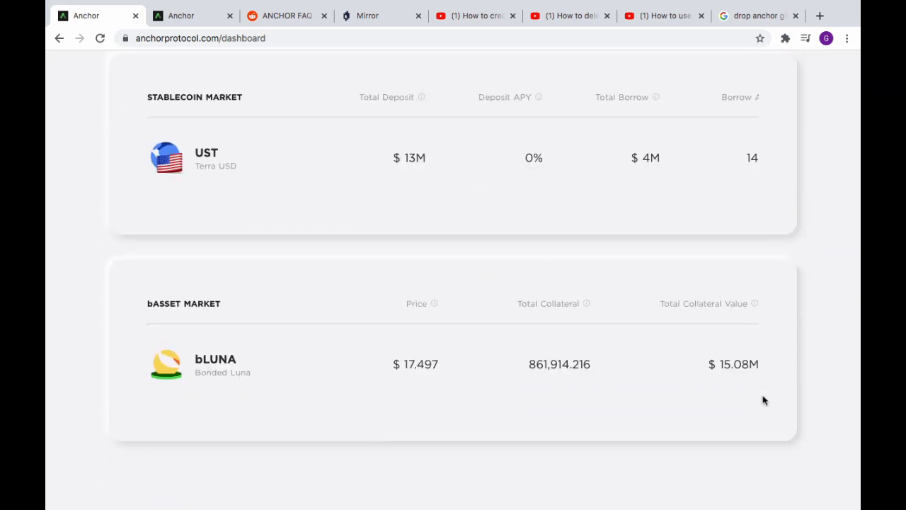
scroll(up, 3)
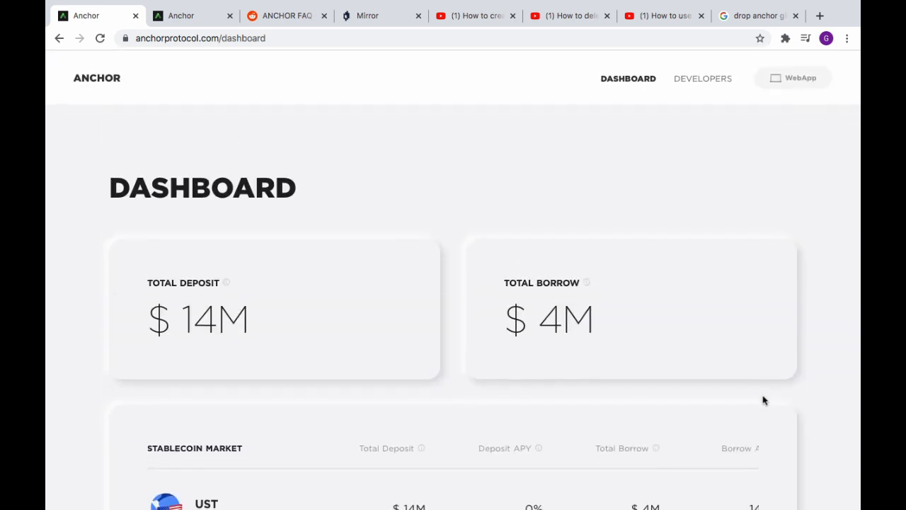
scroll(down, 3)
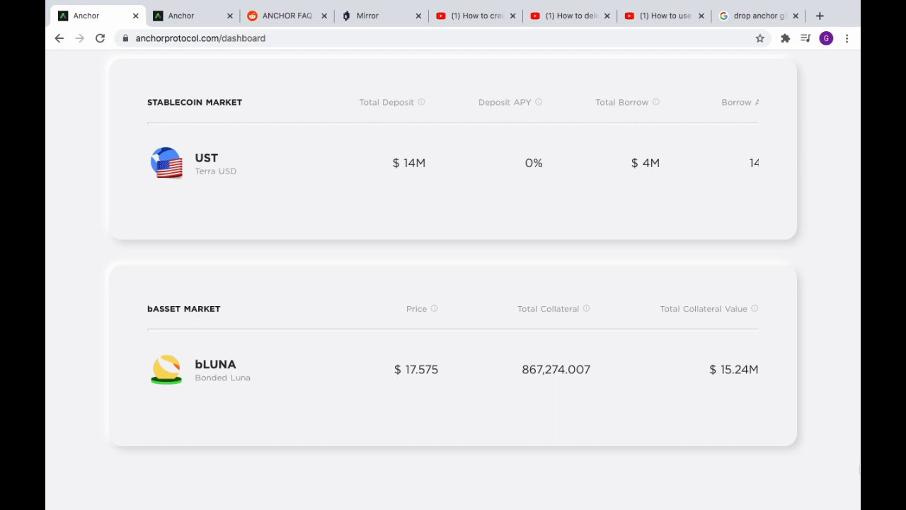
mouse_move(395, 223)
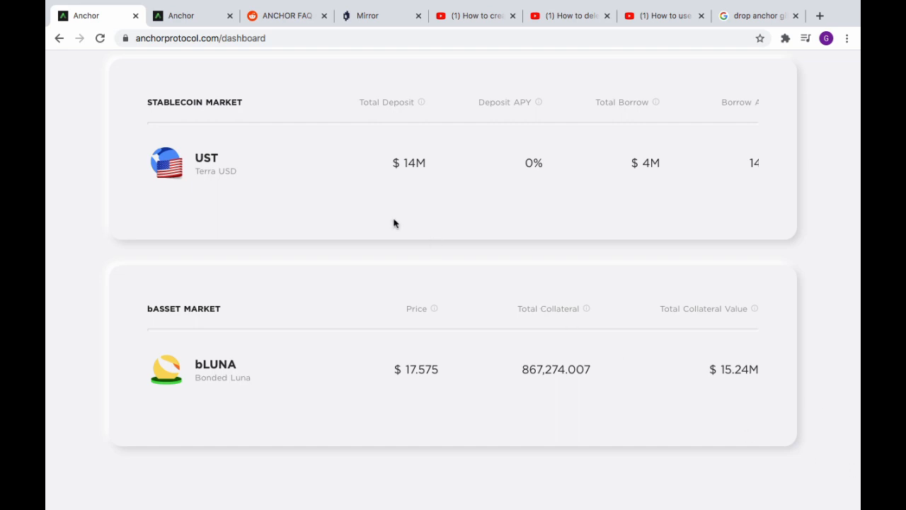
mouse_move(402, 158)
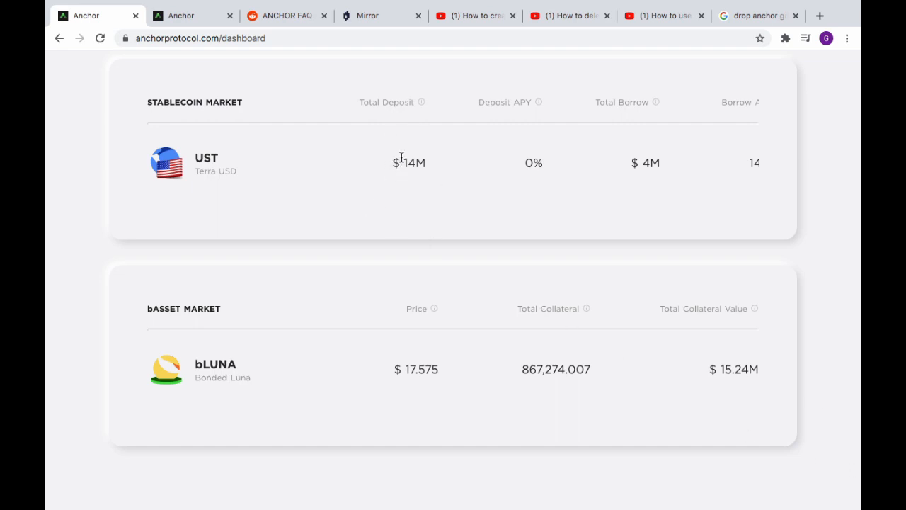
mouse_move(405, 179)
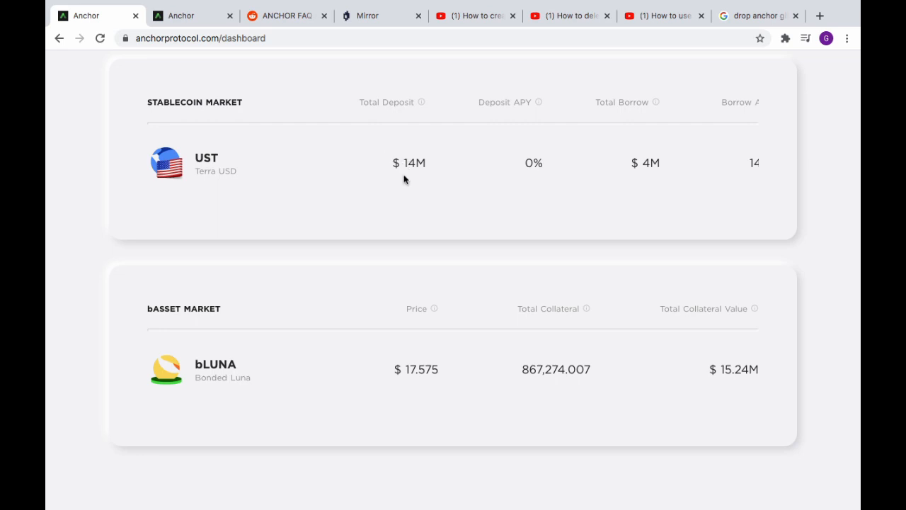
scroll(up, 3)
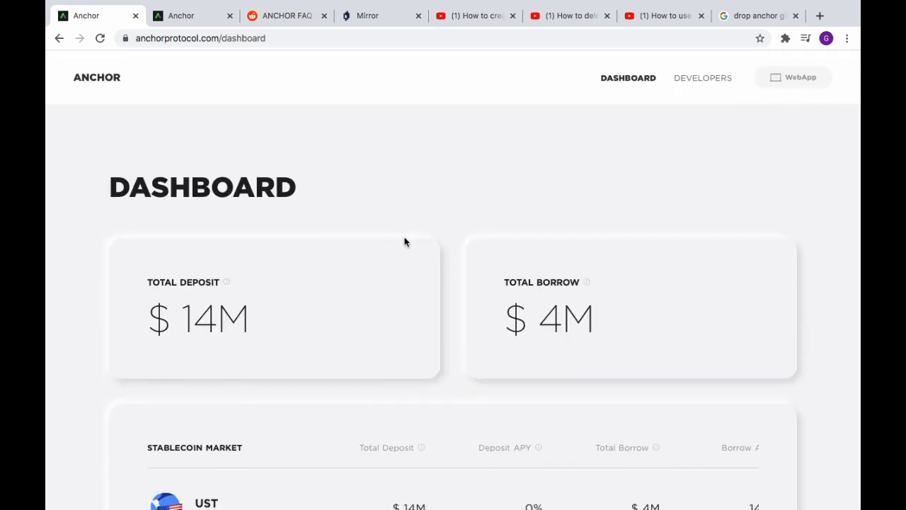
mouse_move(268, 54)
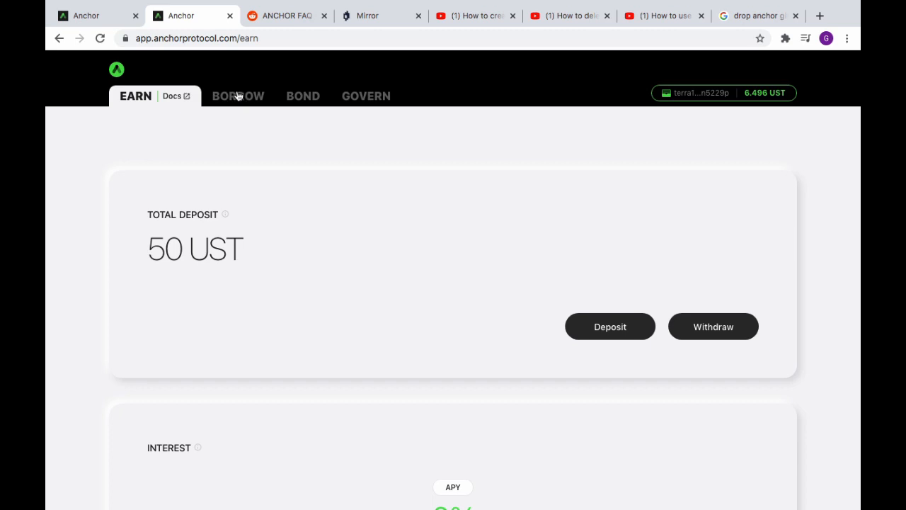
Step: Show the Terra Station wallet (about 29.99 Luna, 6.49 UST, 49.99 aUST) over the borrow page
click(238, 96)
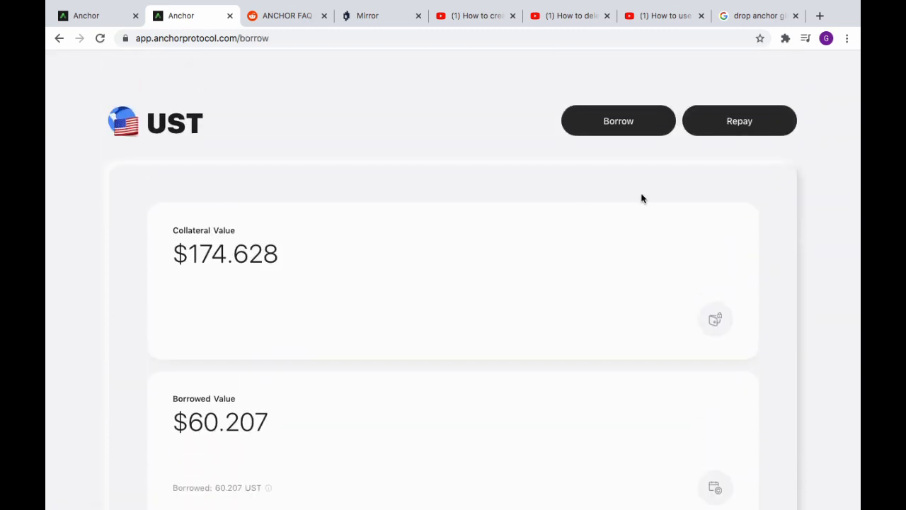
click(784, 38)
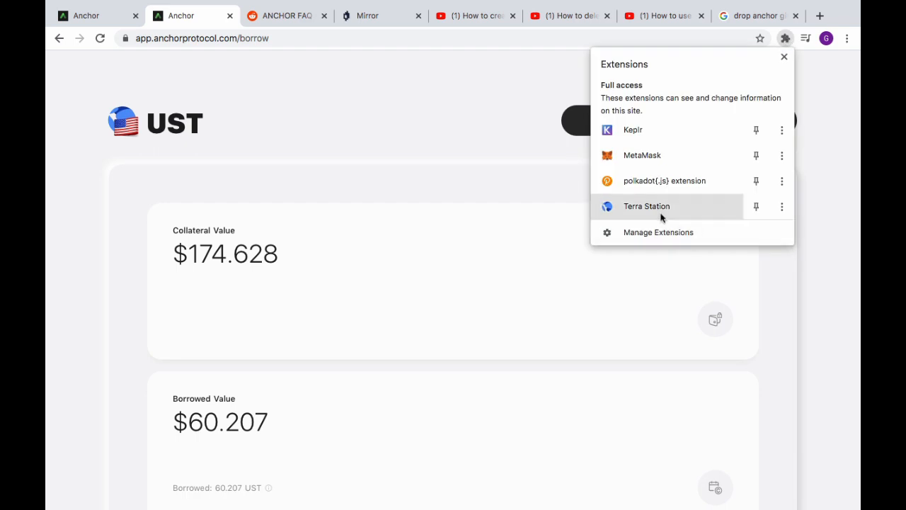
click(645, 207)
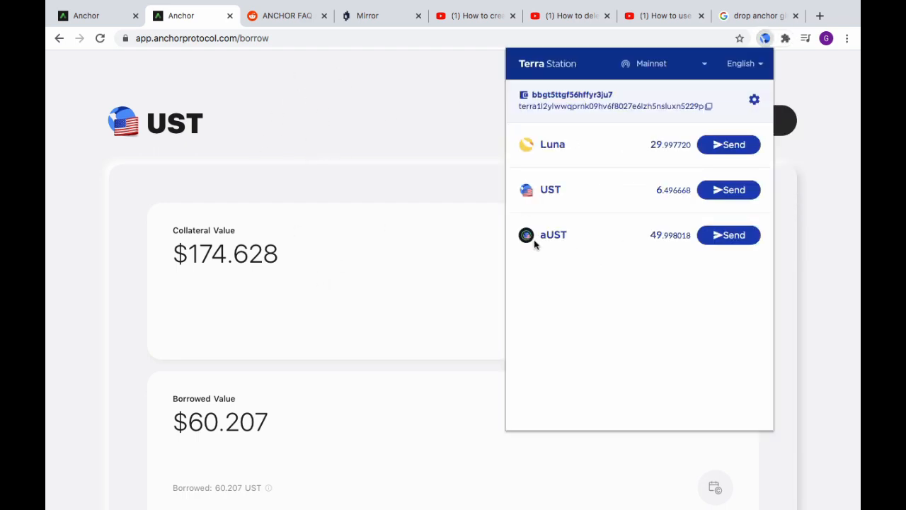
mouse_move(572, 240)
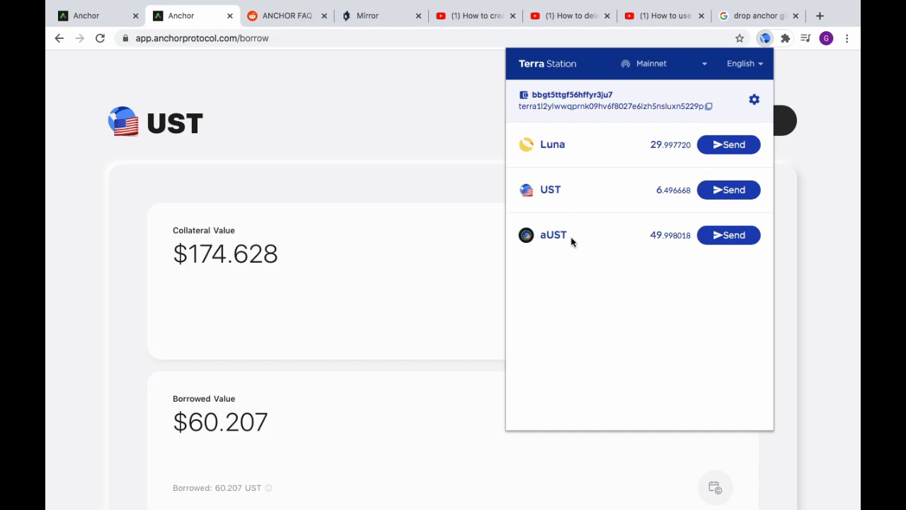
mouse_move(598, 252)
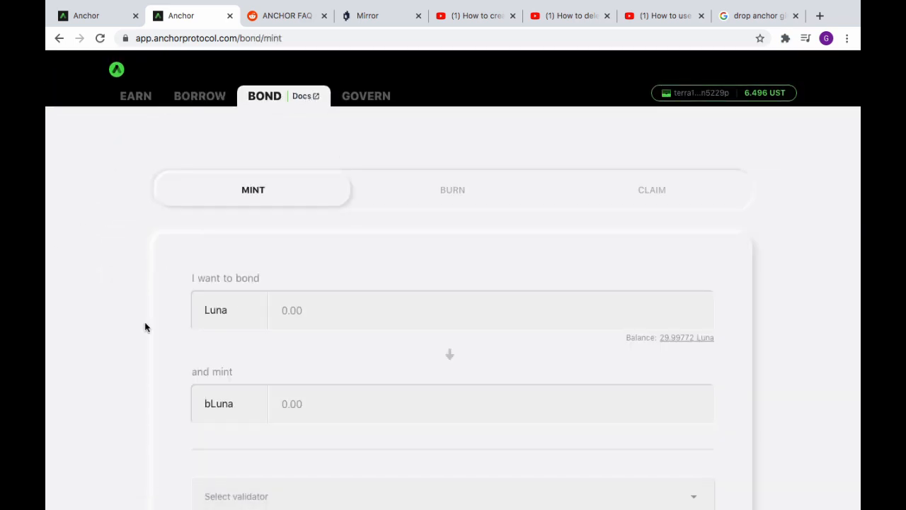
Step: Scroll the Earn page's 50 UST deposit and empty history, then go to governance showing ANC at 3.015 UST
scroll(down, 3)
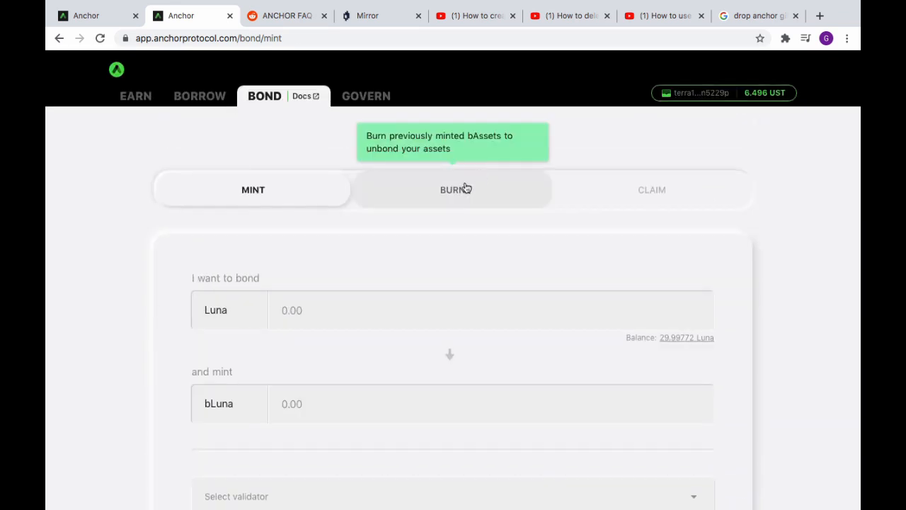
click(652, 190)
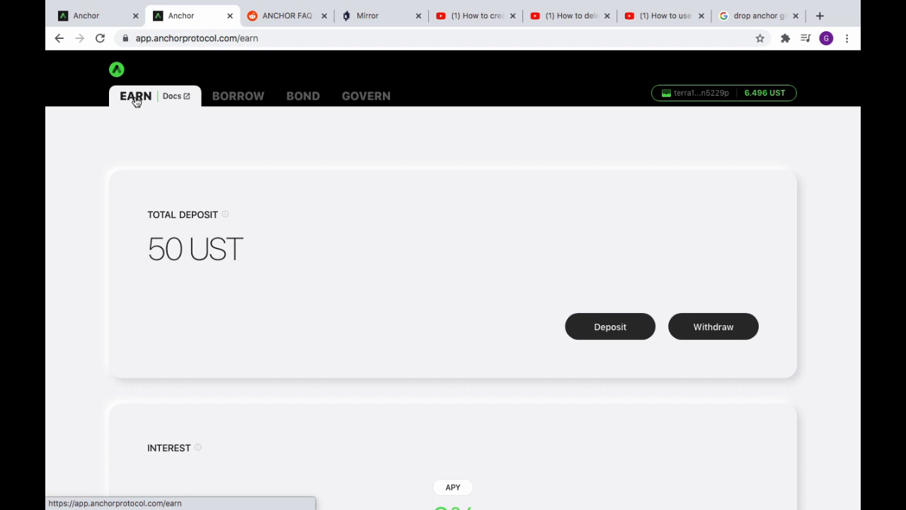
scroll(down, 3)
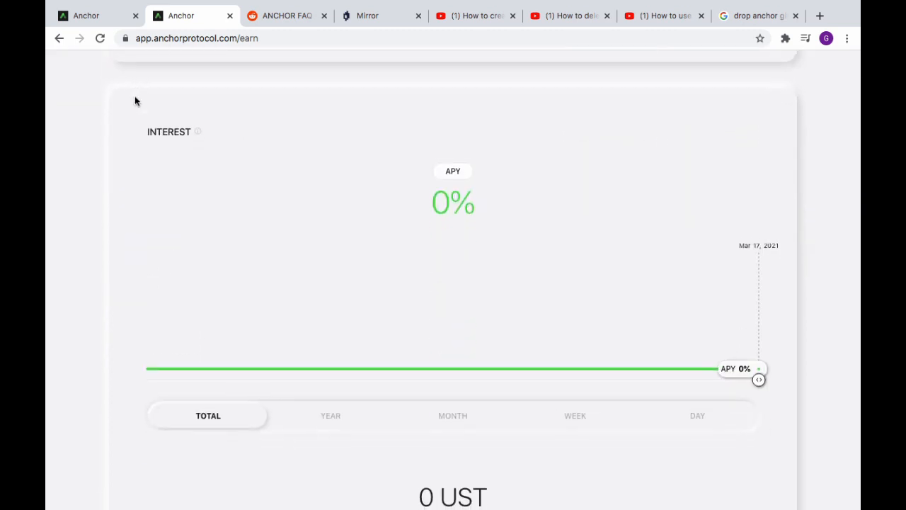
scroll(down, 3)
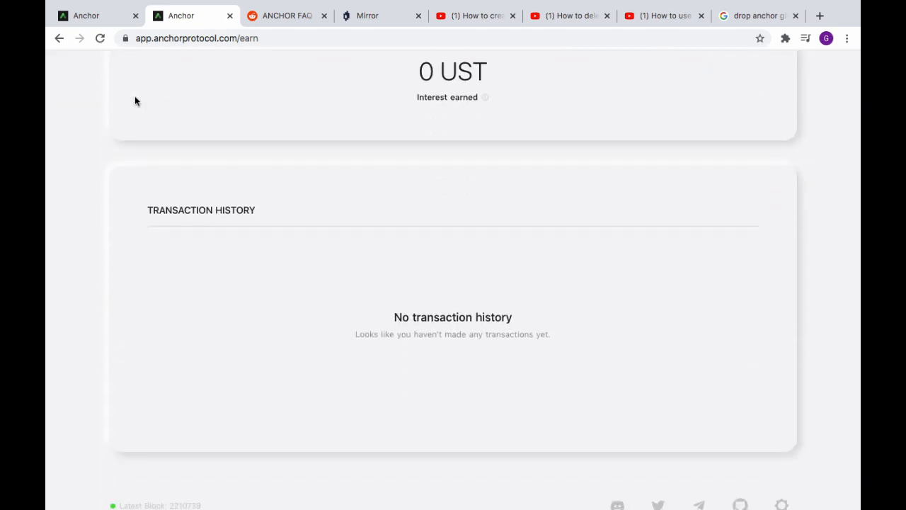
scroll(up, 3)
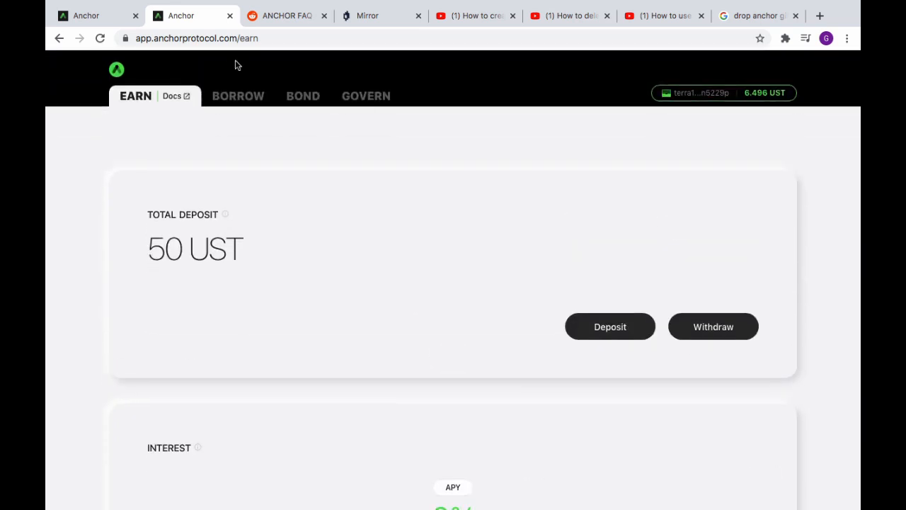
click(303, 96)
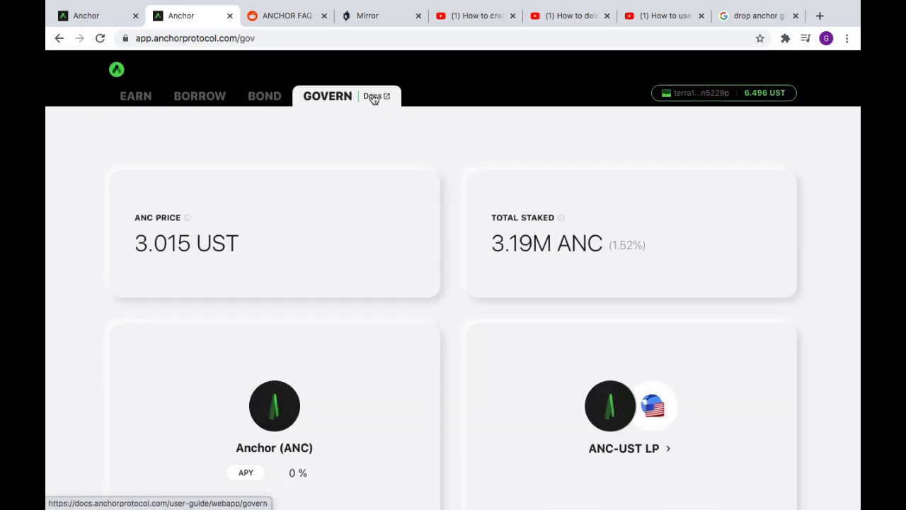
scroll(up, 3)
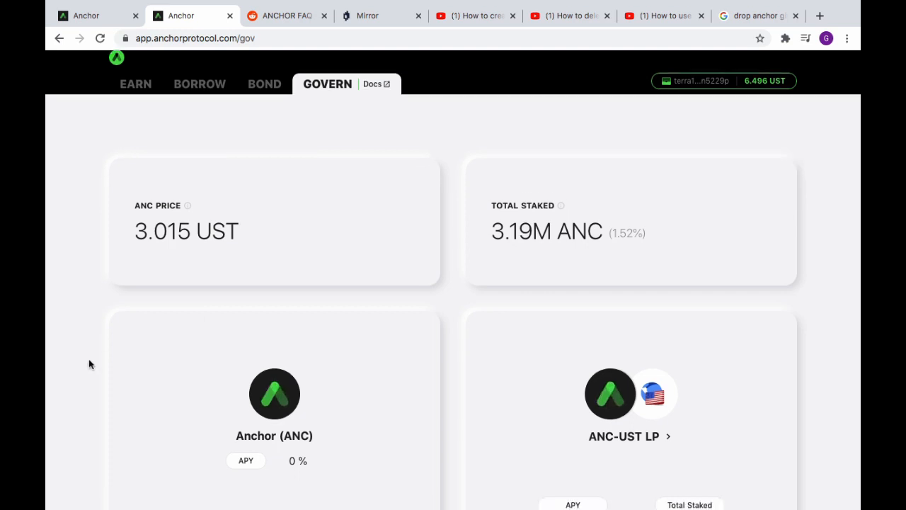
scroll(down, 3)
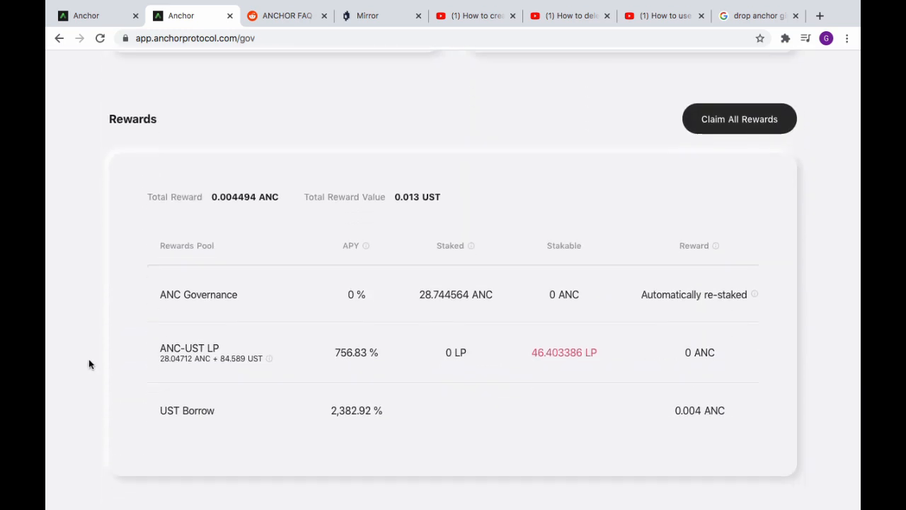
scroll(down, 3)
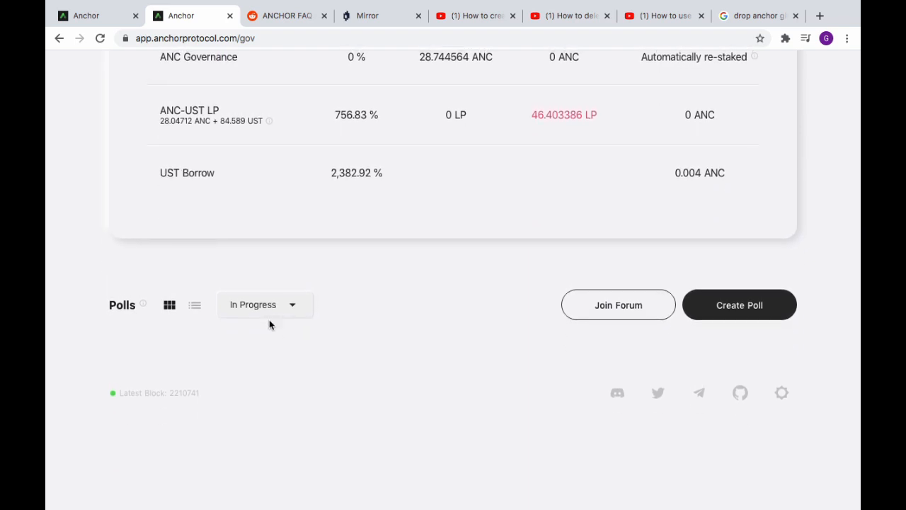
click(263, 304)
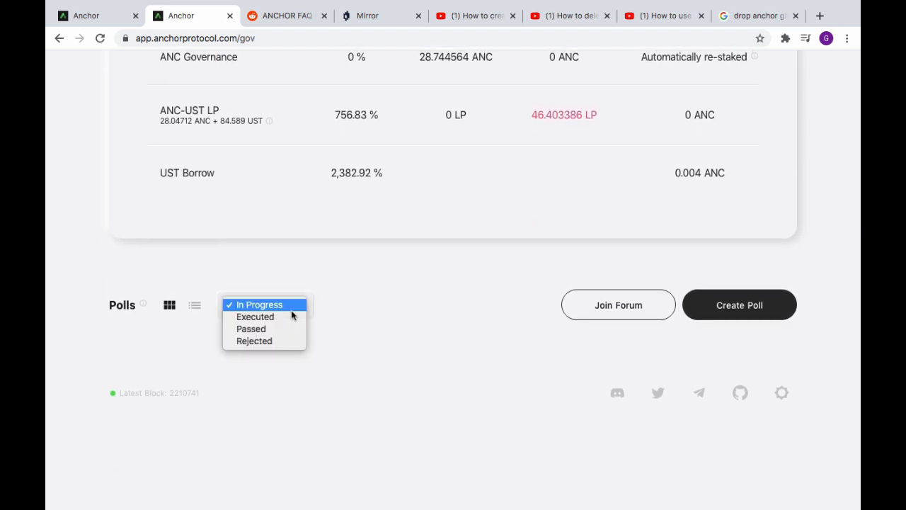
mouse_move(484, 304)
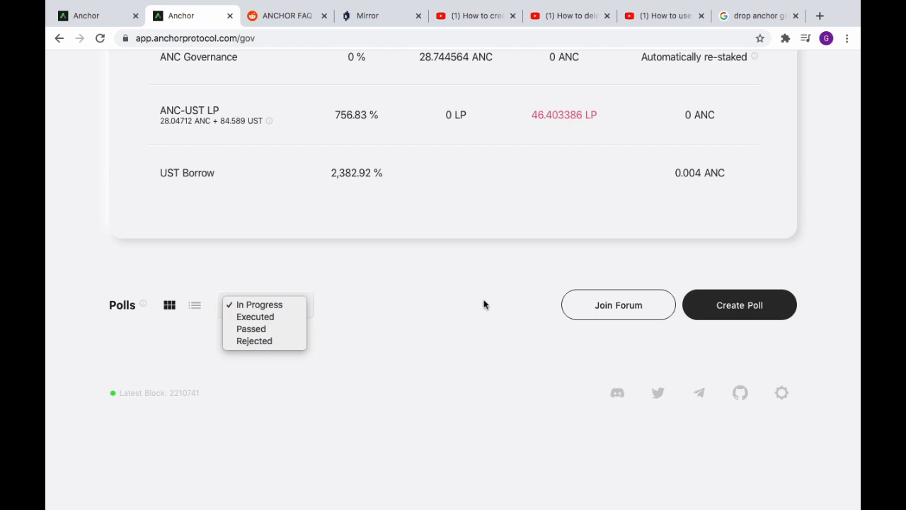
mouse_move(468, 317)
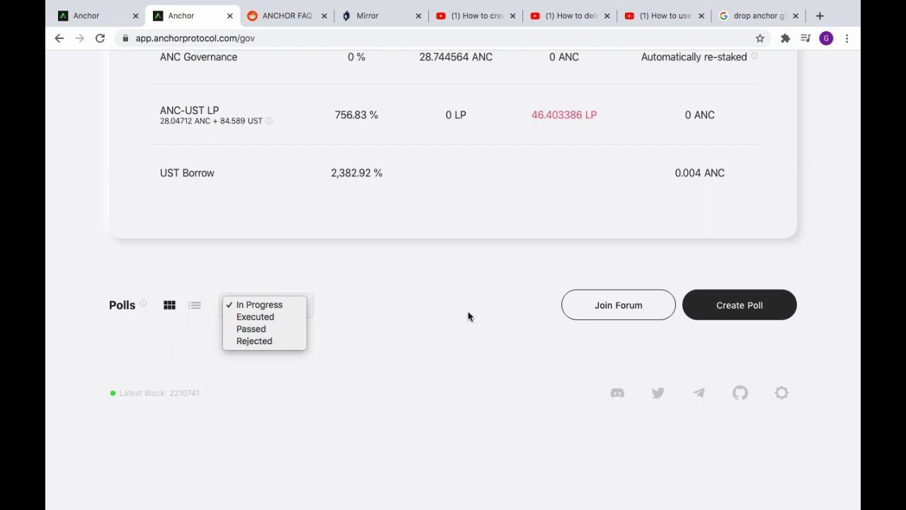
click(261, 303)
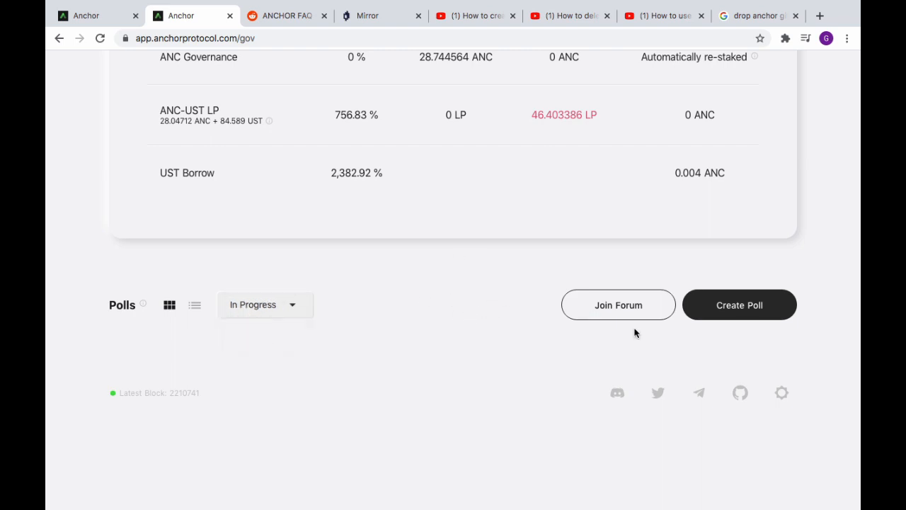
mouse_move(739, 304)
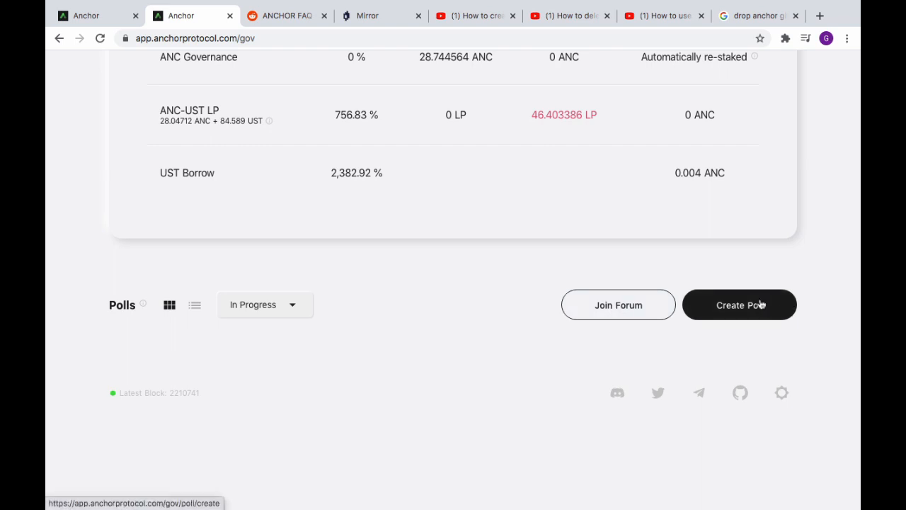
mouse_move(490, 262)
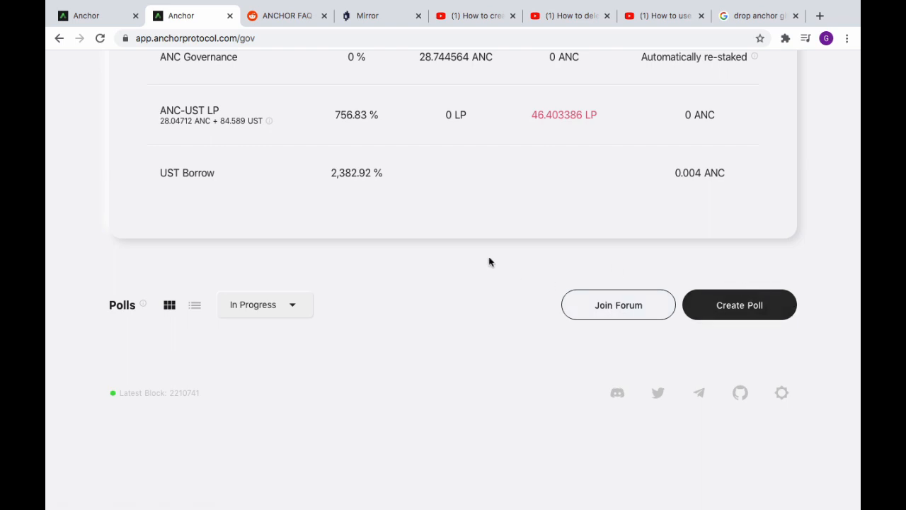
scroll(up, 3)
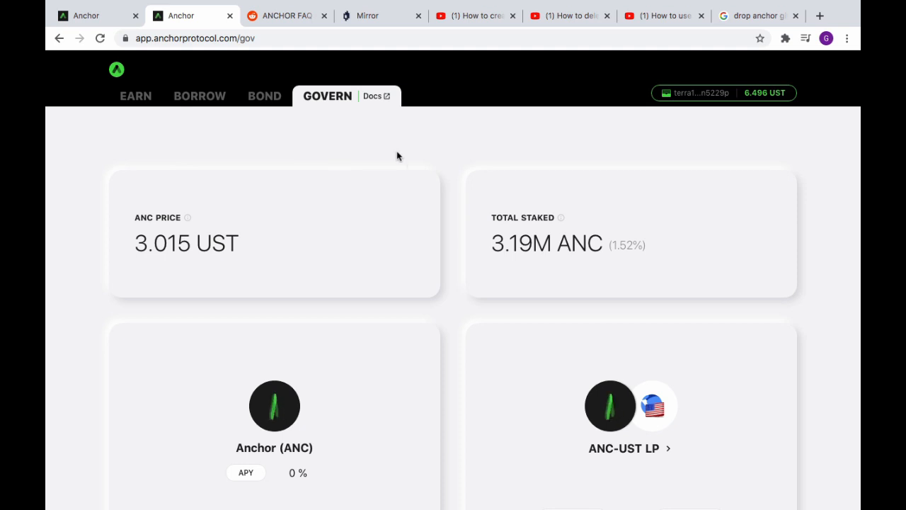
scroll(down, 3)
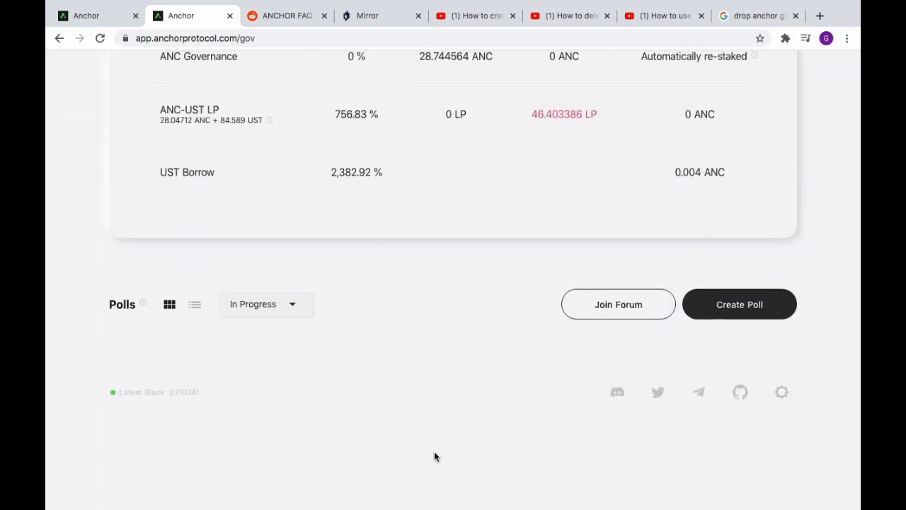
scroll(up, 3)
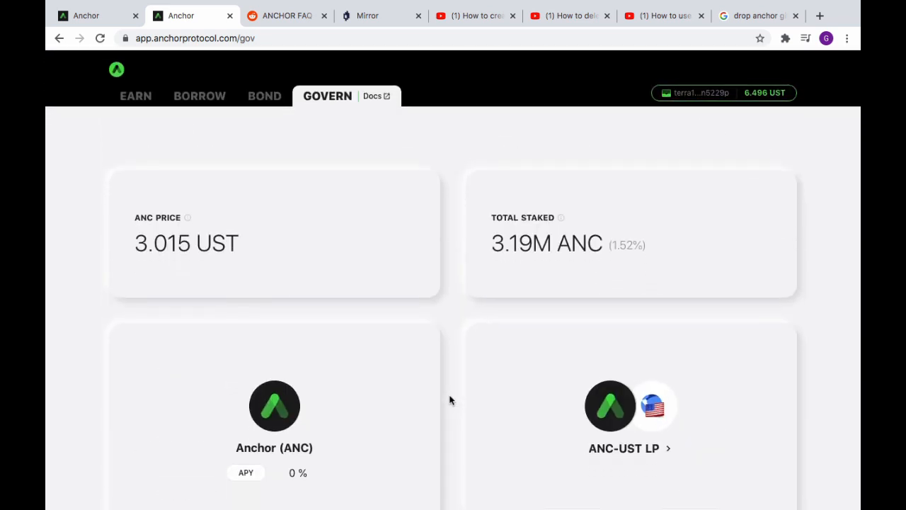
mouse_move(401, 178)
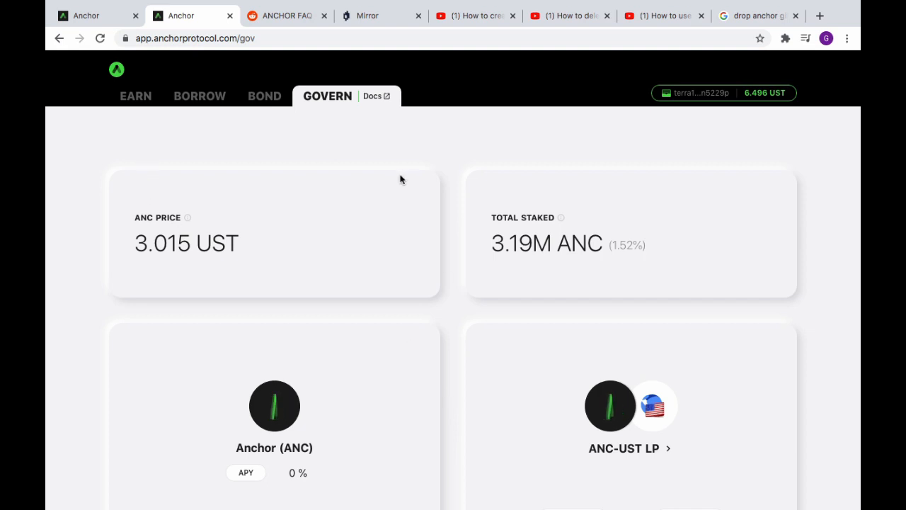
mouse_move(96, 77)
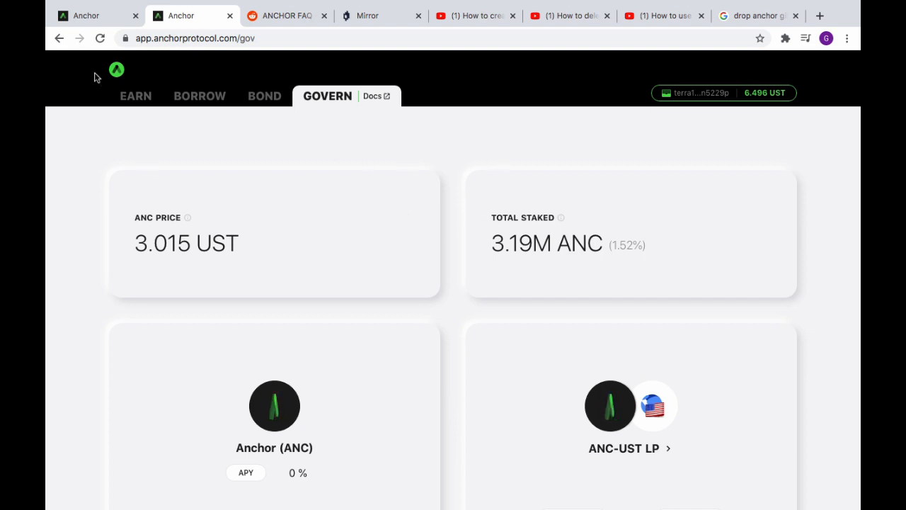
scroll(down, 3)
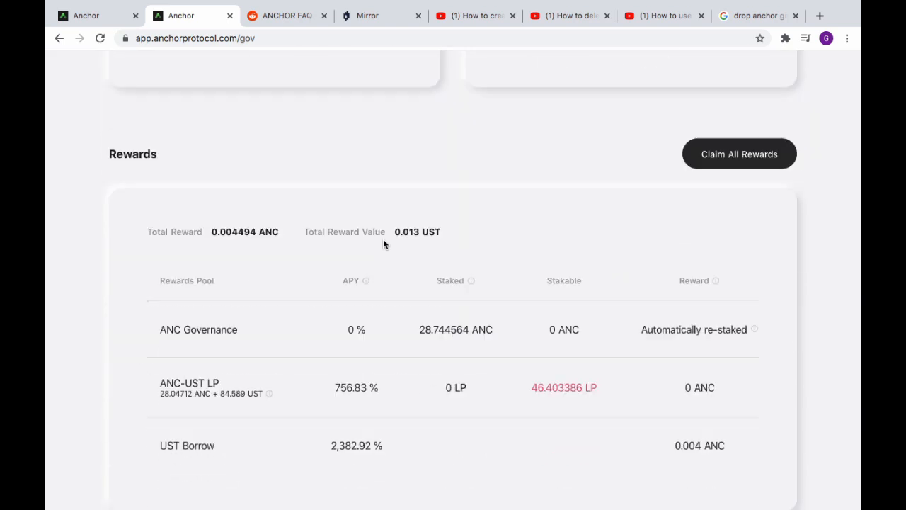
scroll(up, 3)
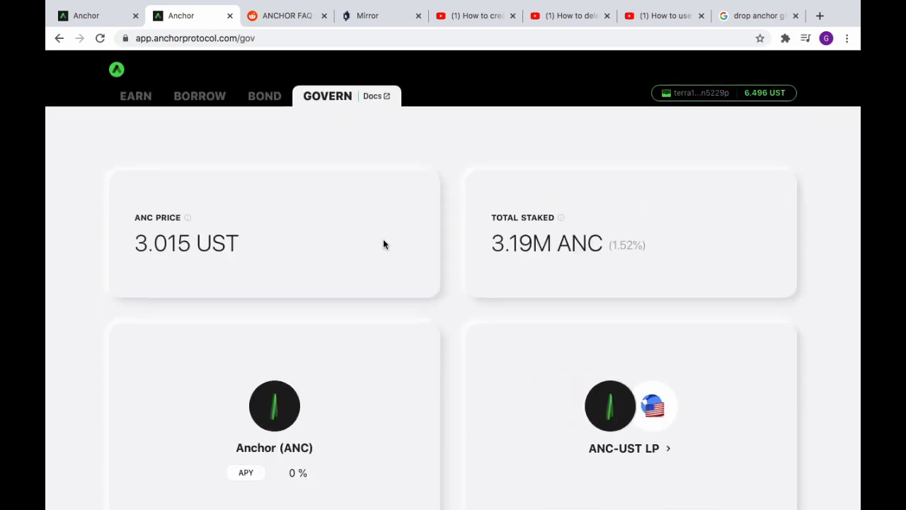
scroll(down, 3)
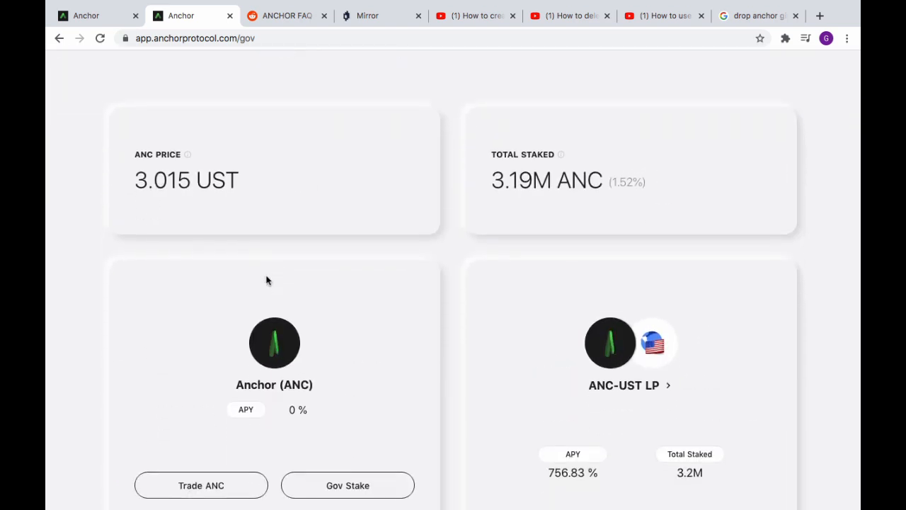
scroll(up, 3)
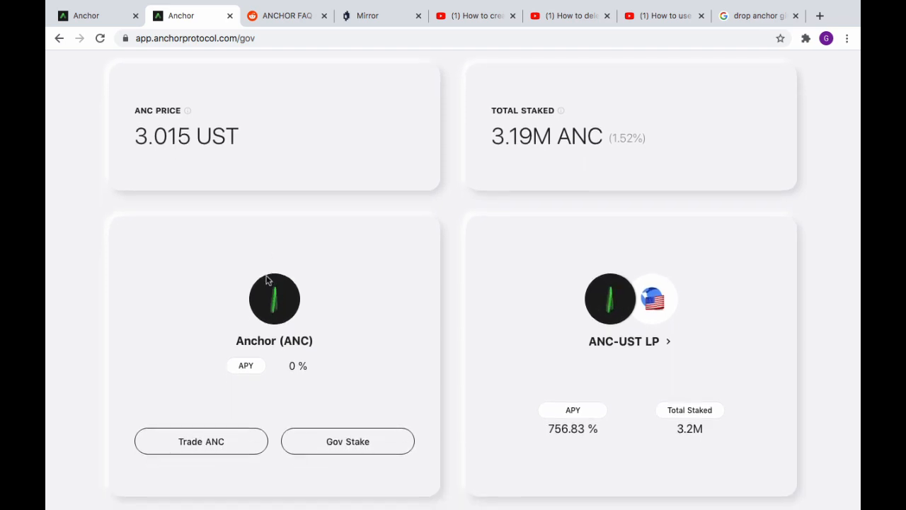
mouse_move(246, 102)
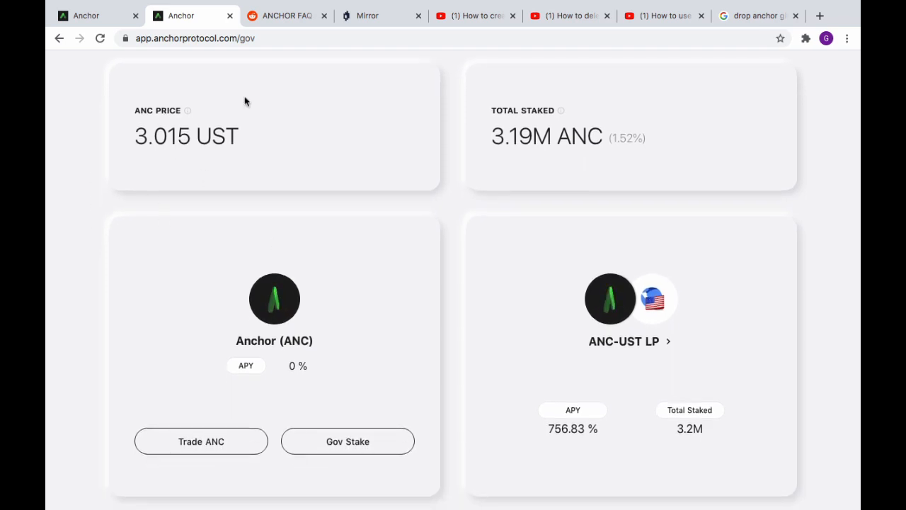
scroll(down, 3)
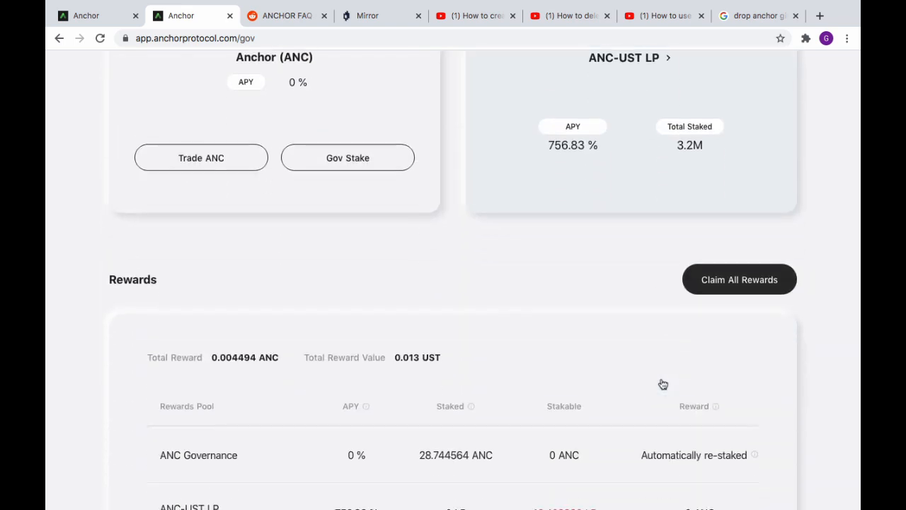
scroll(down, 3)
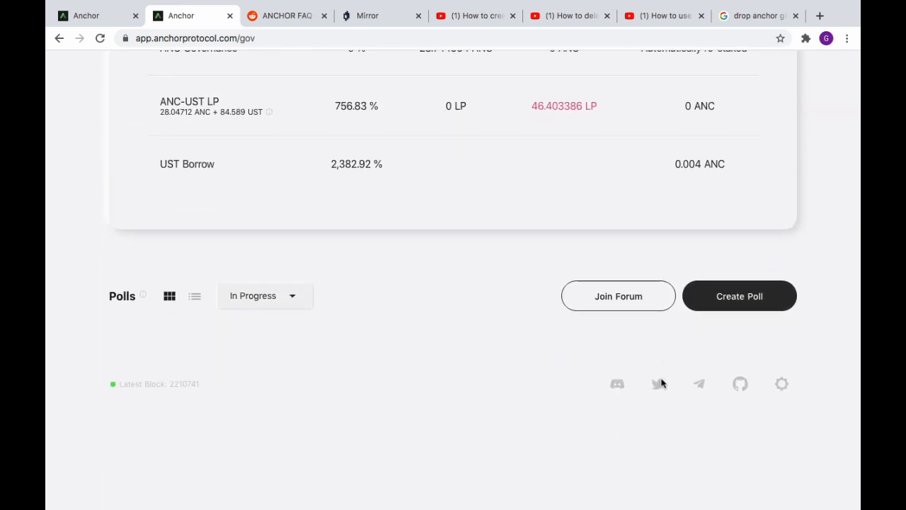
scroll(up, 3)
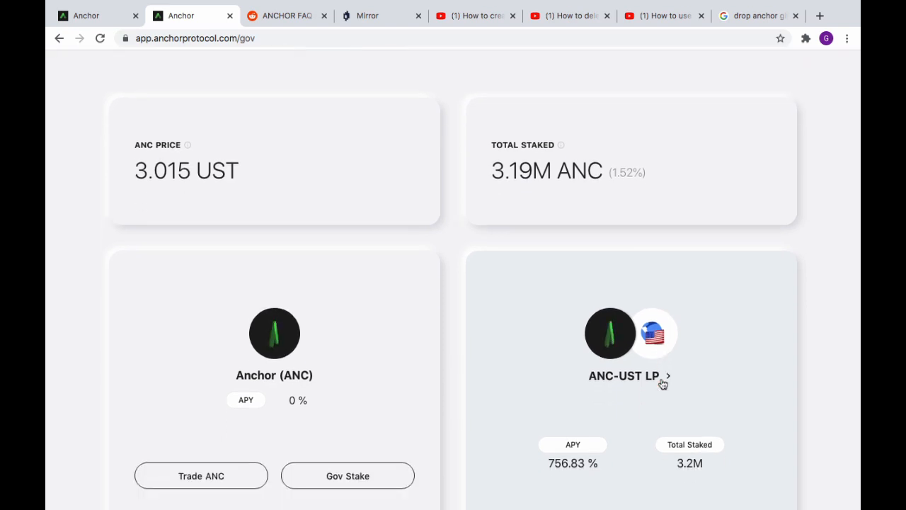
scroll(down, 3)
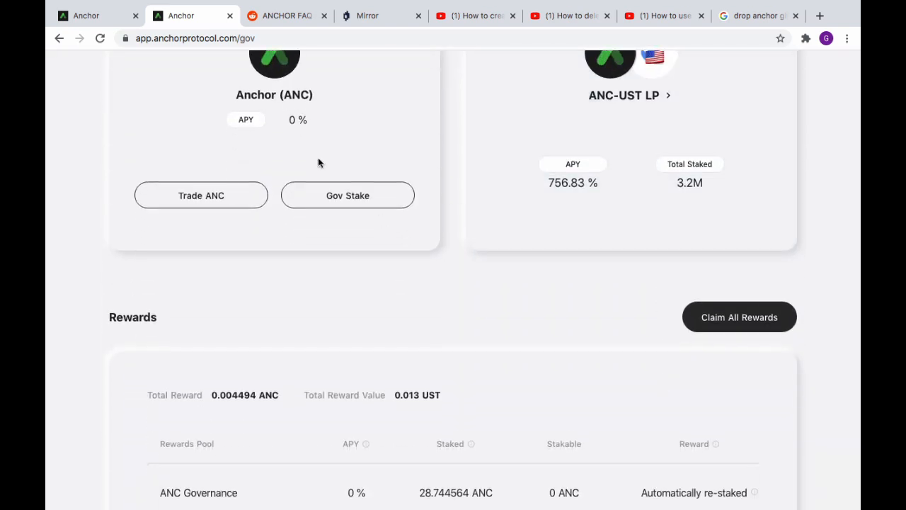
mouse_move(526, 182)
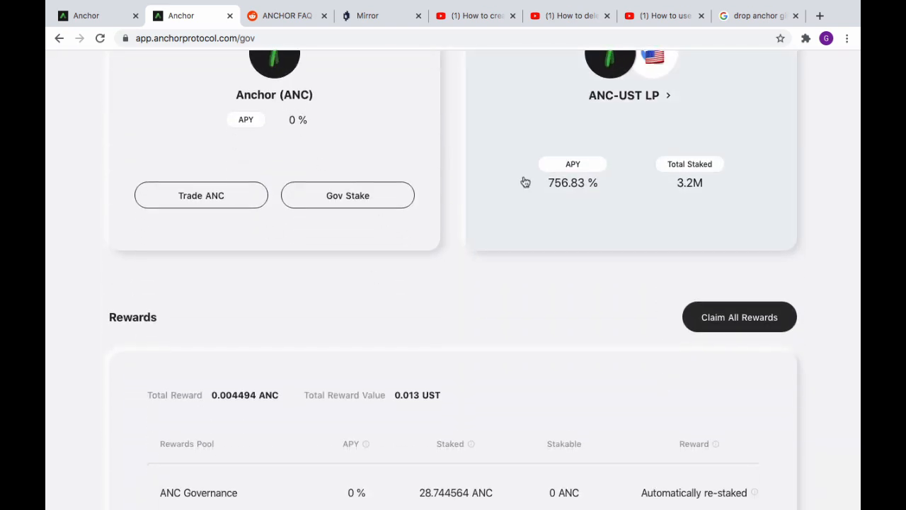
scroll(up, 3)
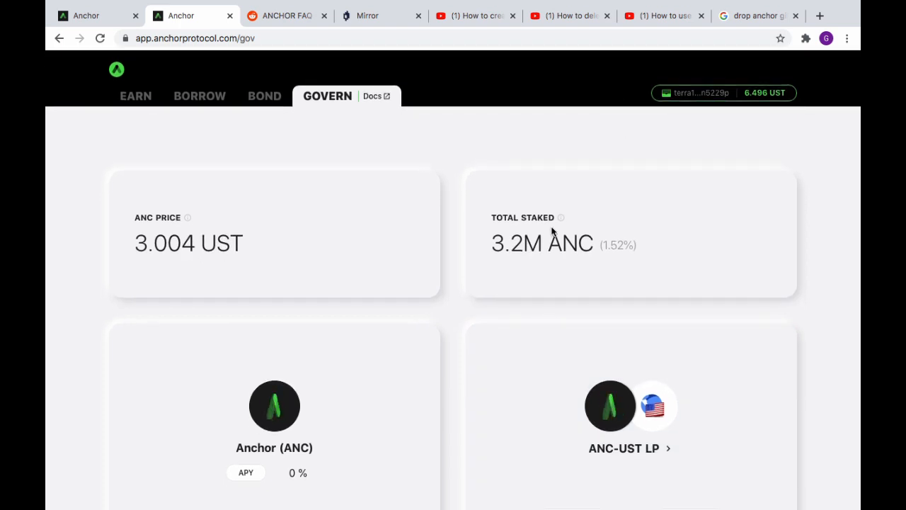
mouse_move(489, 104)
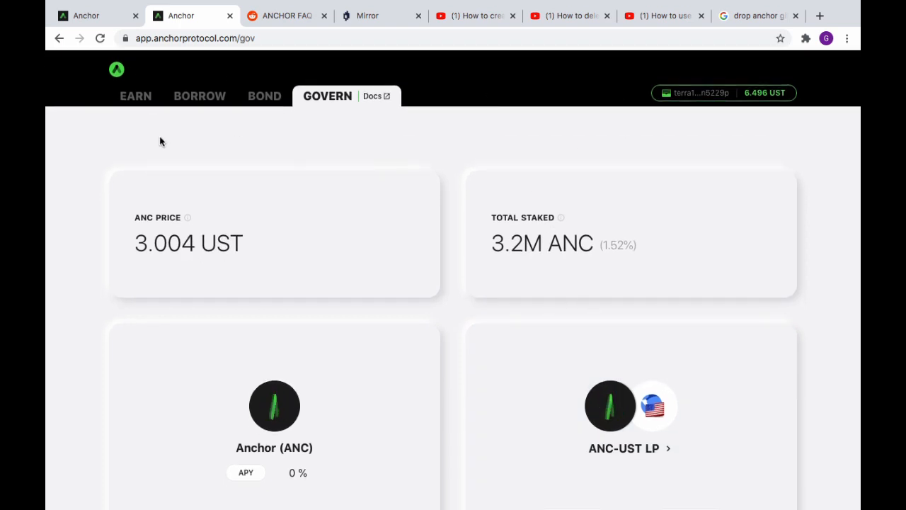
mouse_move(362, 145)
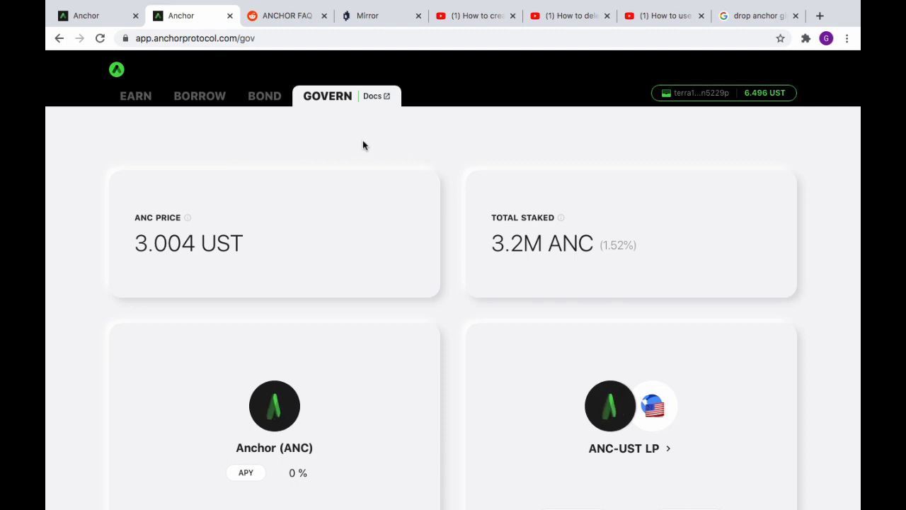
mouse_move(776, 159)
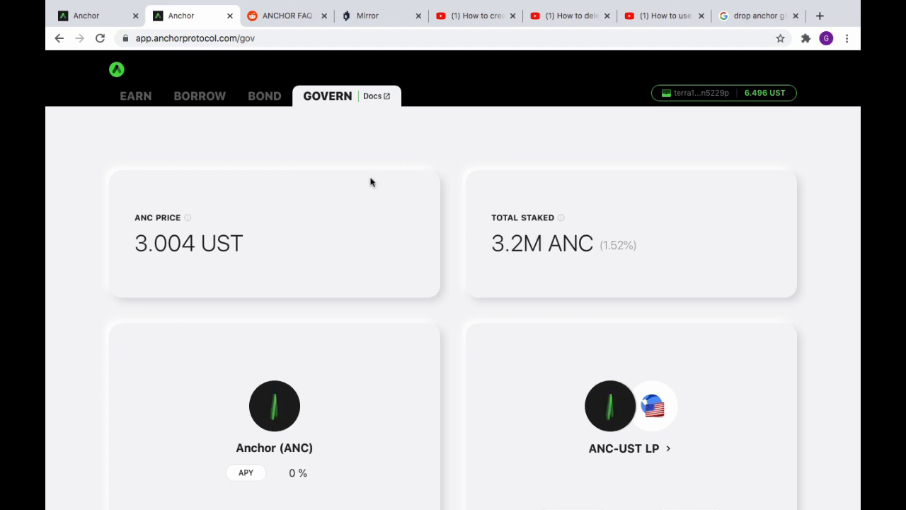
scroll(down, 3)
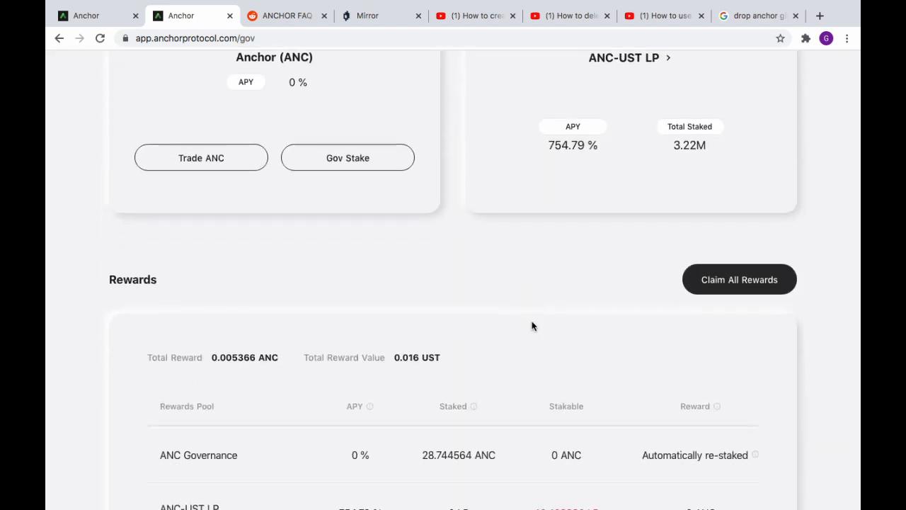
scroll(down, 3)
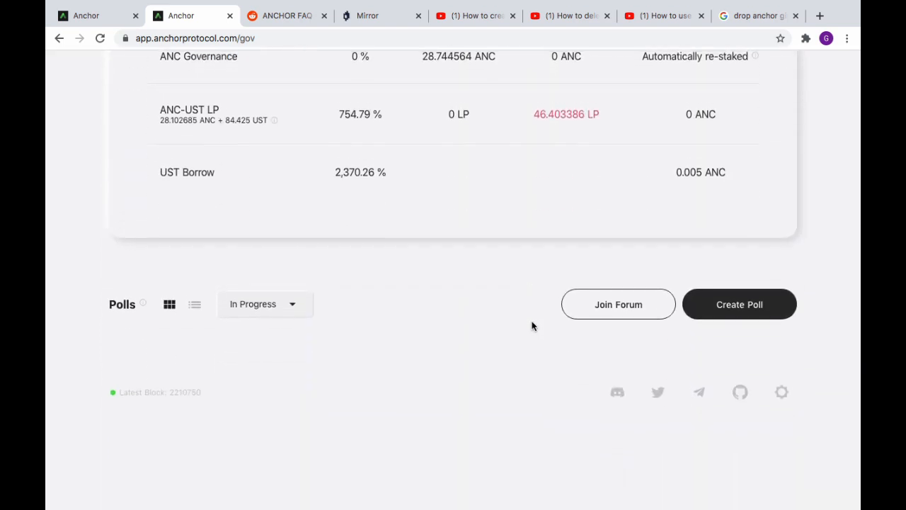
scroll(up, 3)
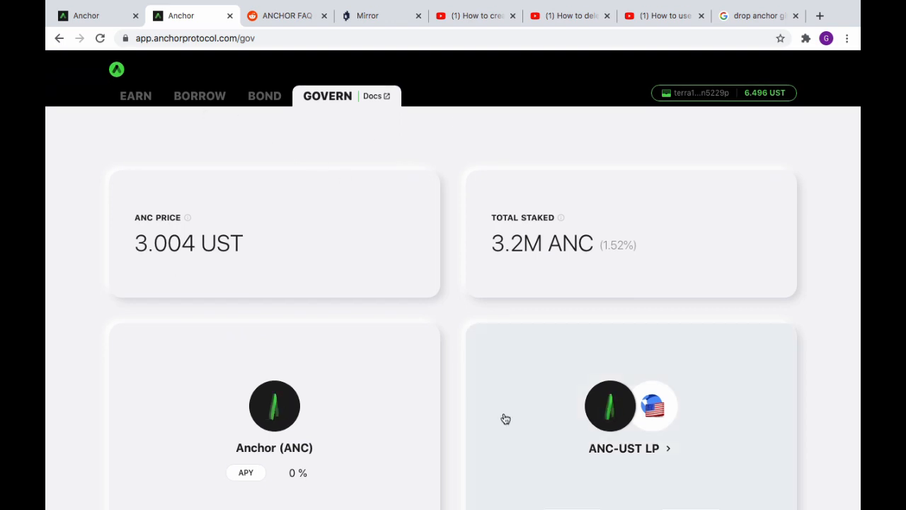
mouse_move(783, 74)
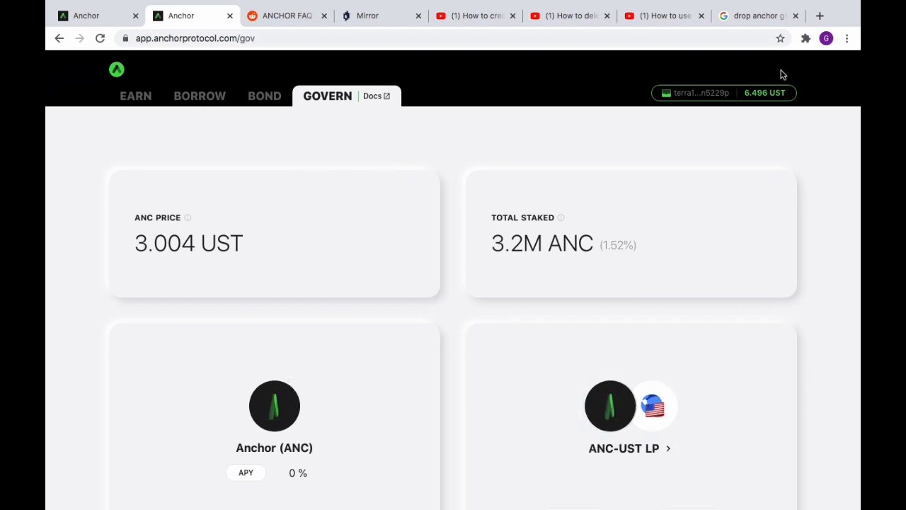
mouse_move(196, 90)
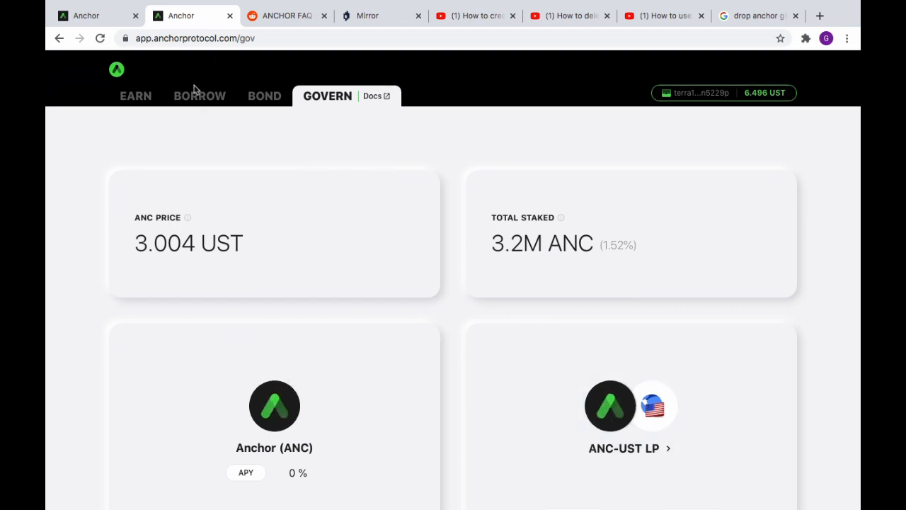
Step: Review the borrow page's $175.45 collateral from 10 bLUNA and $60.207 borrowed
click(199, 97)
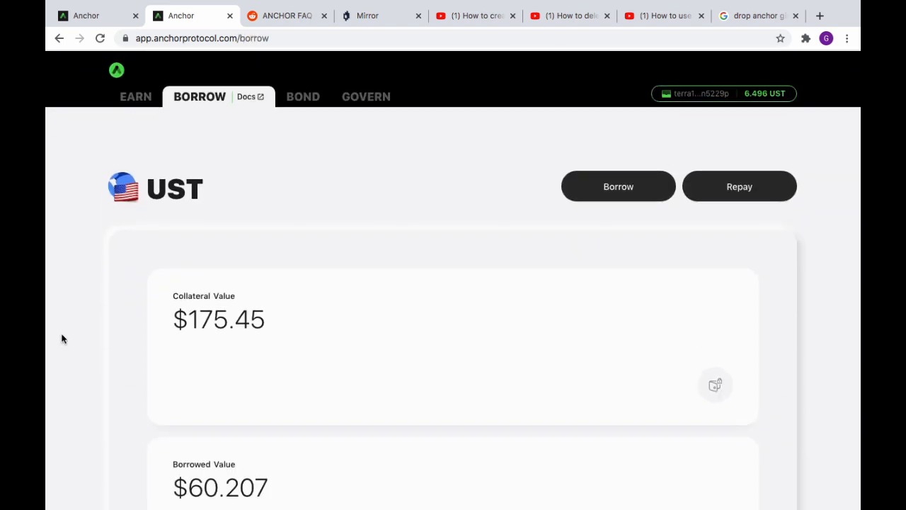
scroll(down, 3)
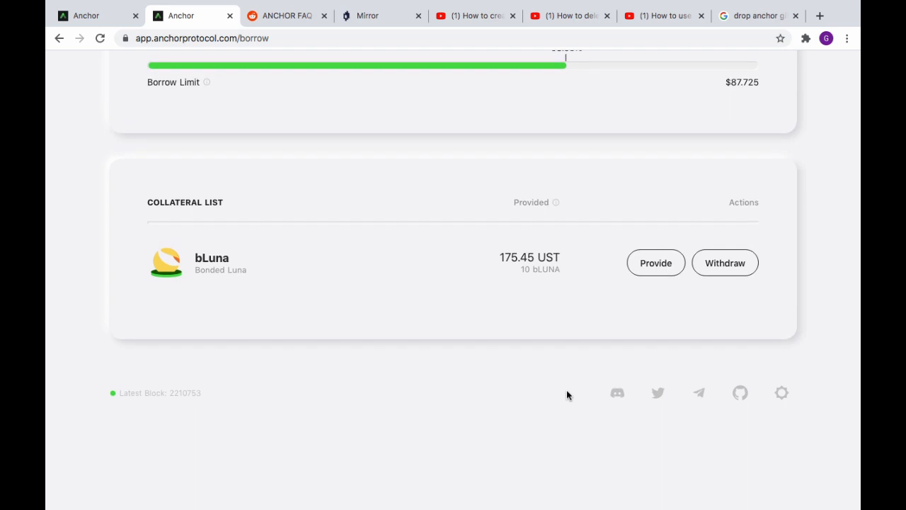
scroll(up, 3)
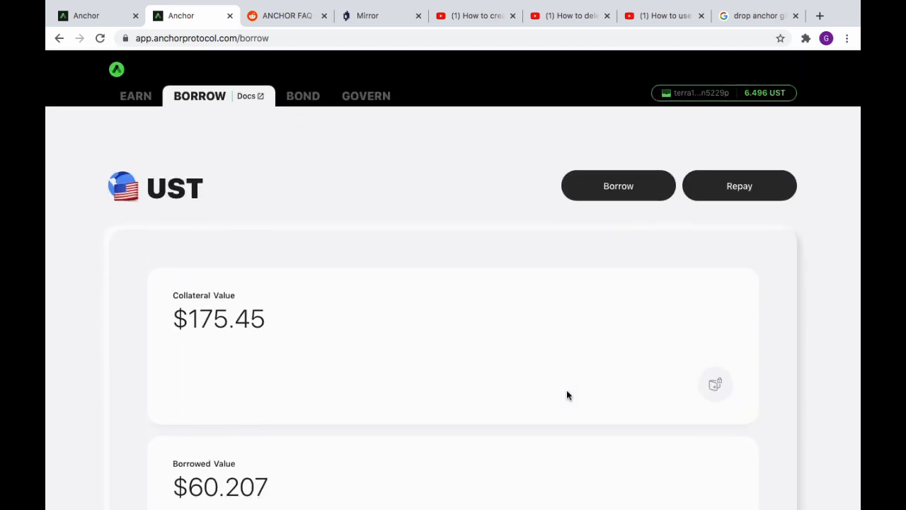
mouse_move(128, 91)
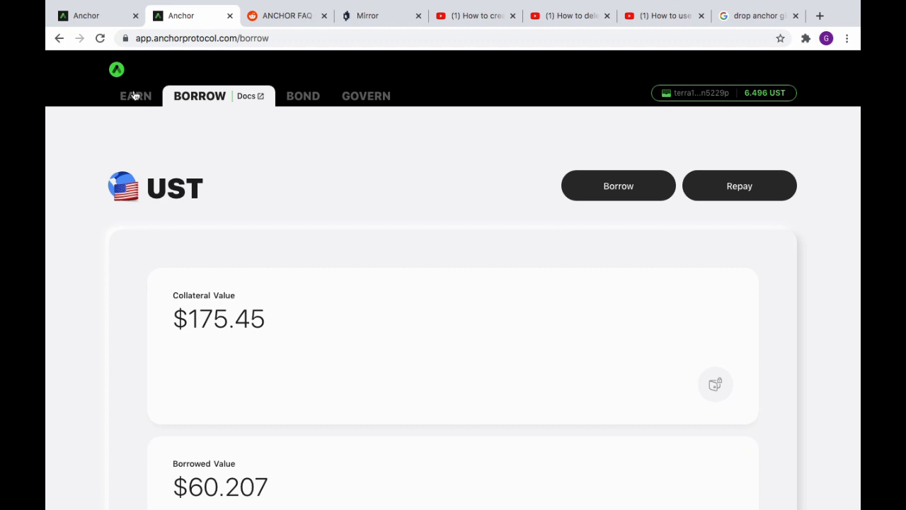
Step: Glance at the Earn page's 50 UST deposit, then switch to the 'drop anchor gif' search tab
click(136, 96)
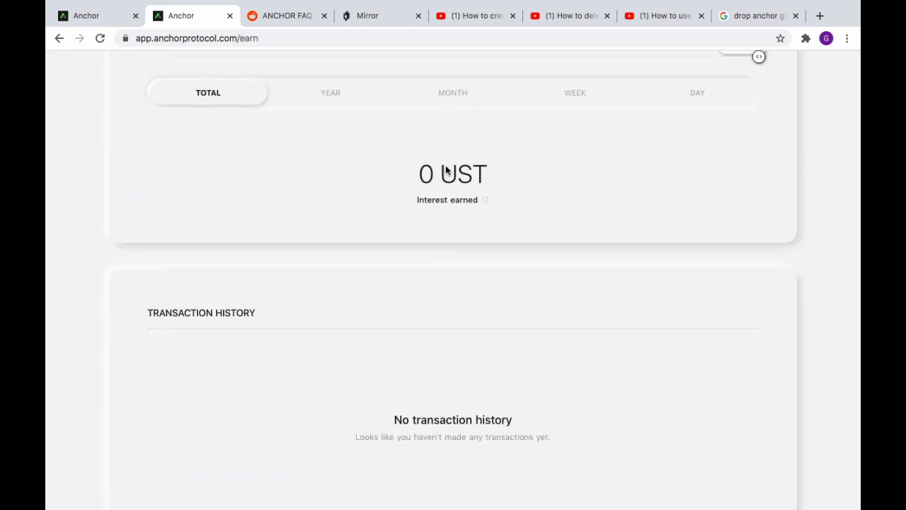
scroll(up, 3)
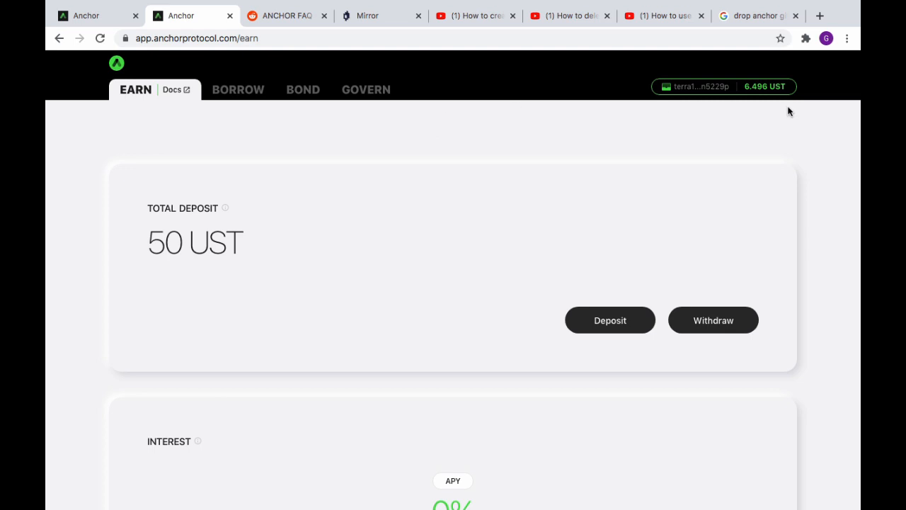
click(757, 15)
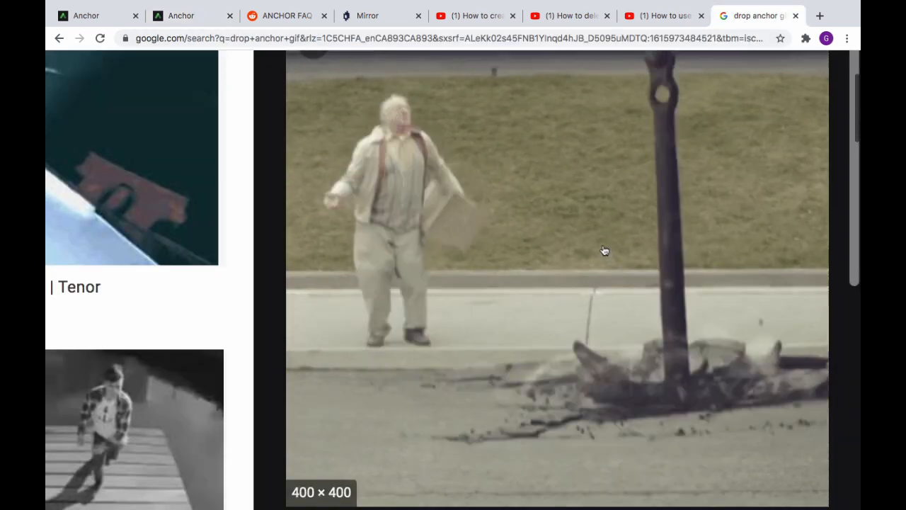
mouse_move(654, 391)
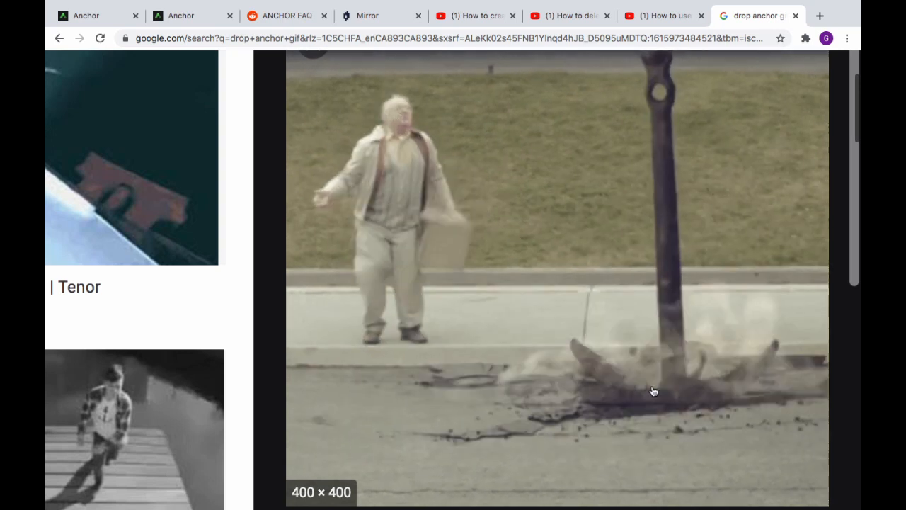
mouse_move(443, 221)
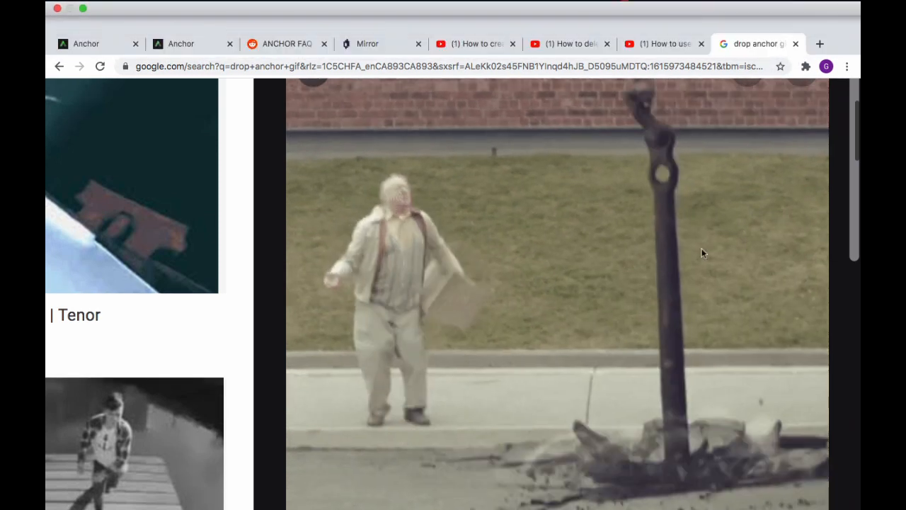
scroll(down, 3)
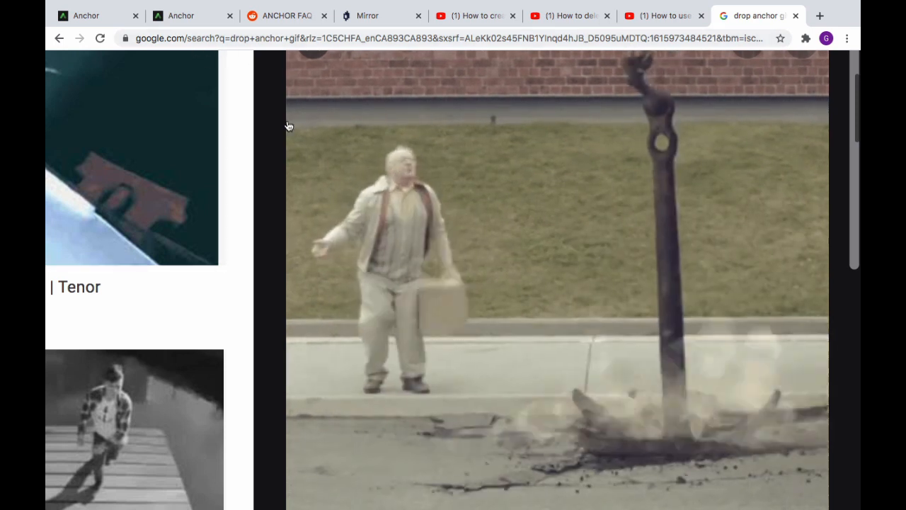
mouse_move(489, 233)
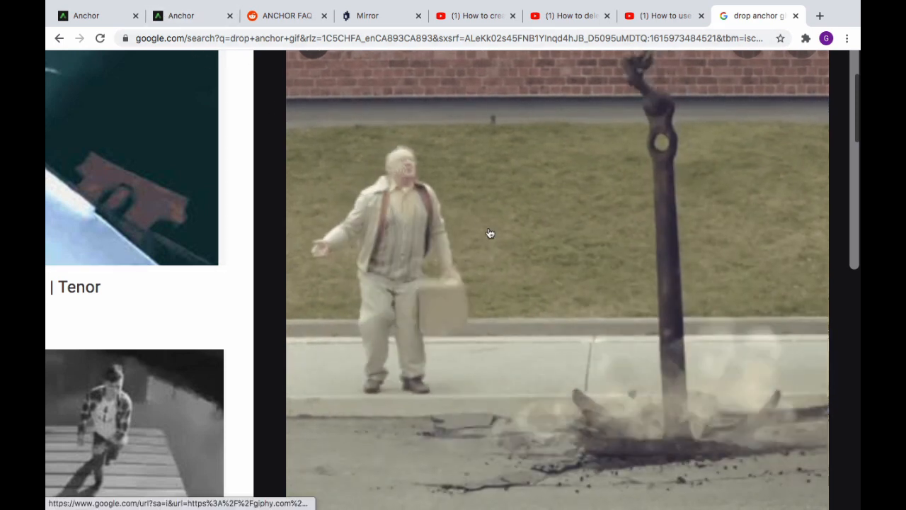
mouse_move(495, 277)
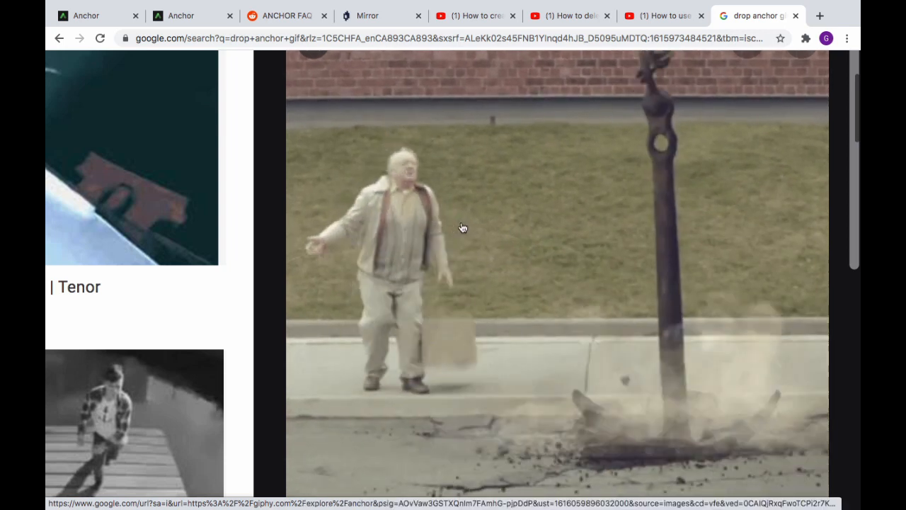
mouse_move(85, 16)
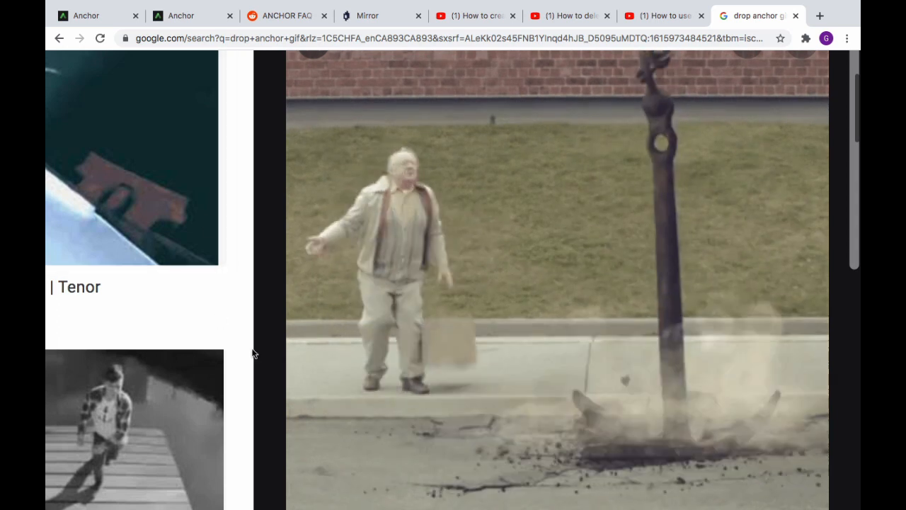
mouse_move(665, 207)
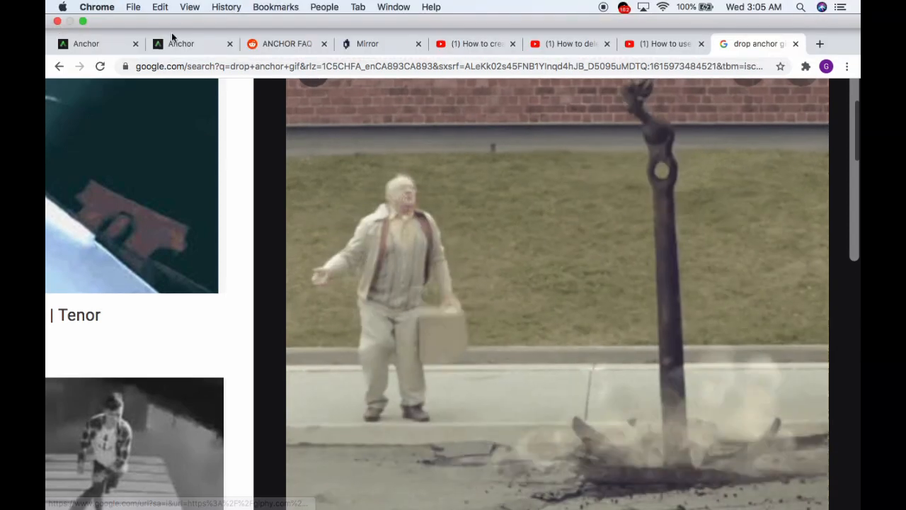
mouse_move(182, 43)
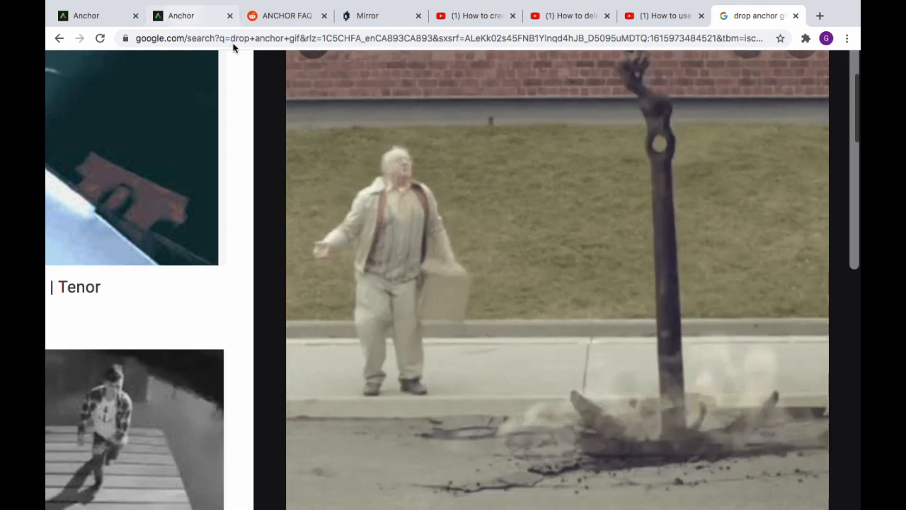
mouse_move(658, 131)
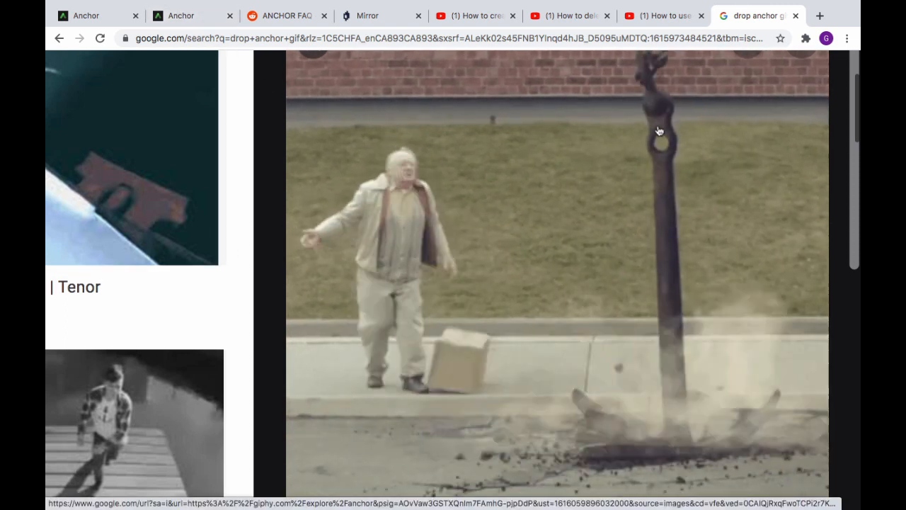
mouse_move(76, 13)
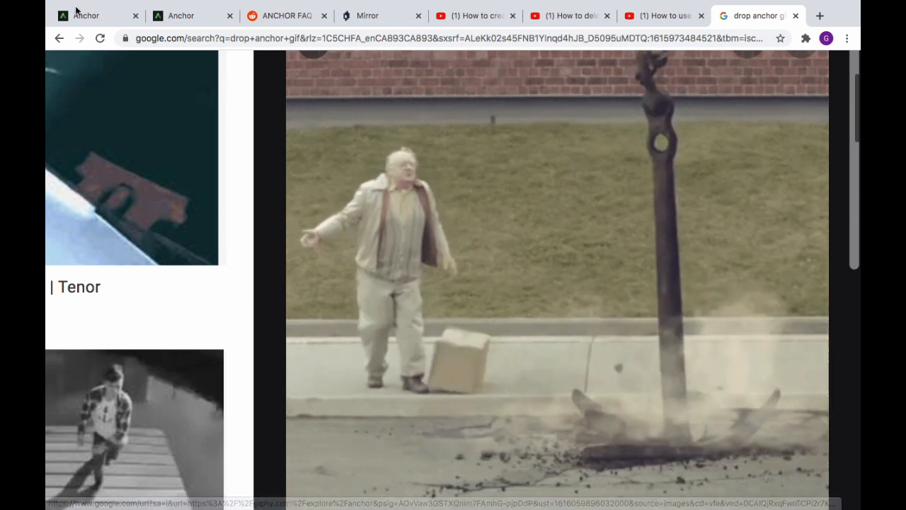
mouse_move(92, 14)
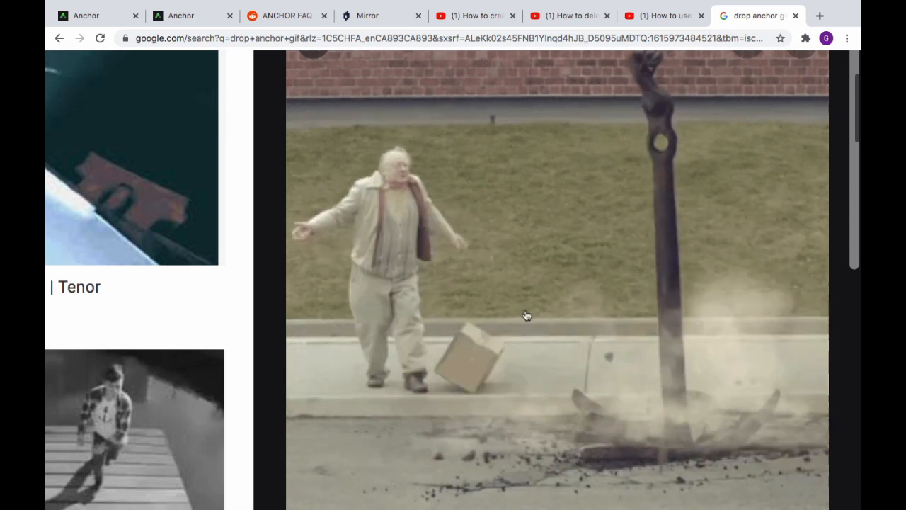
mouse_move(569, 283)
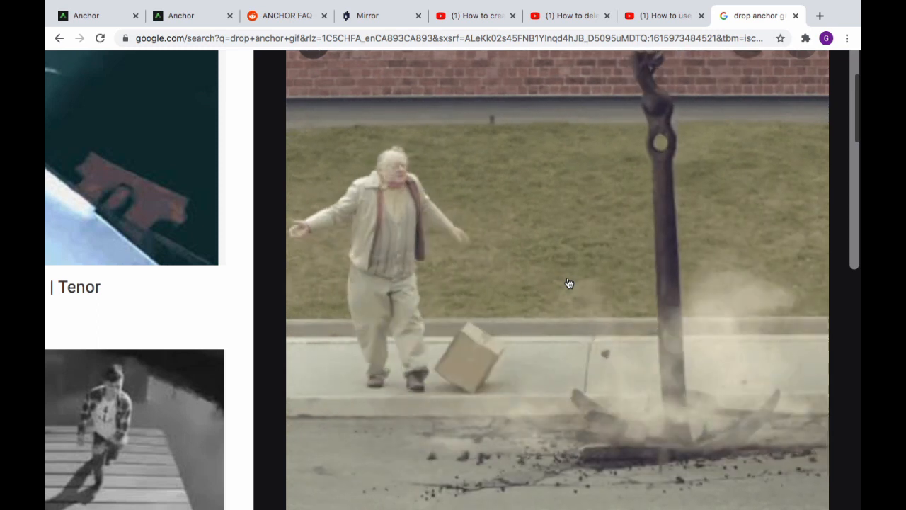
mouse_move(486, 235)
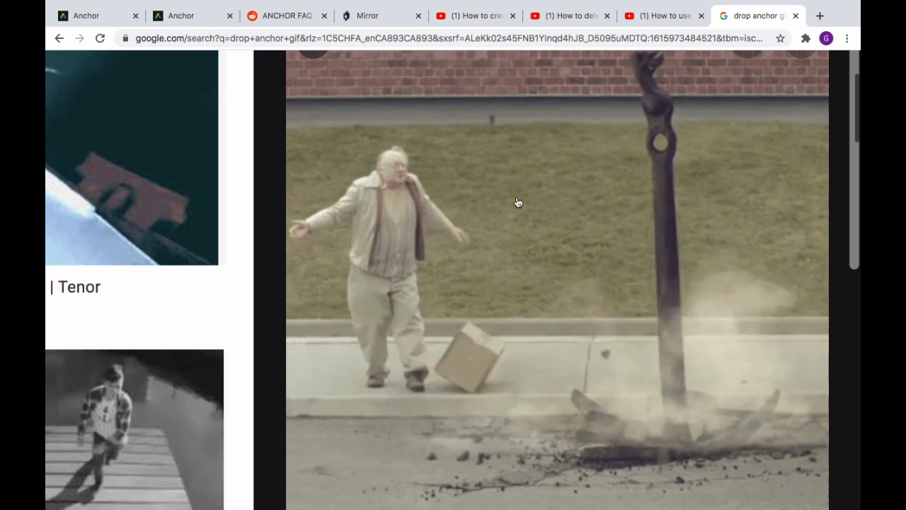
mouse_move(644, 183)
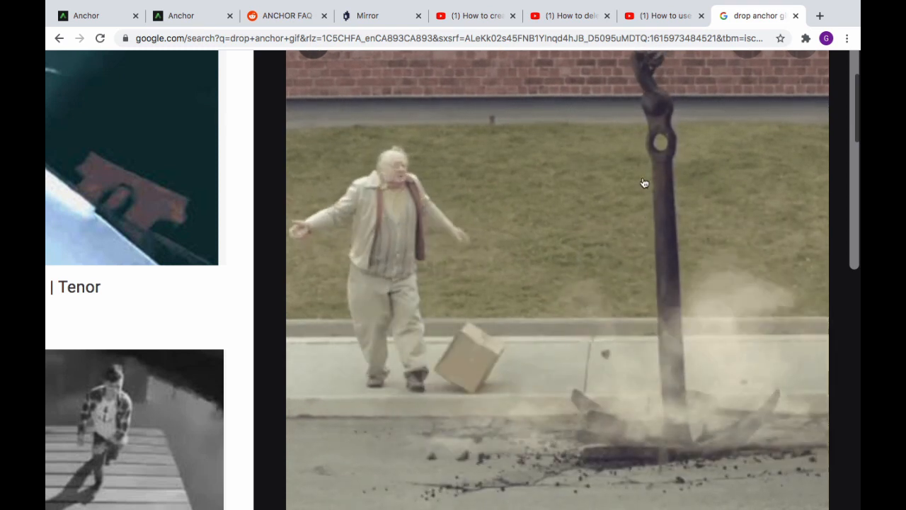